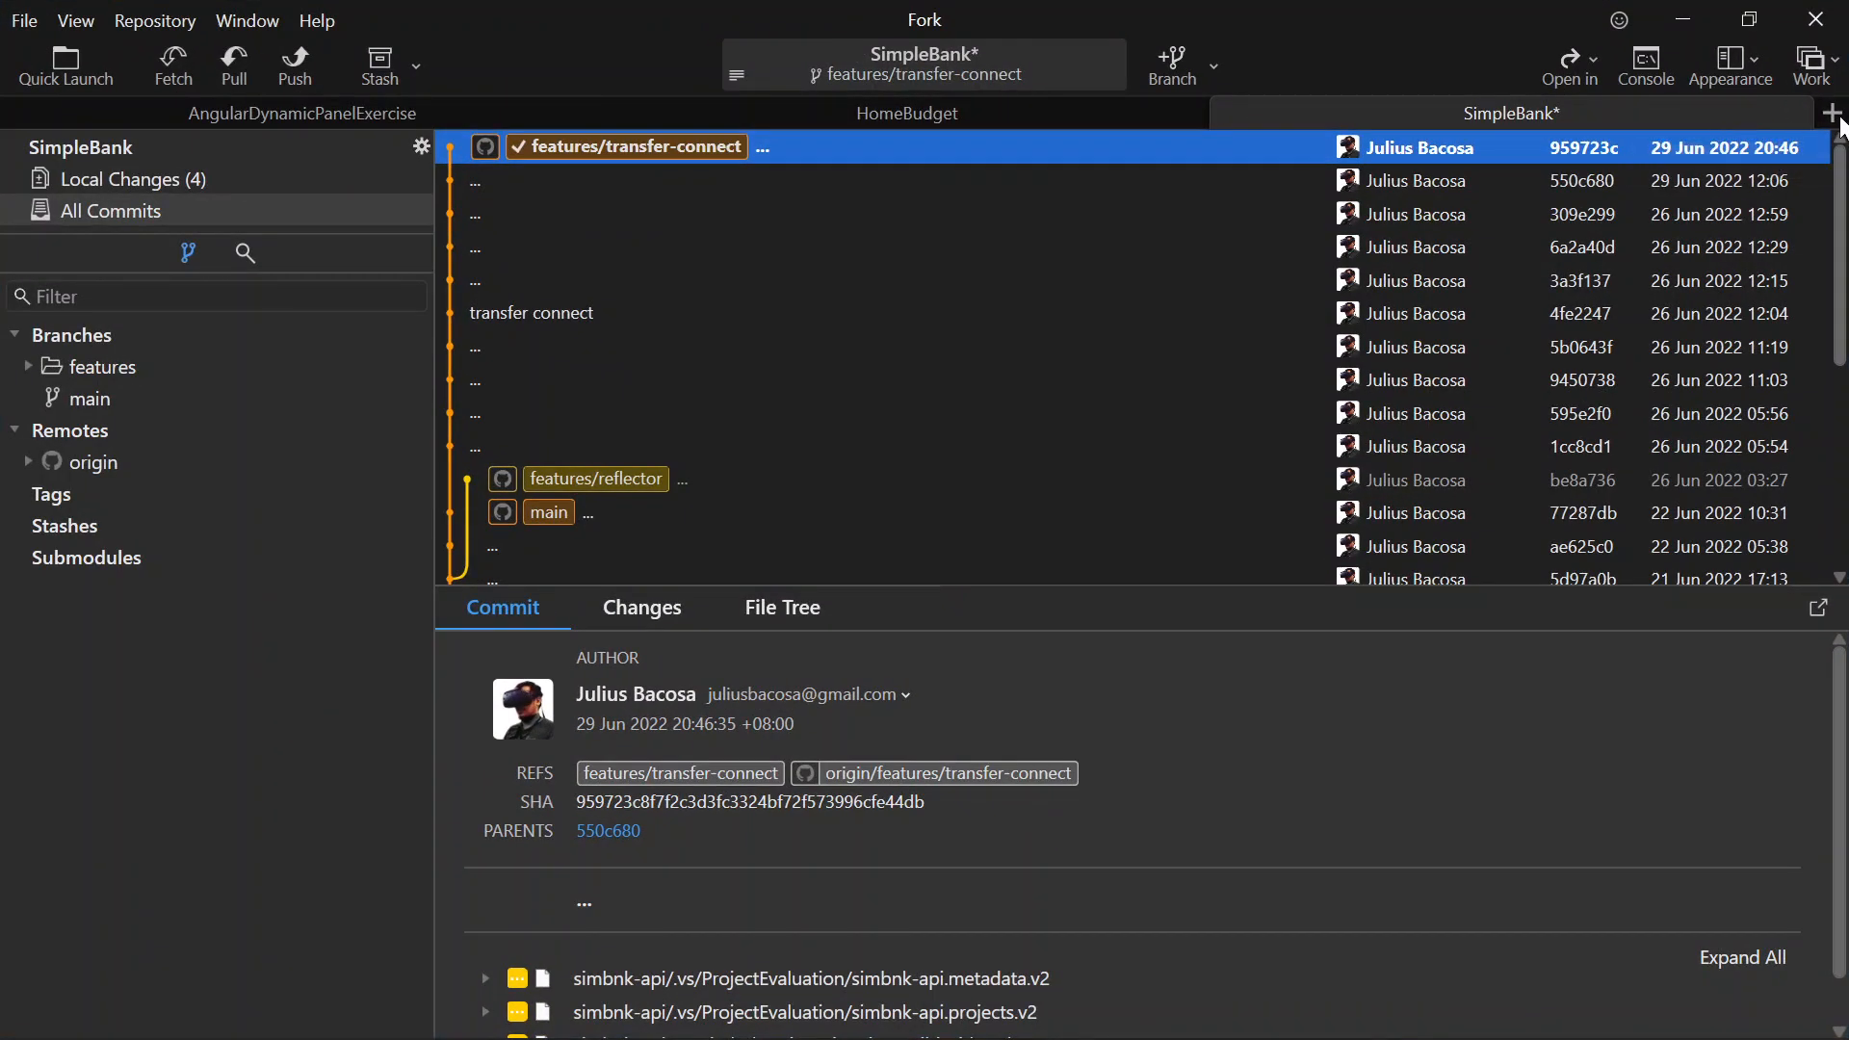
- Start a new Fork tab showing the Repository Manager
left_click(1836, 114)
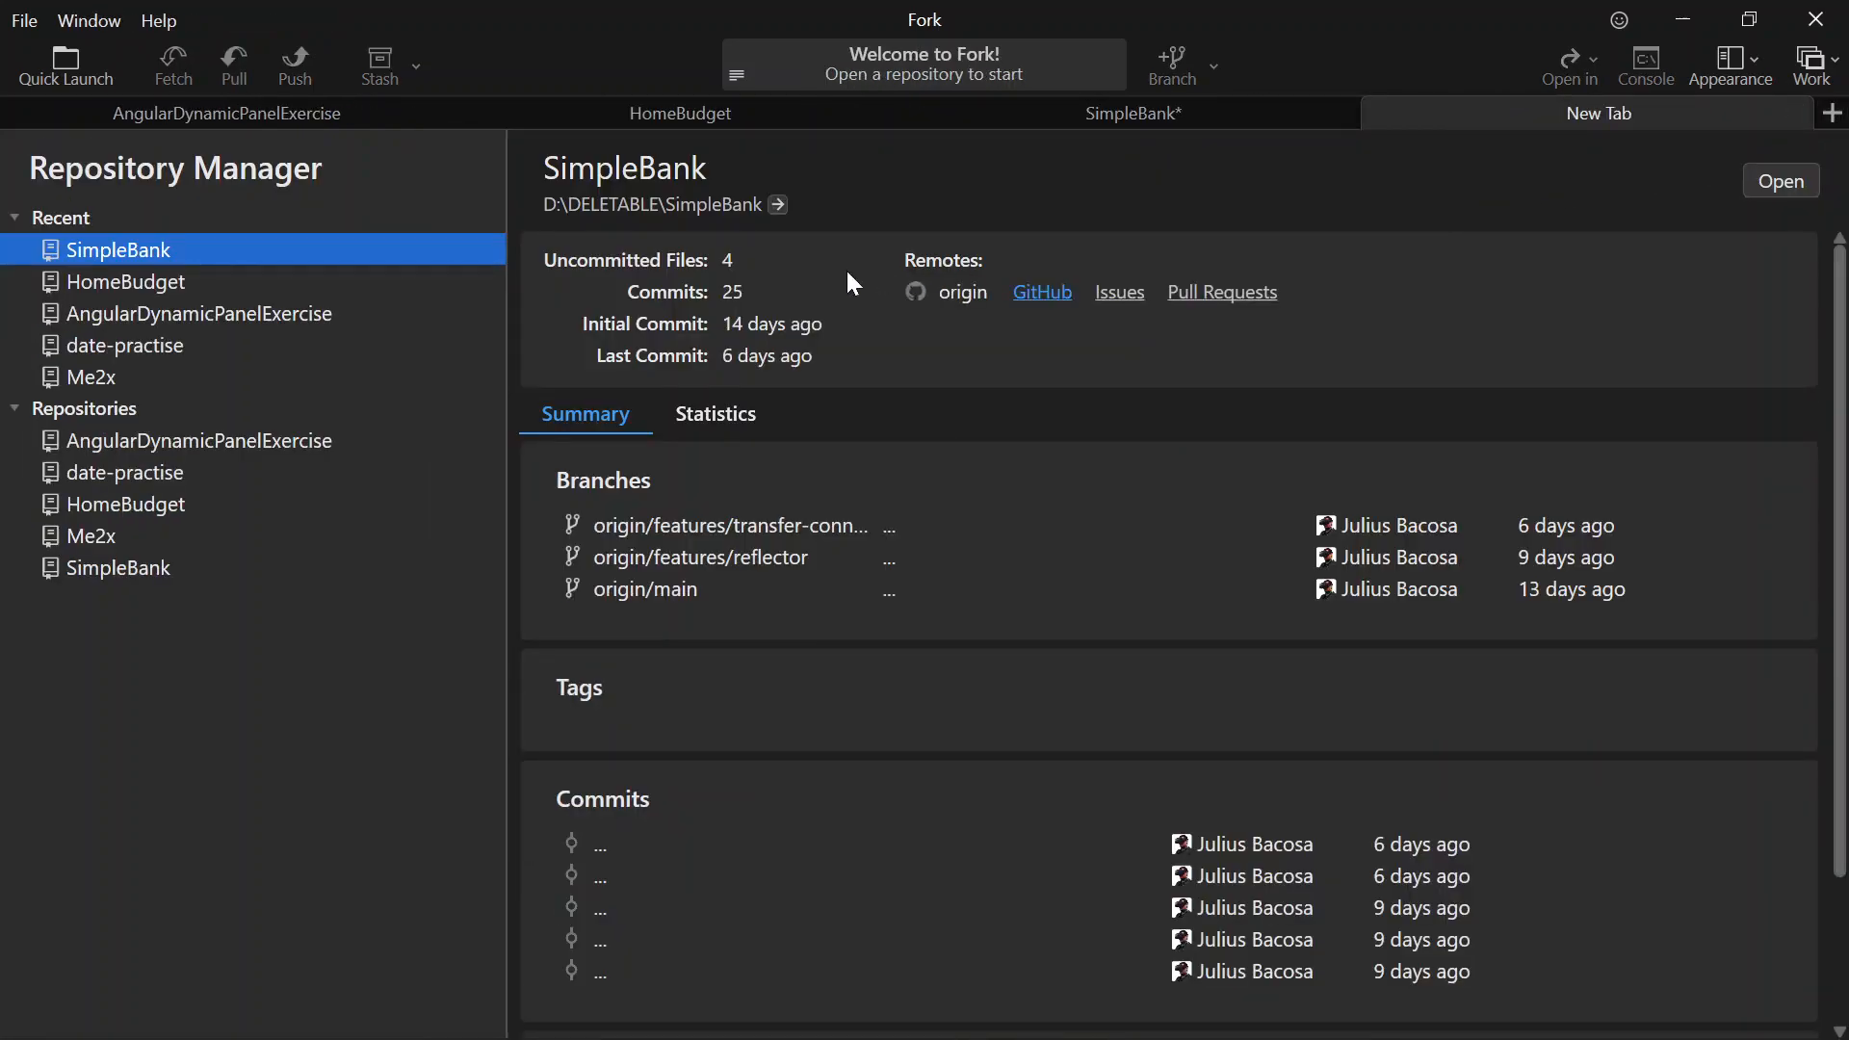
mouse_move(331, 781)
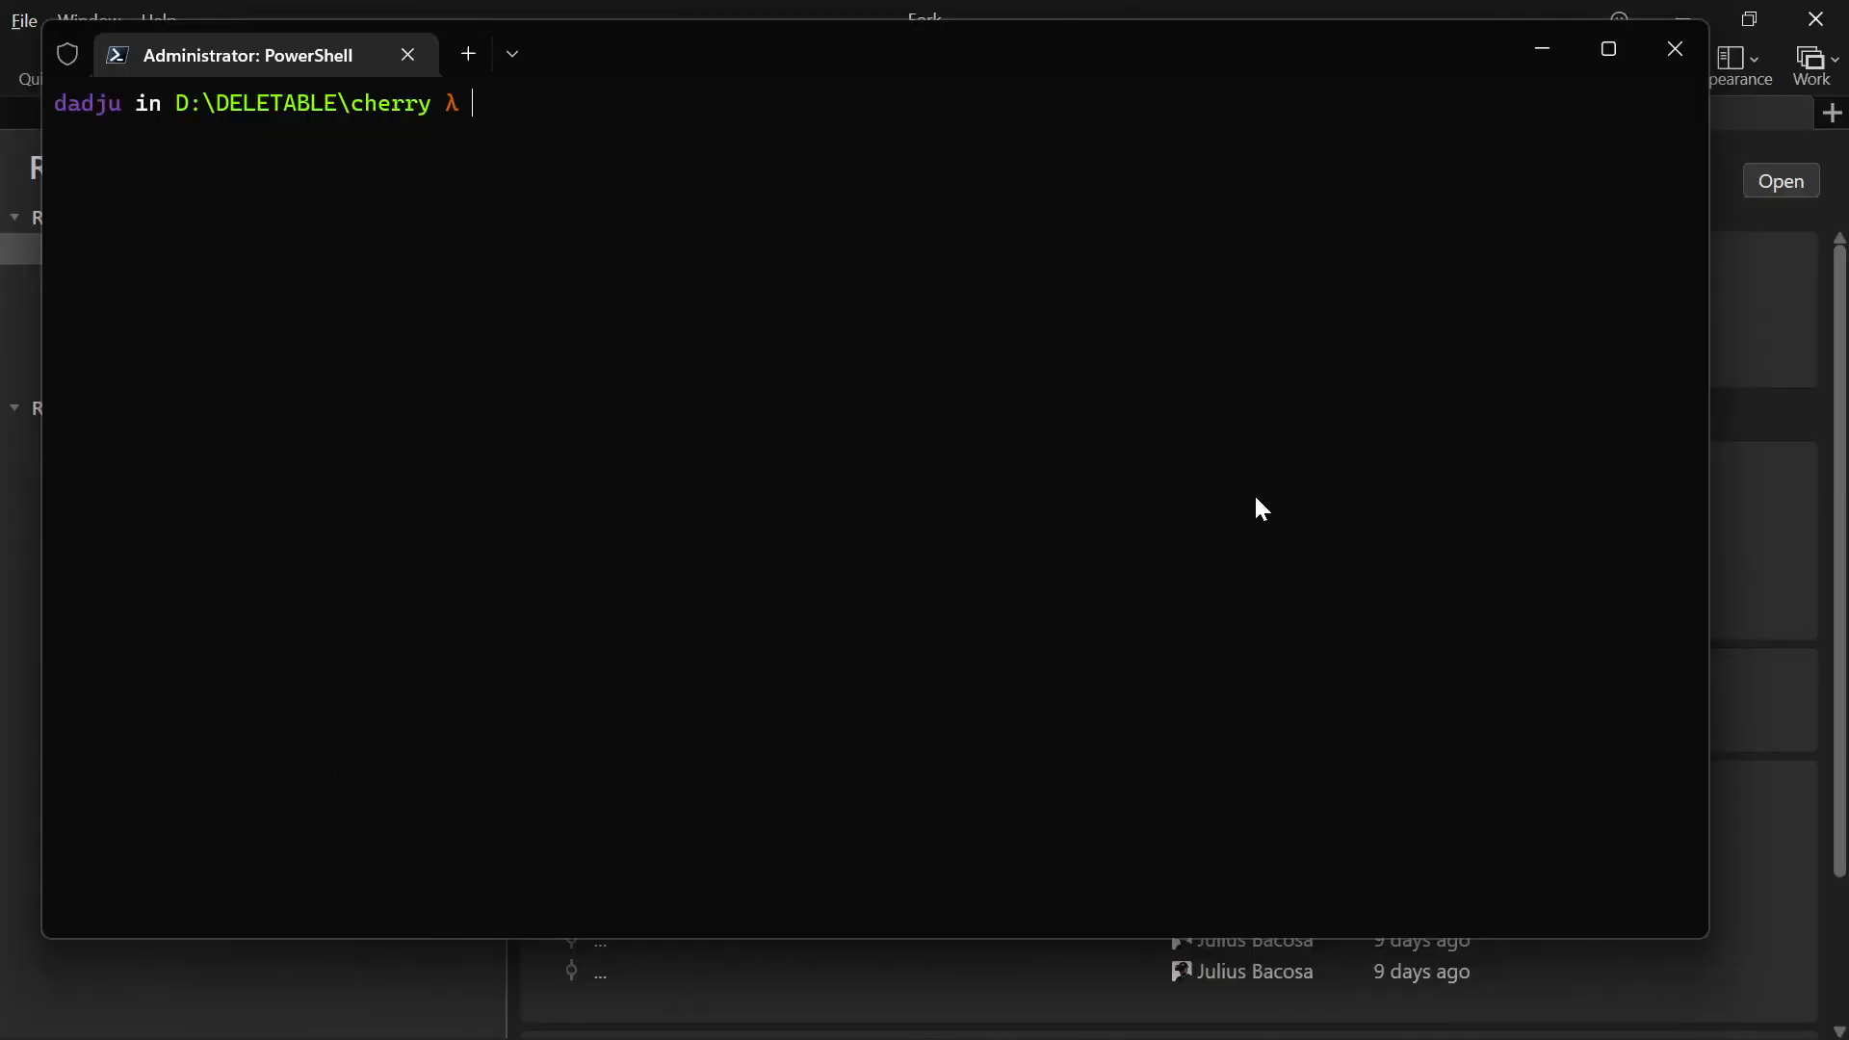
- Run git init to make cherry an empty repository, then return to Fork
type("git init")
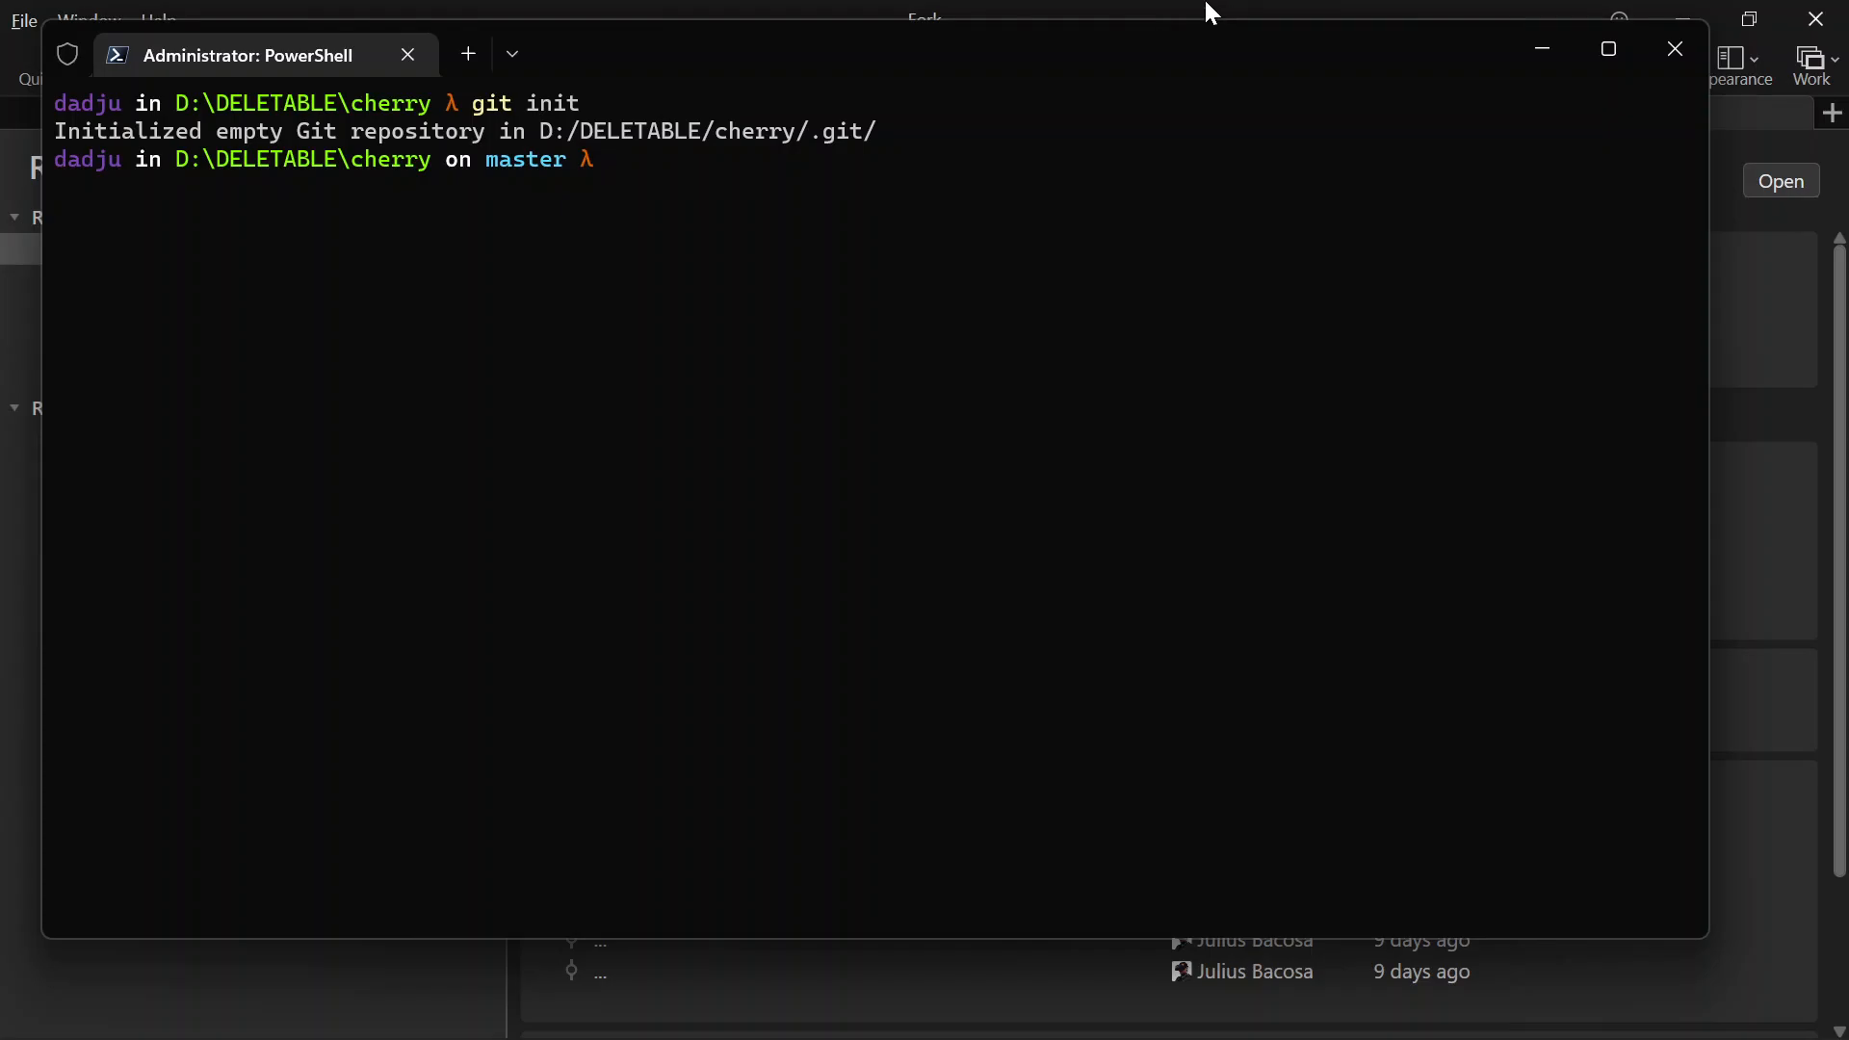
left_click(23, 19)
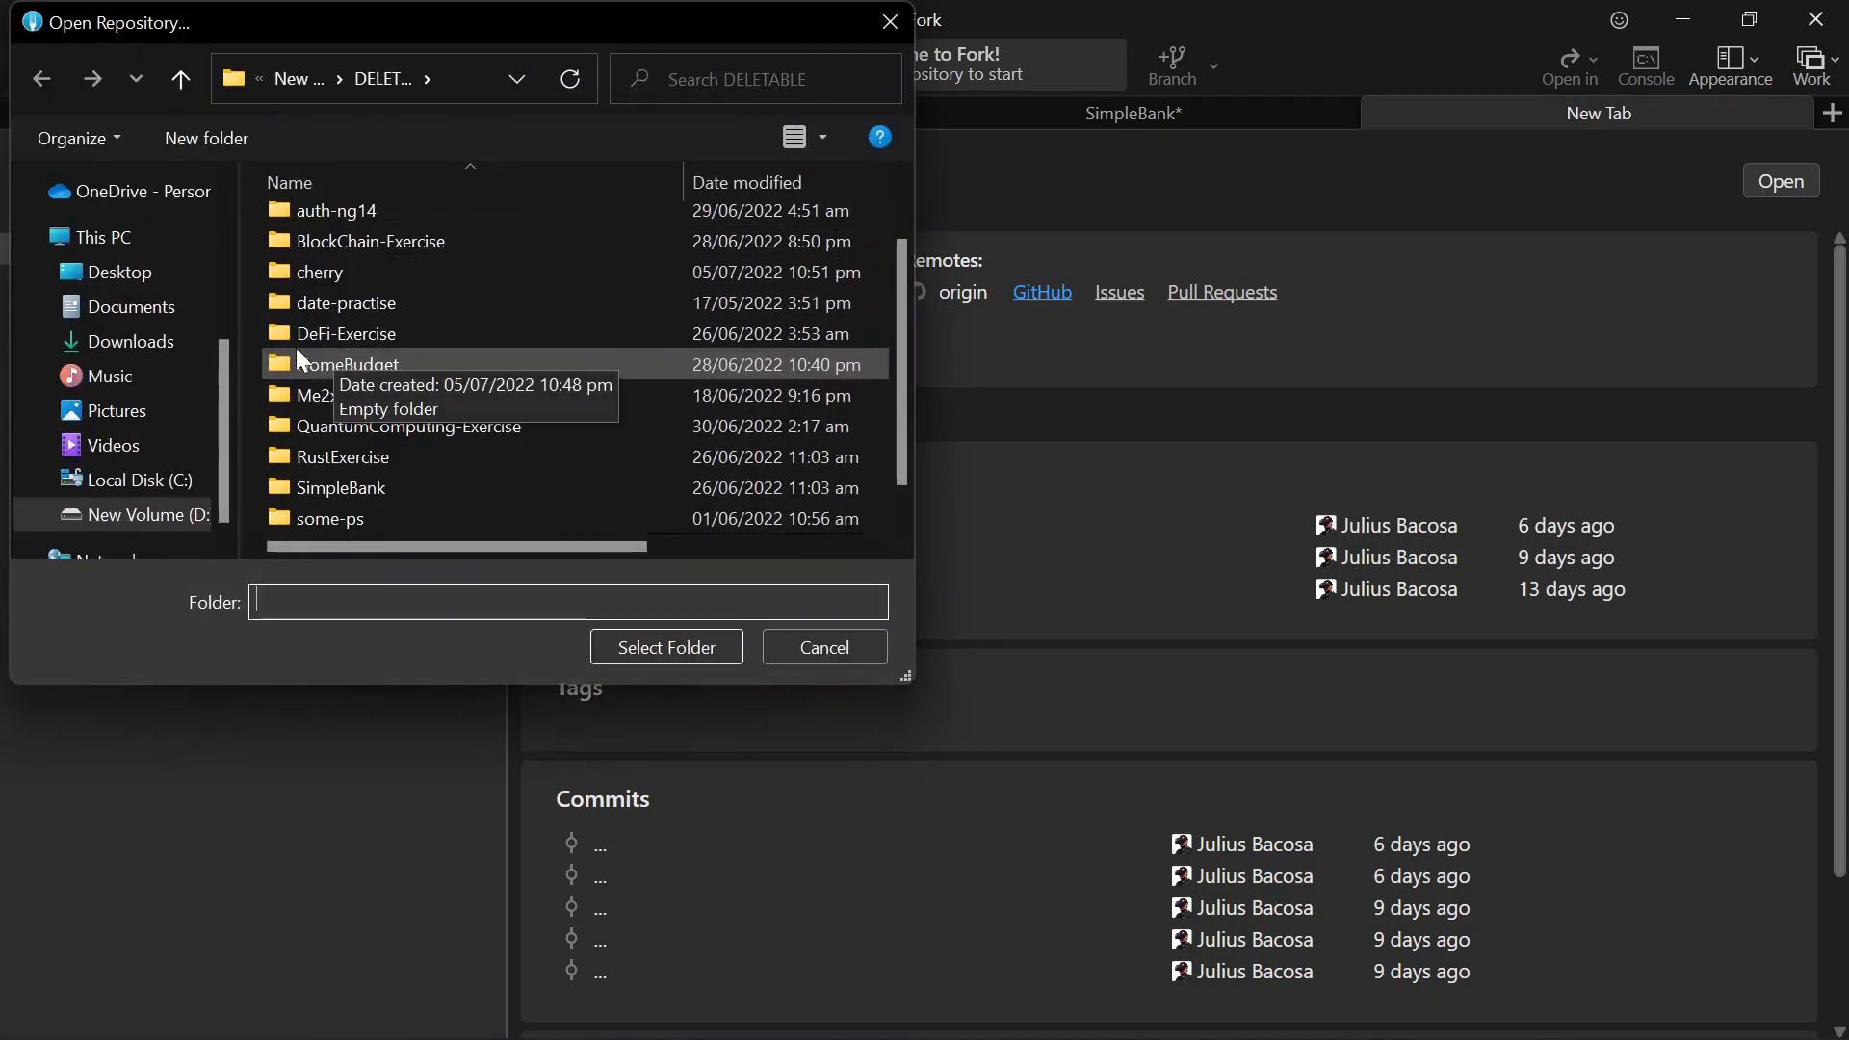
- Open the cherry folder as a repository, mark it safe, and view Local Changes
double_click(320, 272)
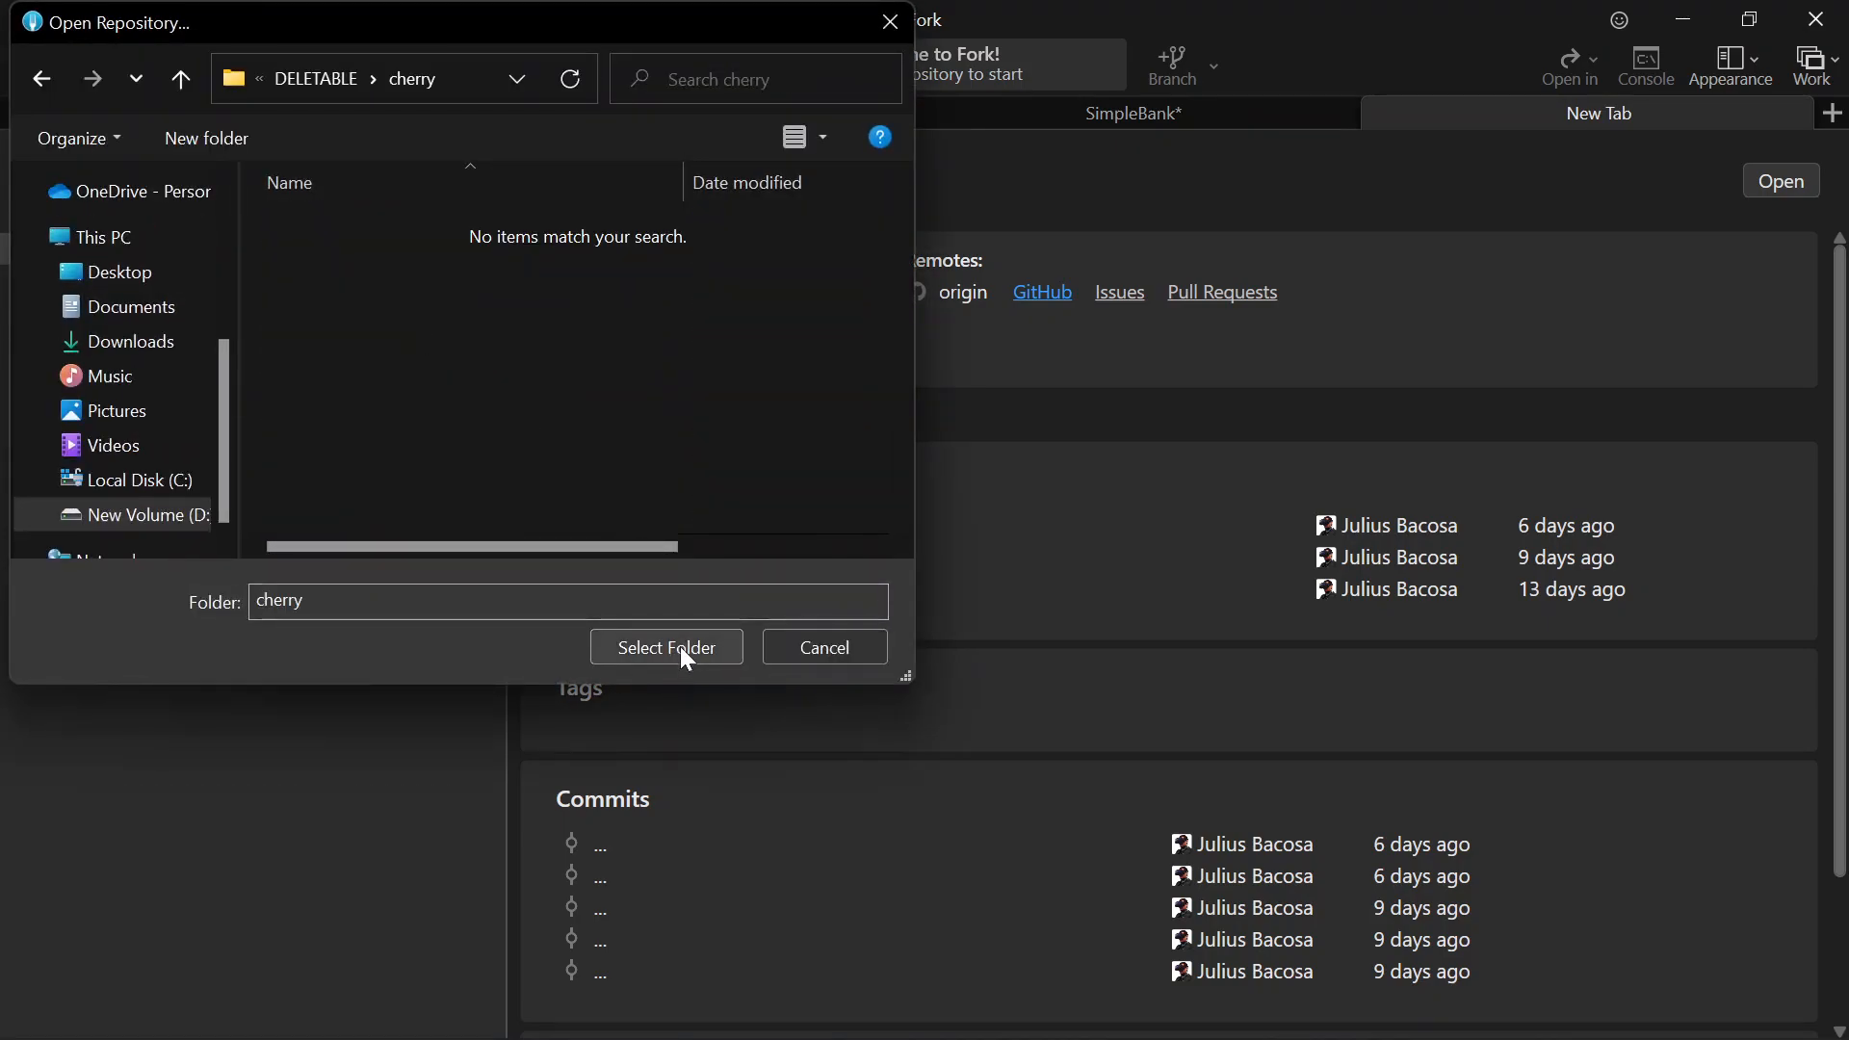
left_click(666, 647)
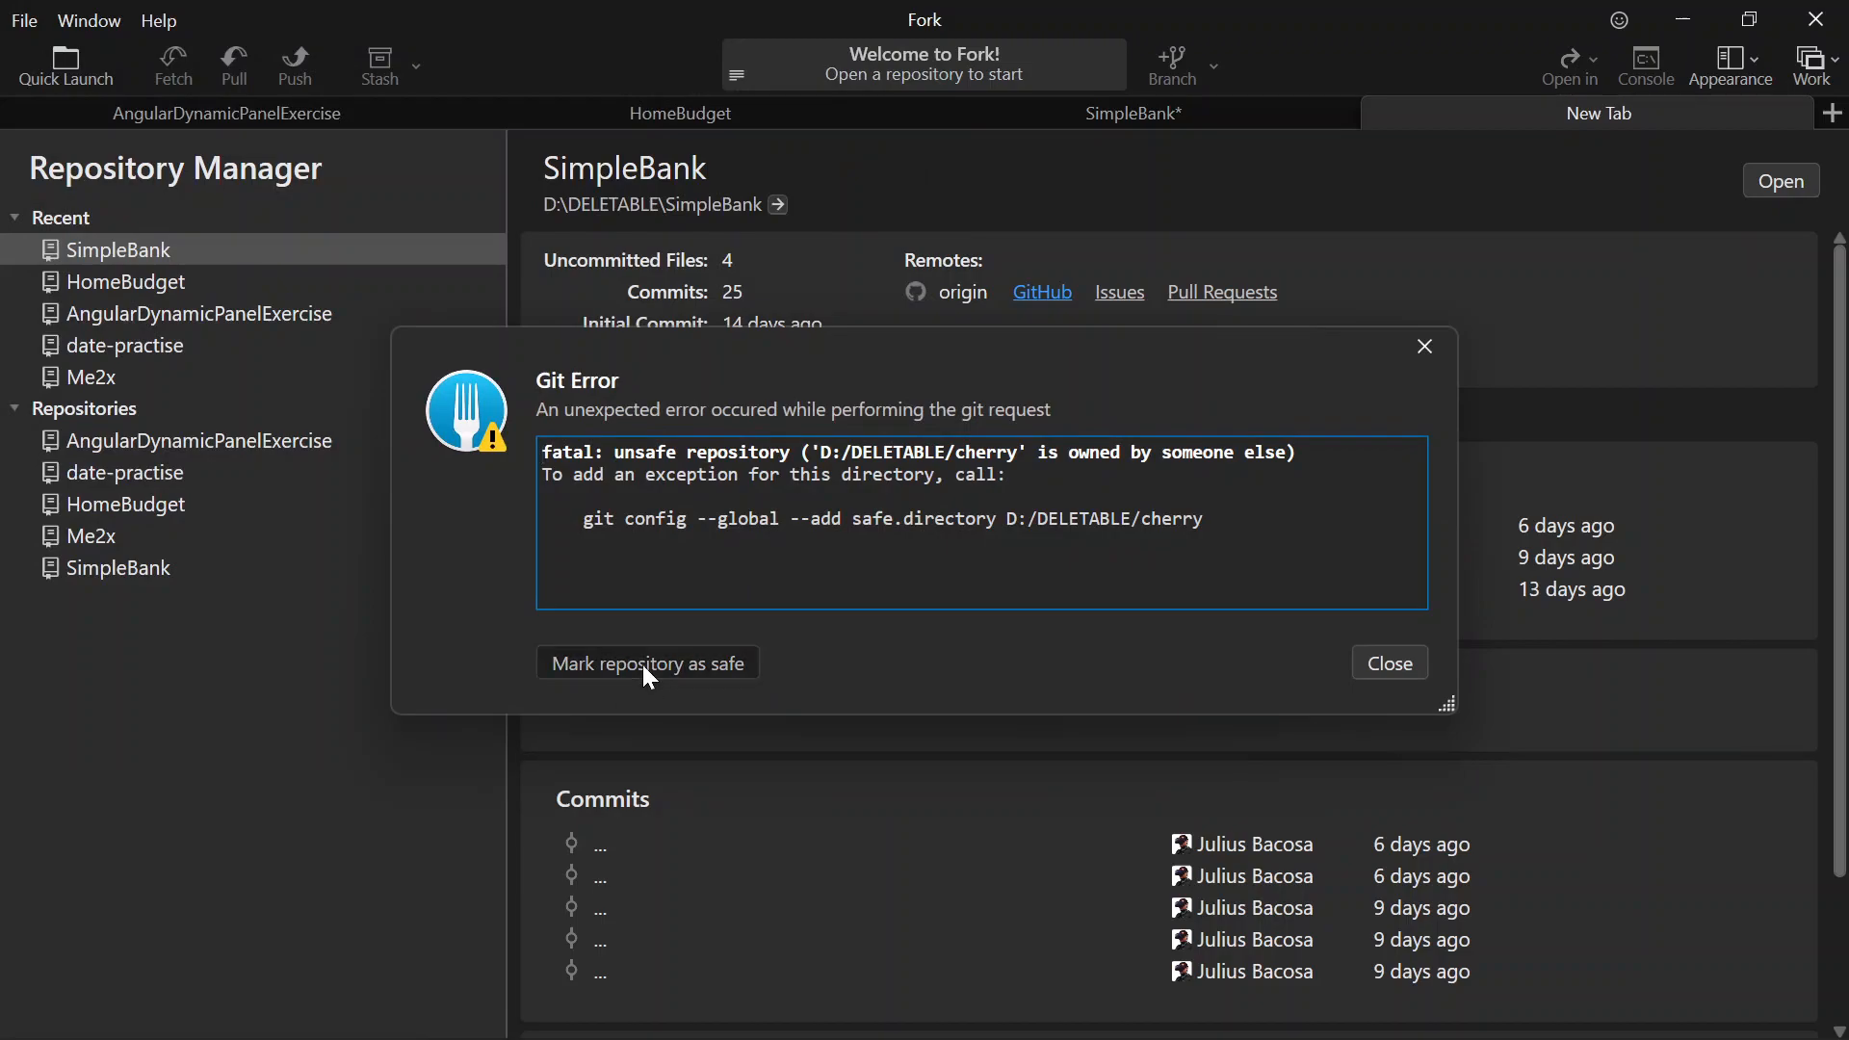
left_click(647, 662)
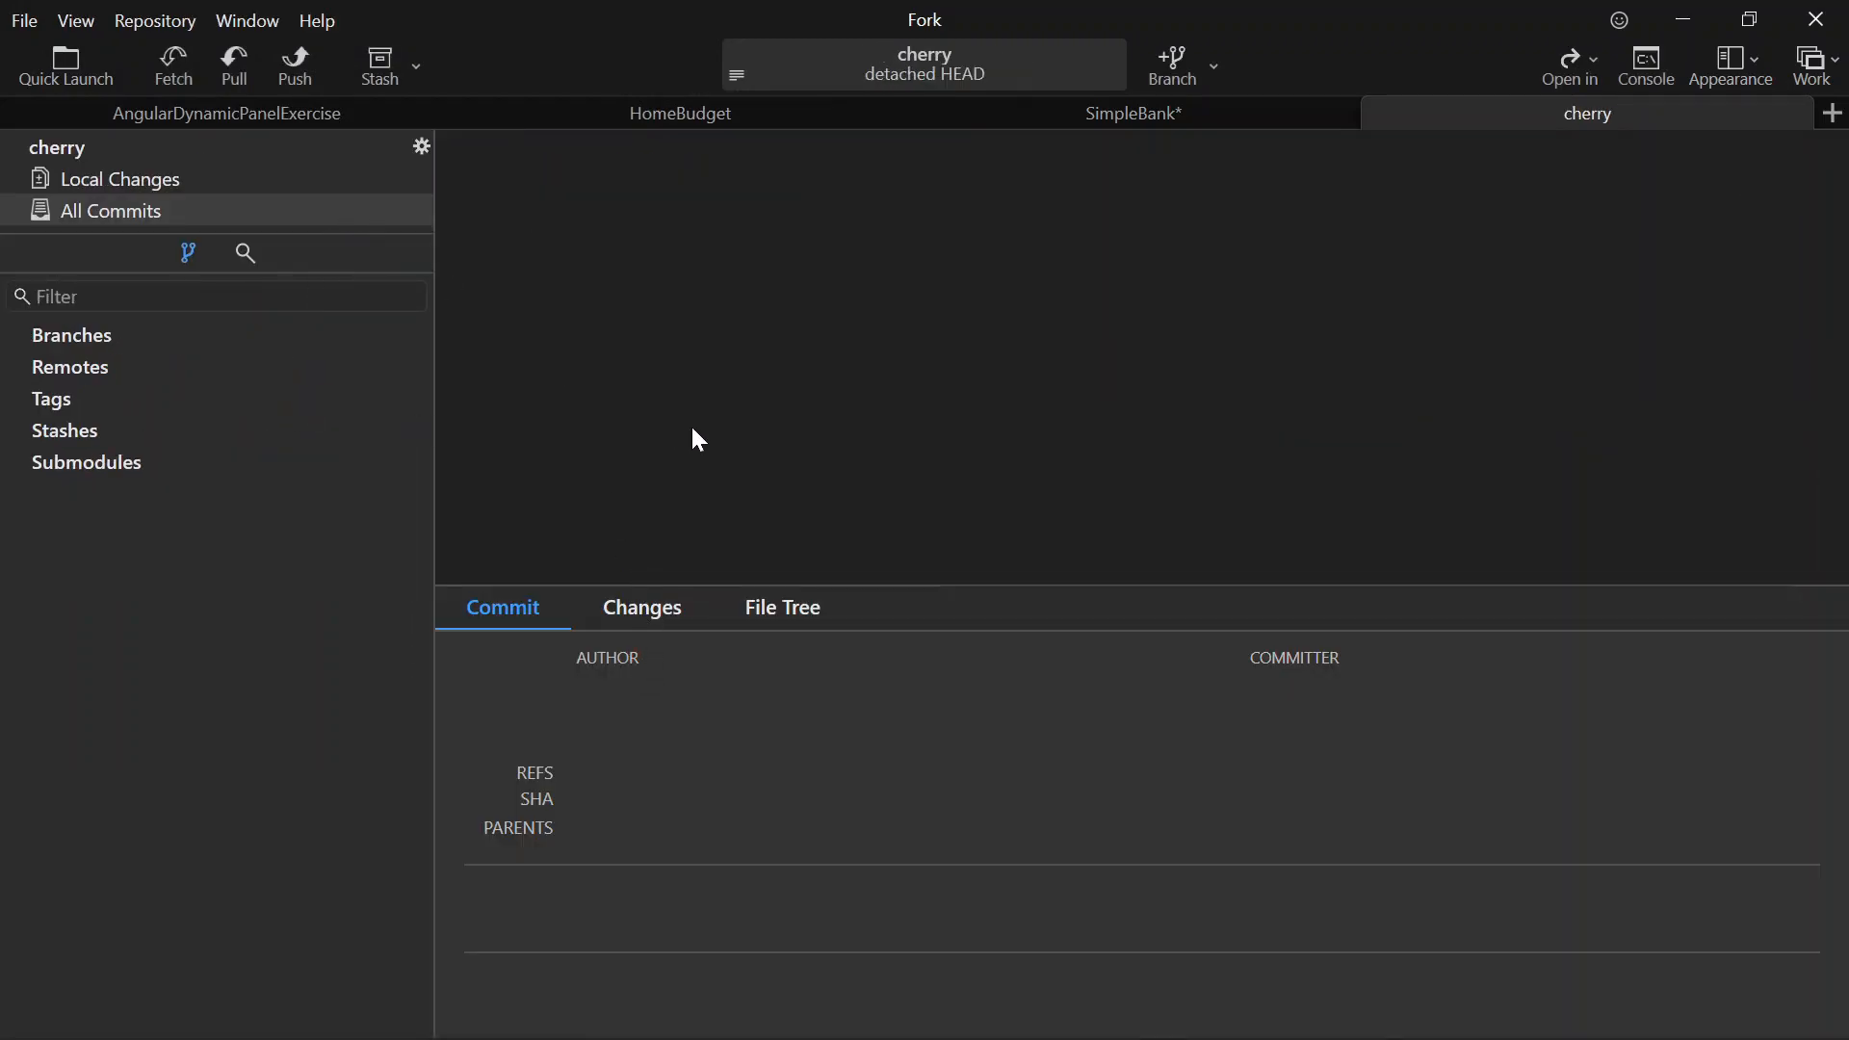
mouse_move(87, 185)
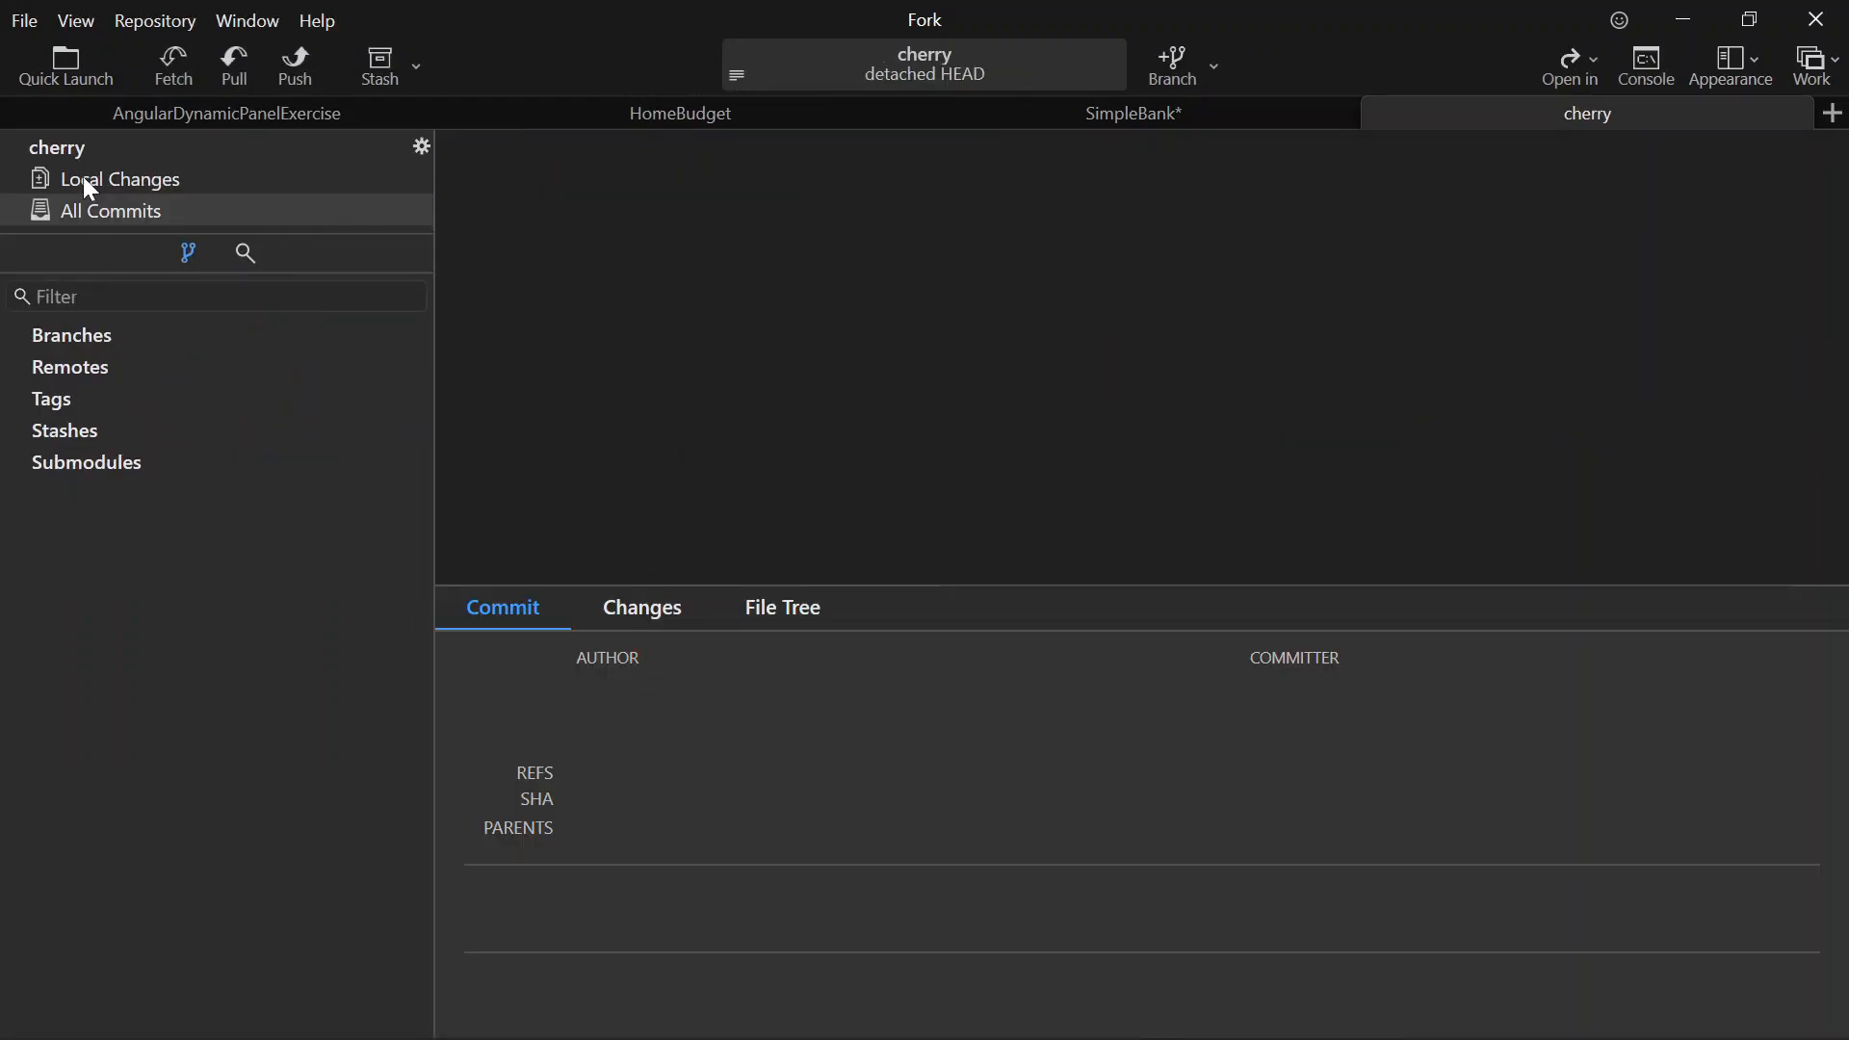
left_click(119, 179)
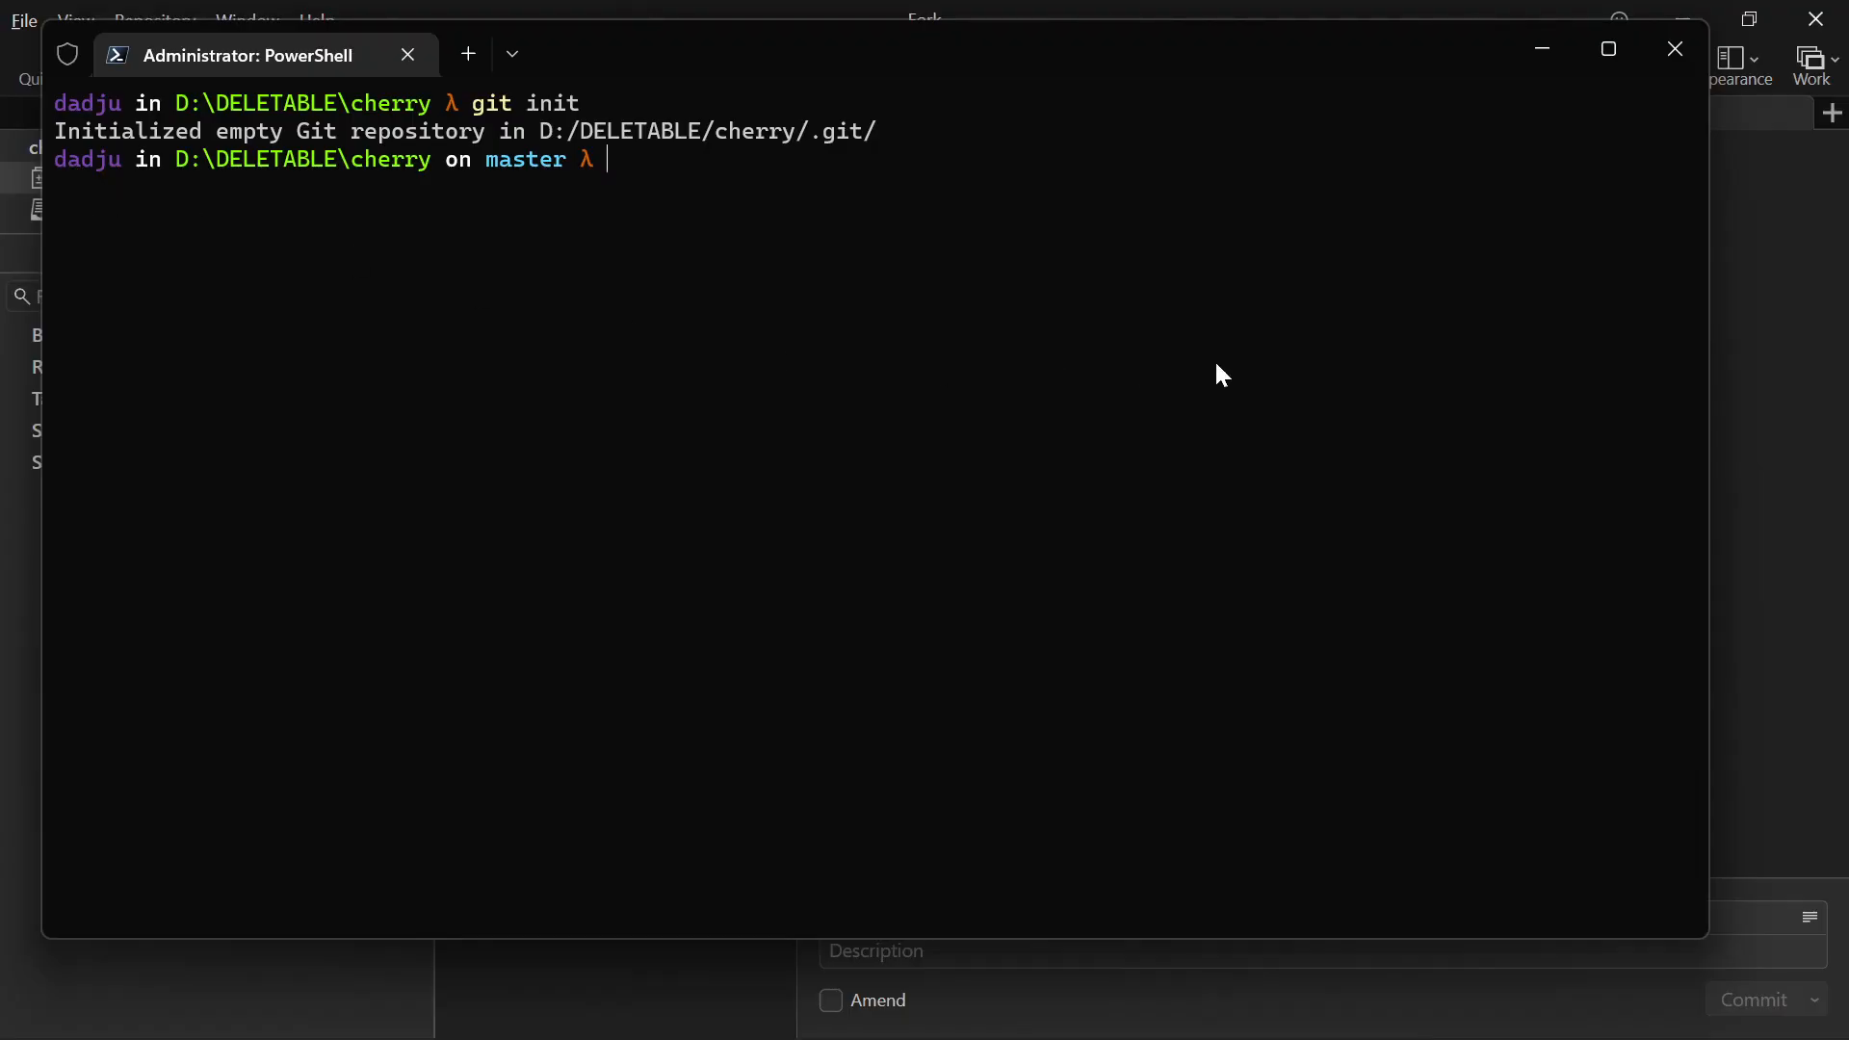
- Stage everything, attempt an init commit (nothing to commit), open cherry in VS Code and list branches
type("git add .")
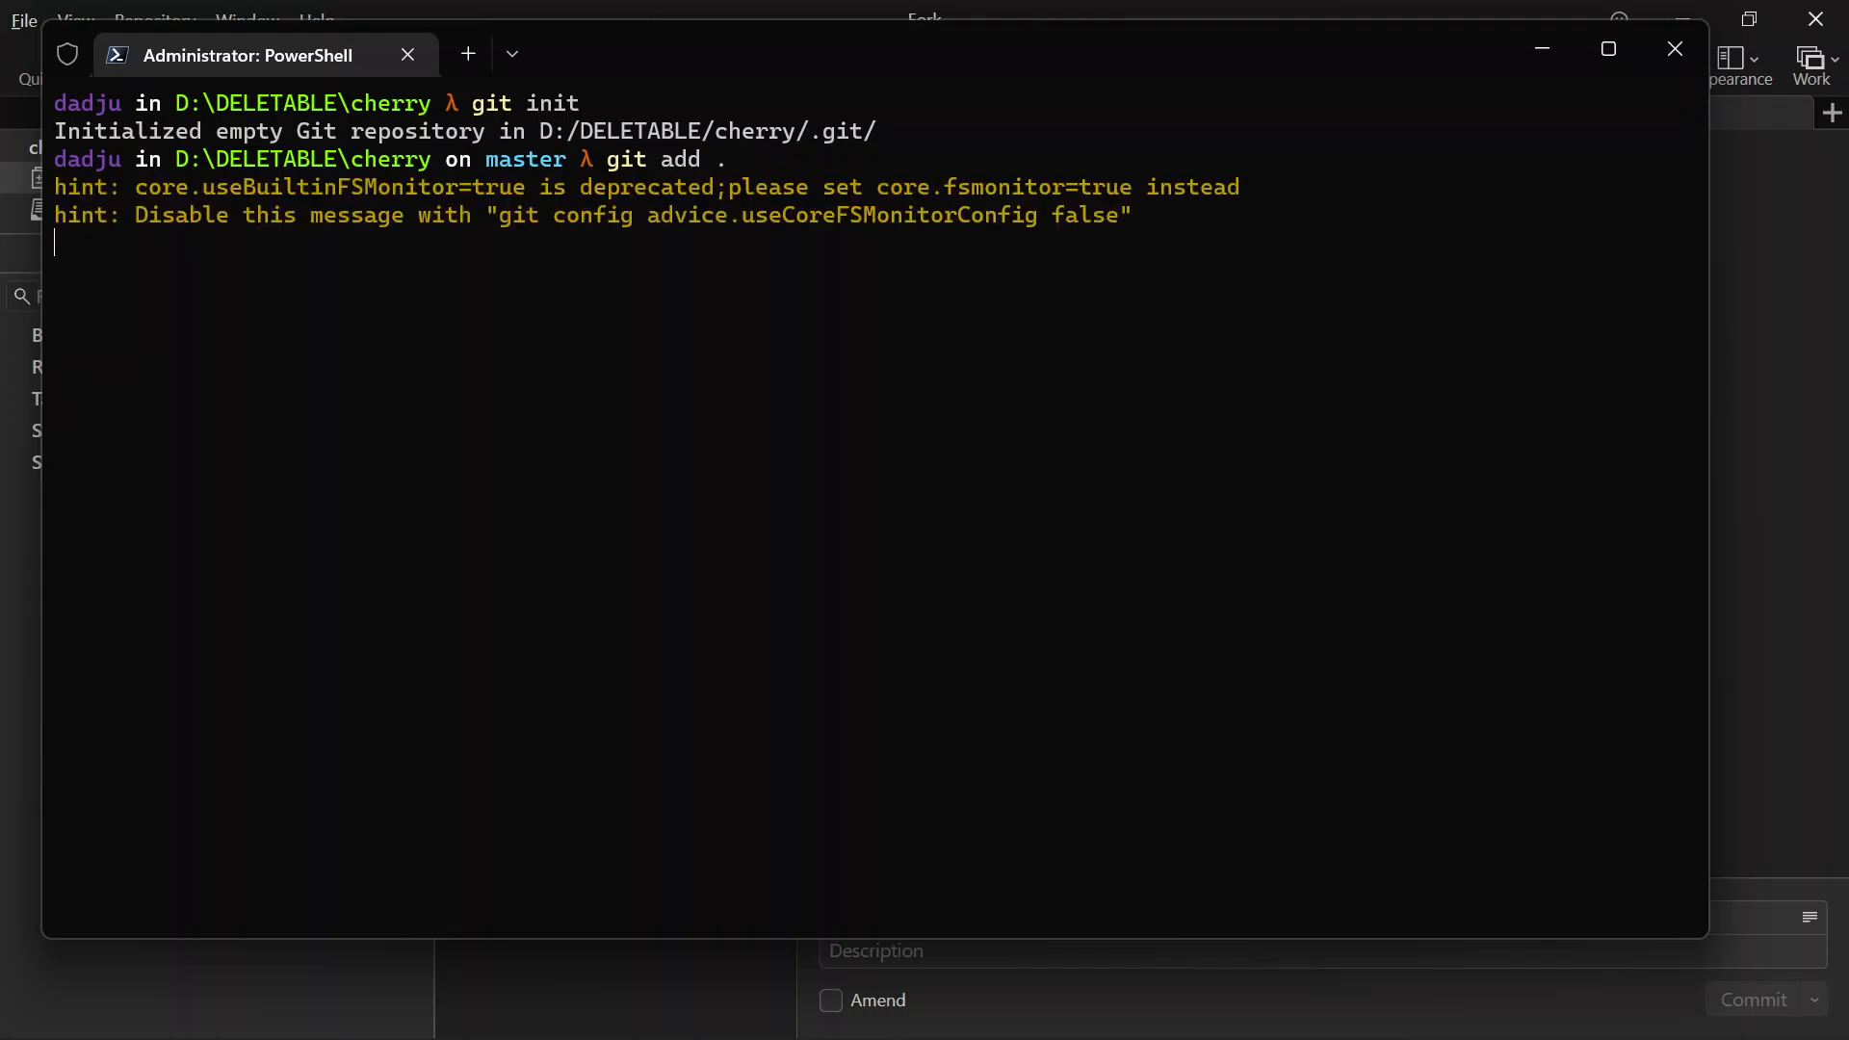
type("git commit")
type("code .")
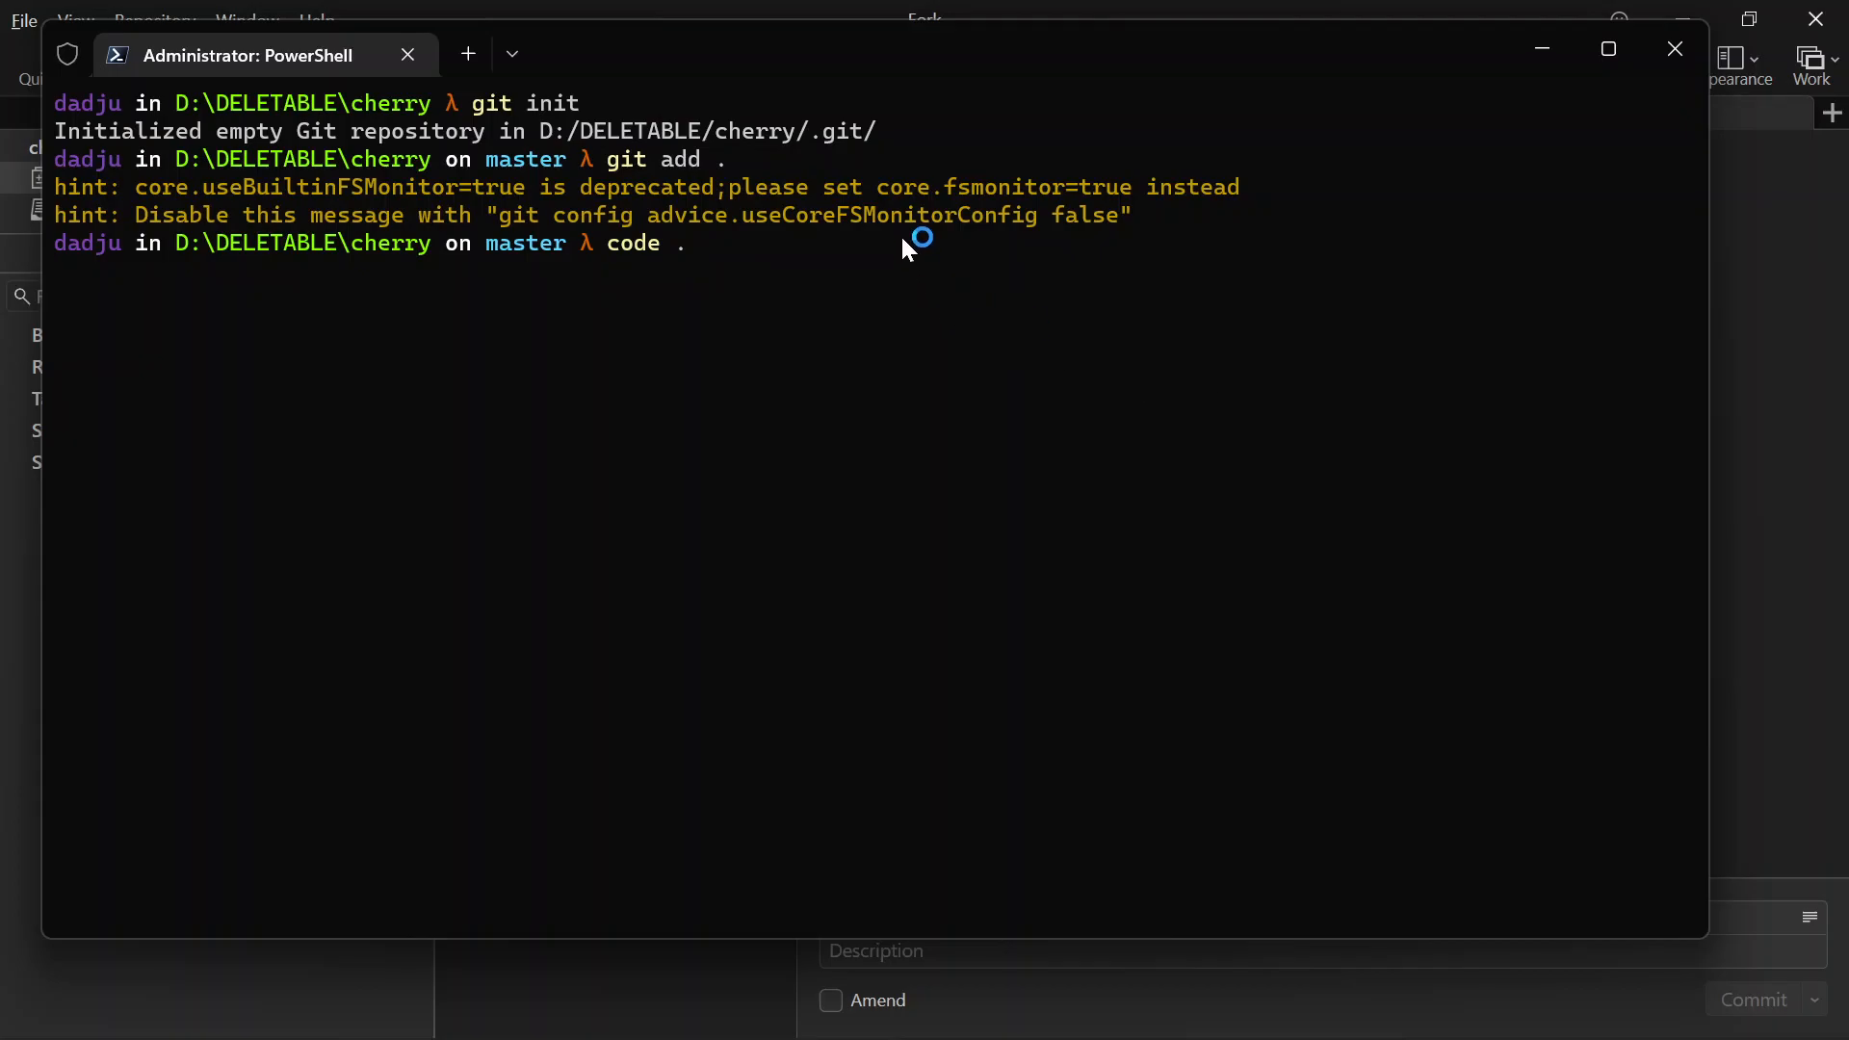
key("Enter")
type("git branch")
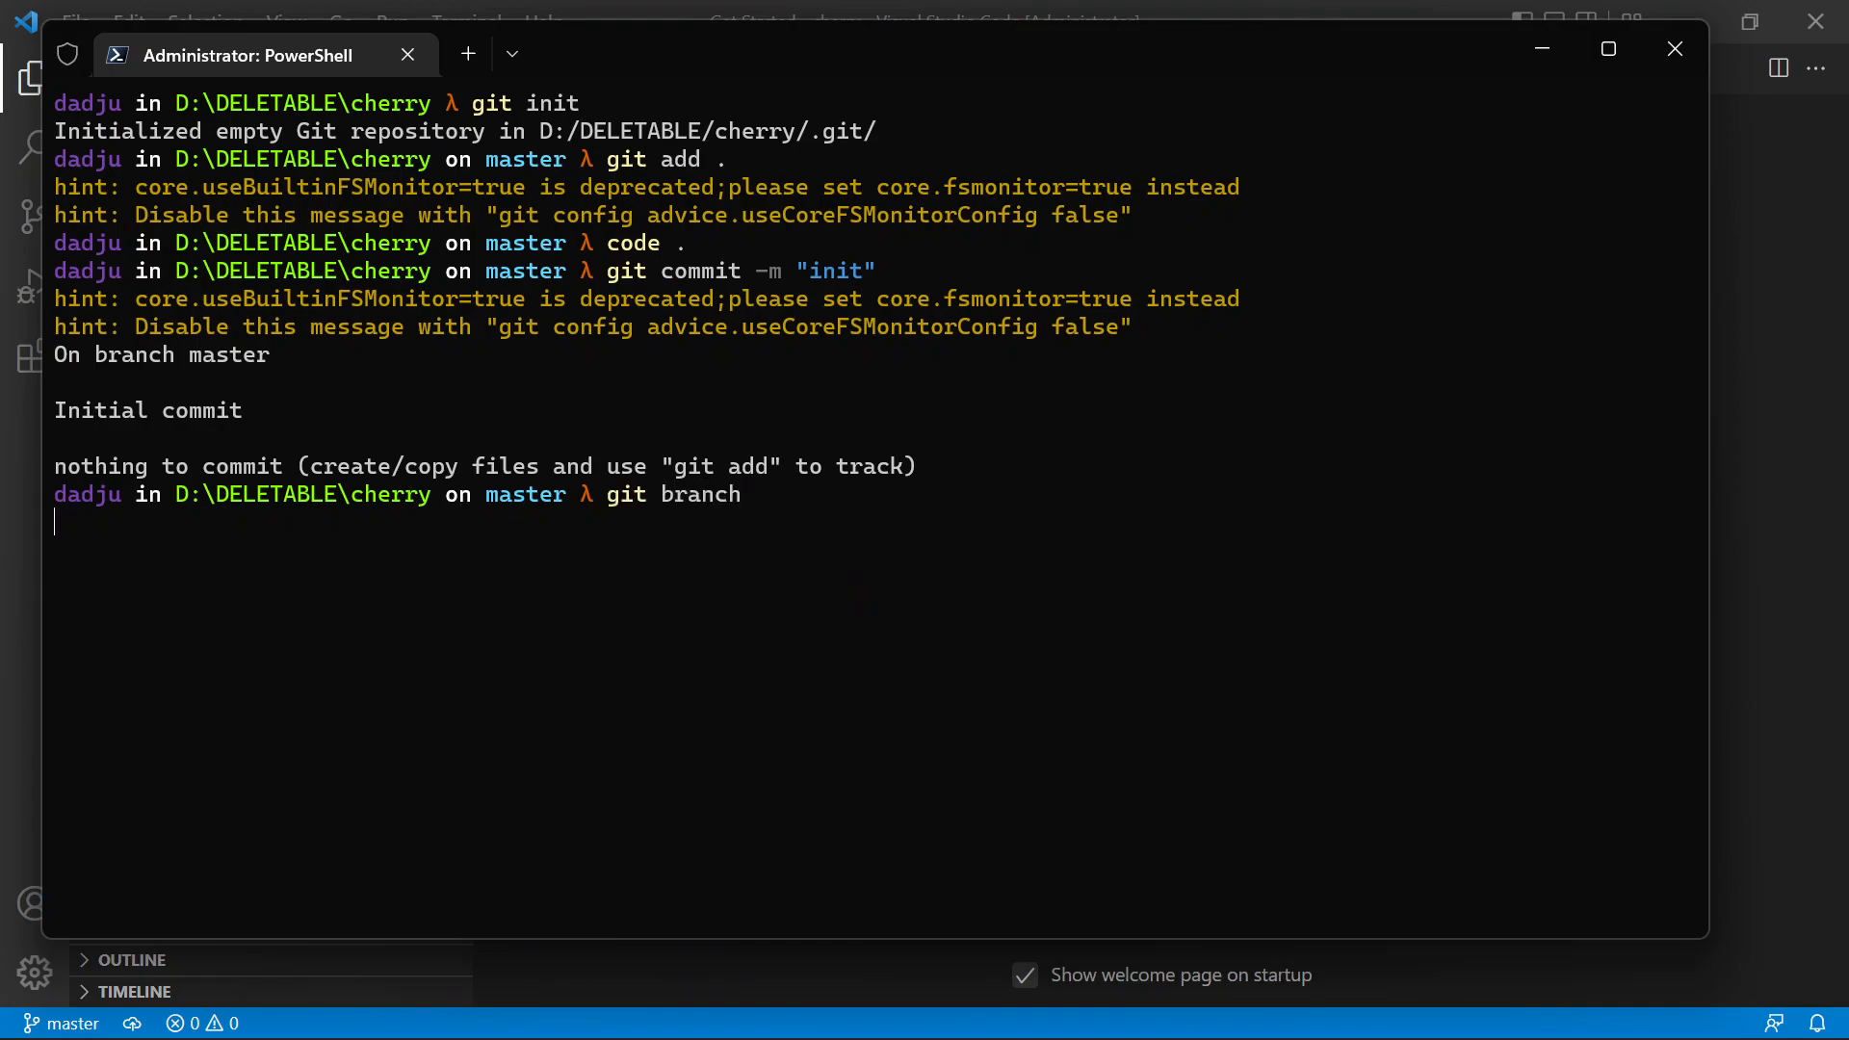
key("Enter")
type("index.")
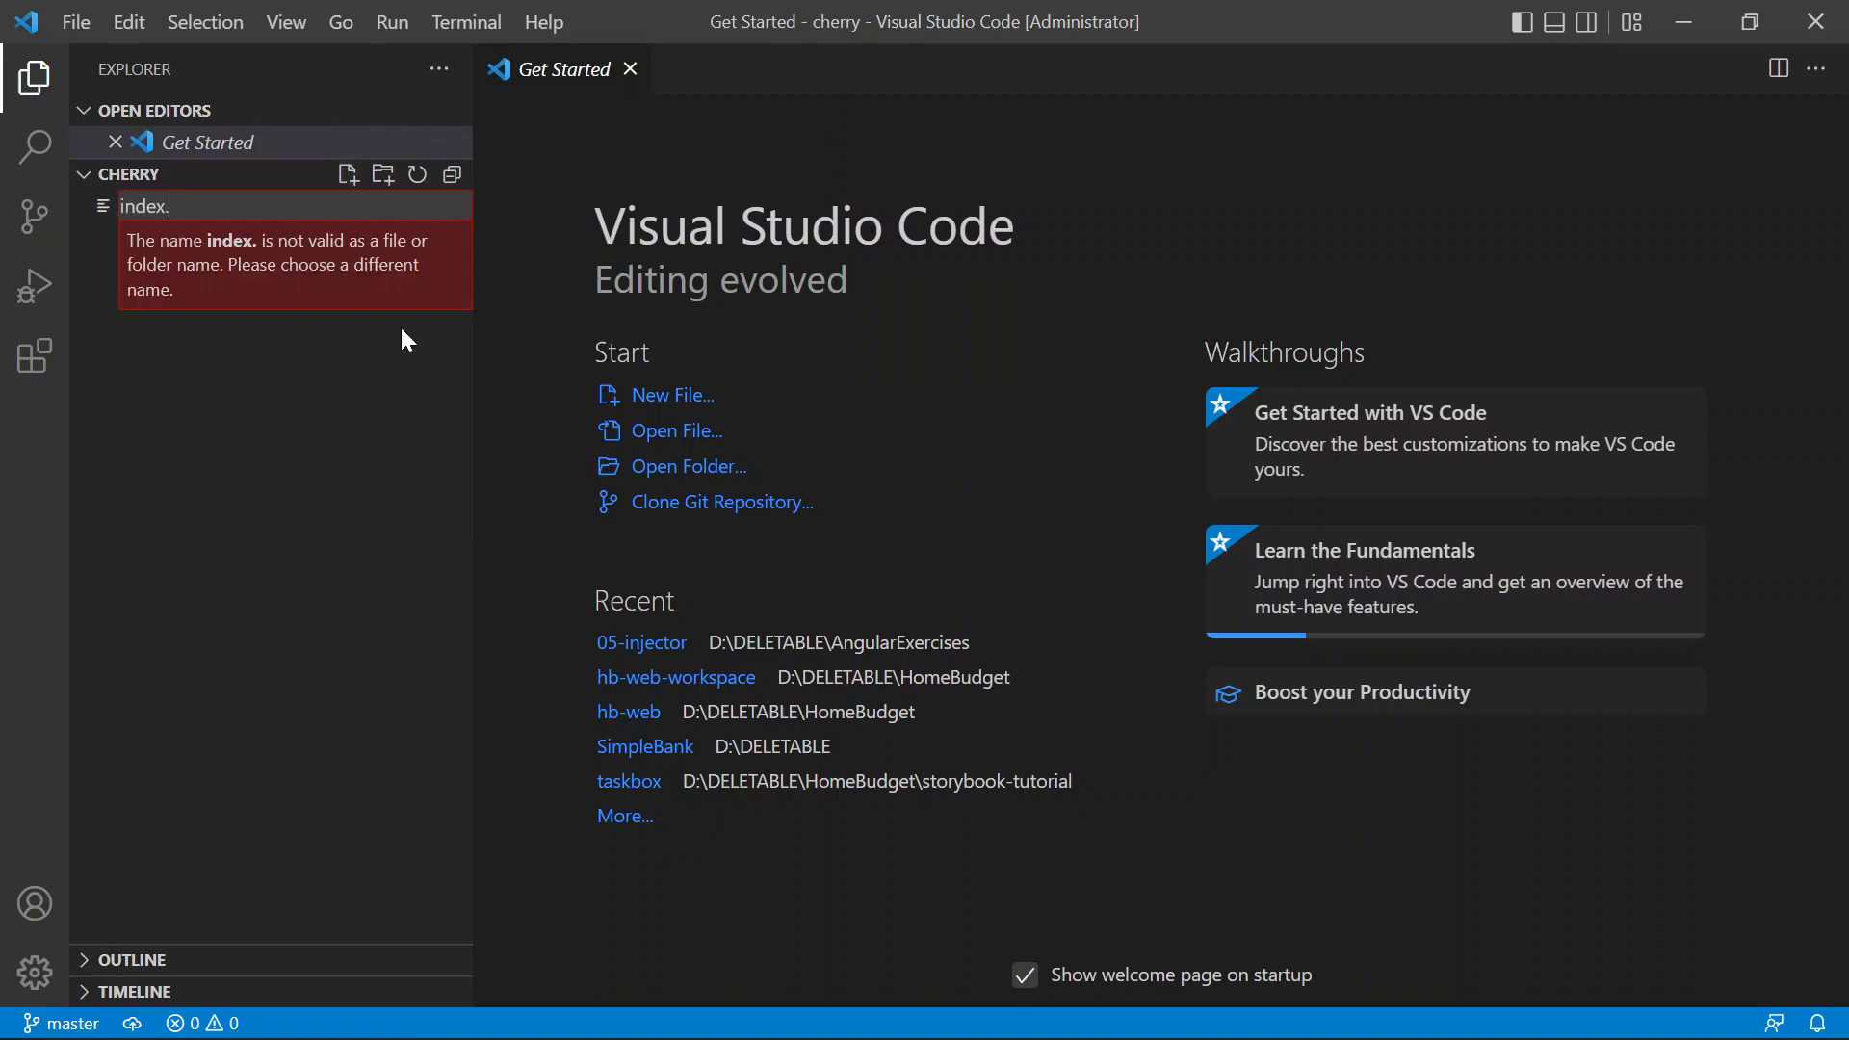
- Expand the html:5 Emmet boilerplate into index.html and place the cursor in the body
type("html")
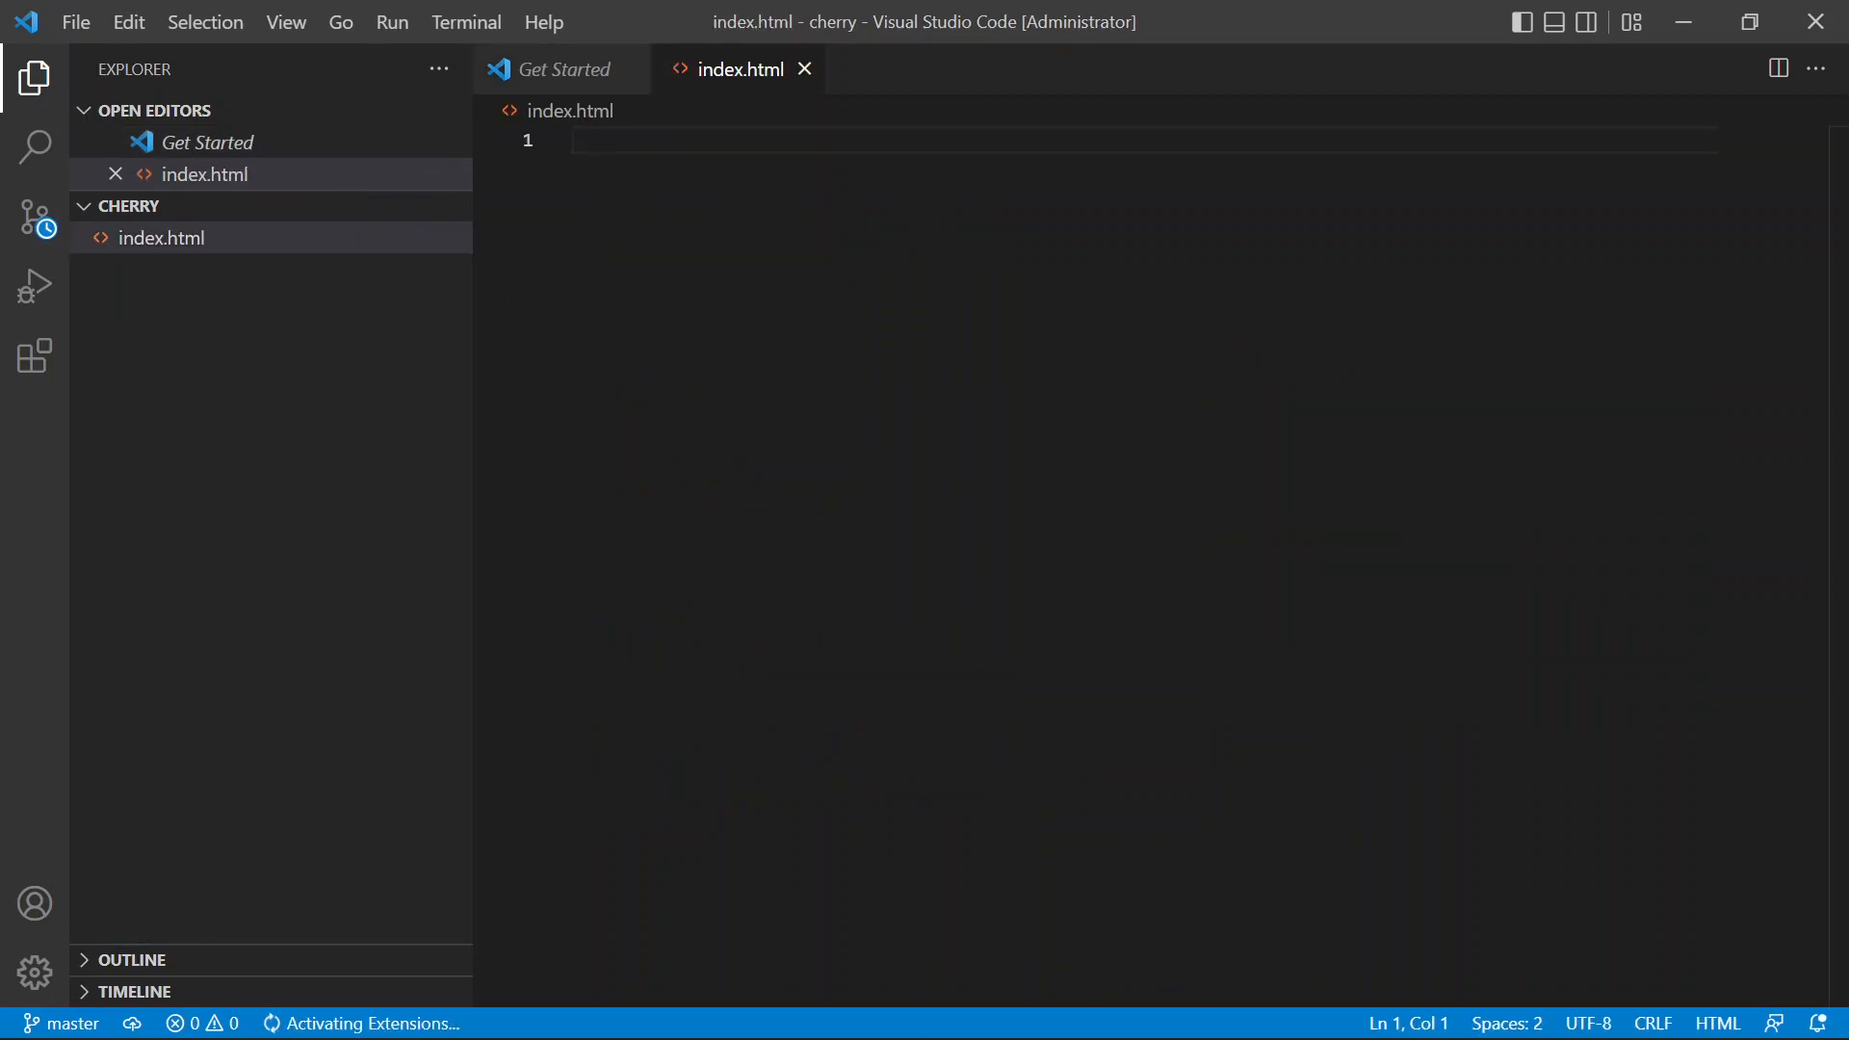
type("html")
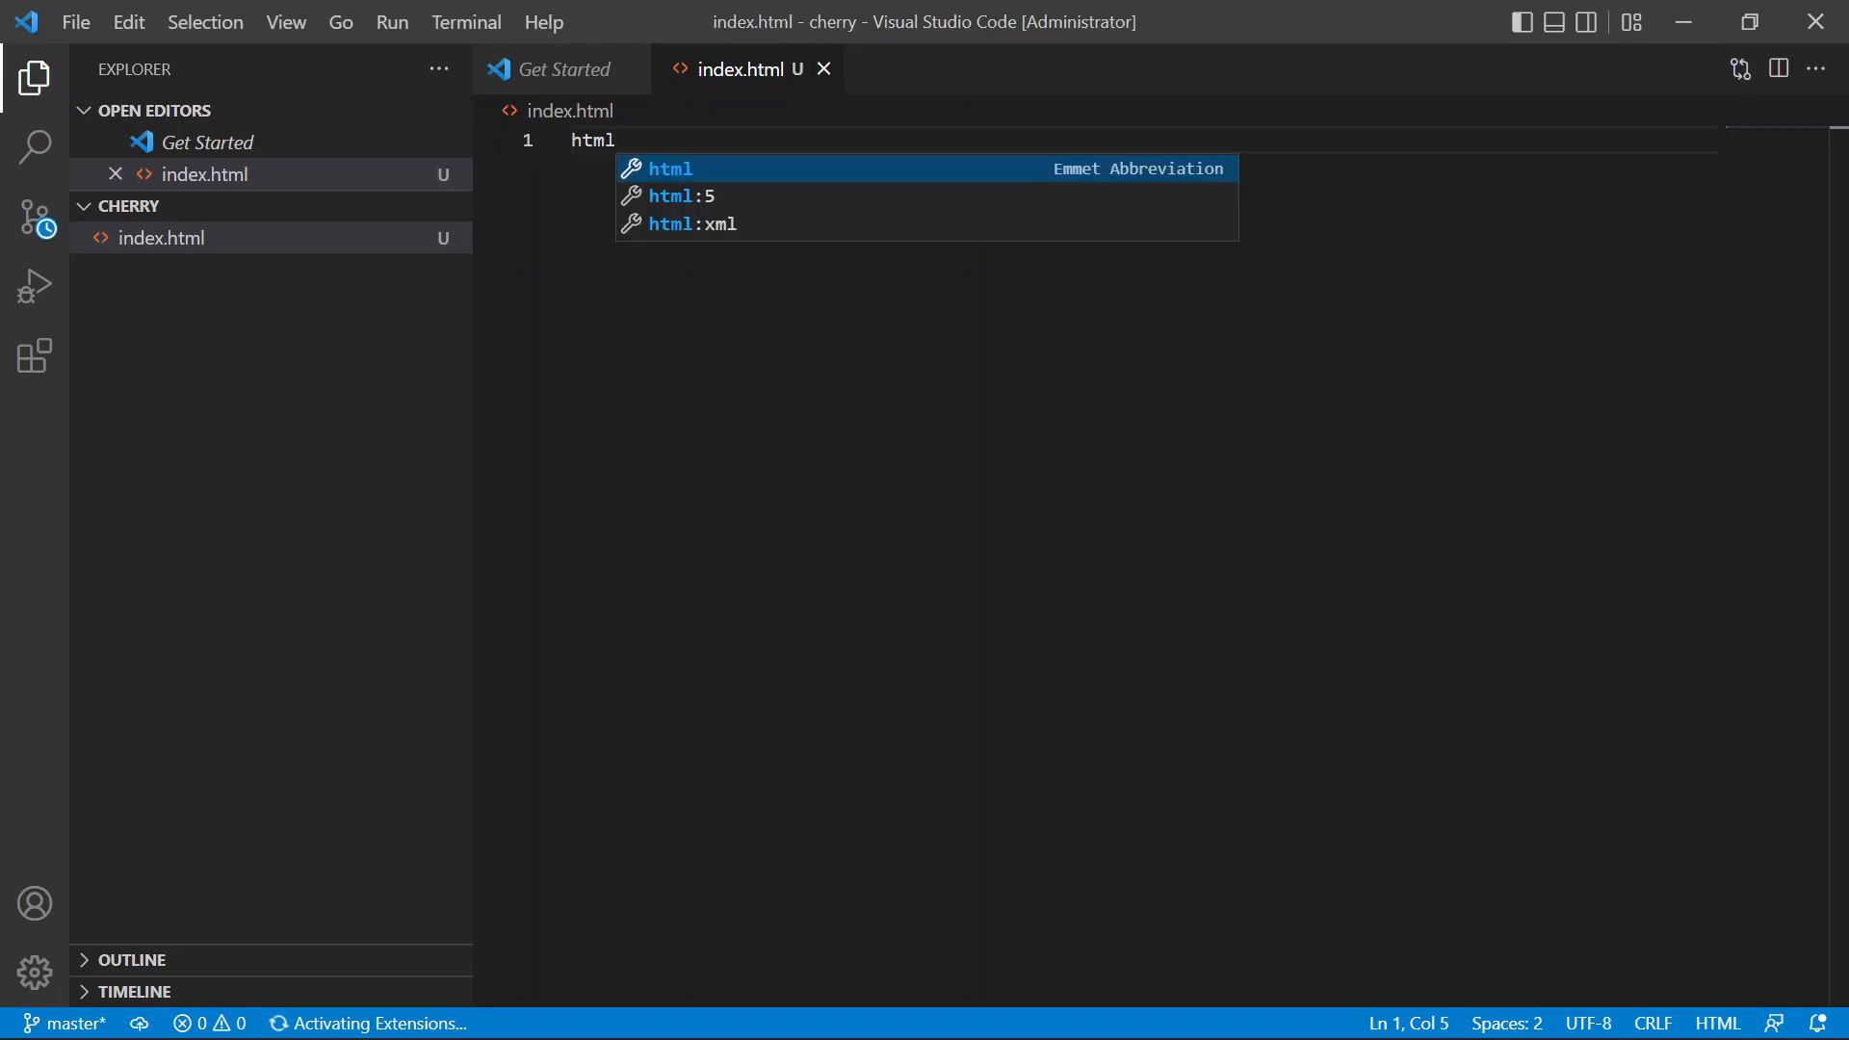
key("Tab")
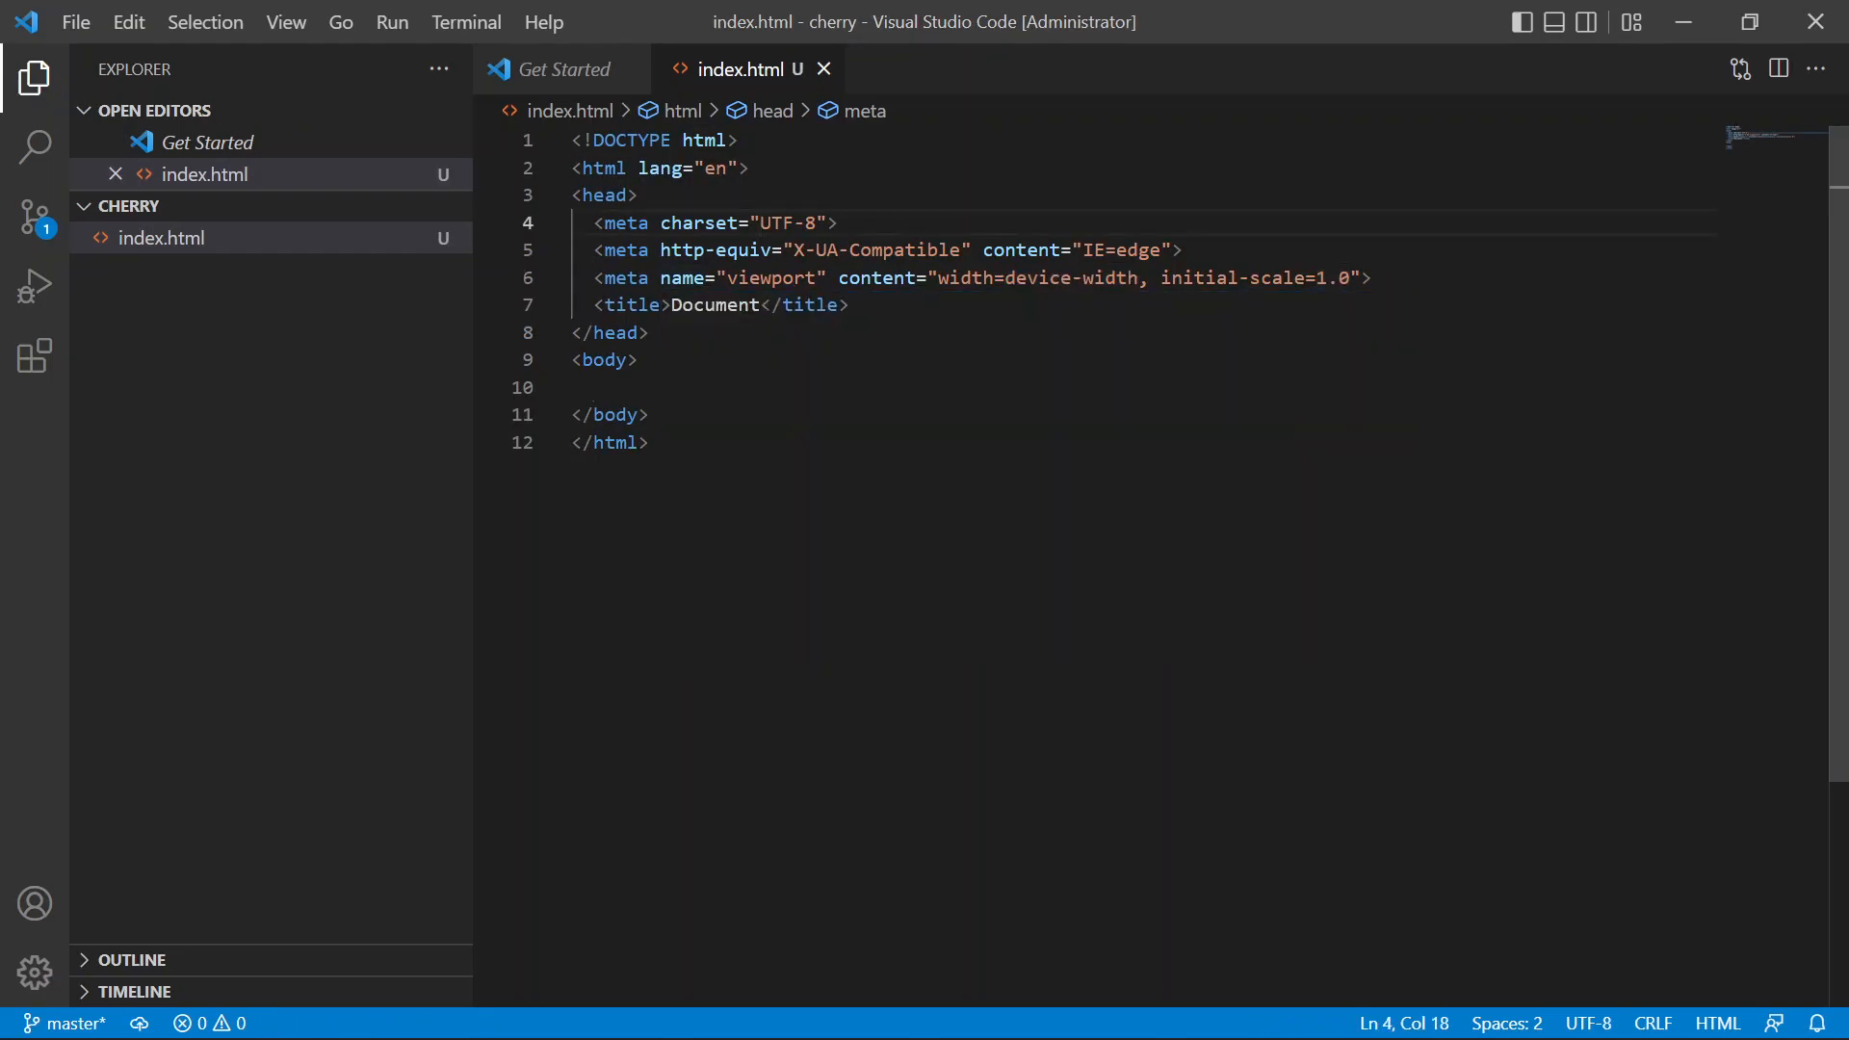
left_click(591, 387)
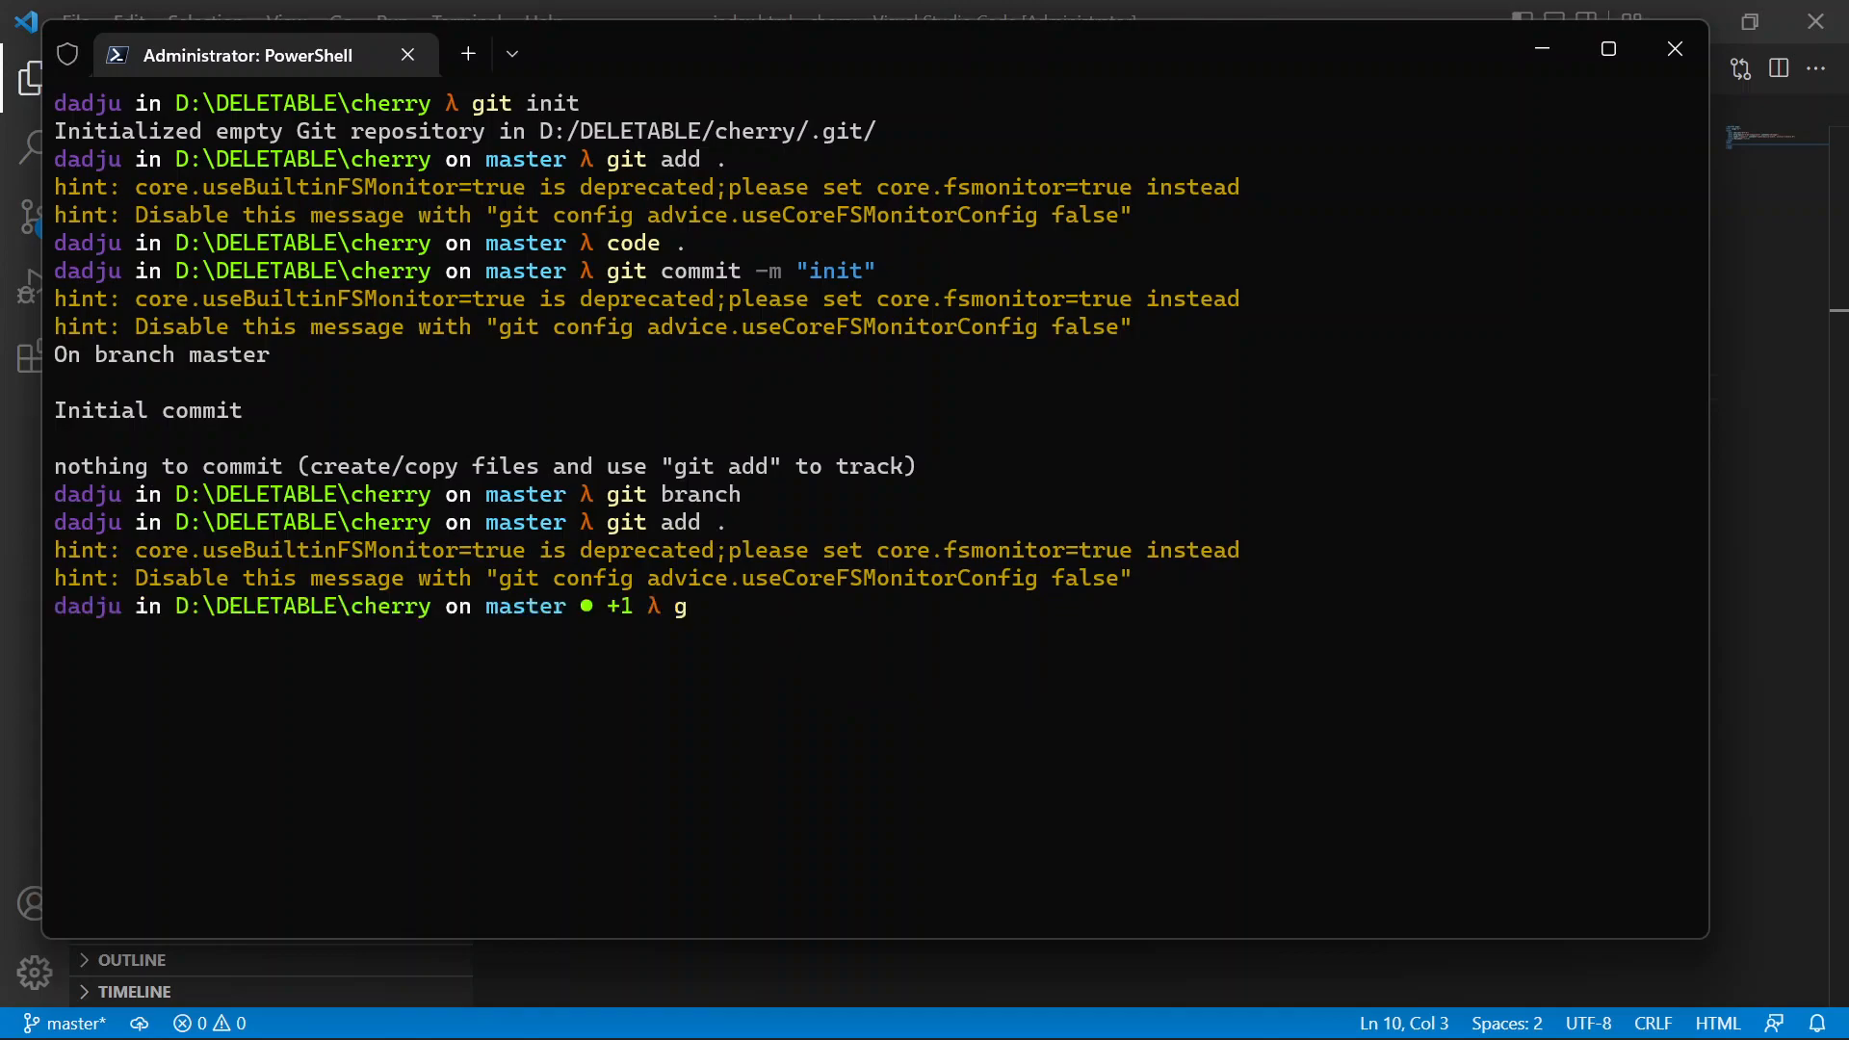
- Commit the staged index.html with the message "creted index file"
type("it commit -m")
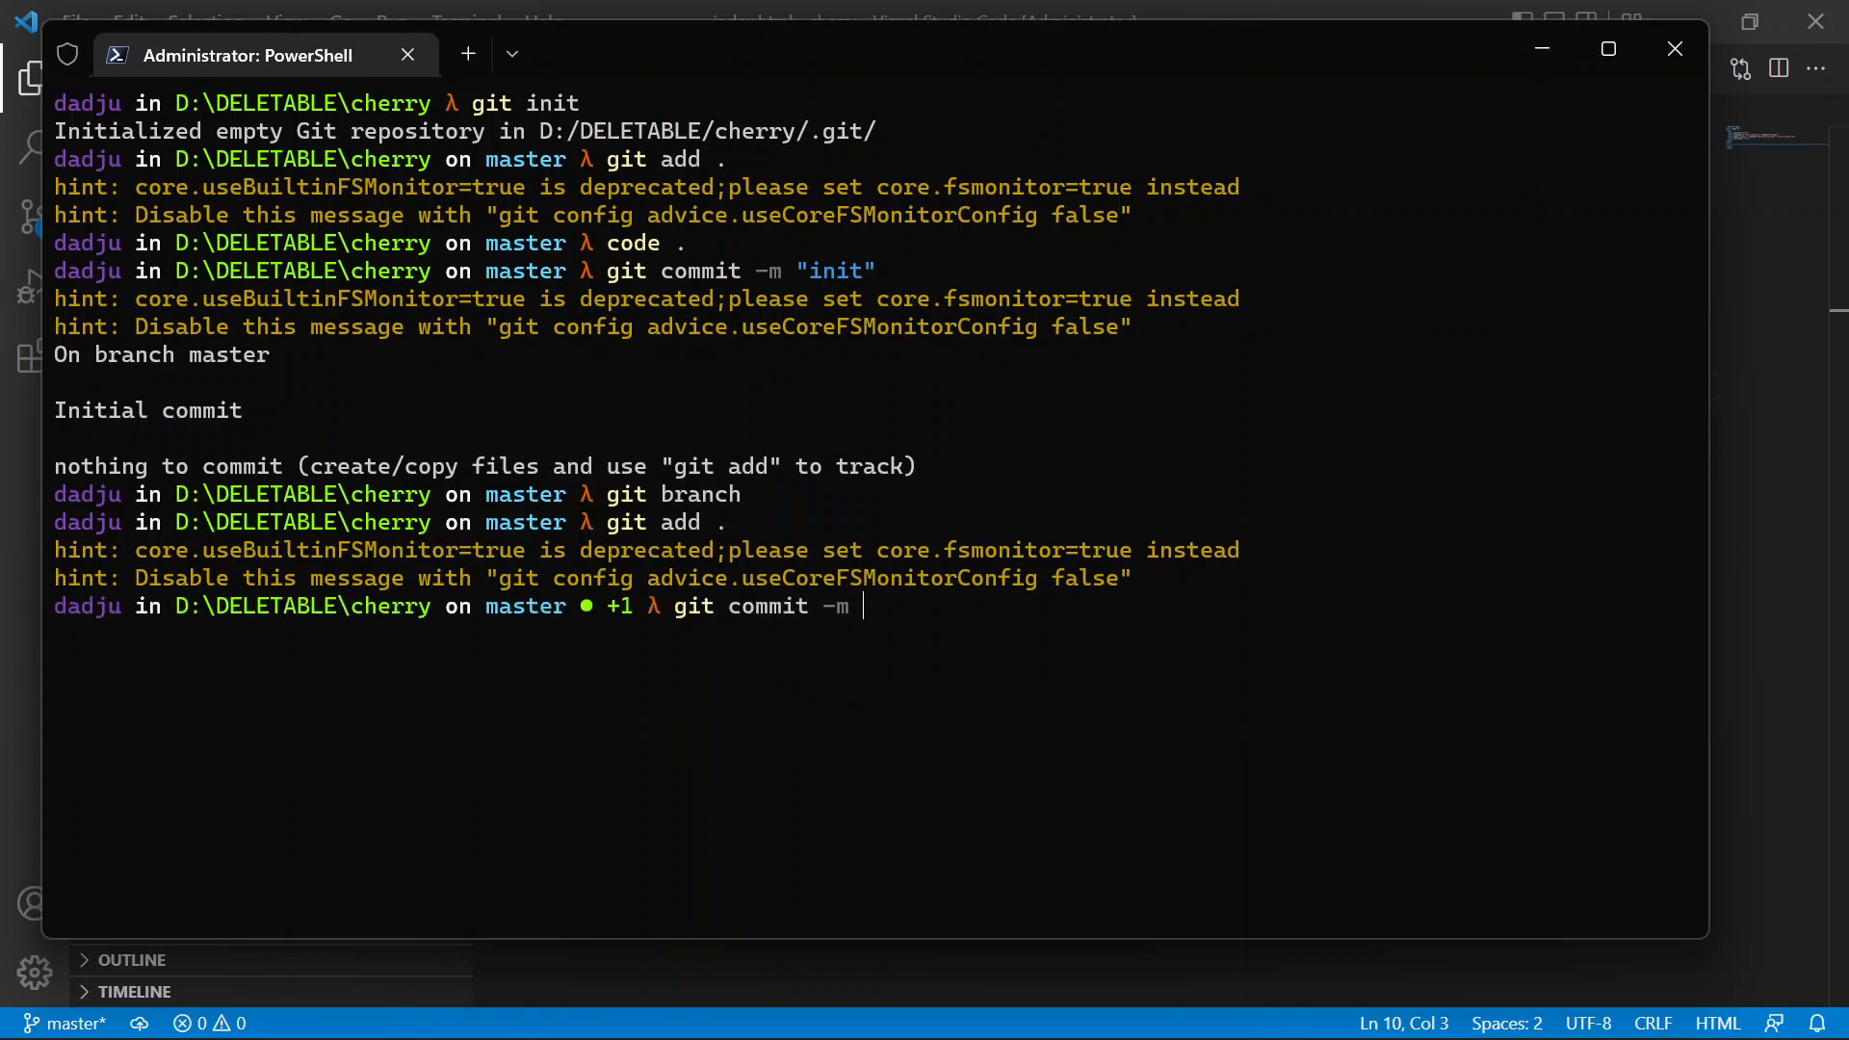
type("\"")
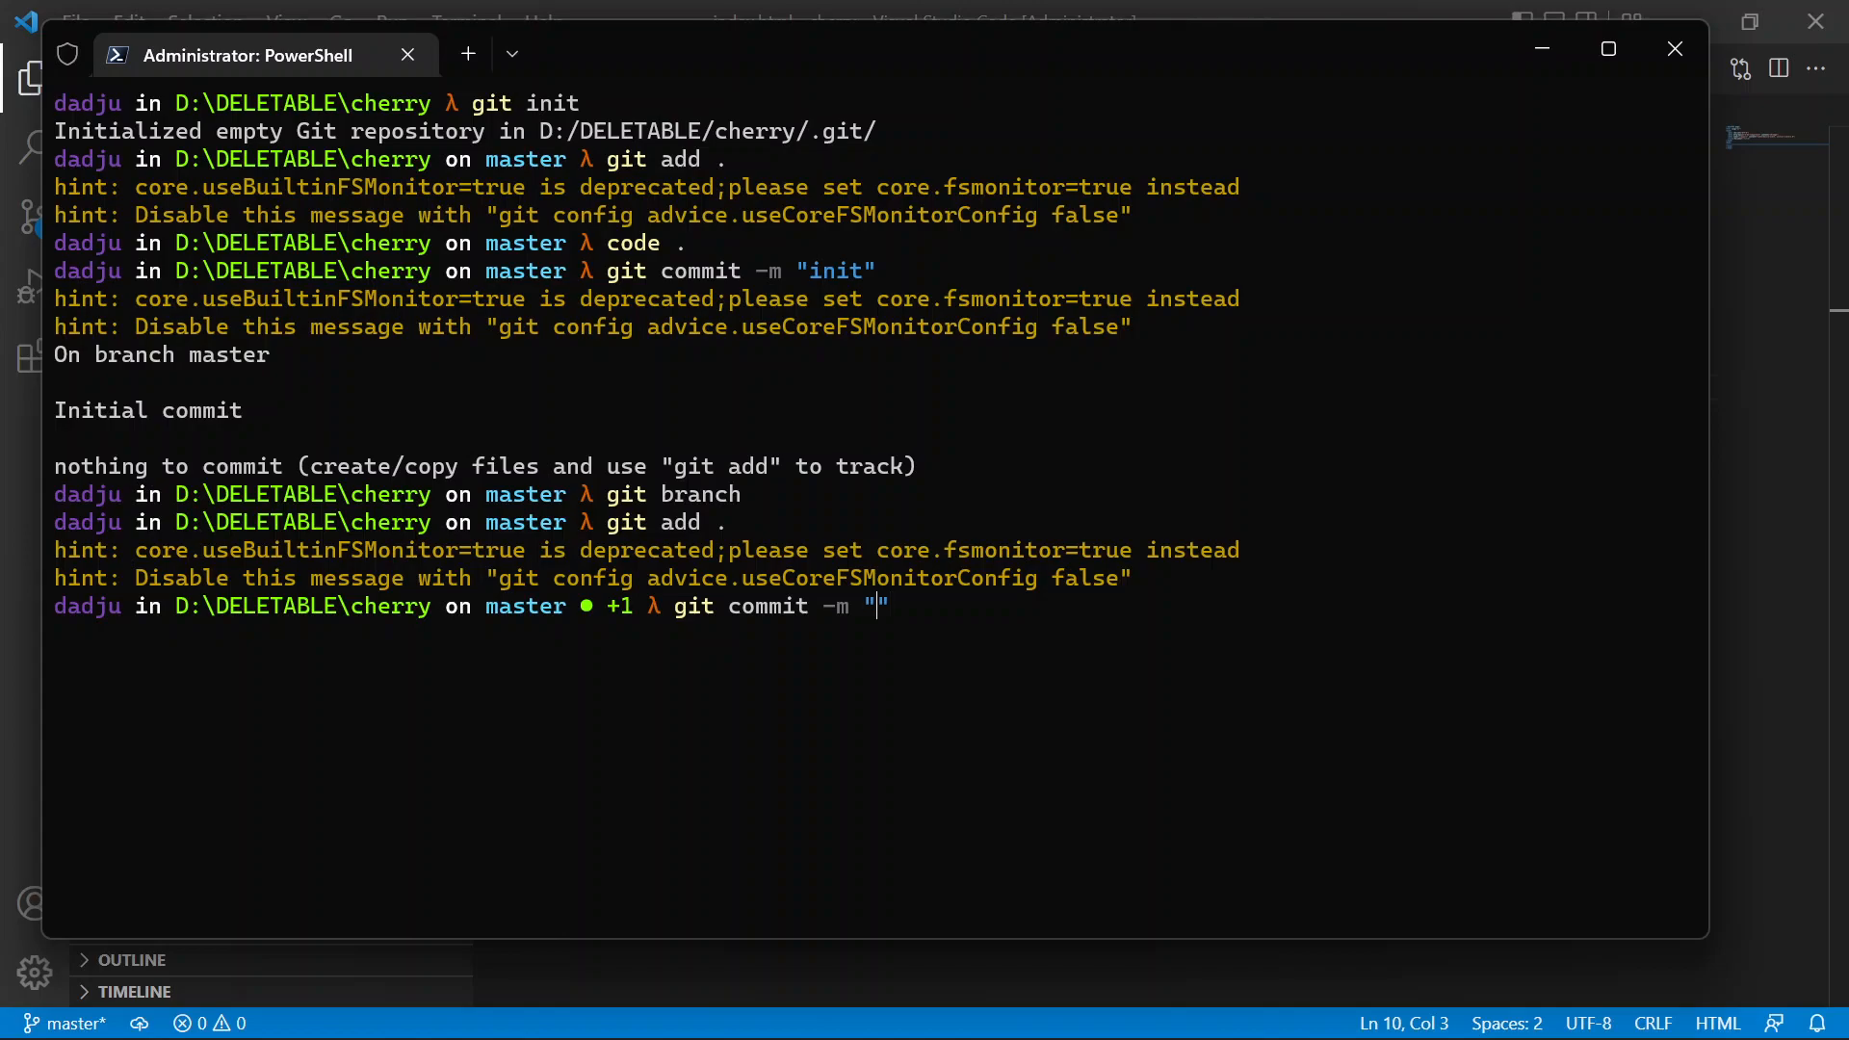
type("creted in")
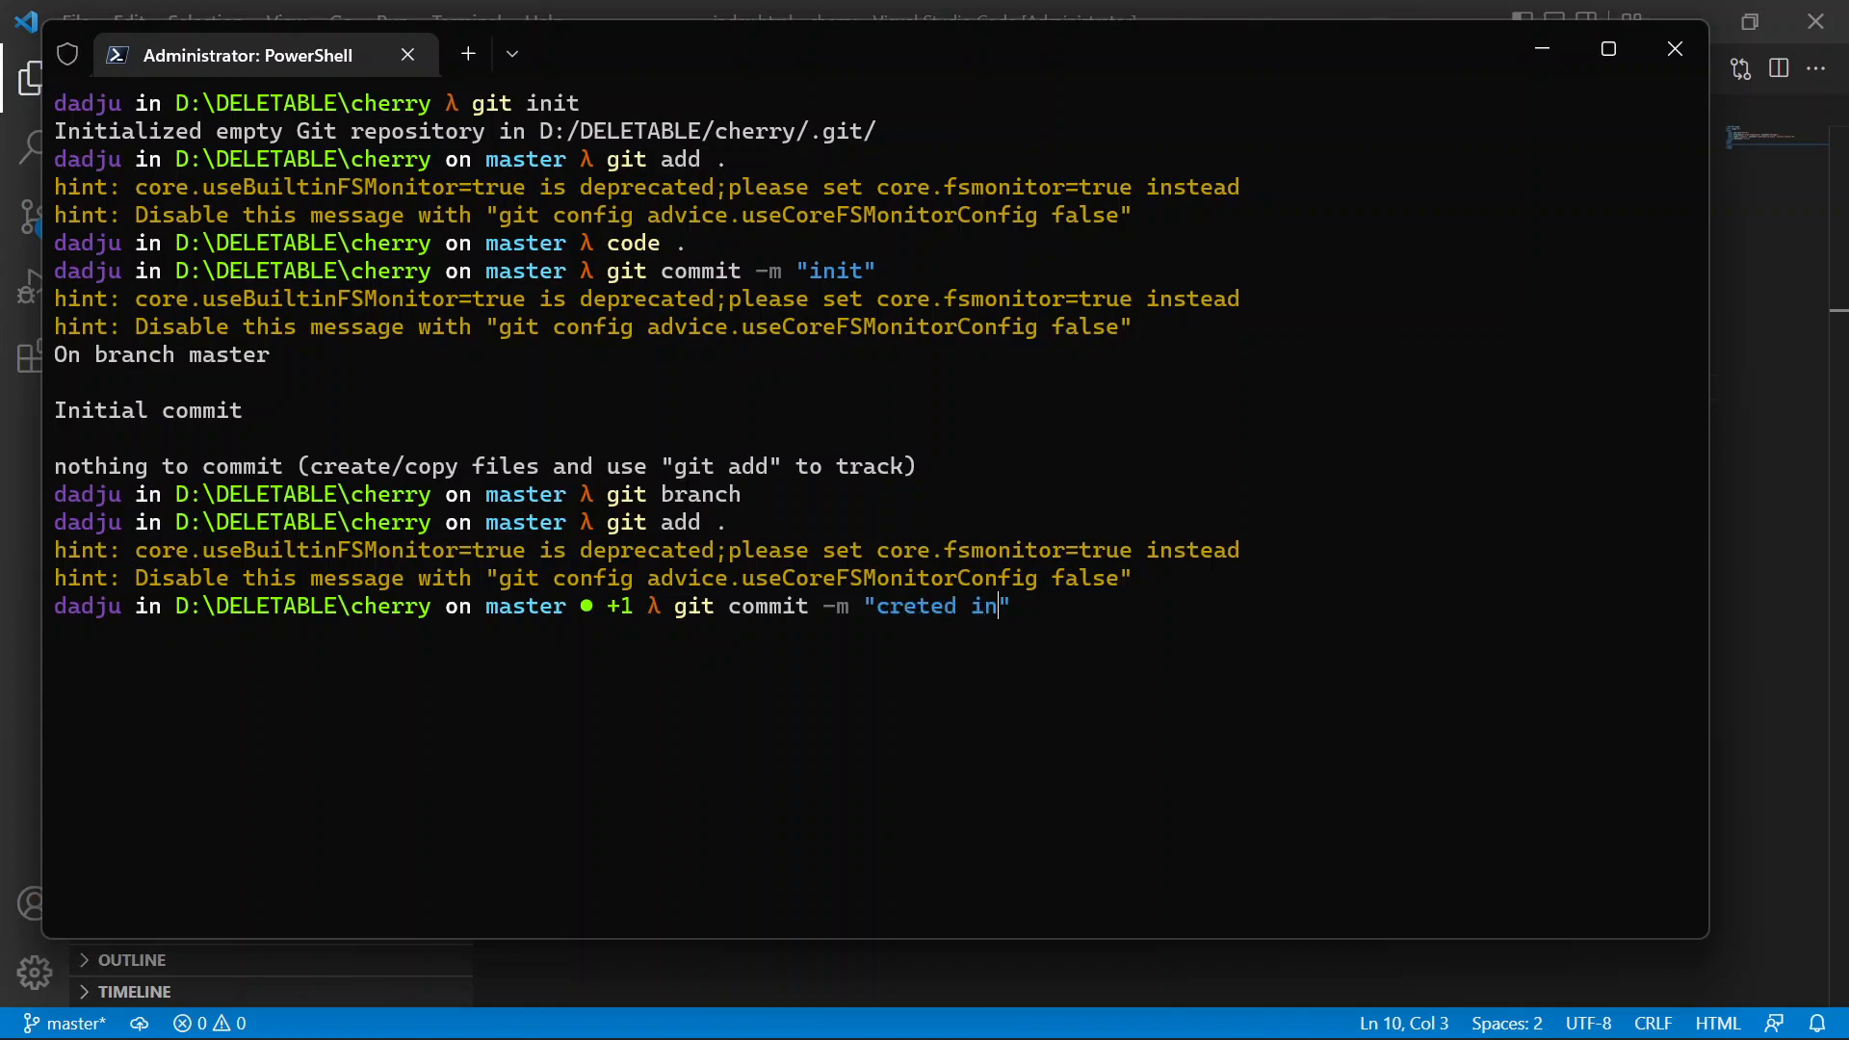
type("de")
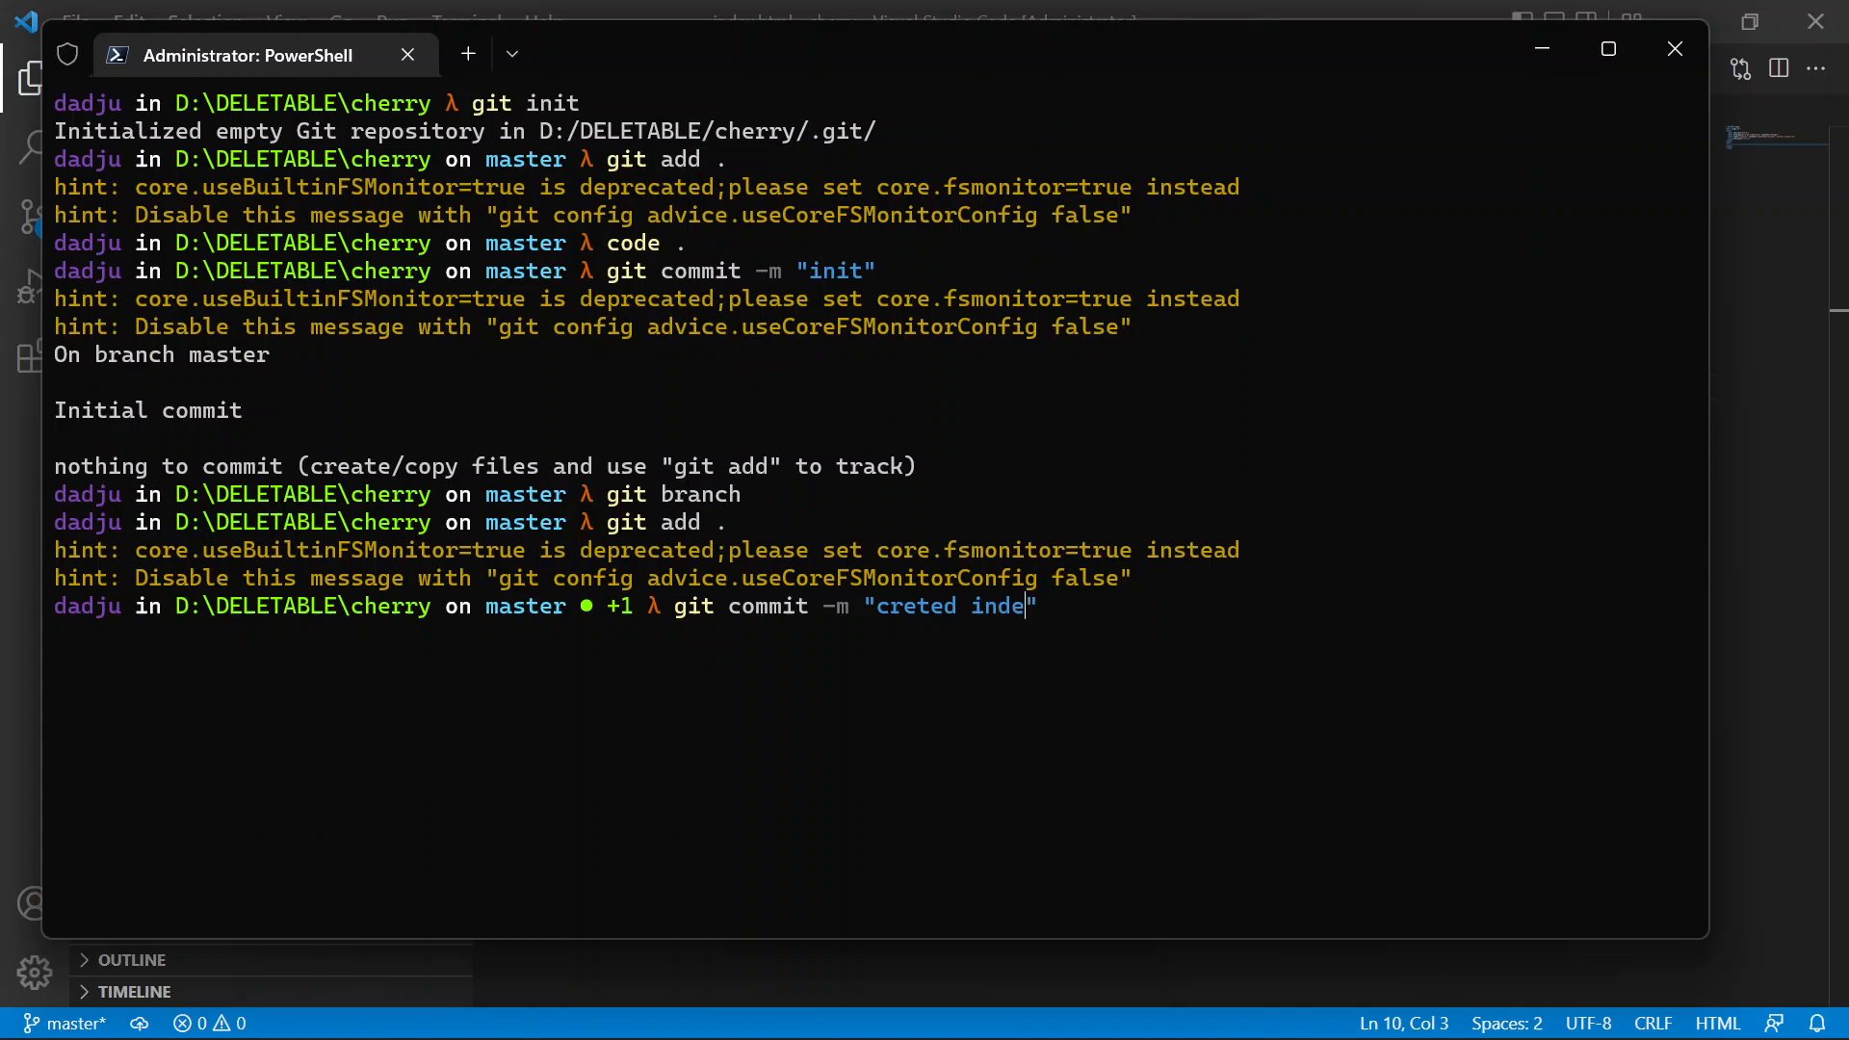
type("xfil")
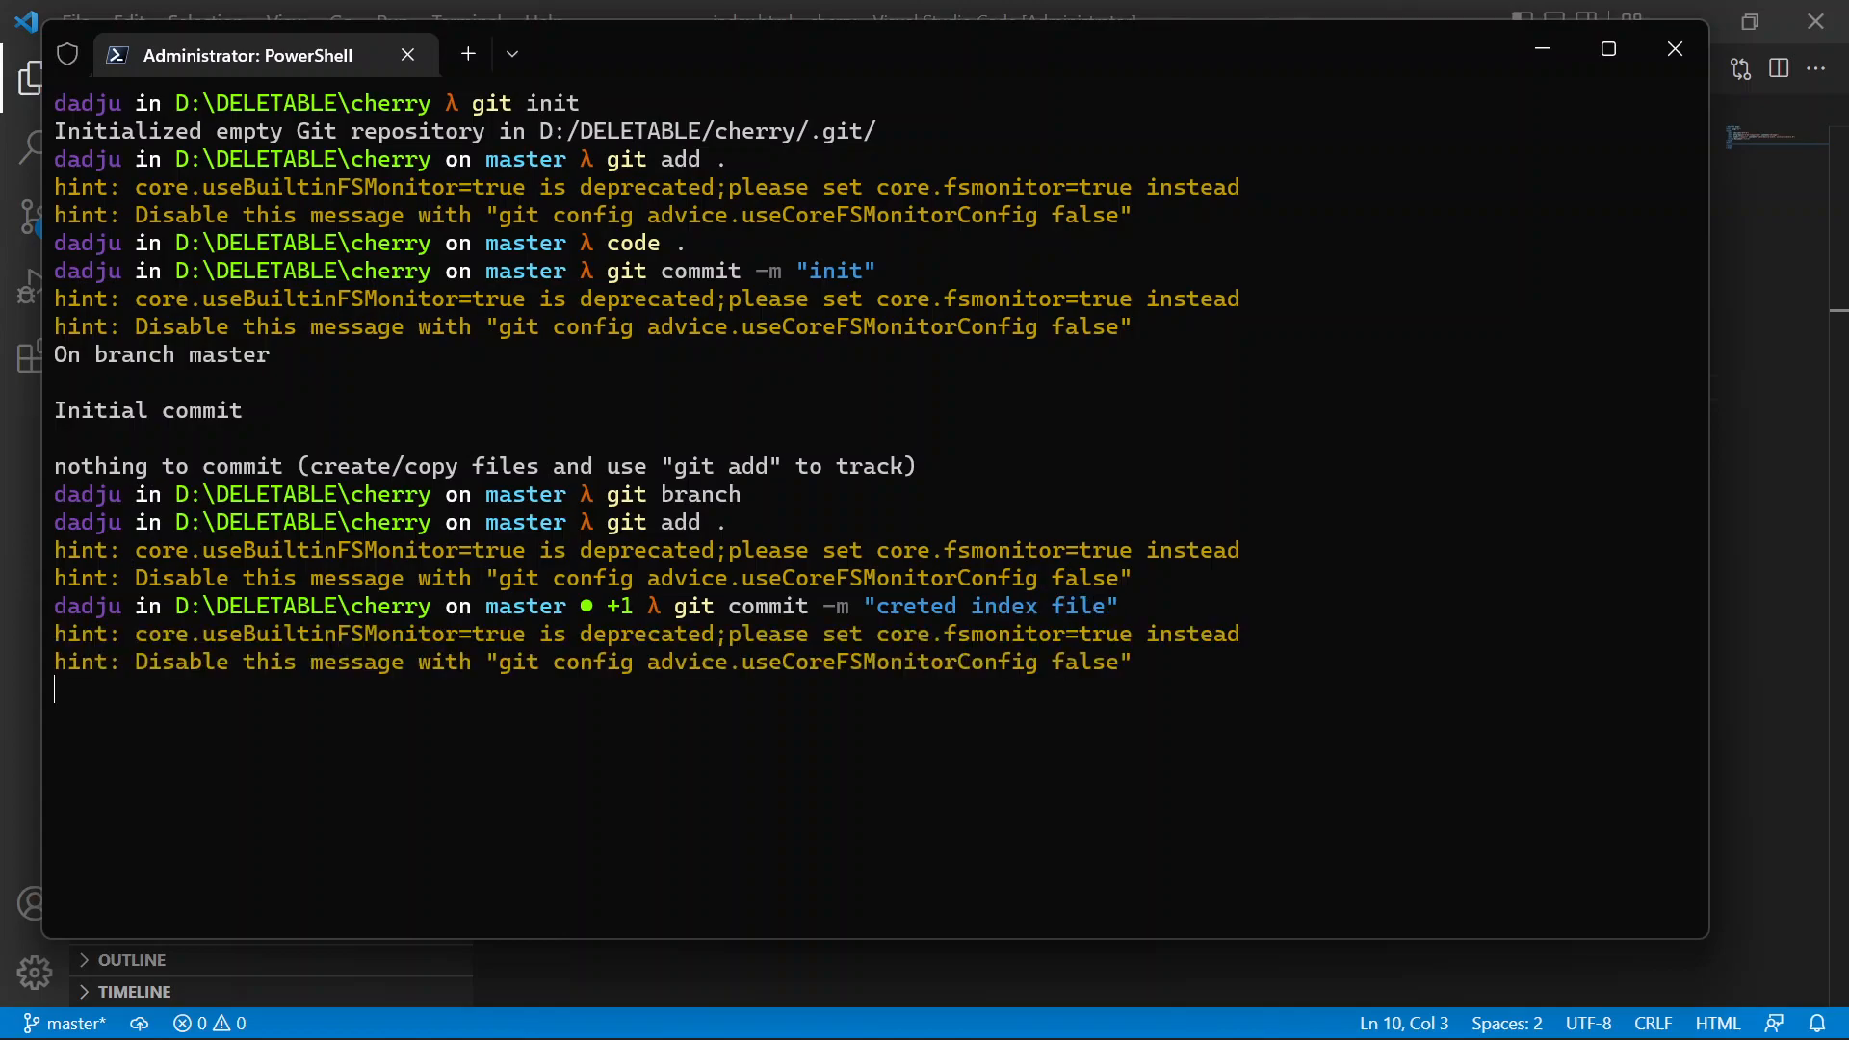
key("Enter")
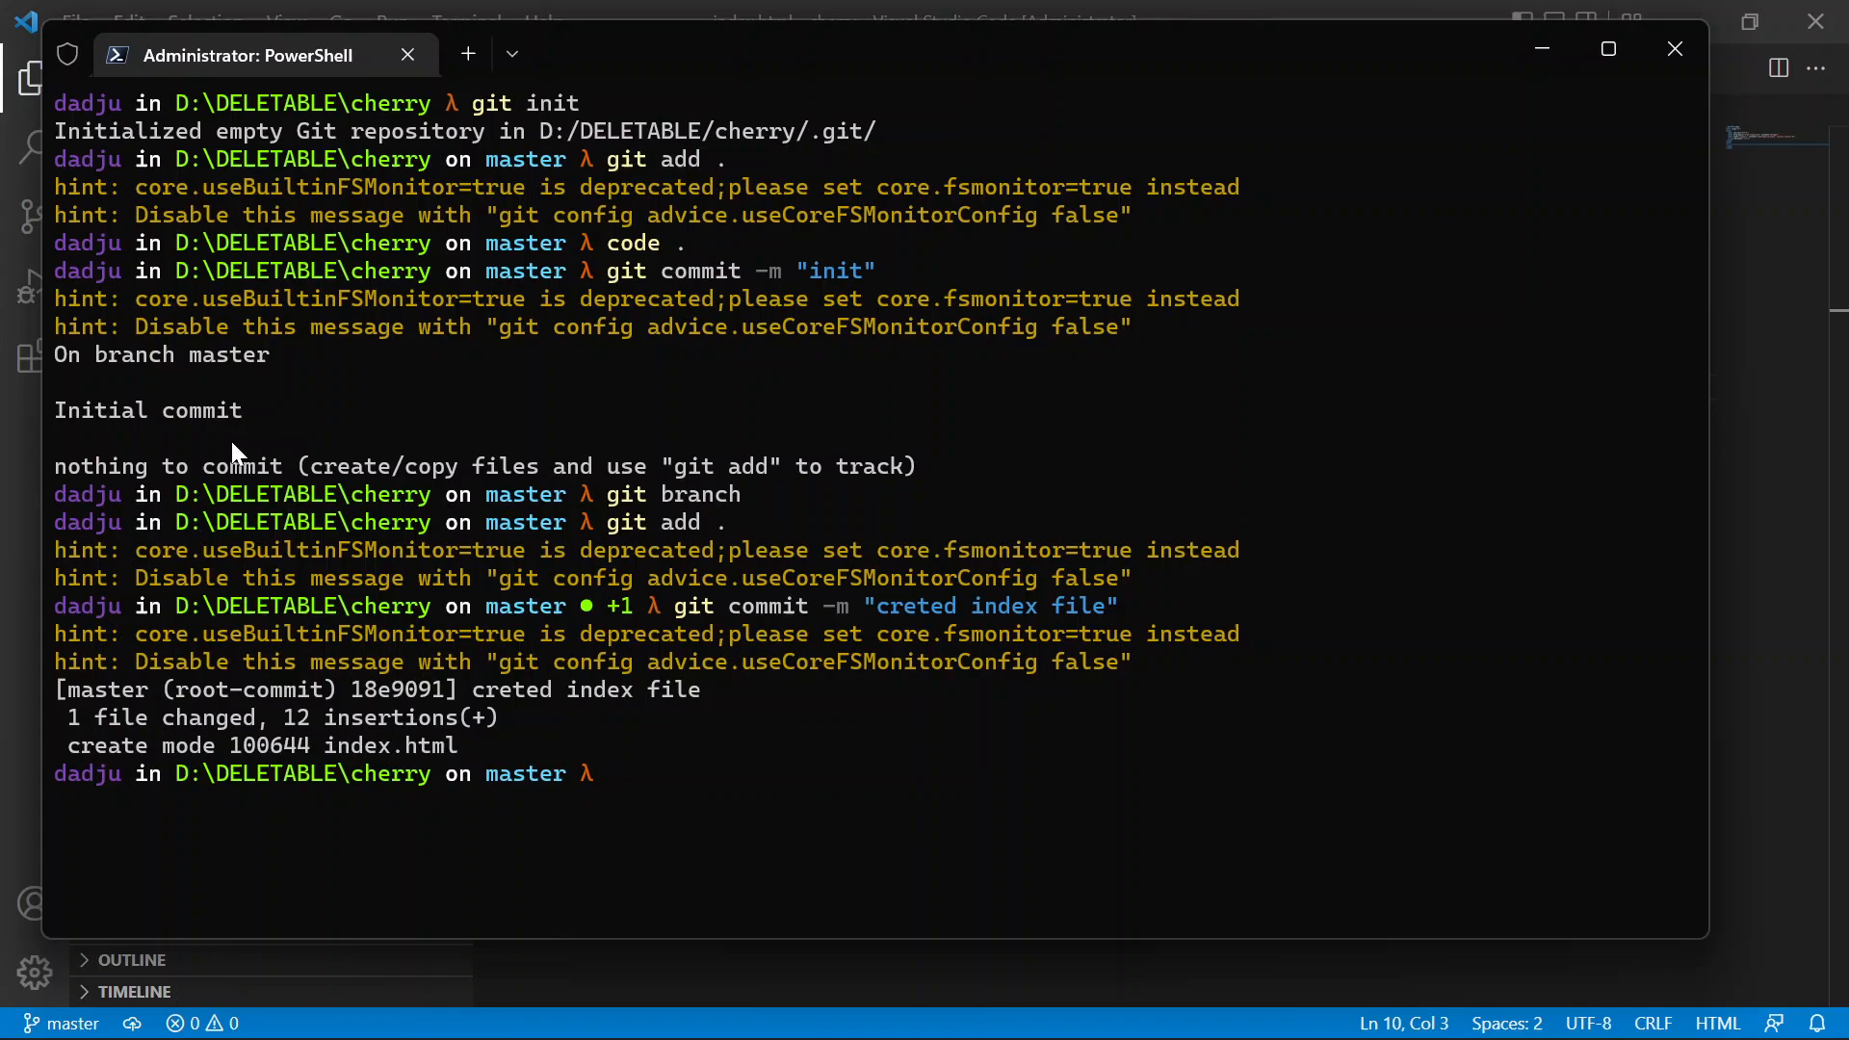
- Run git checkout -b dev and git branch to confirm dev and master exist
type("git")
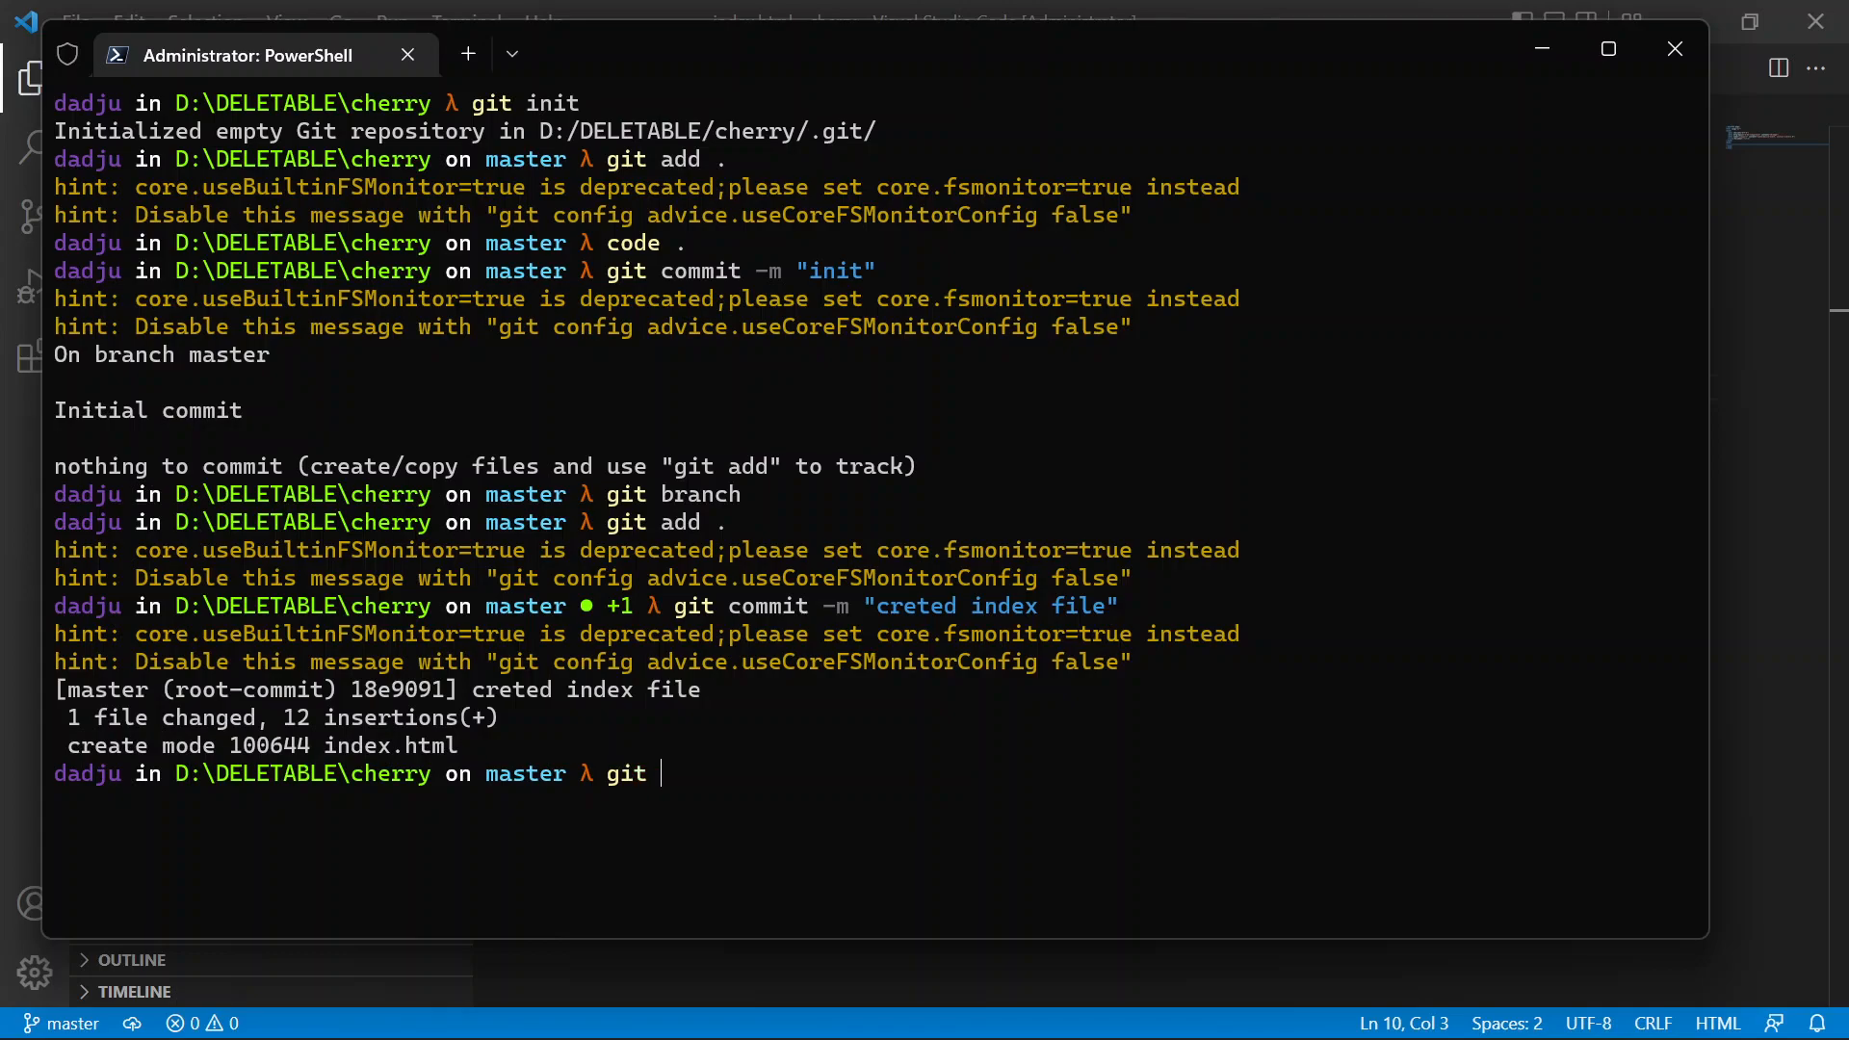
type("checkout -b dev")
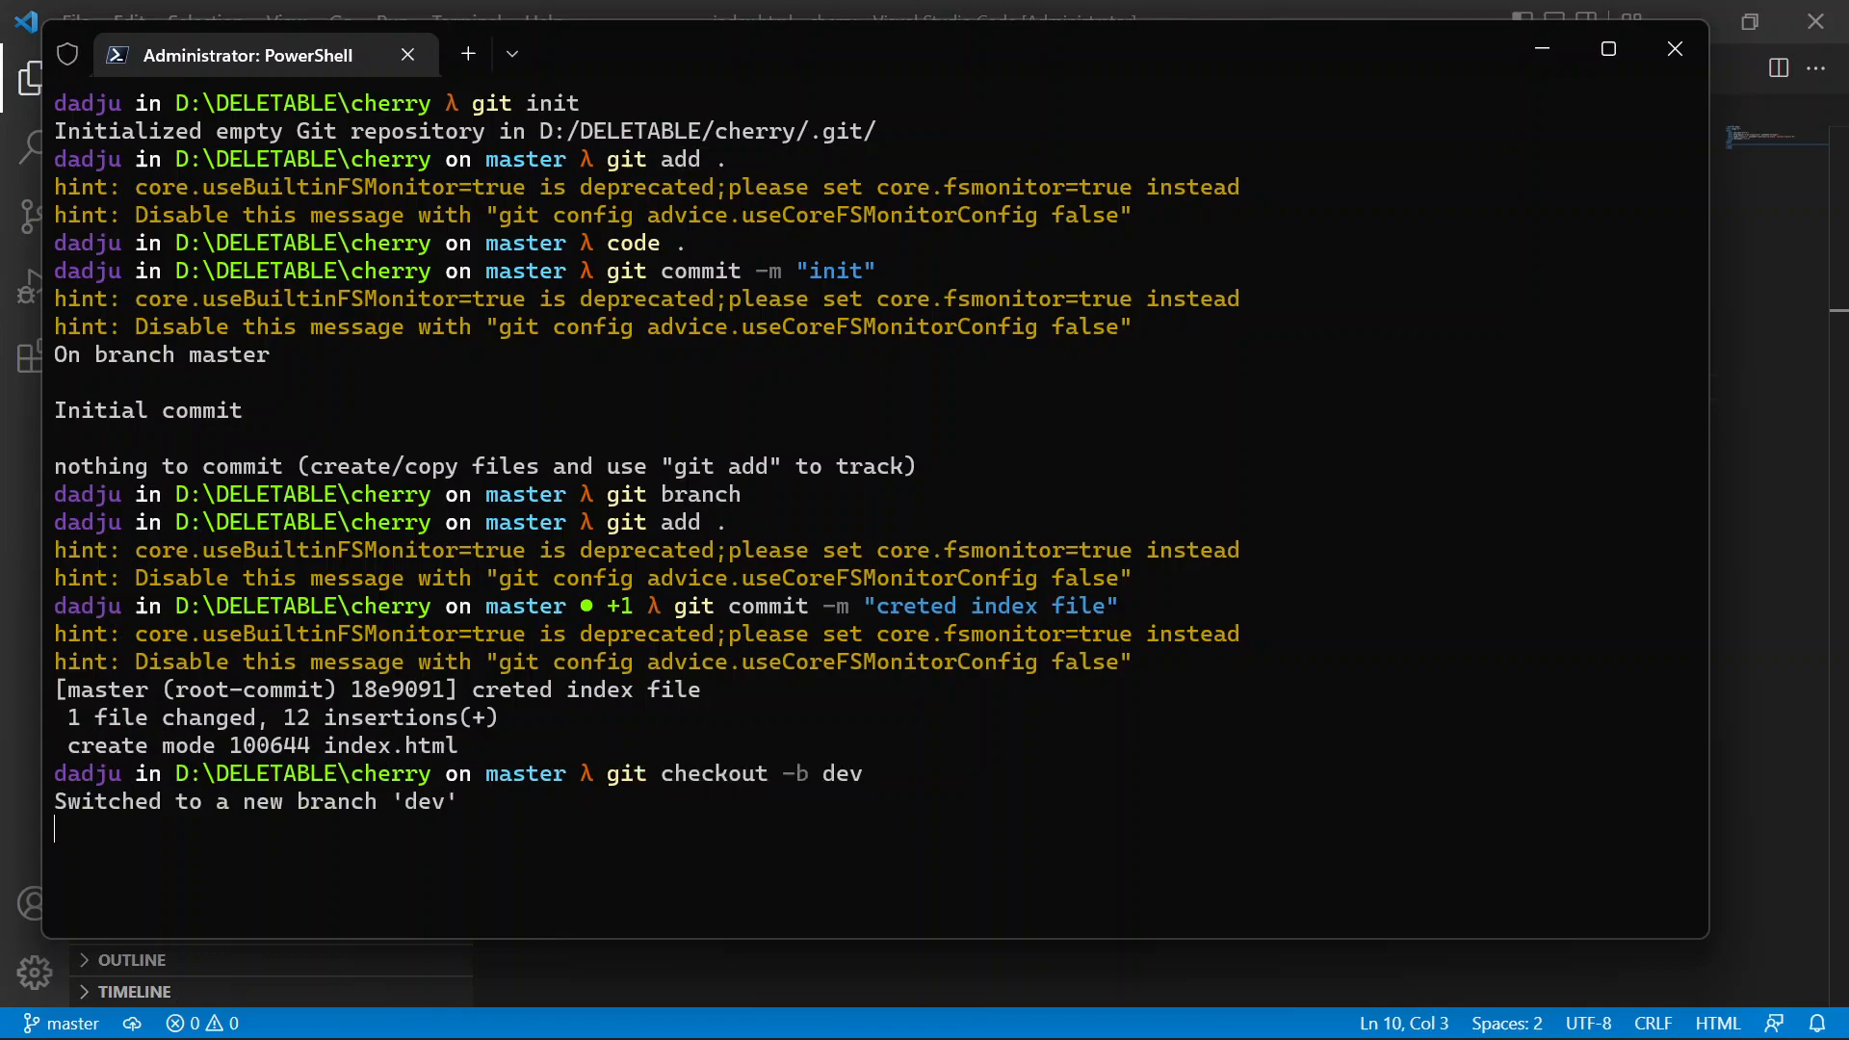
type("git branch")
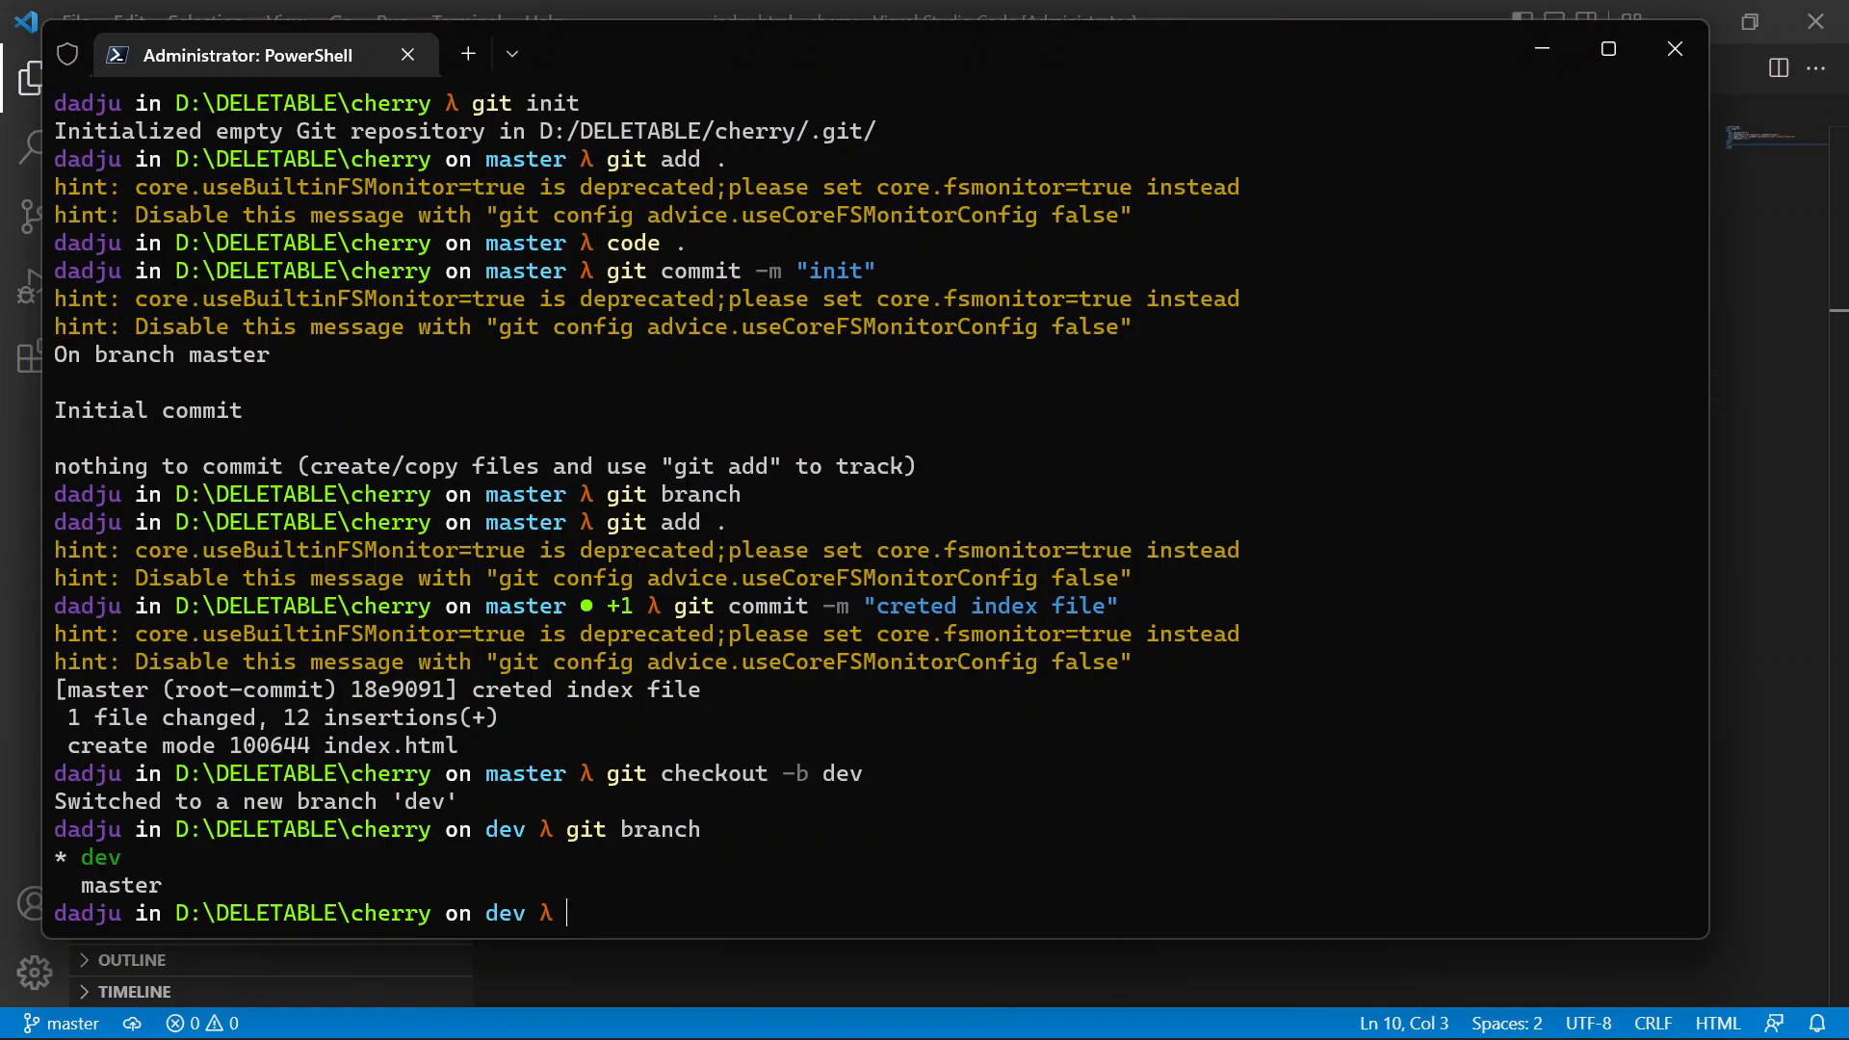
mouse_move(1687, 249)
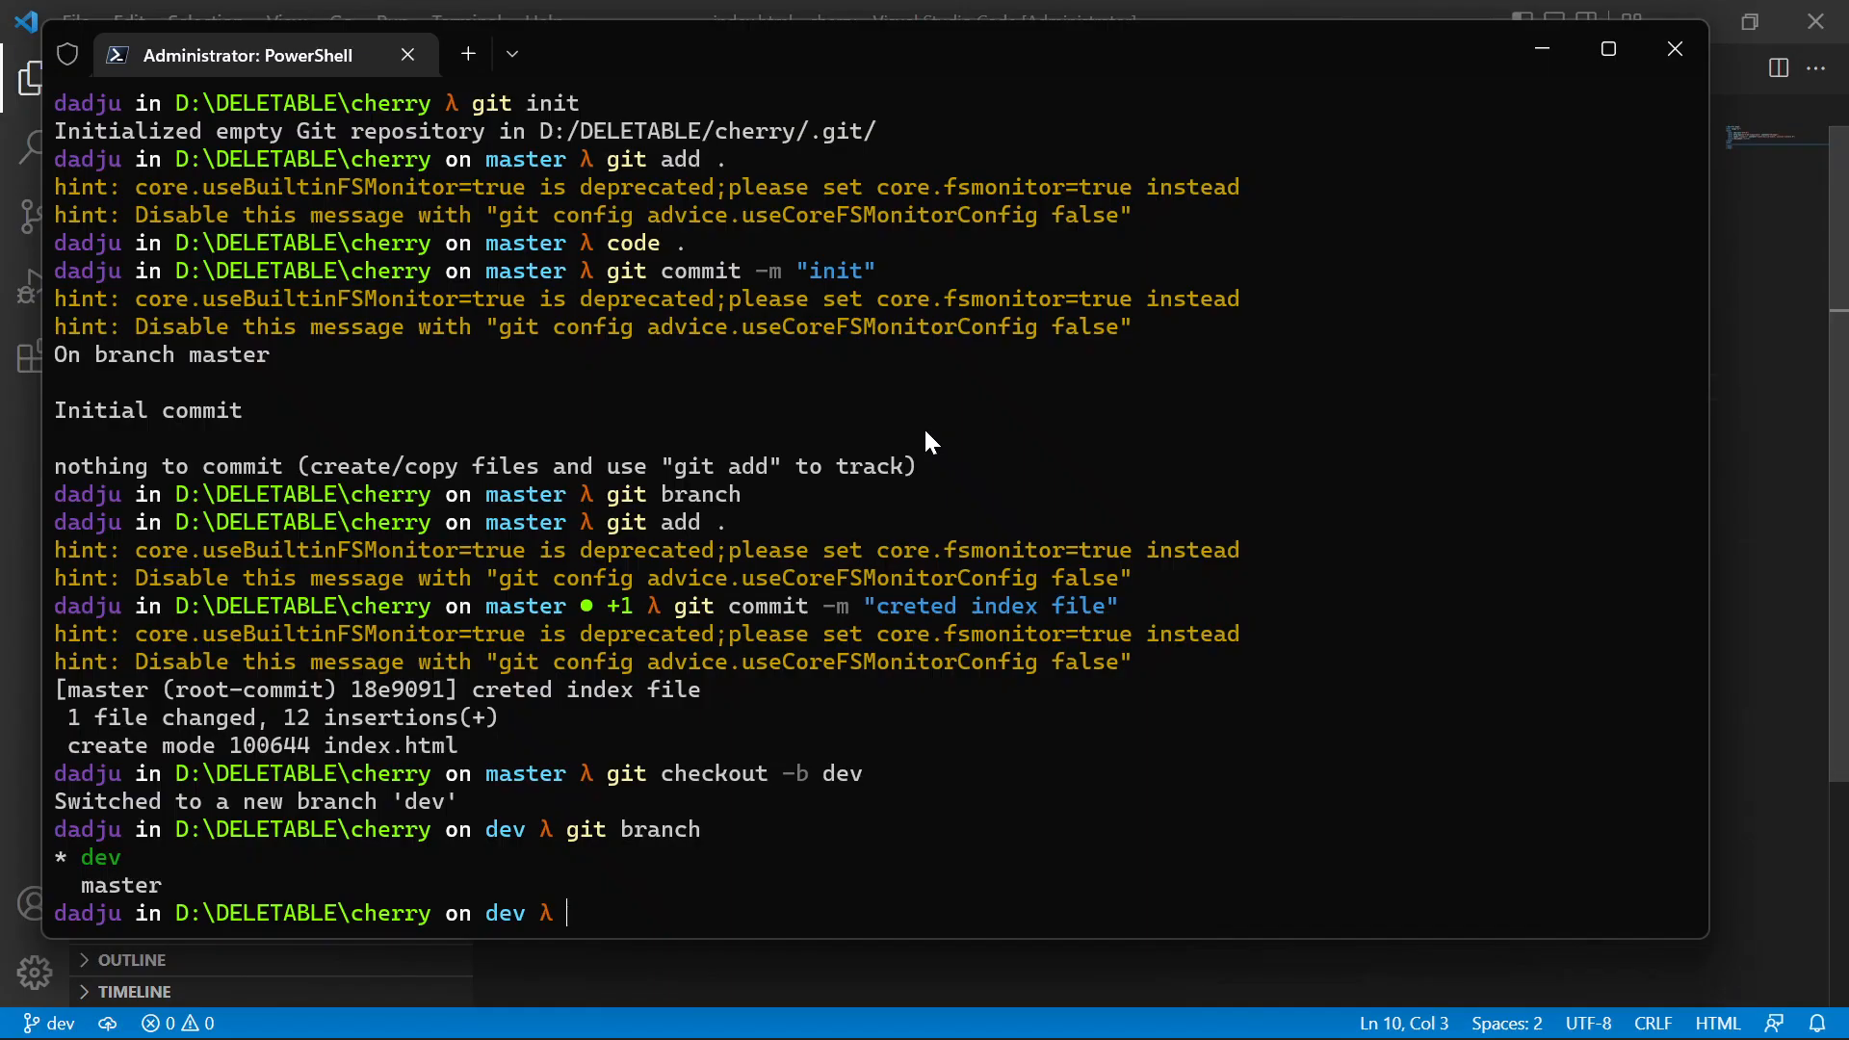
- Run git checkout -b features/add-button to create and switch to the feature branch
type("git")
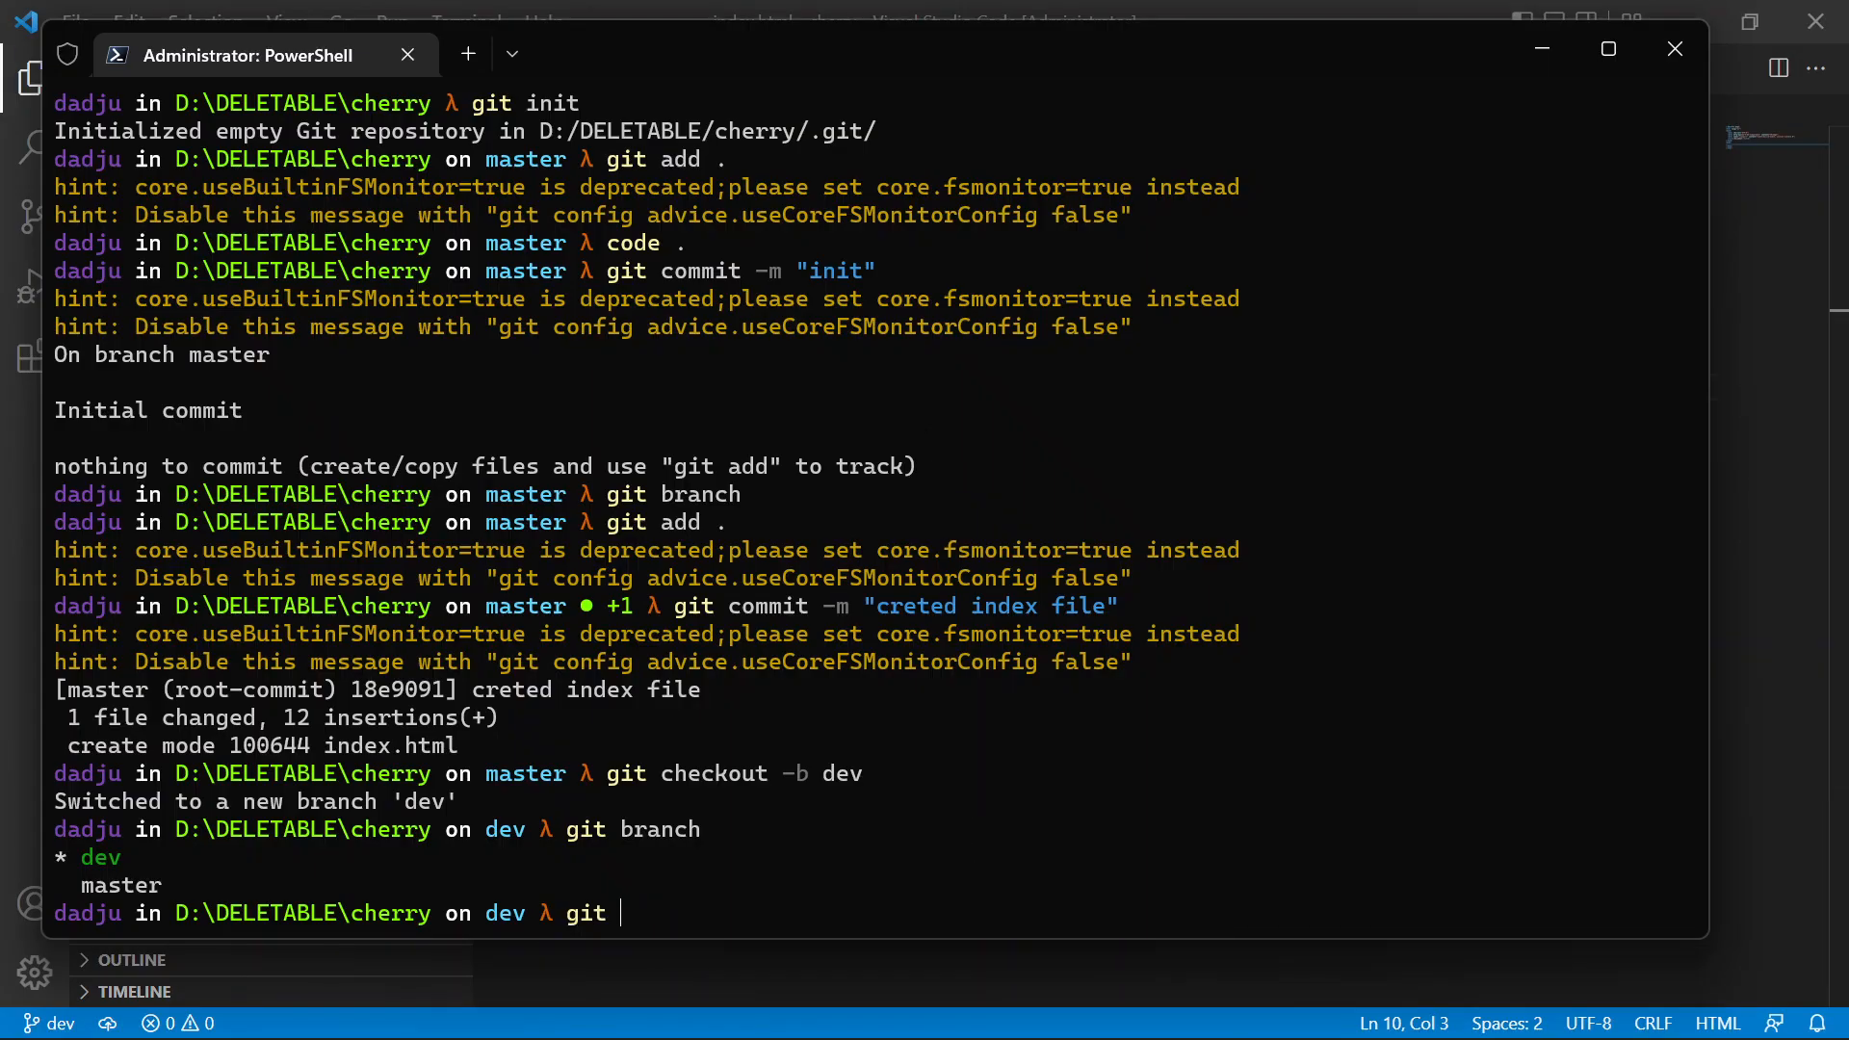
type("checkout -b")
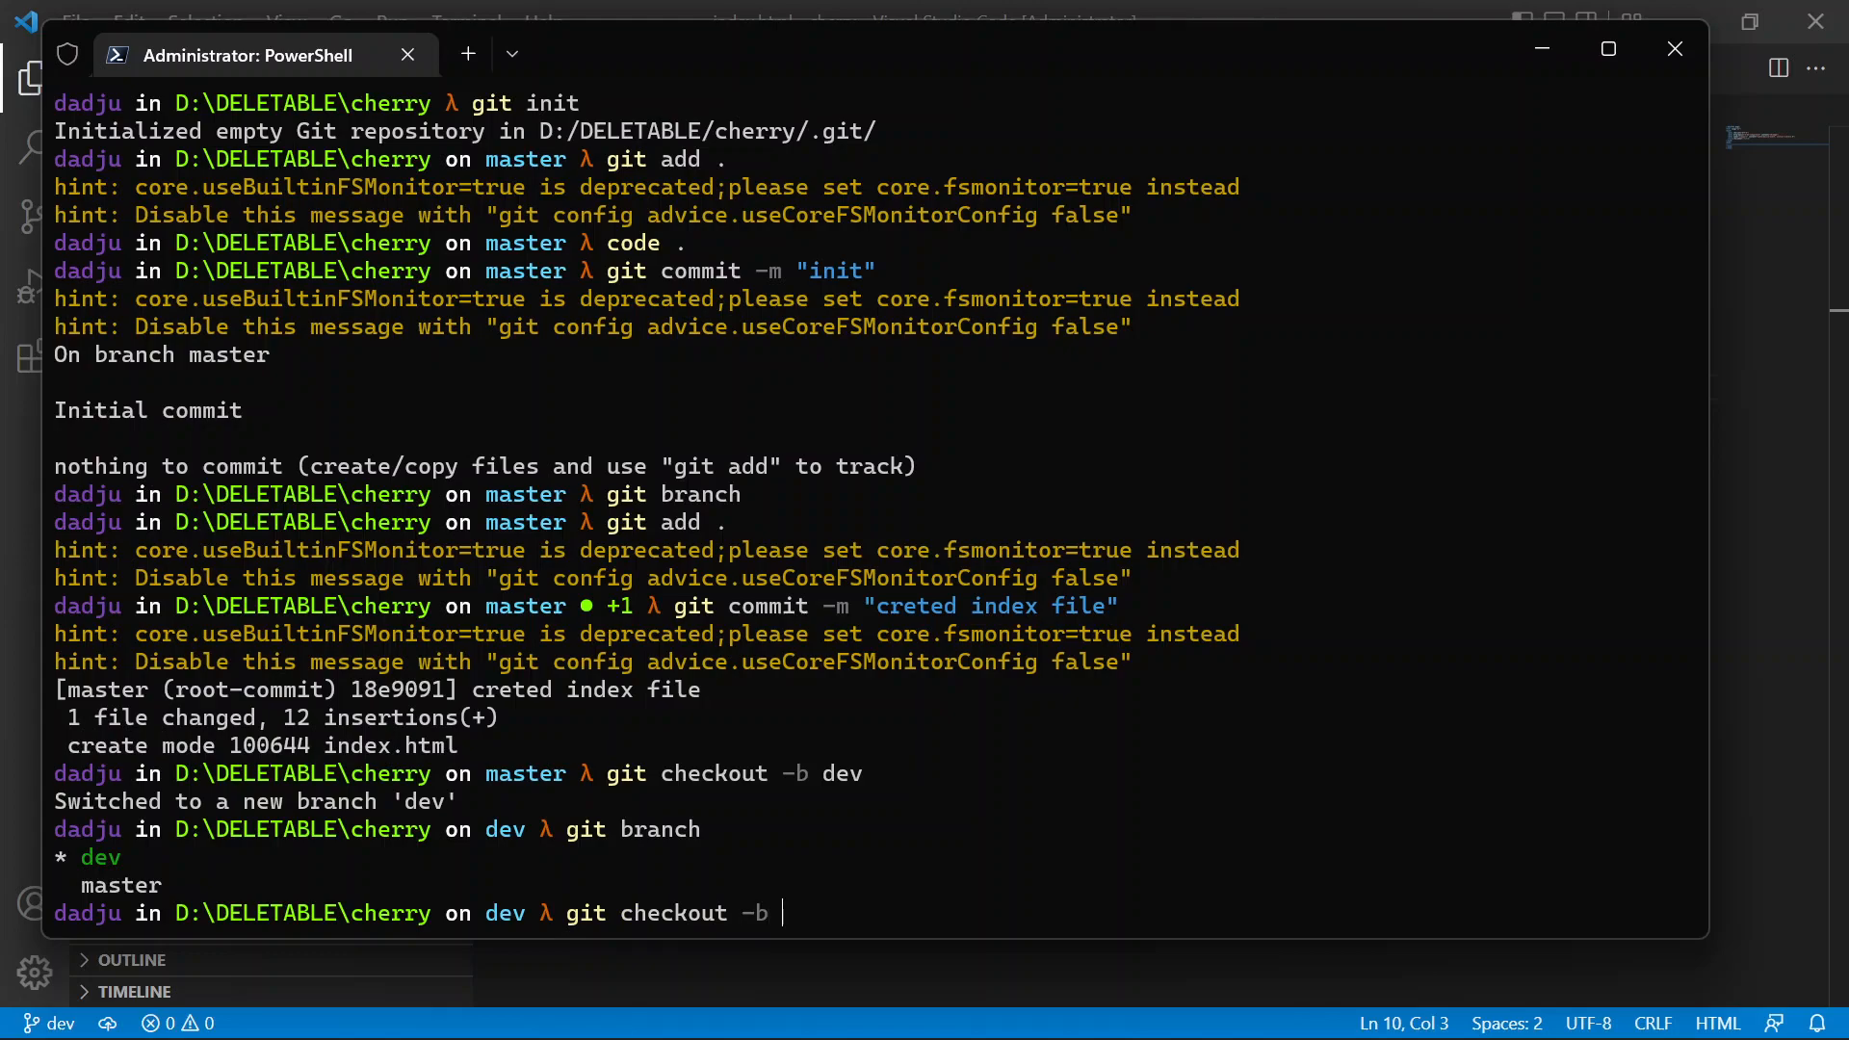
type("features")
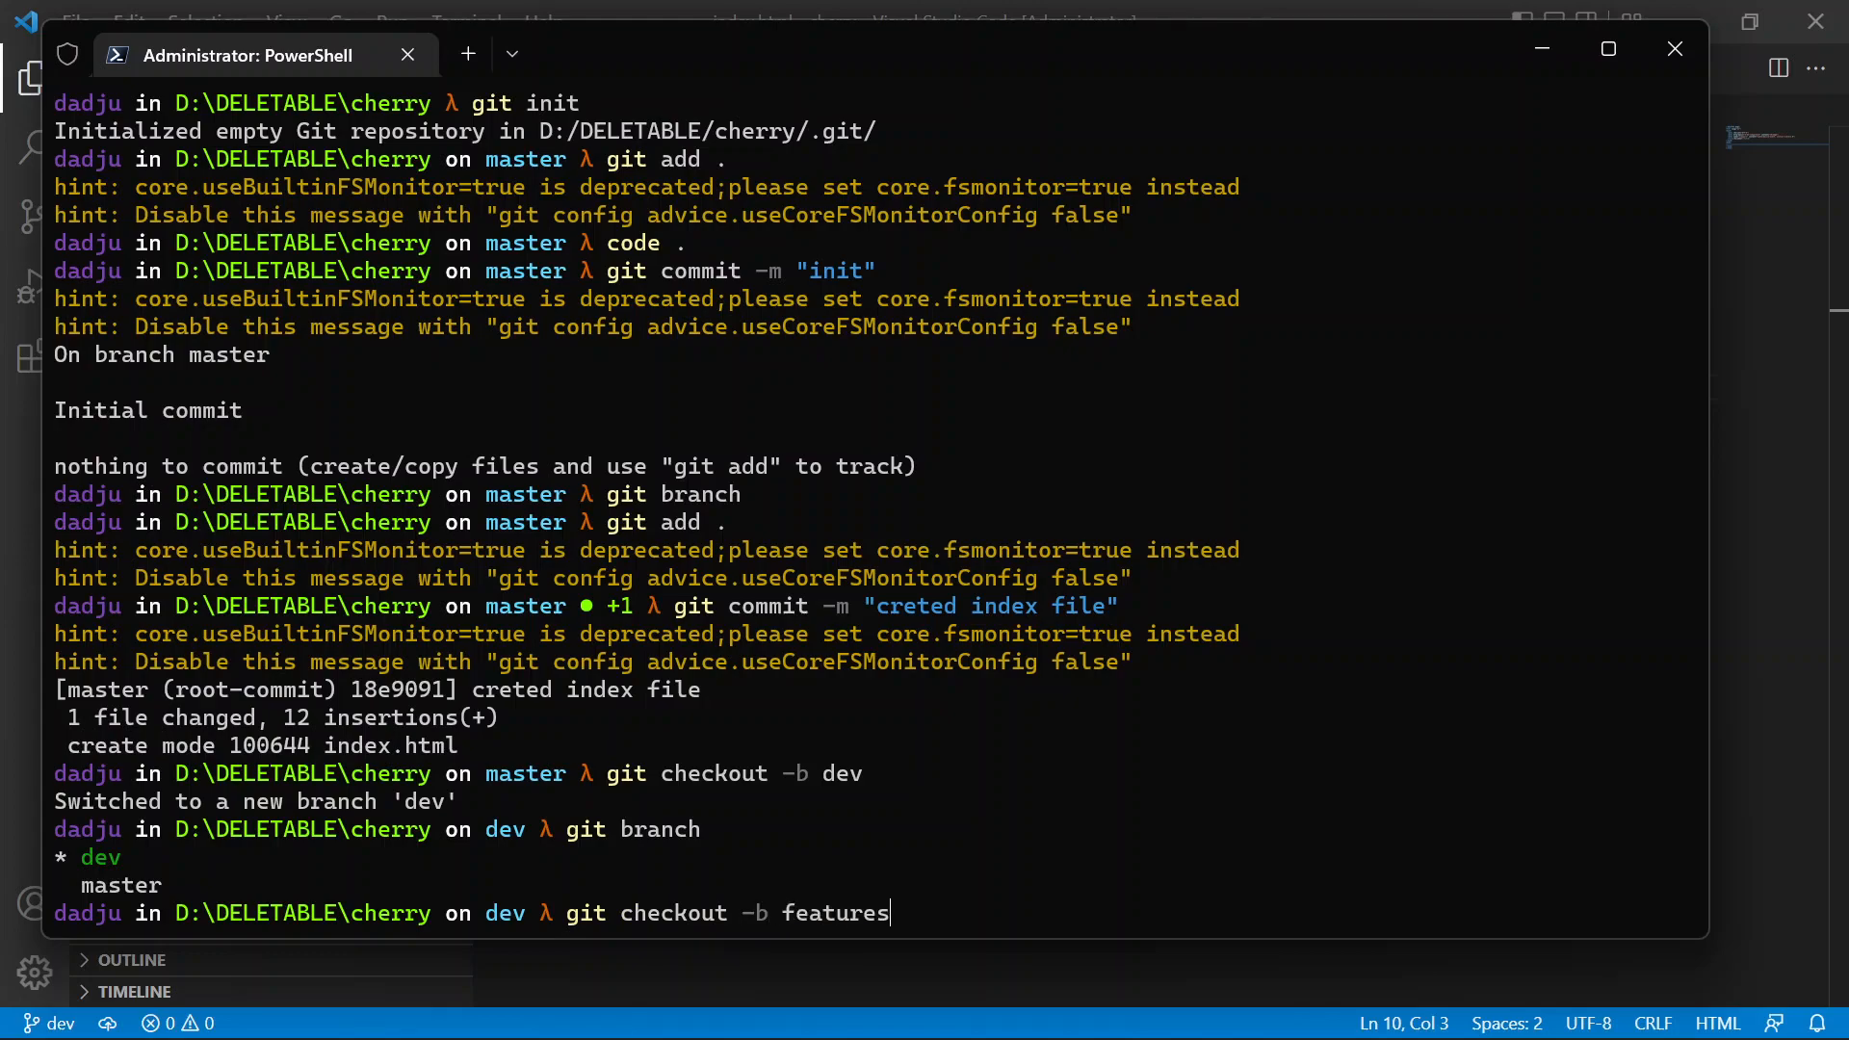
type("/")
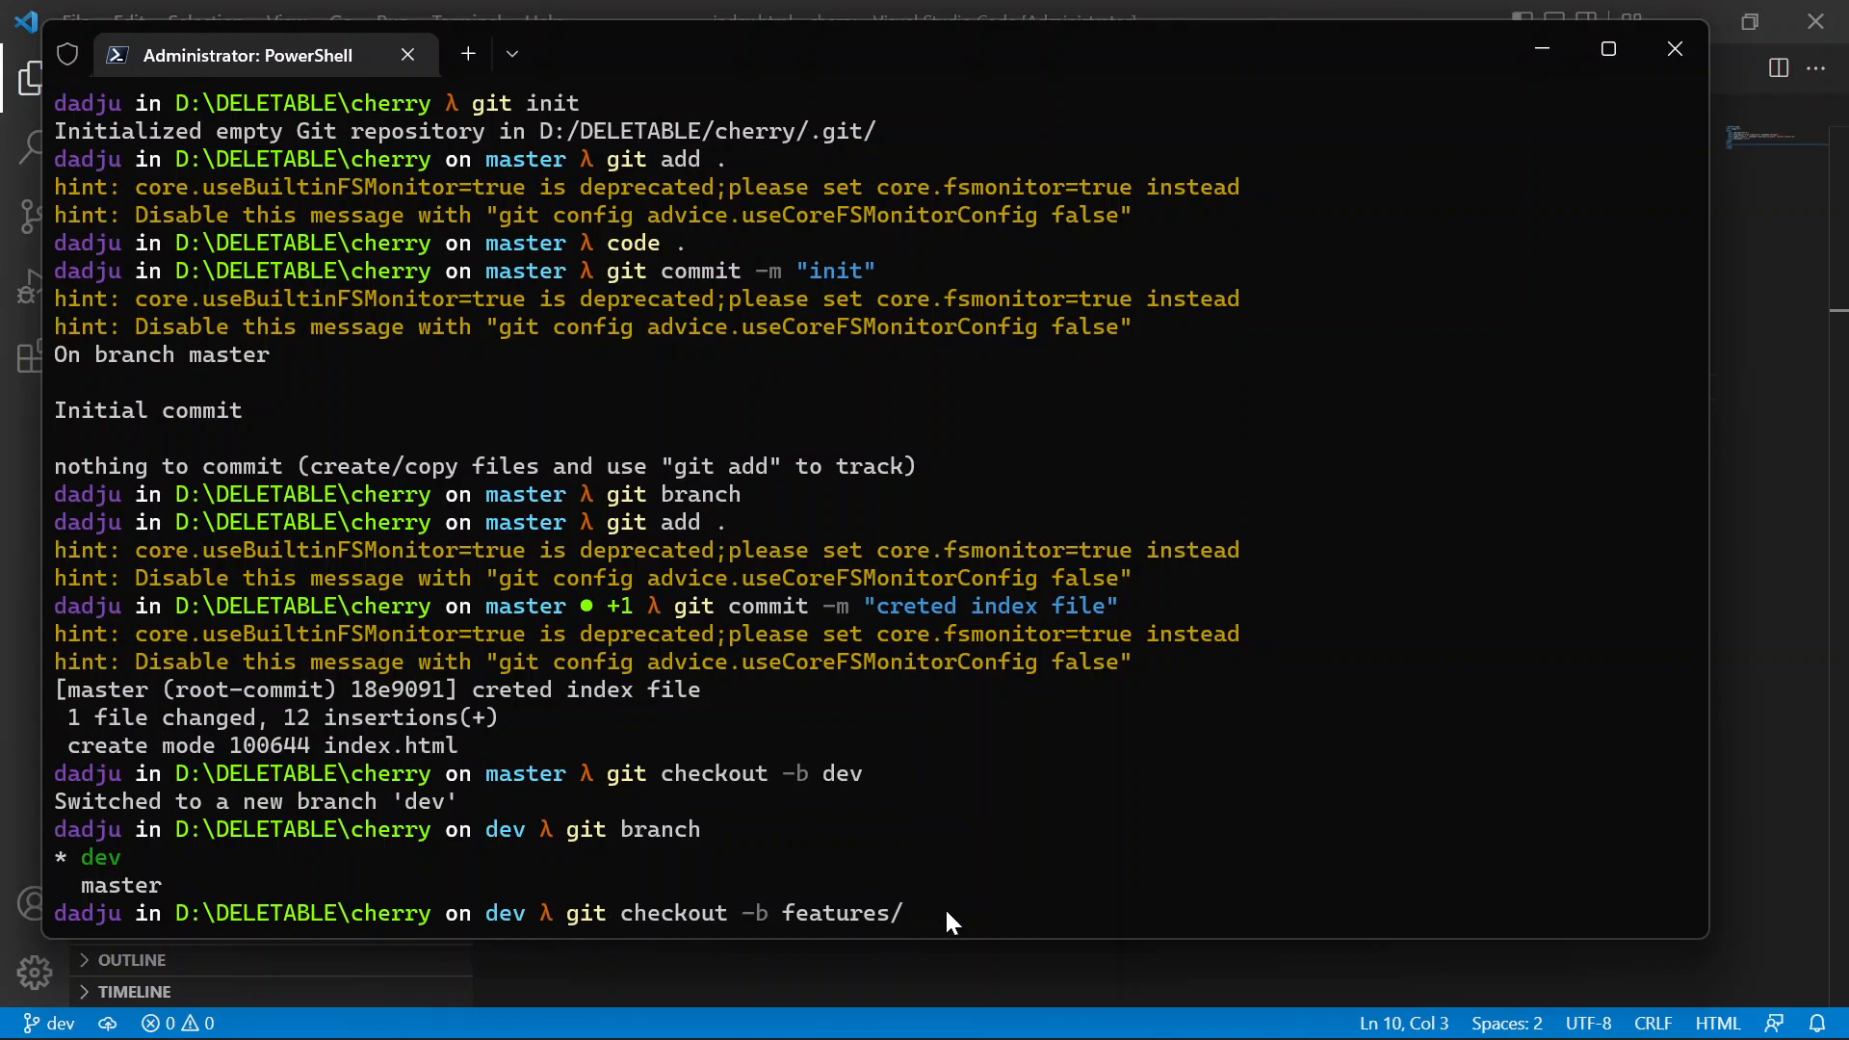
type("add-")
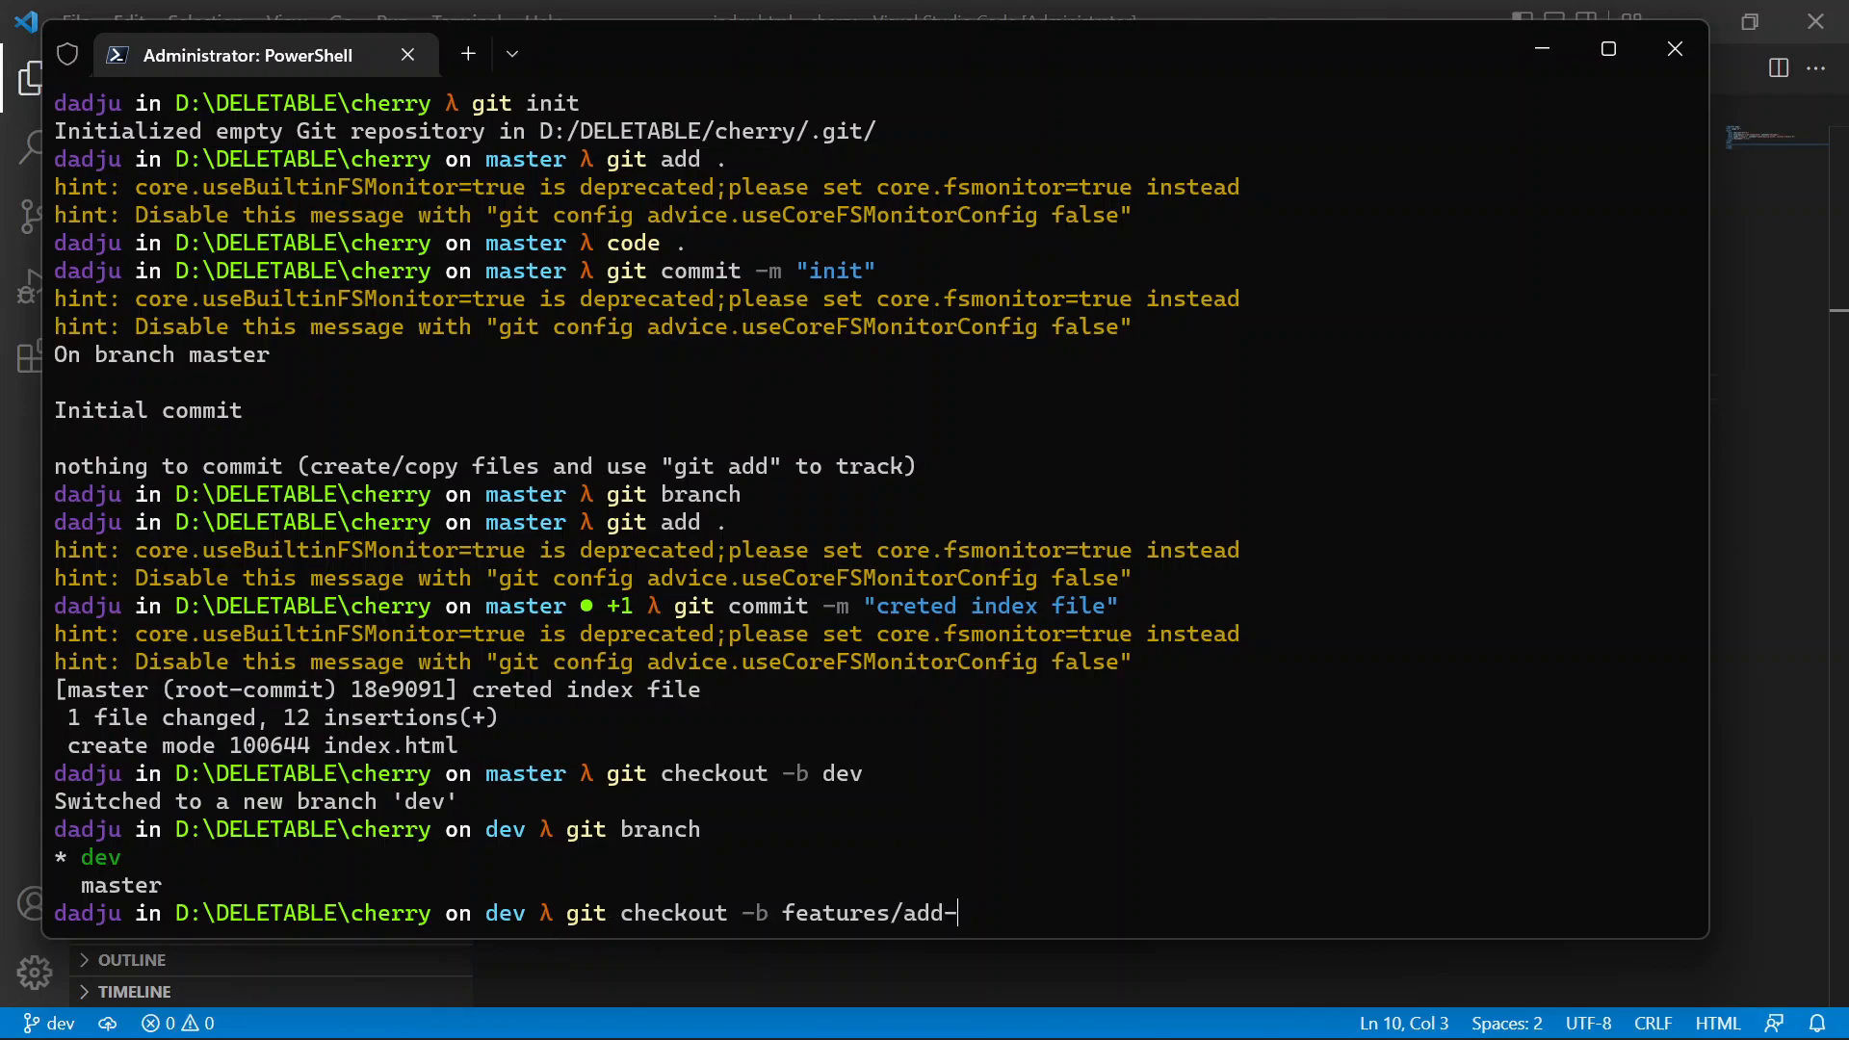
key("Enter")
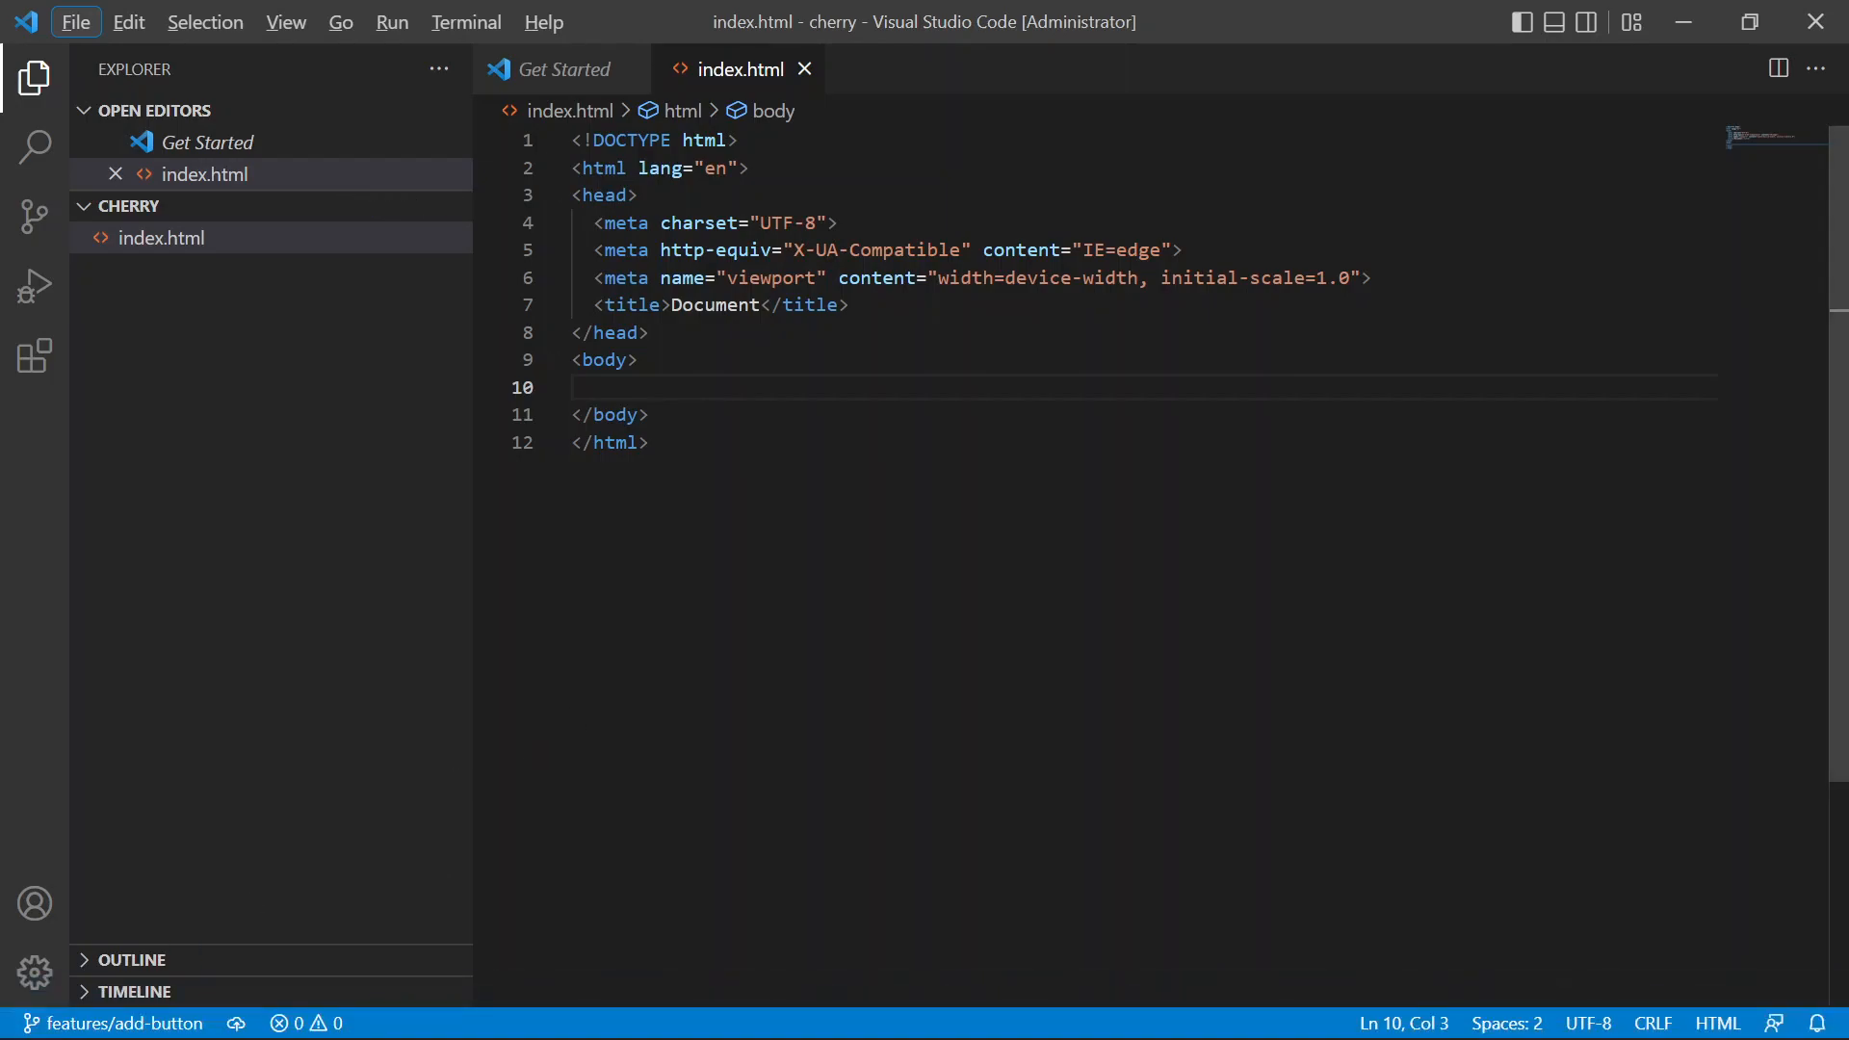
- Expand the bu abbreviation into a button element in the body and type Click
left_click(705, 304)
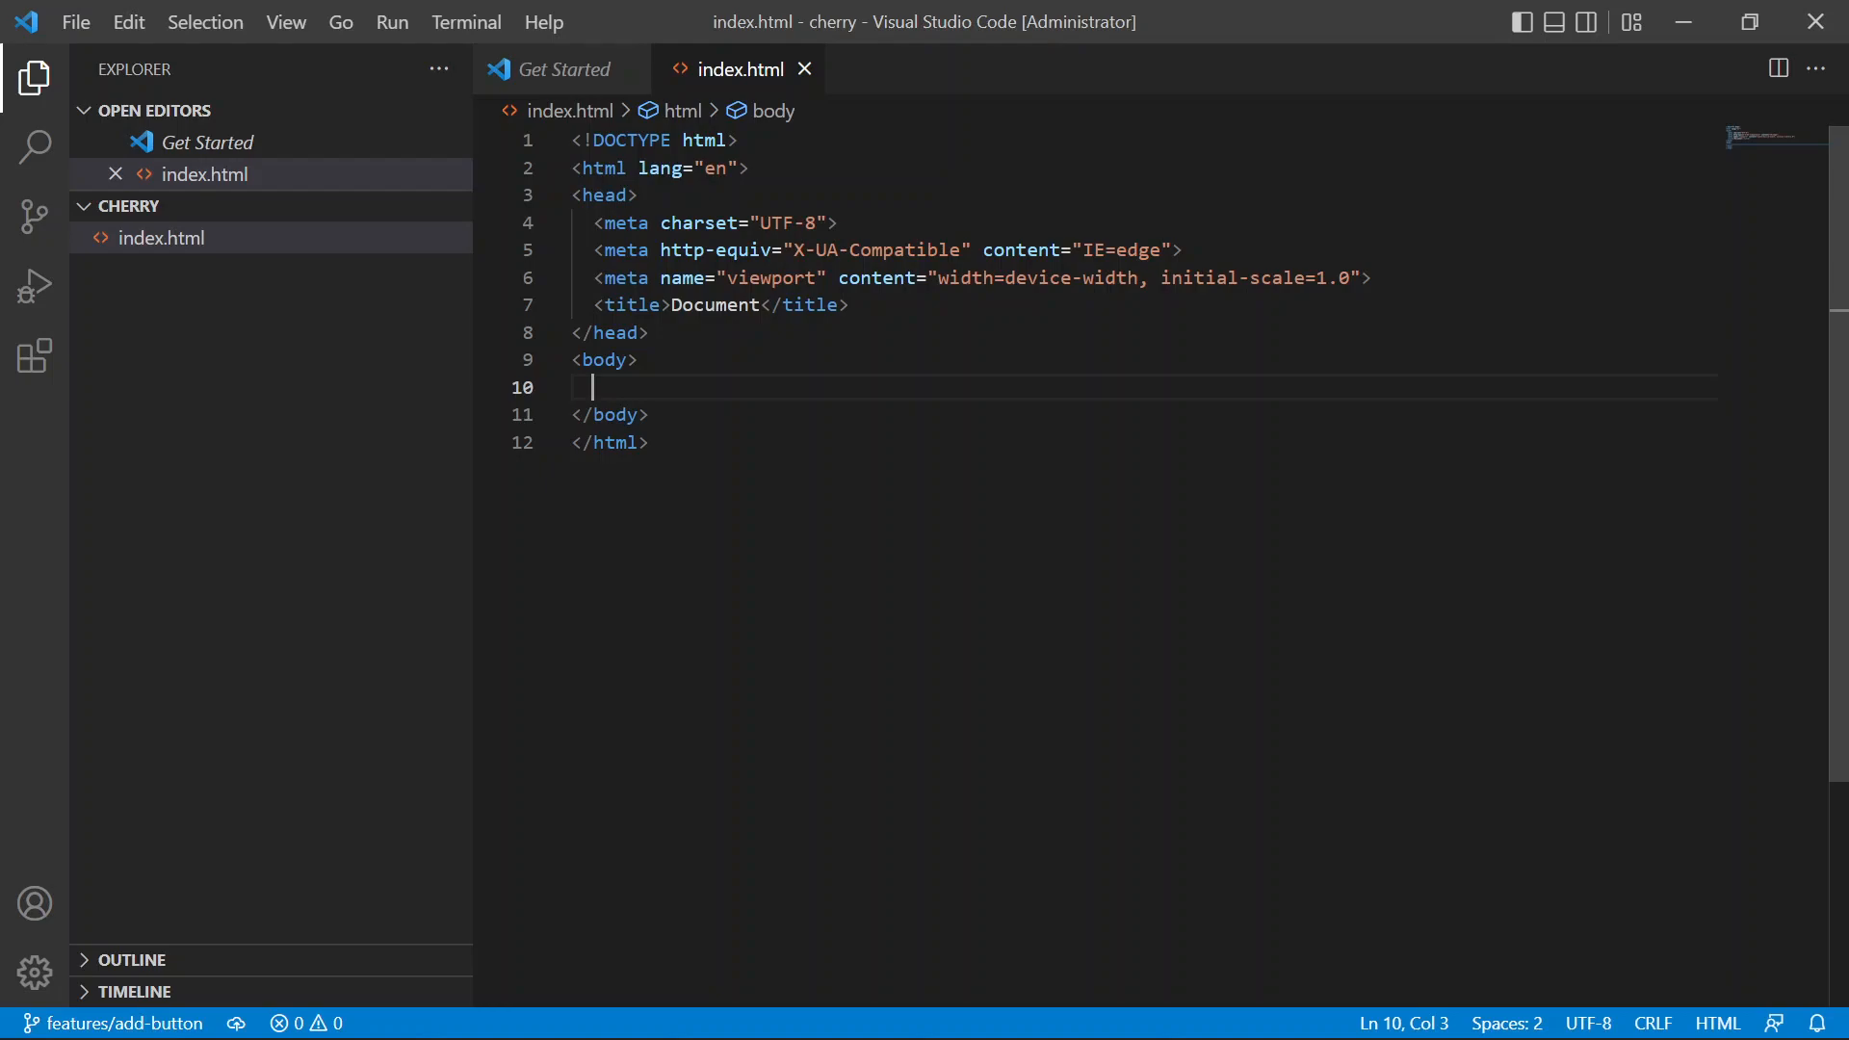
double_click(713, 304)
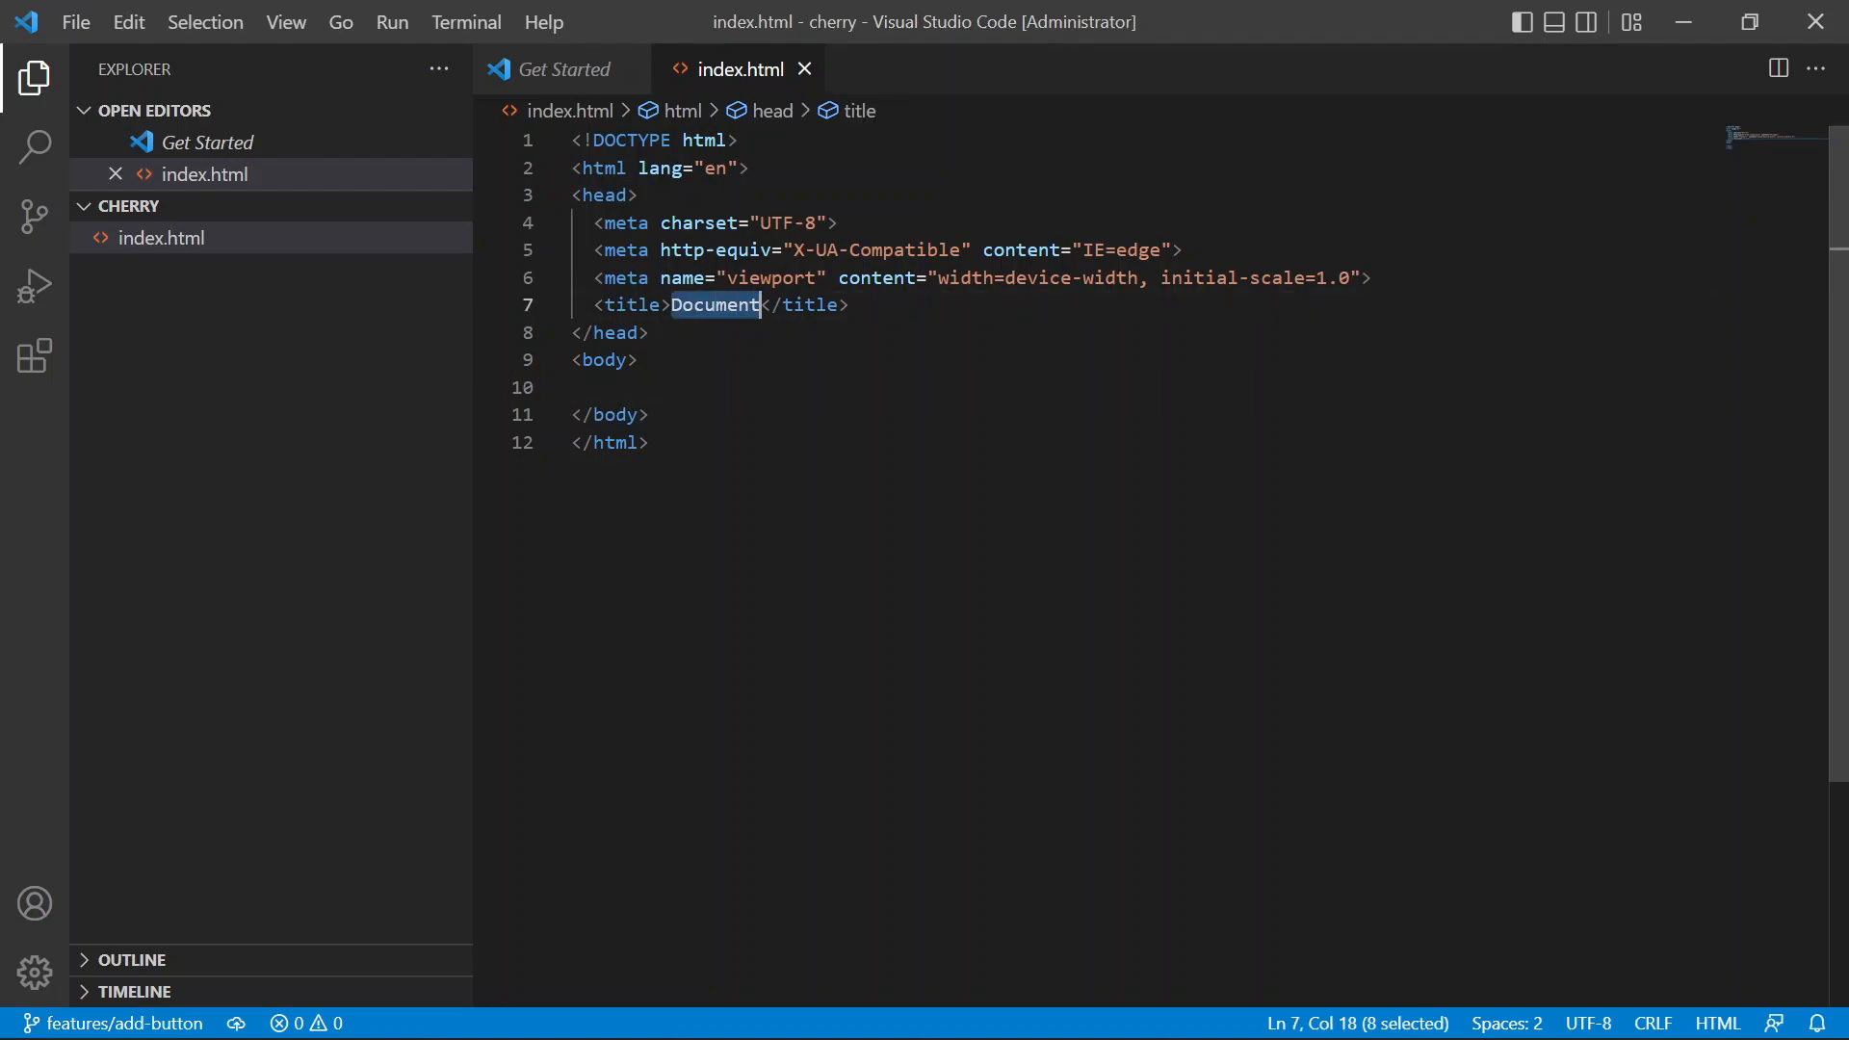
type("bu")
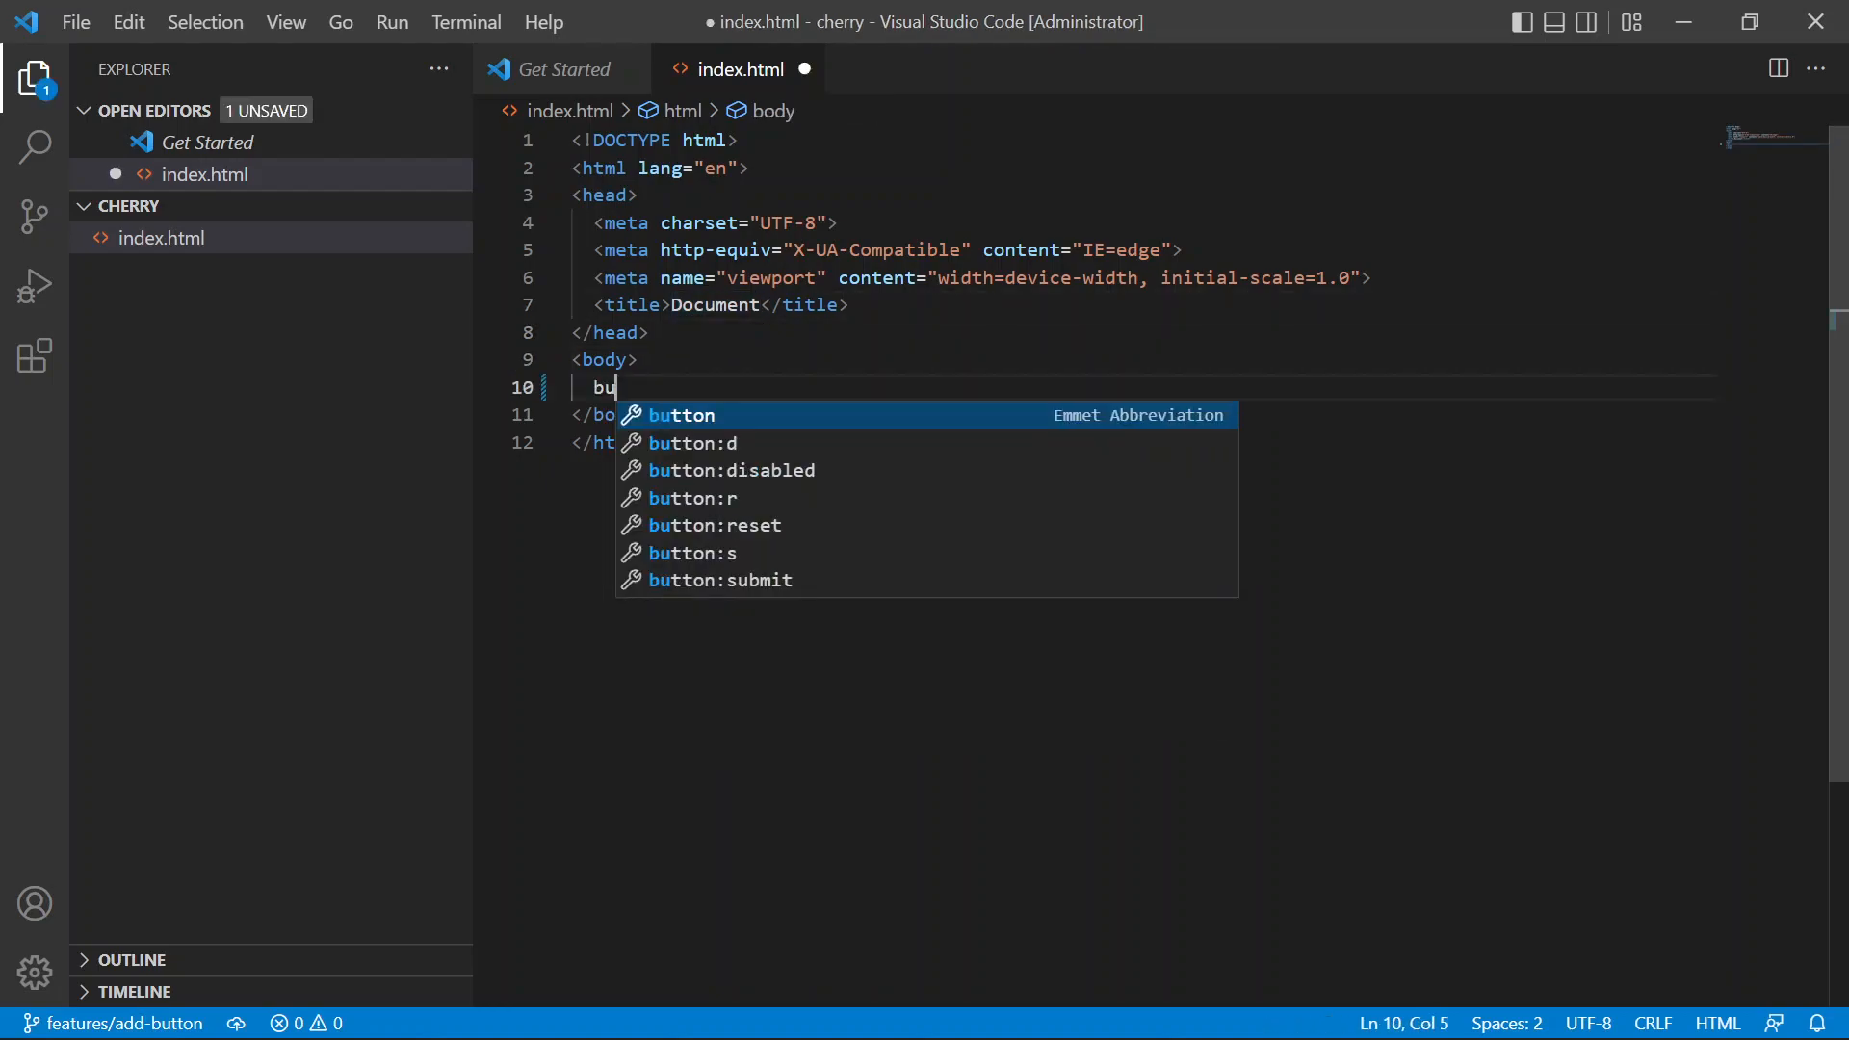
key("Tab")
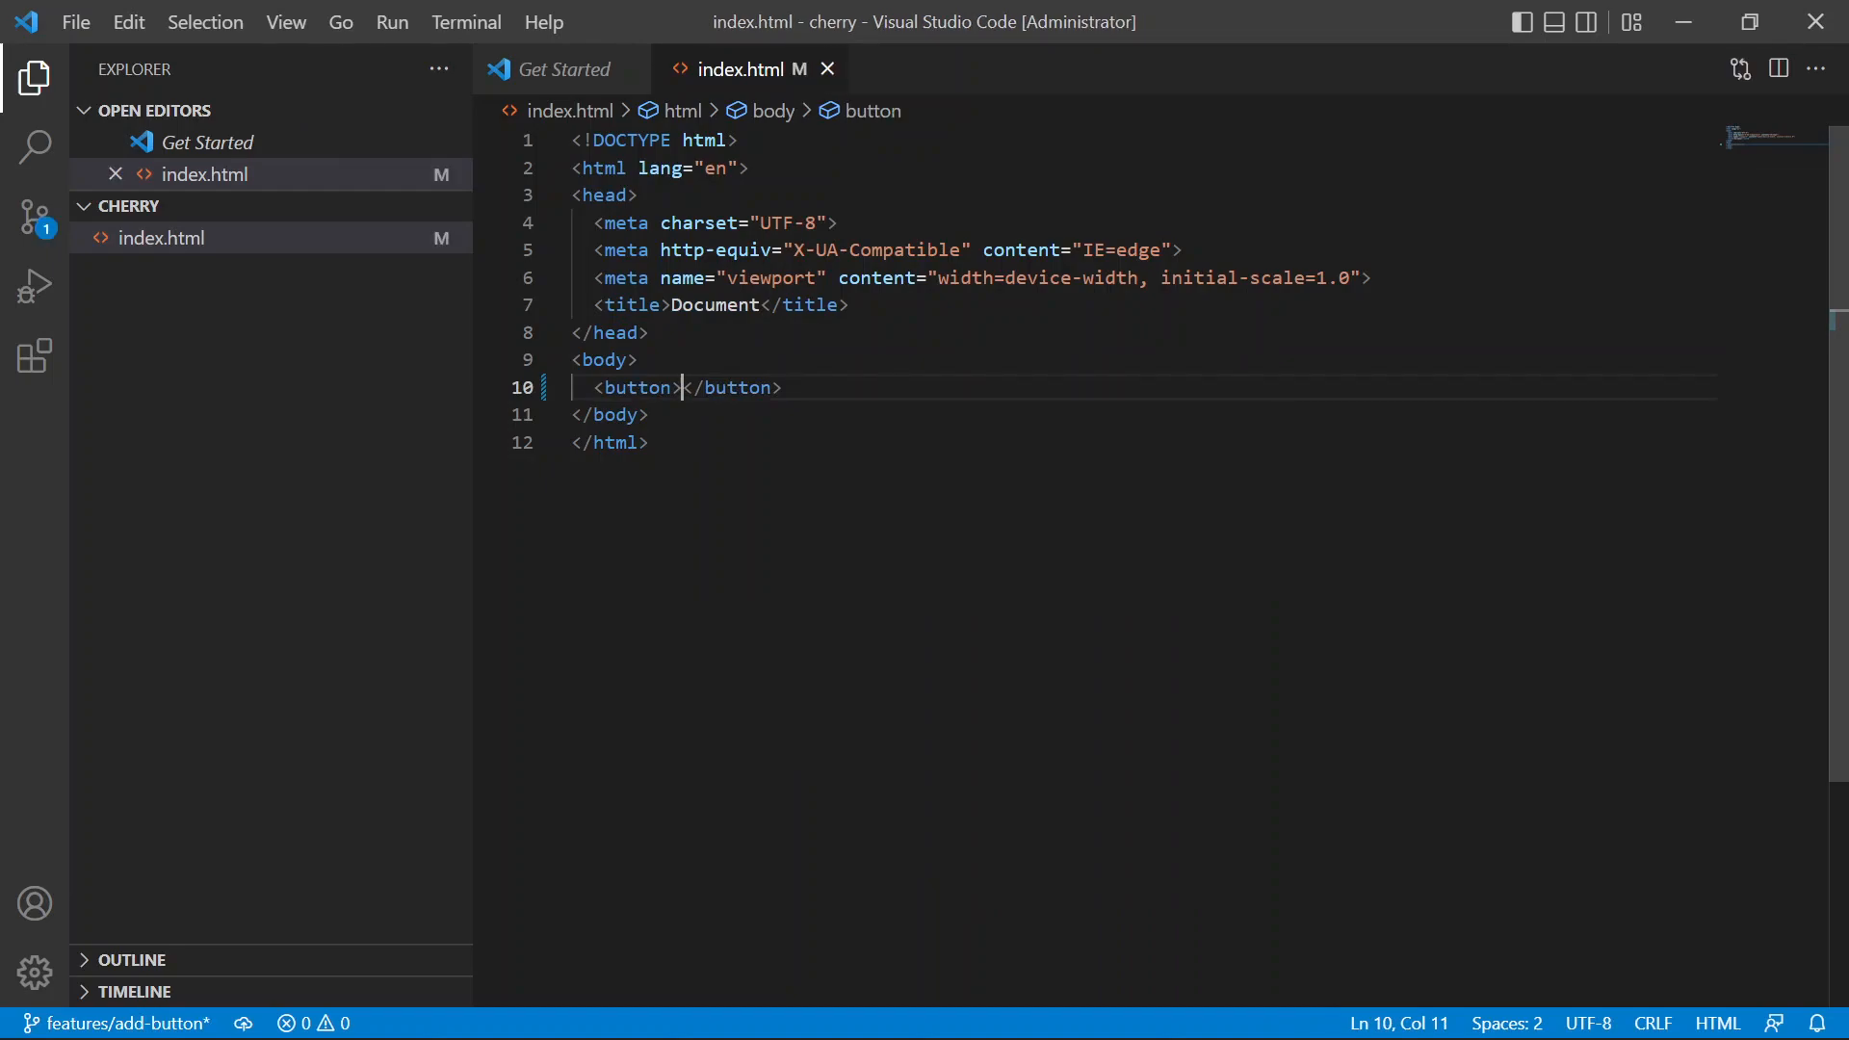
type("Click")
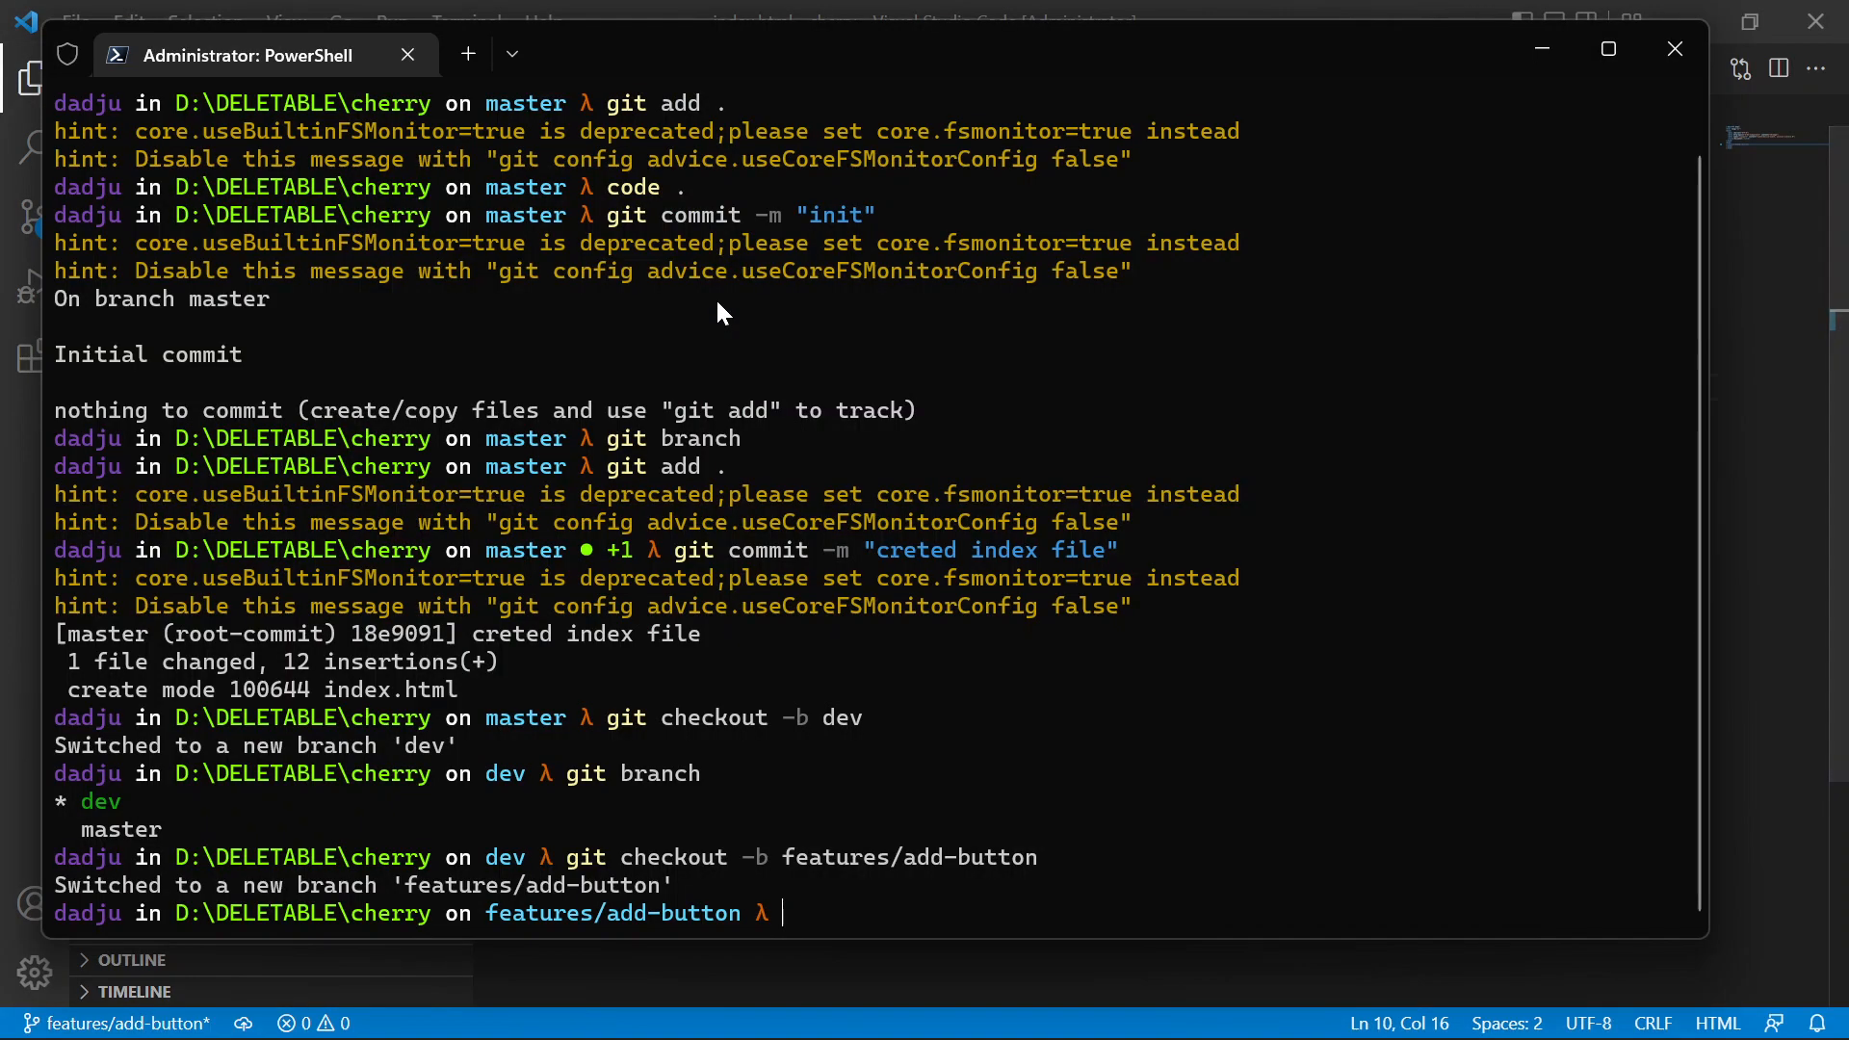
- Stage and commit the change as "added button", then list branches with git branch
type("git add .")
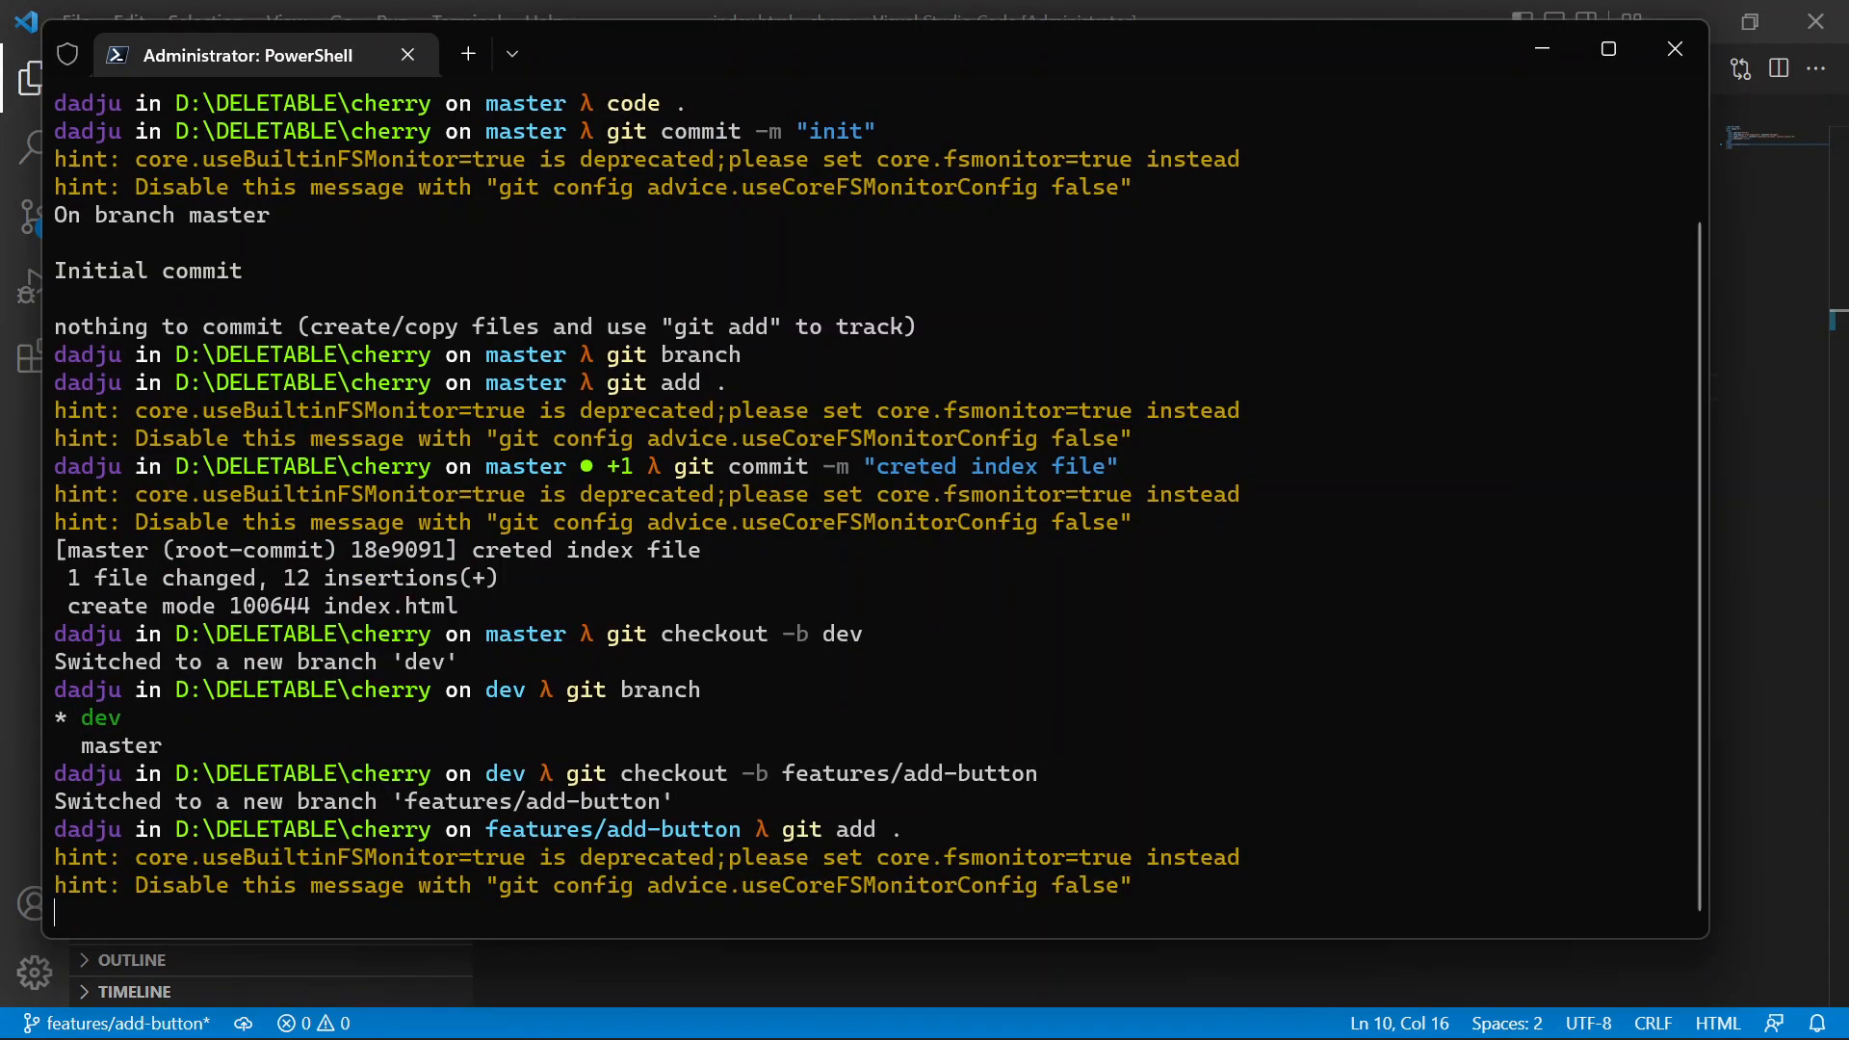
type("git commit -m \"")
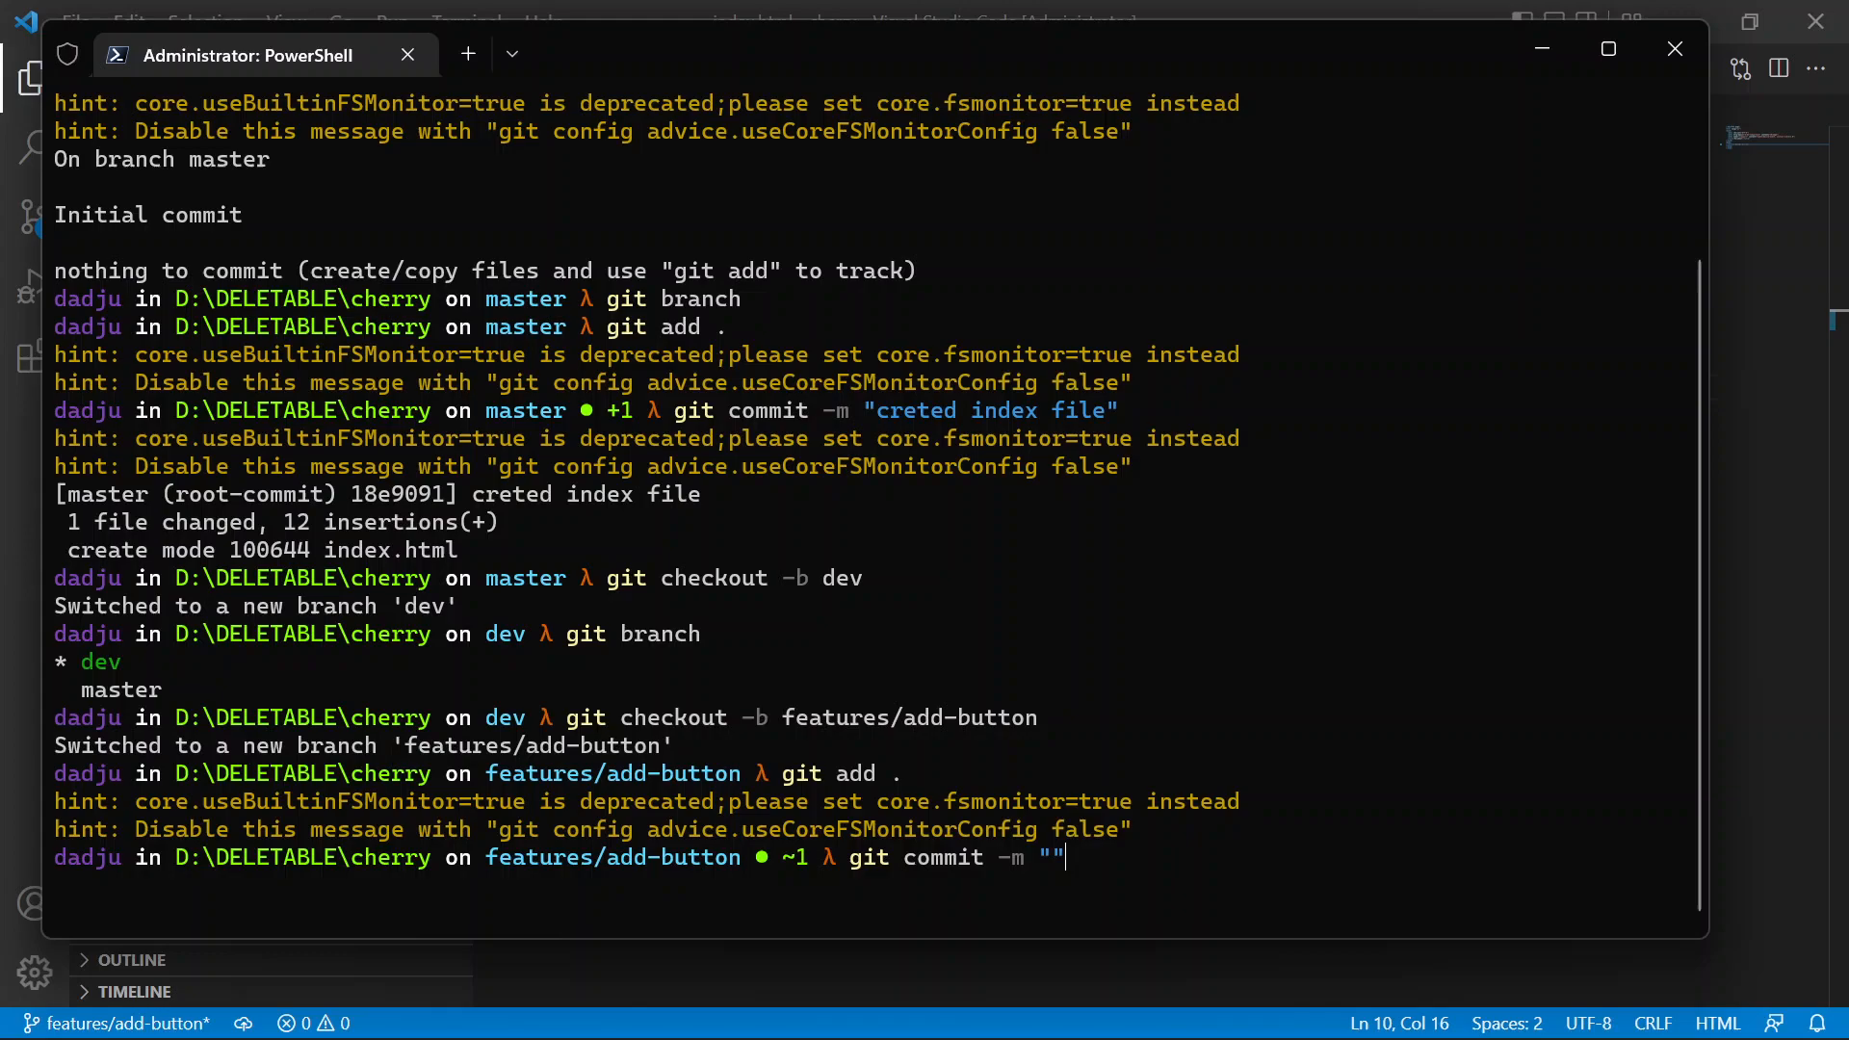
type("added bu")
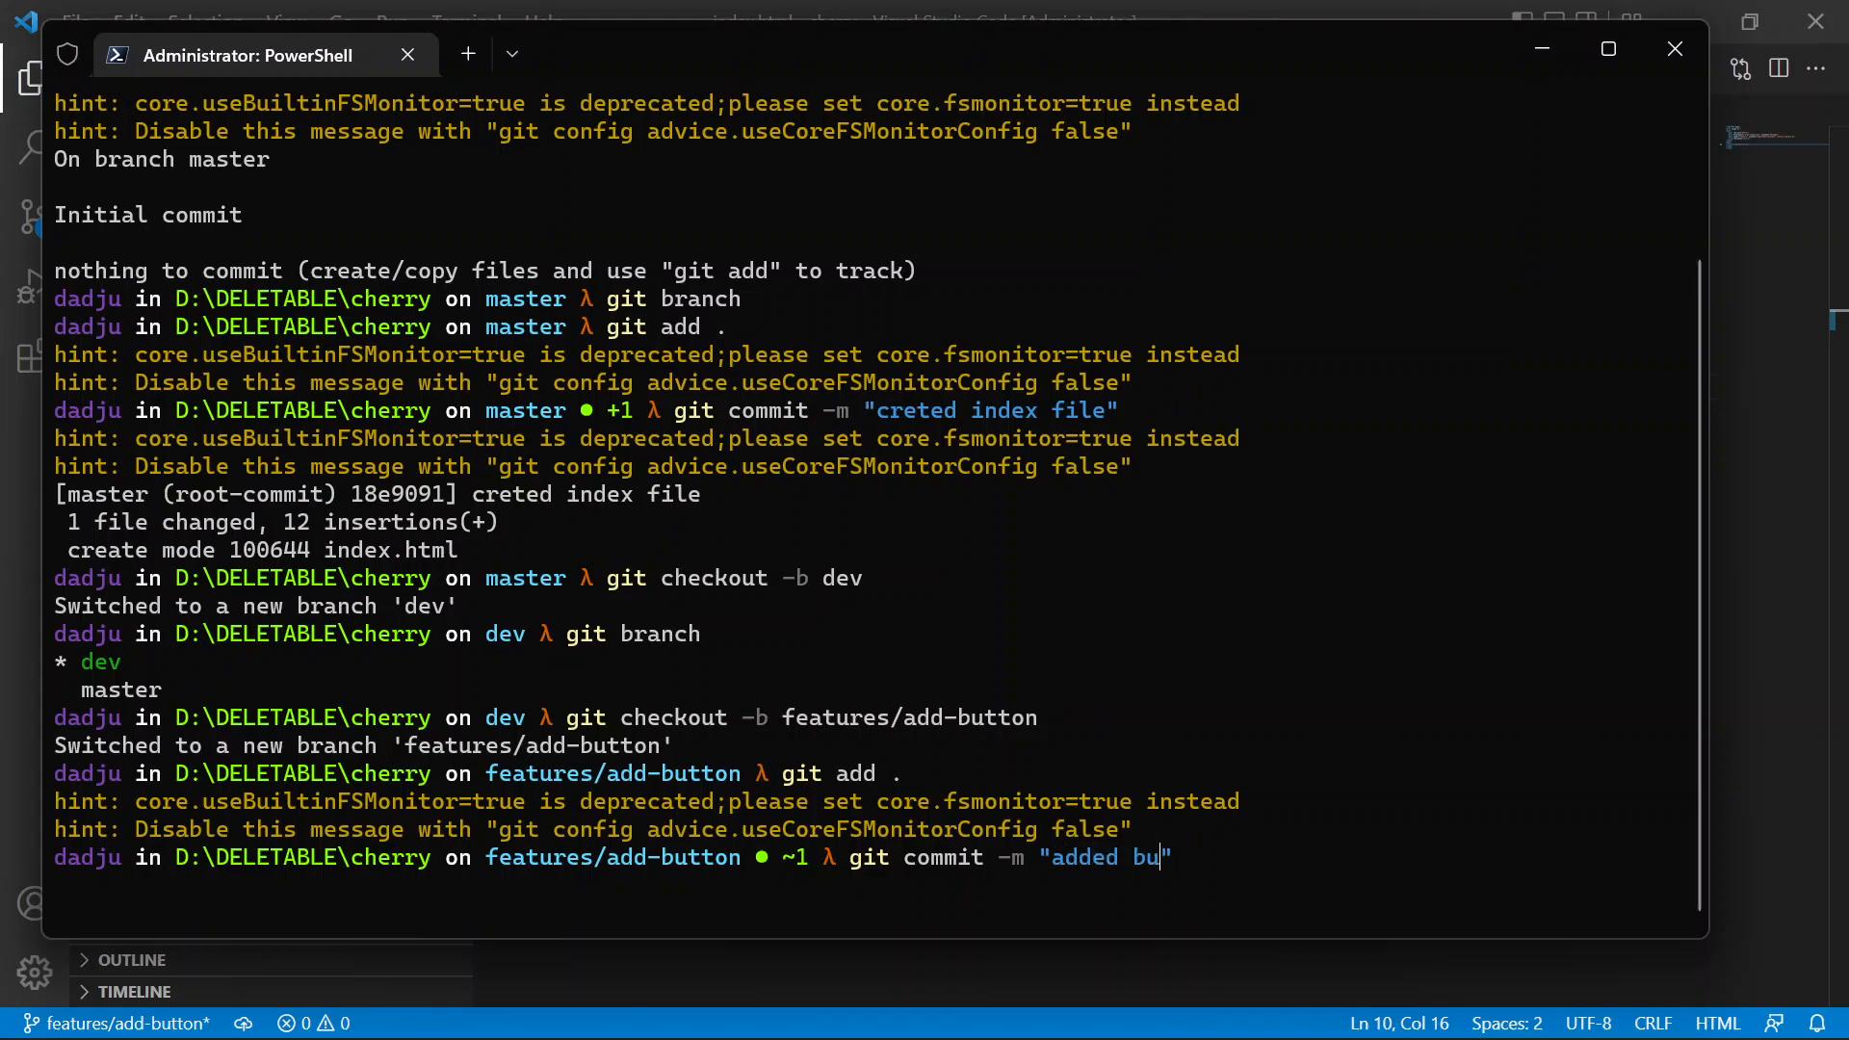
key("Enter")
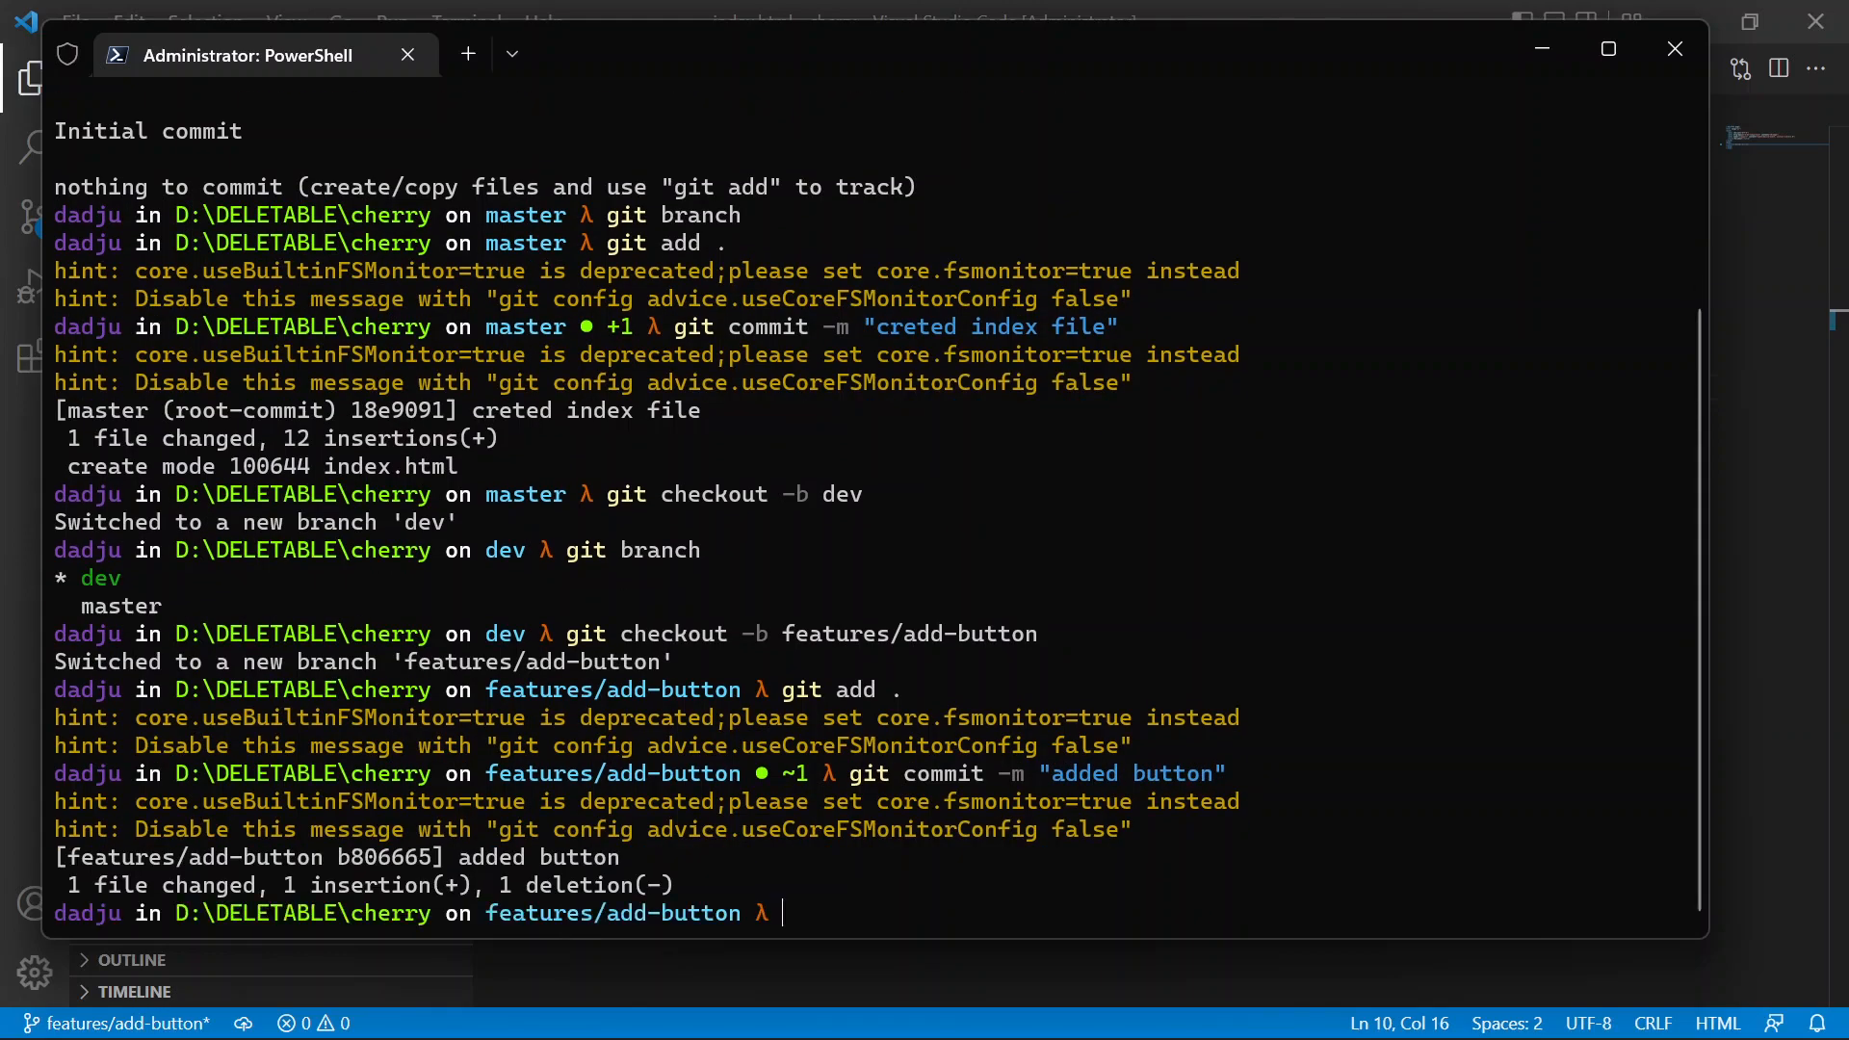
type("git bran")
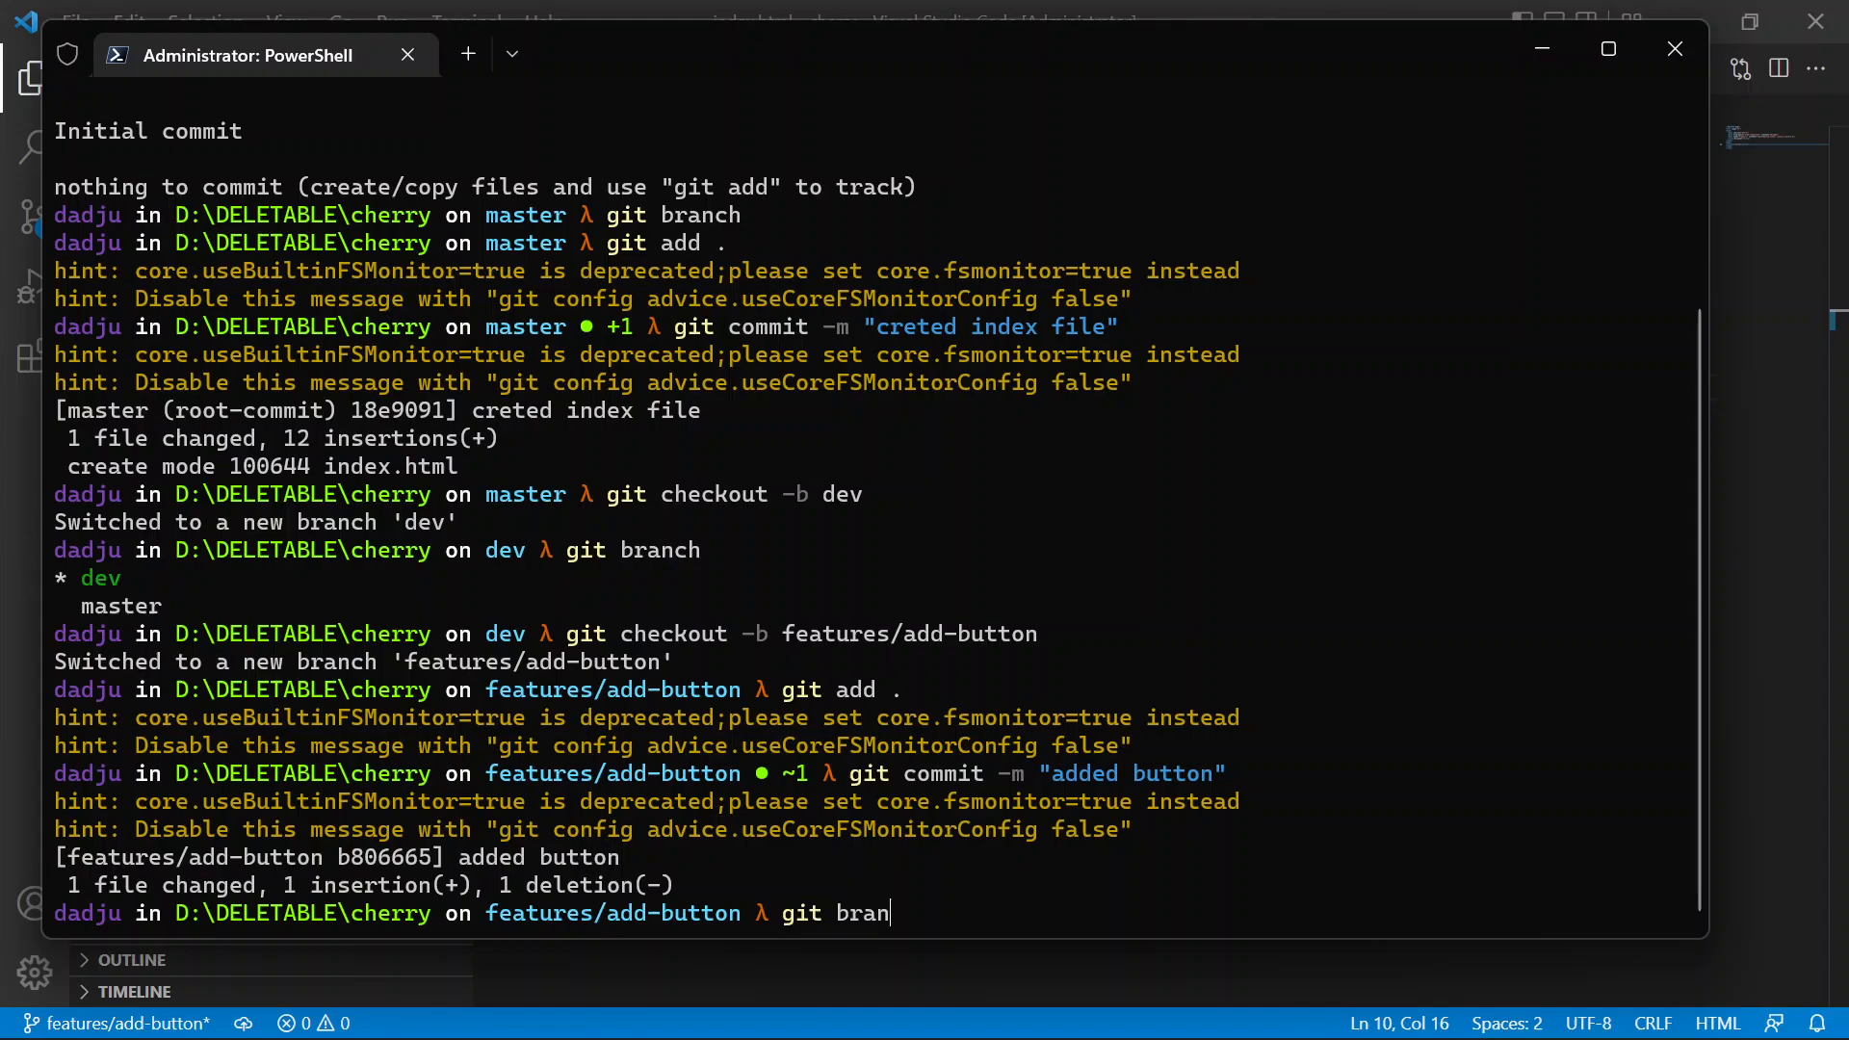
key("Enter")
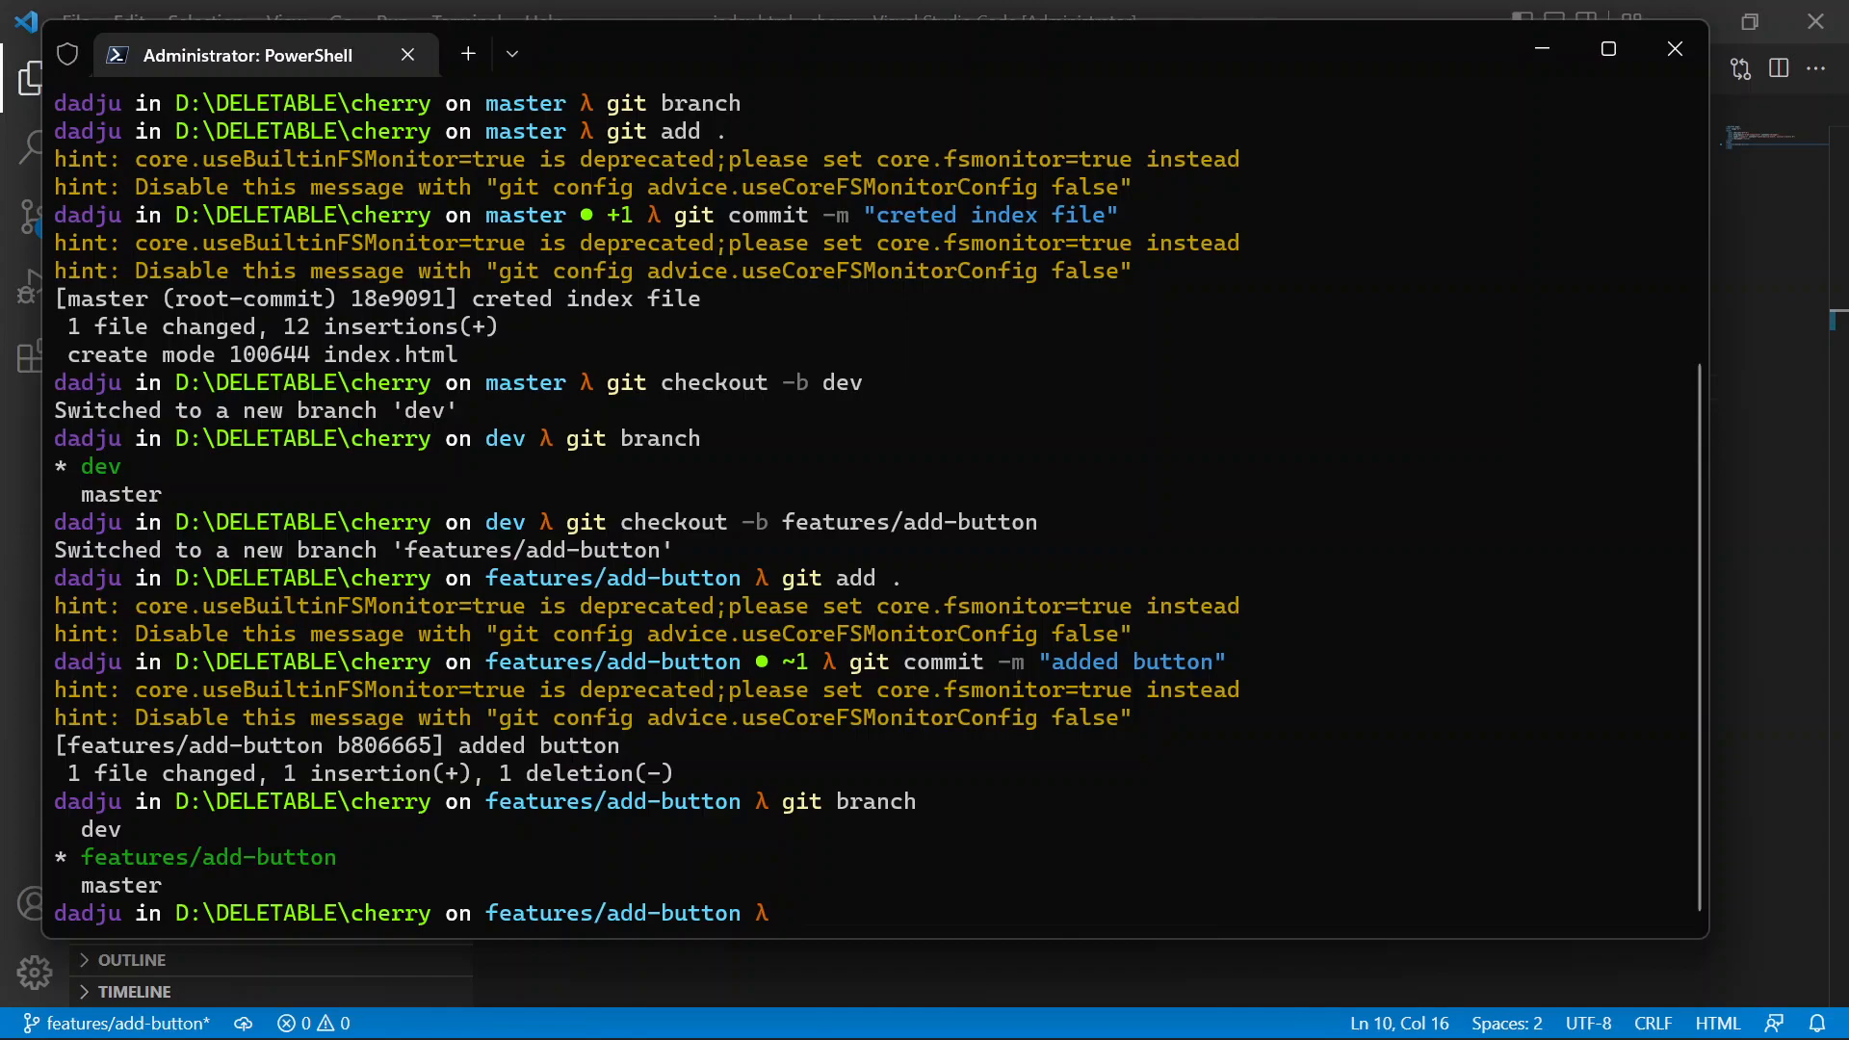
- Switch the repository back to the dev branch with git checkout dev
type("git check")
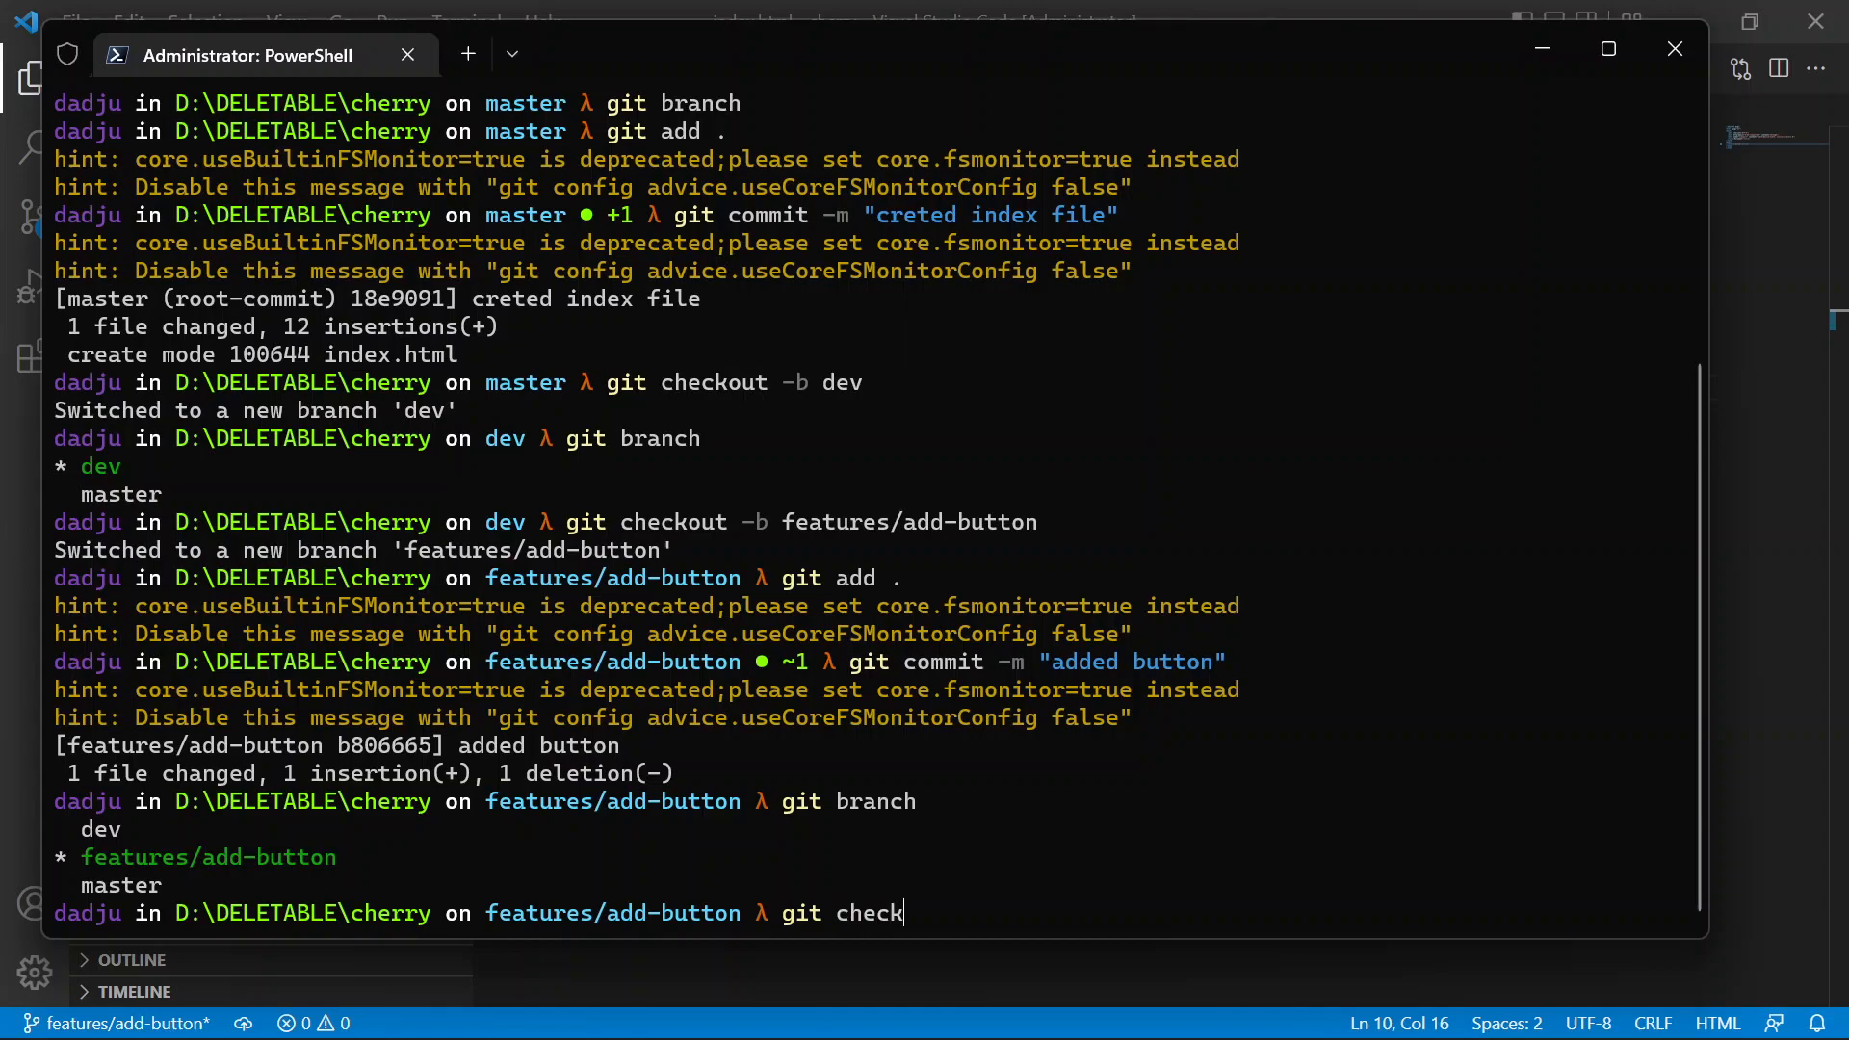
type("out featre")
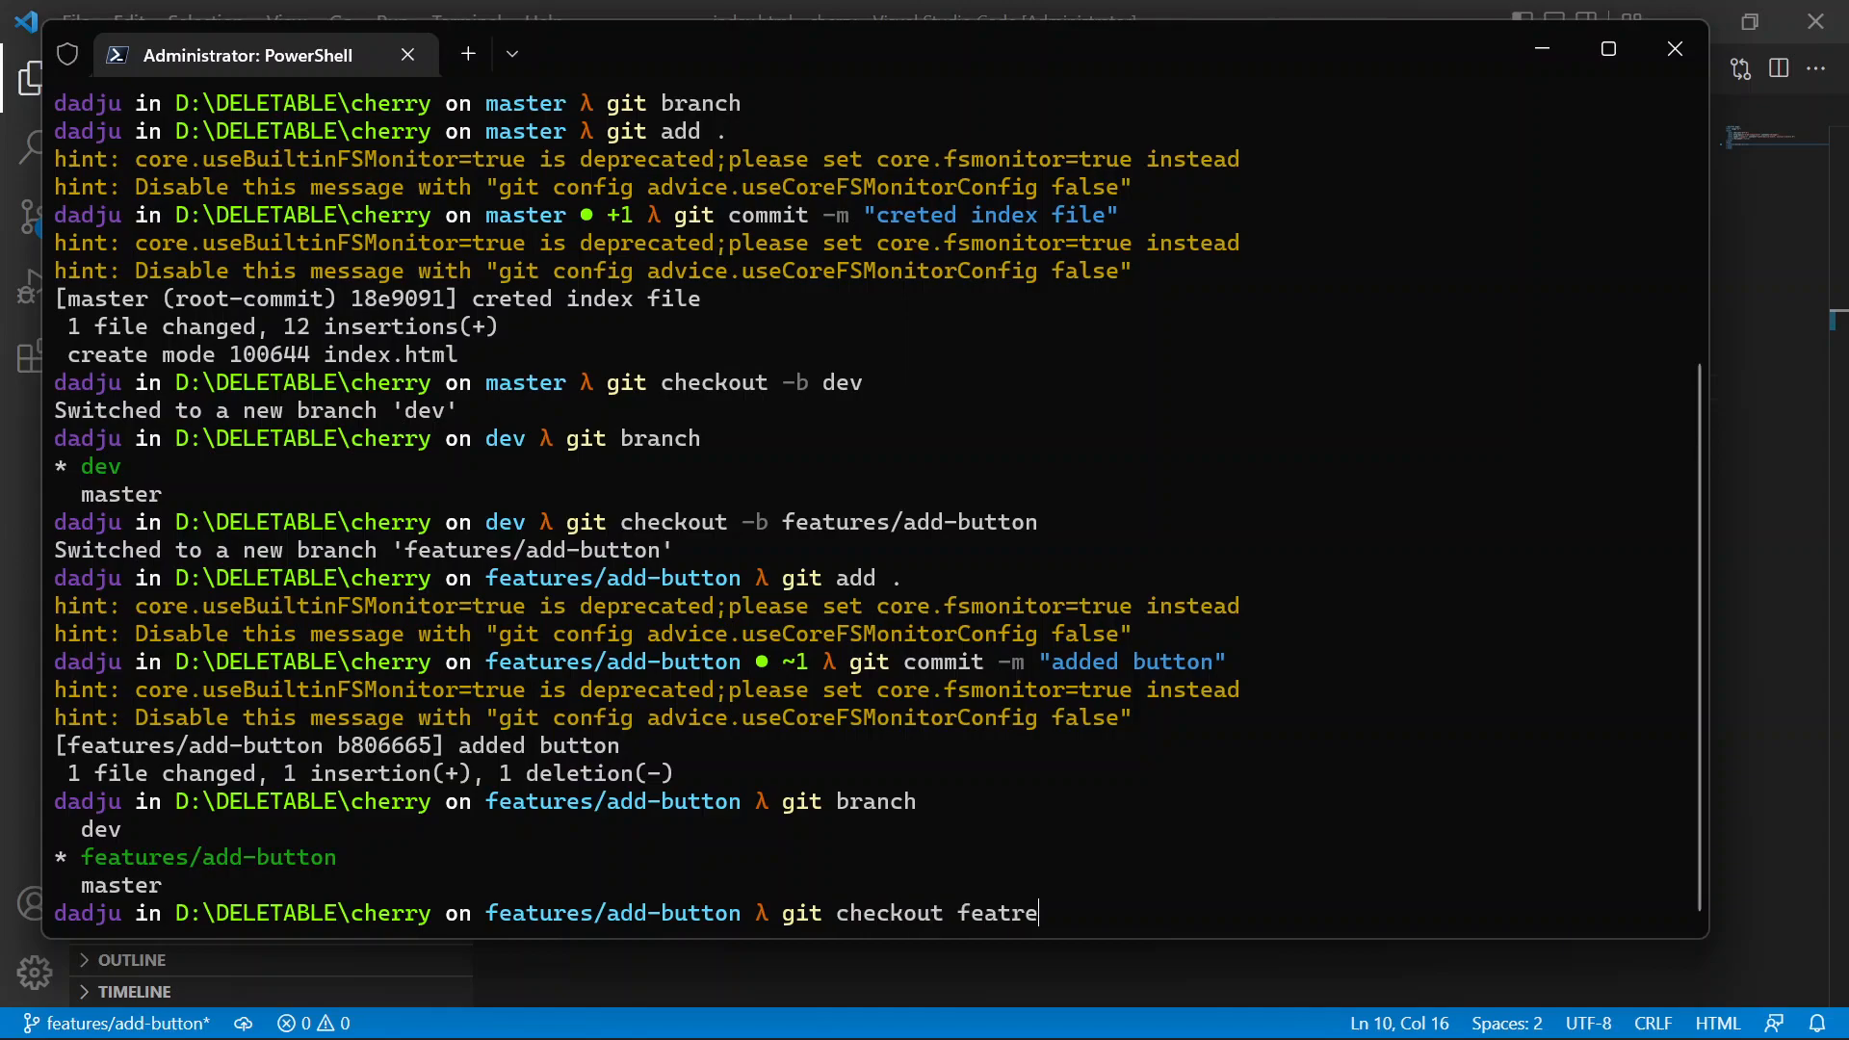
type("features/a")
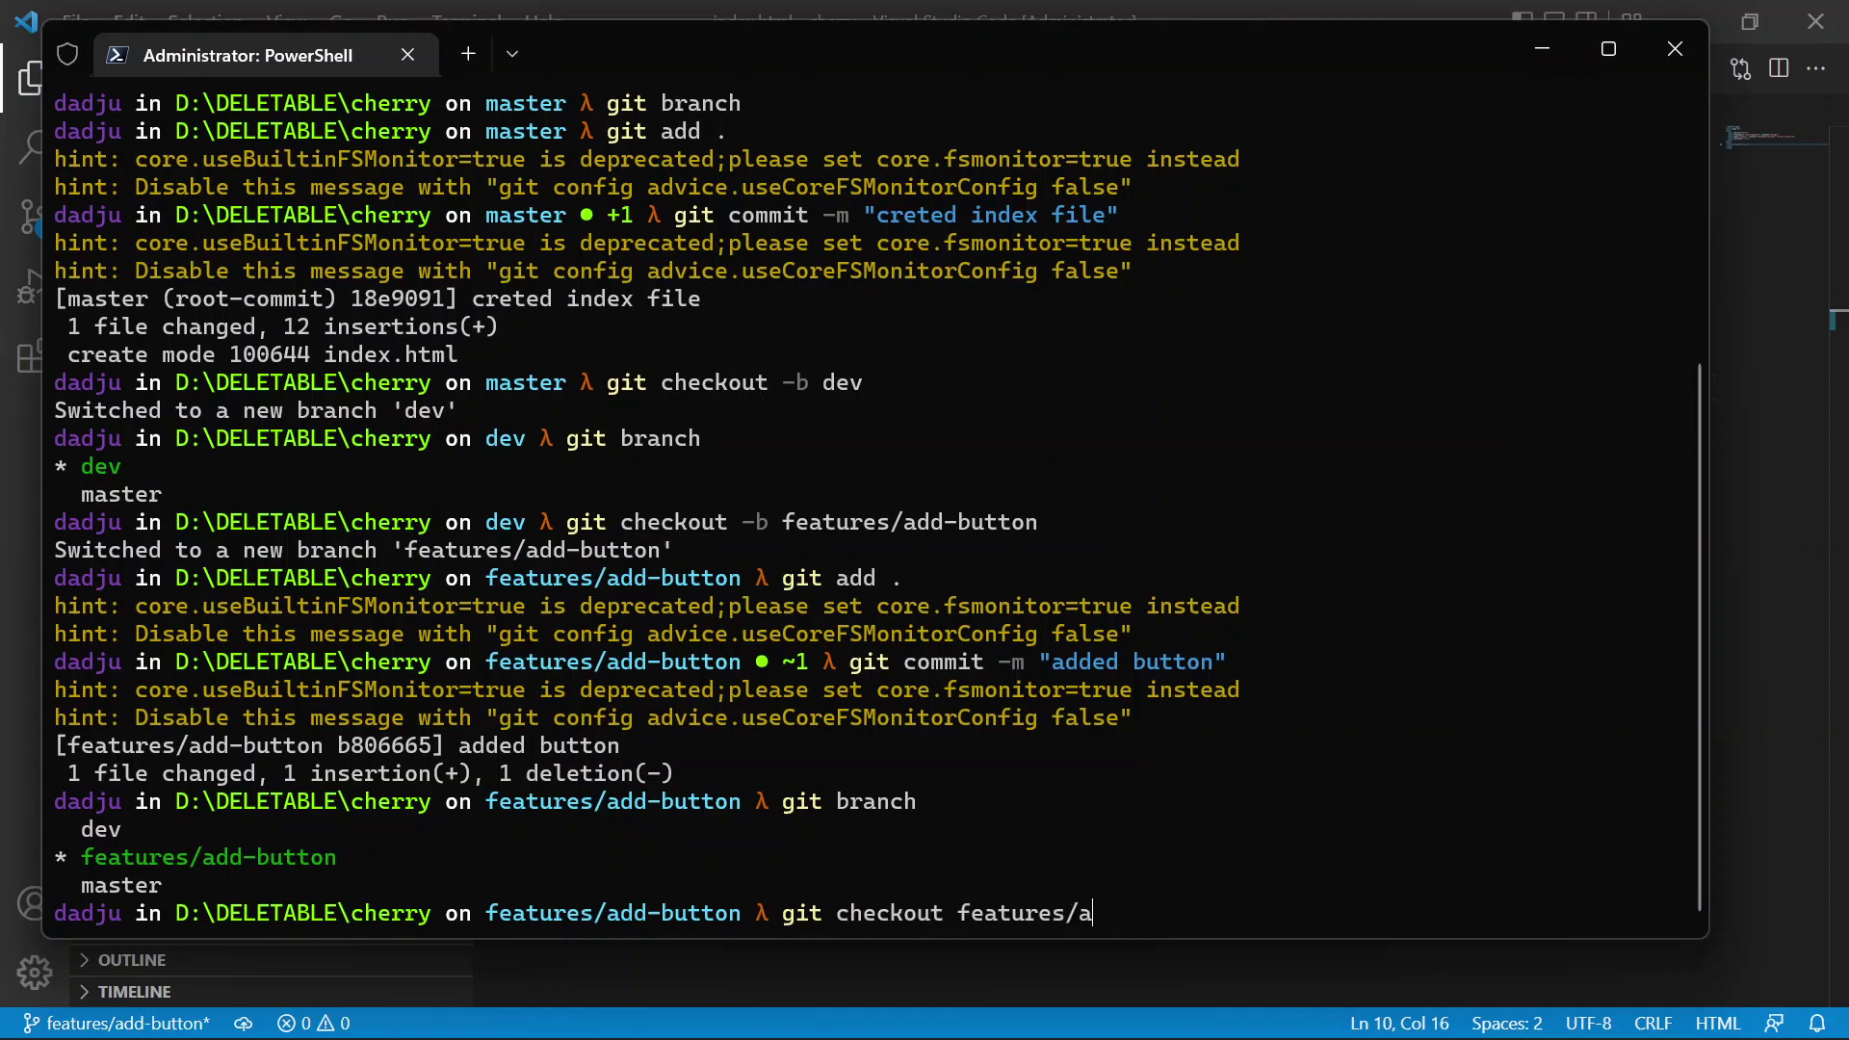
key("BackSpace")
type("git merge f")
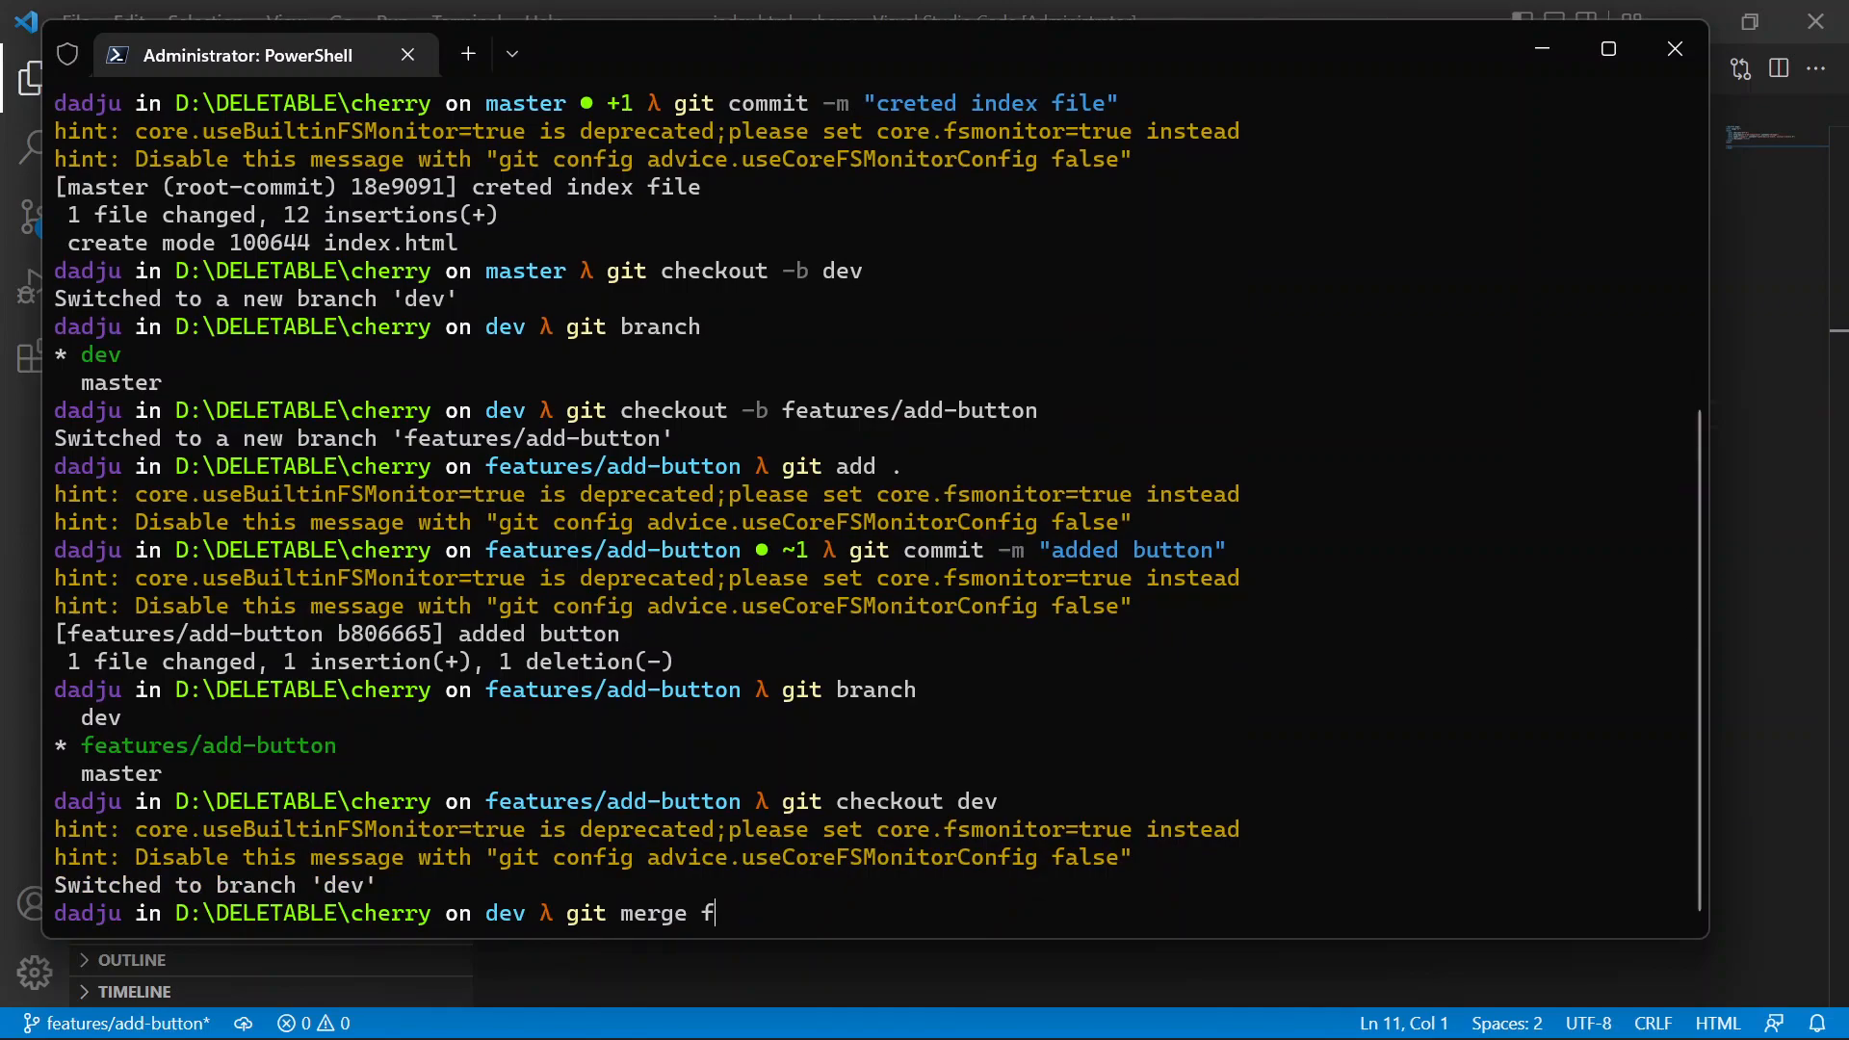
- Fast-forward merge features/add-button into dev and begin listing branches
type("eatures/")
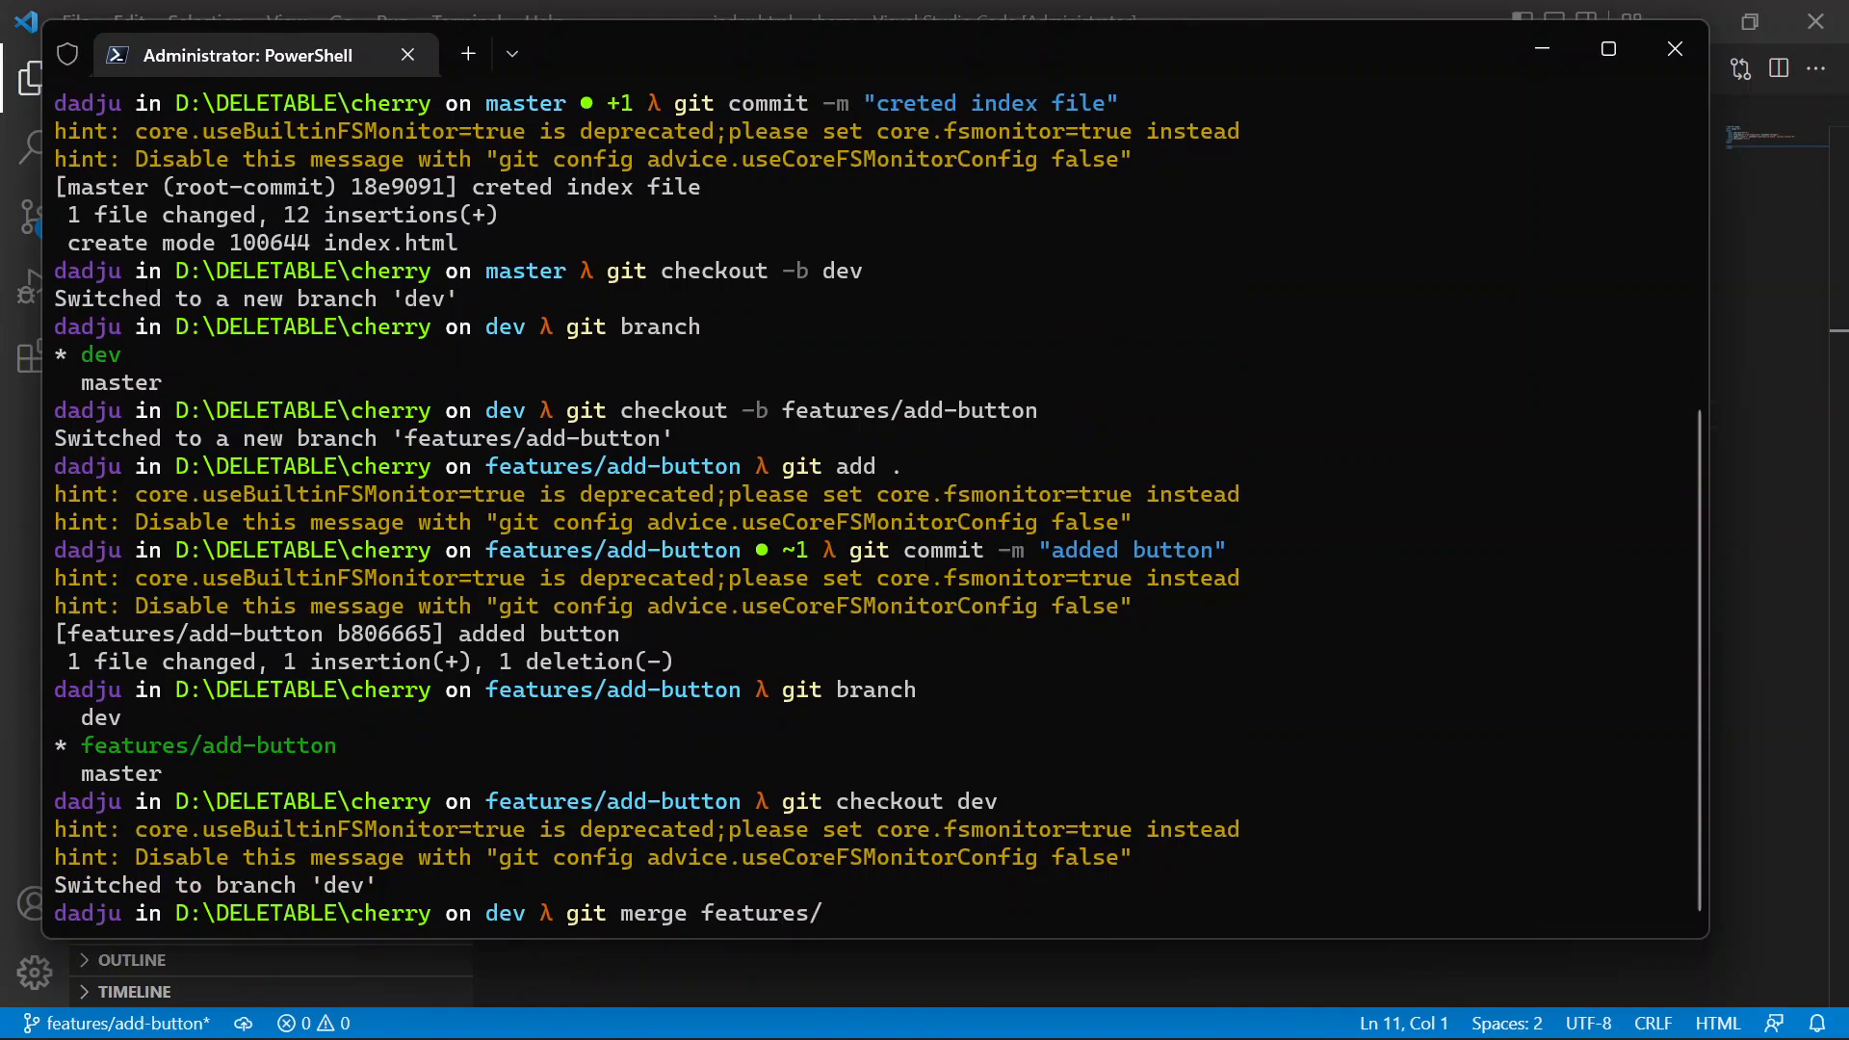
key("Enter")
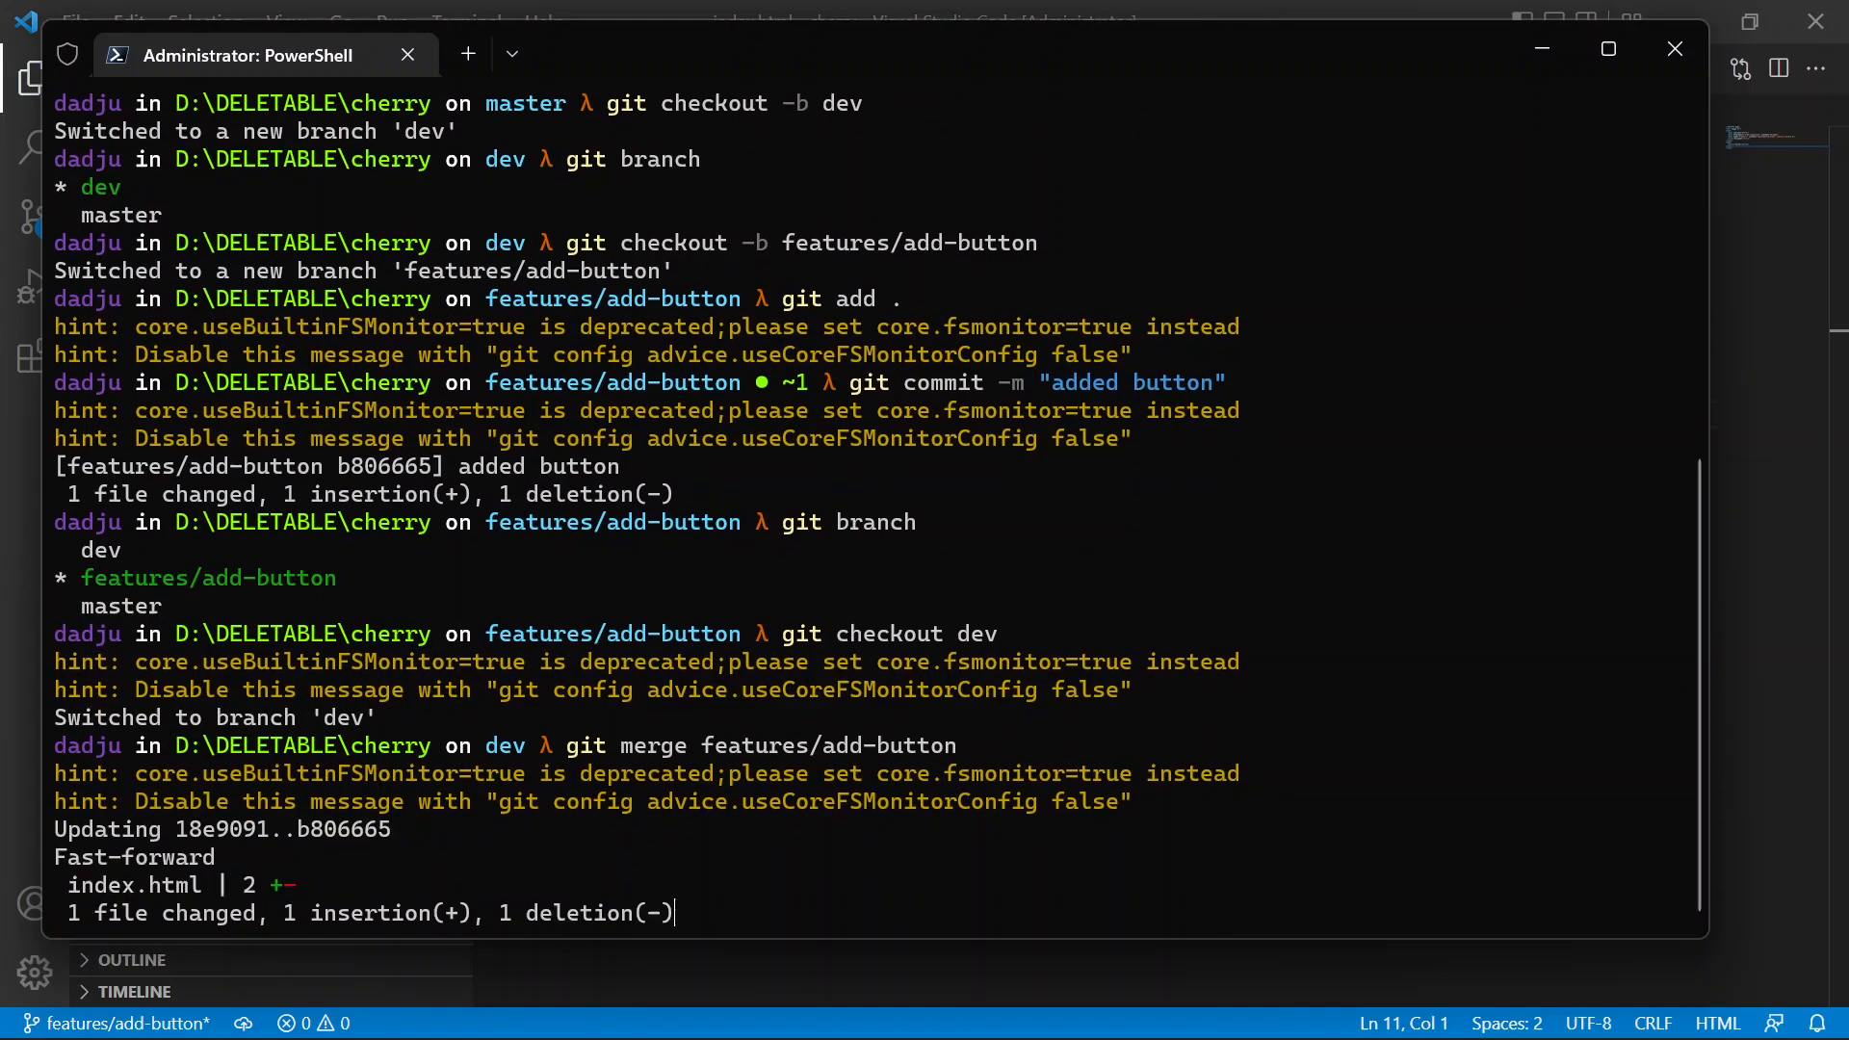
type("git bra")
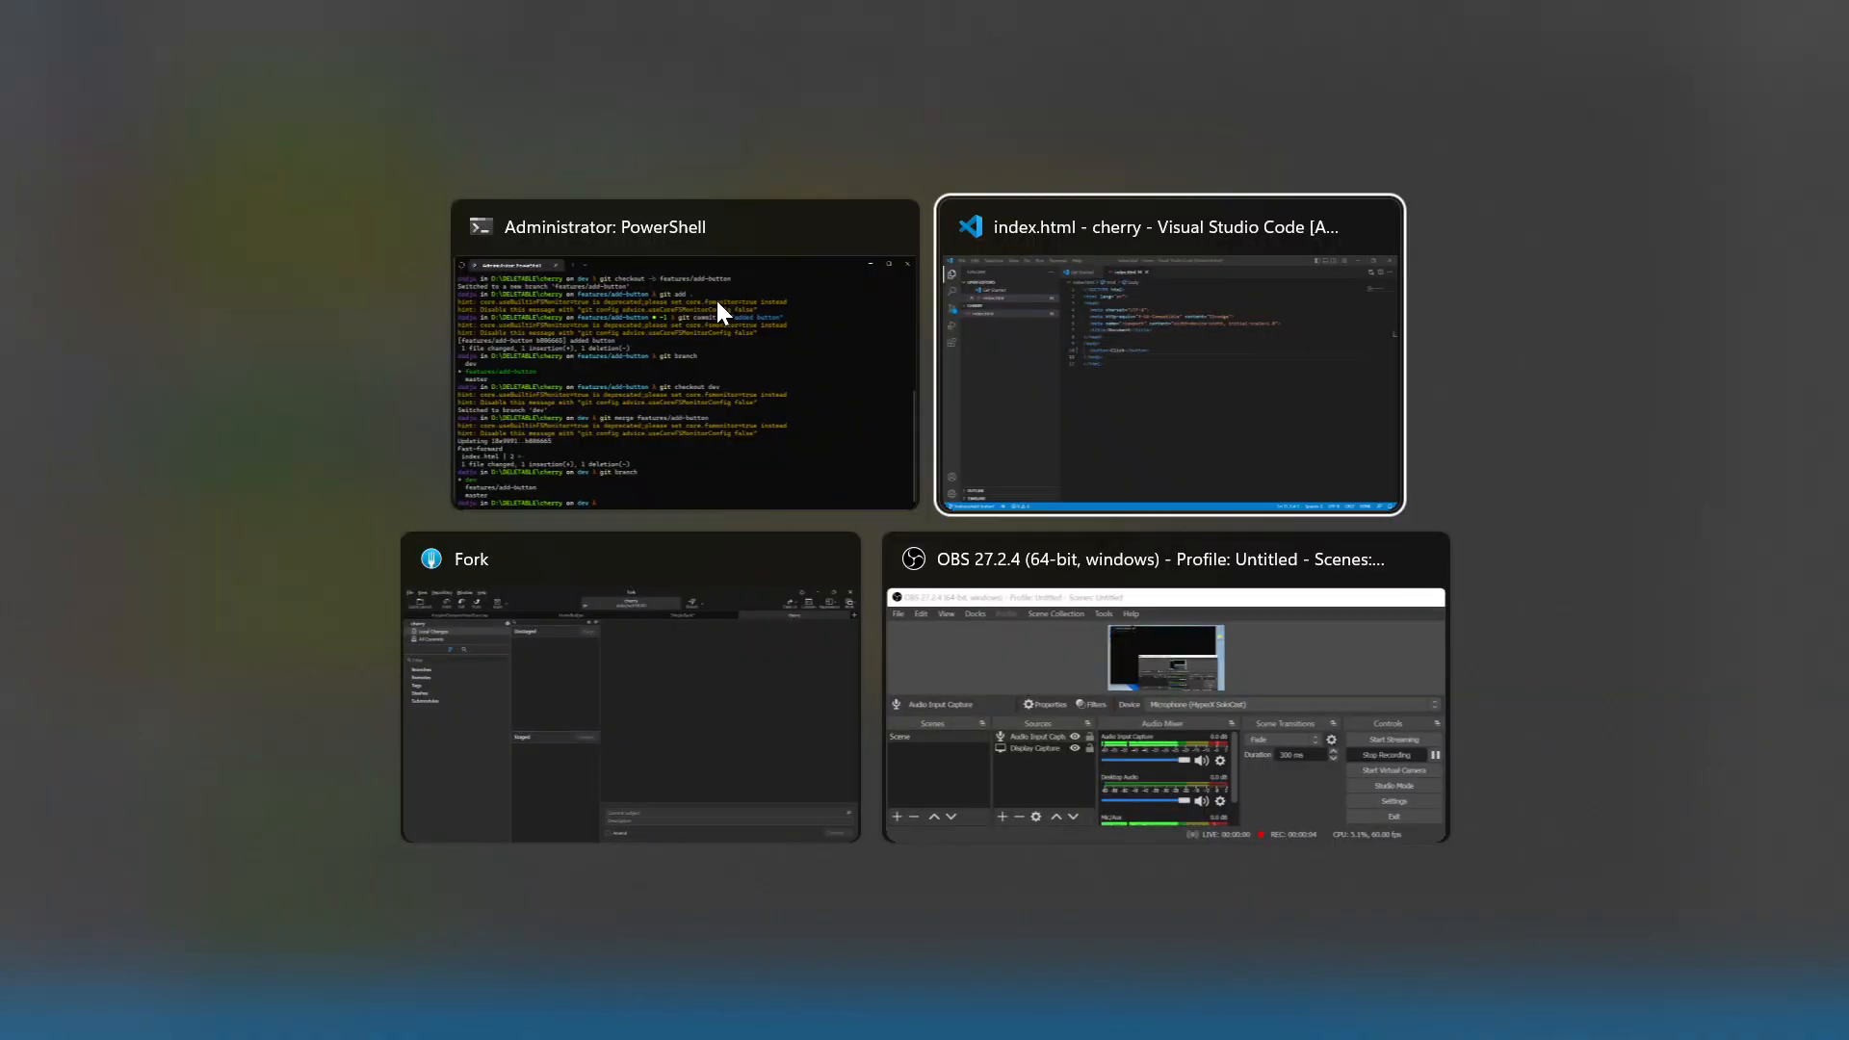
- Return to PowerShell after the branch listing and begin the next git command
left_click(1167, 227)
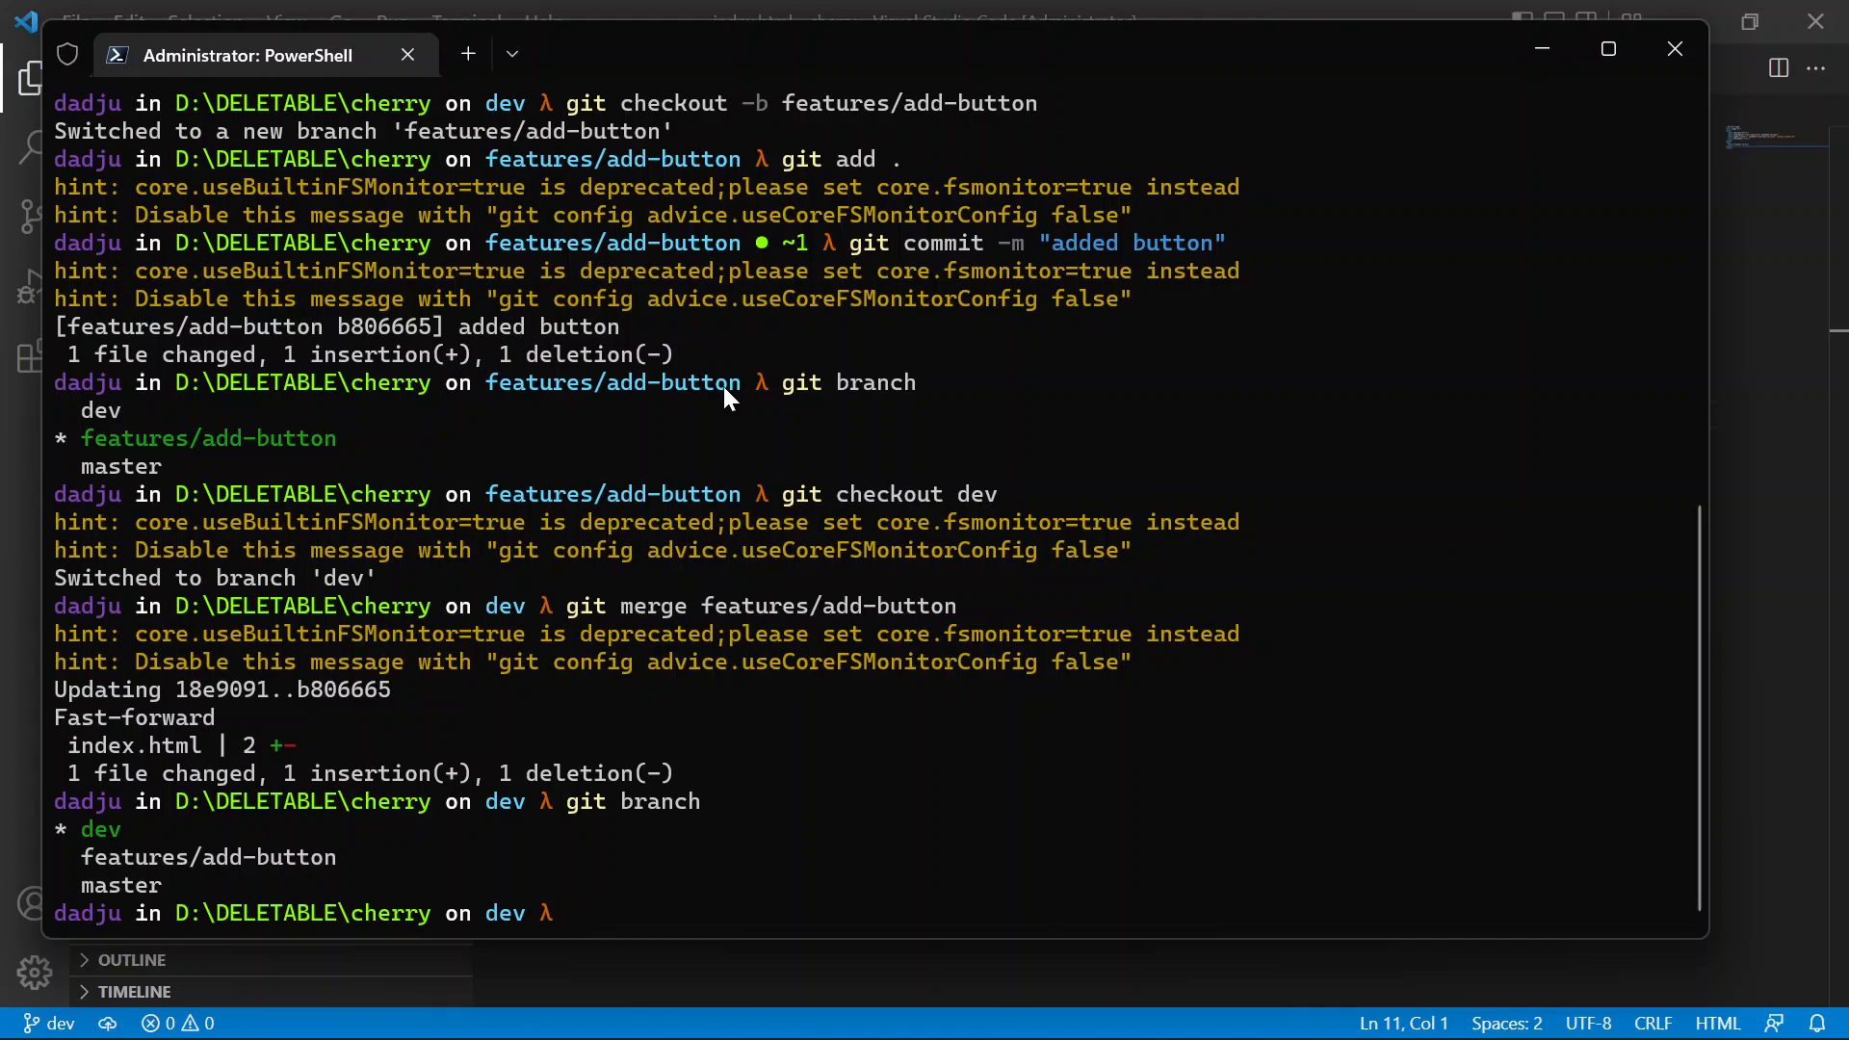
mouse_move(499, 825)
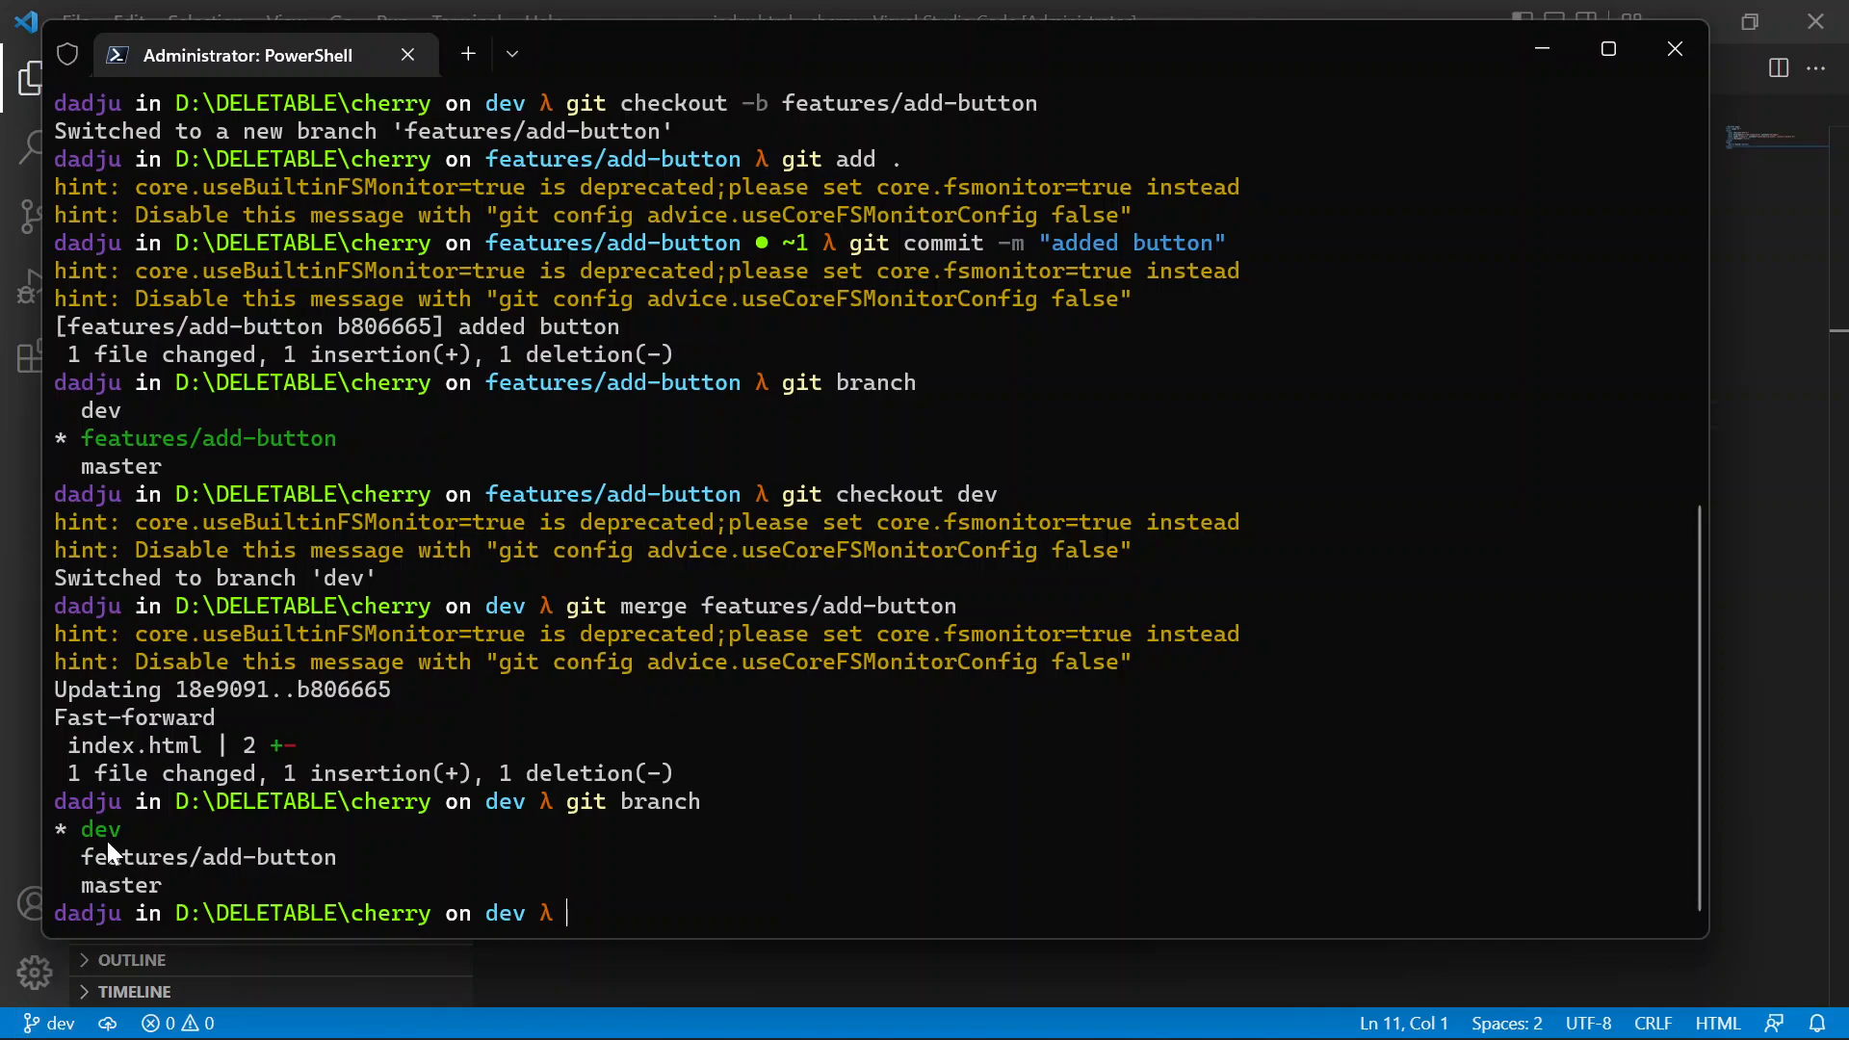
mouse_move(133, 835)
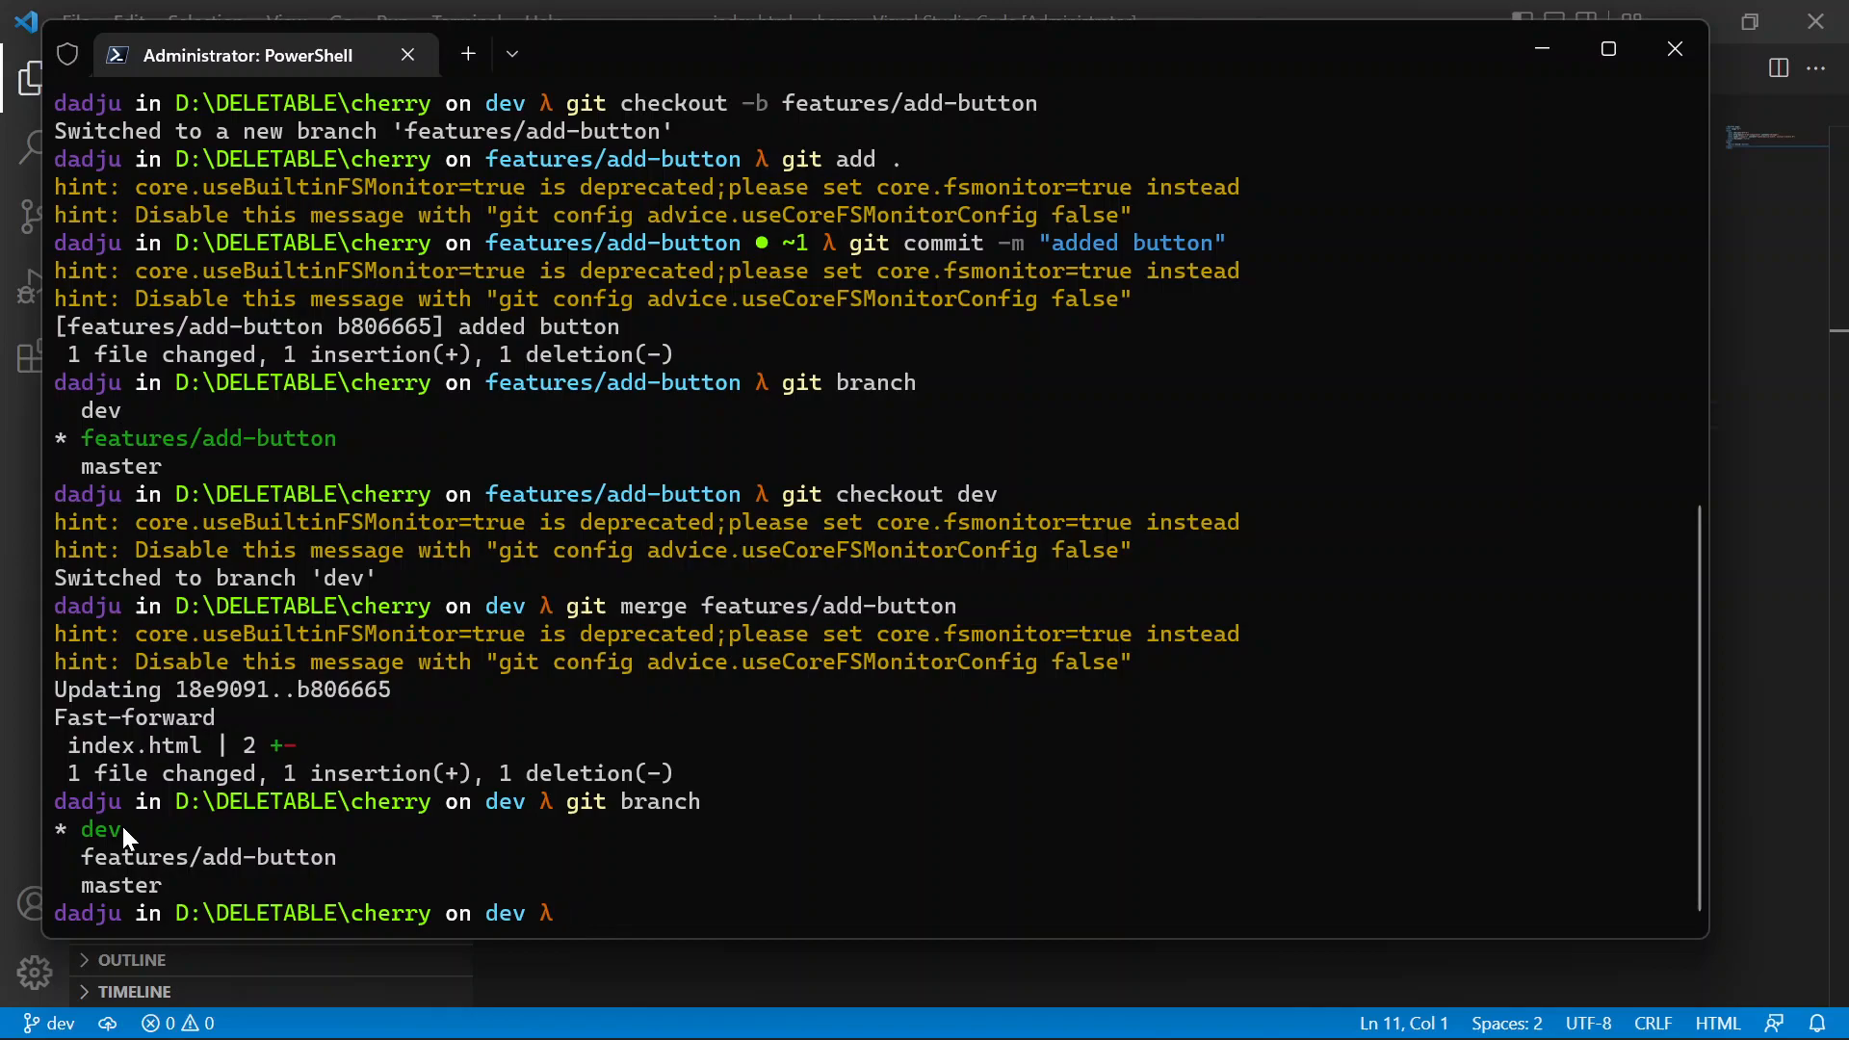
mouse_move(655, 752)
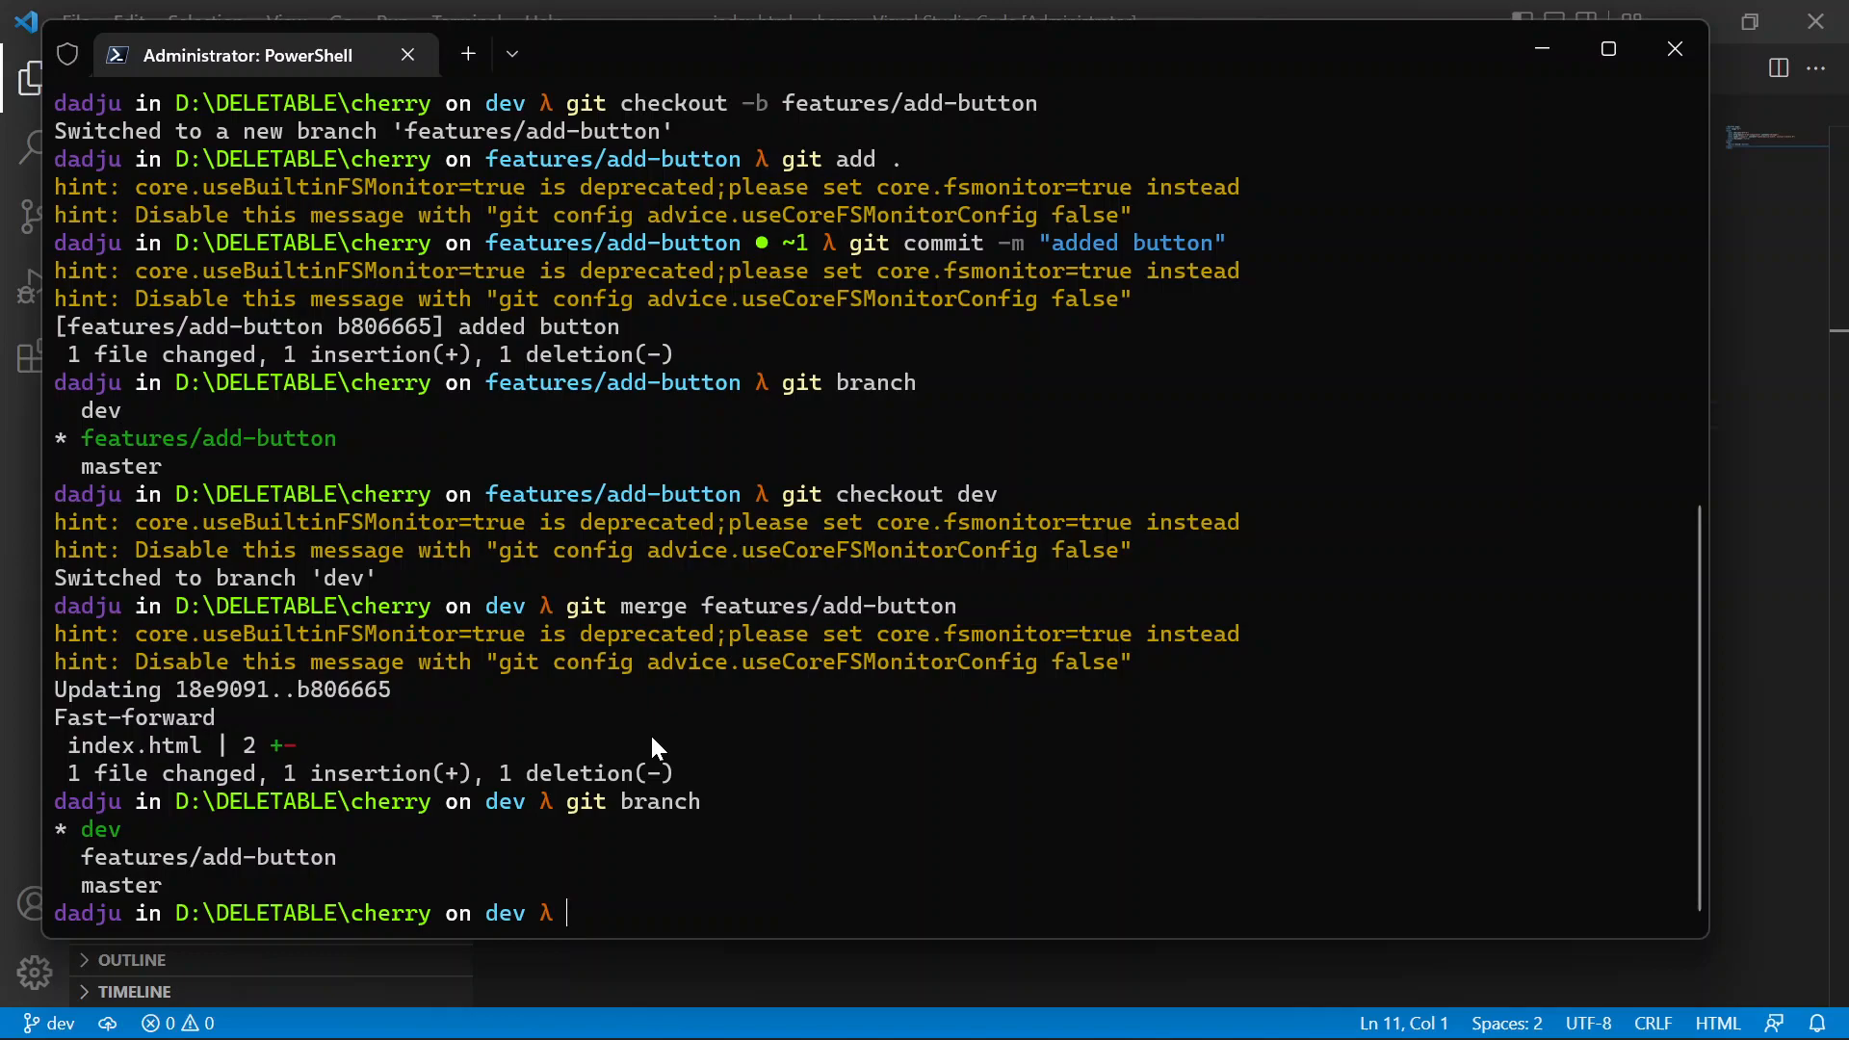
type("git")
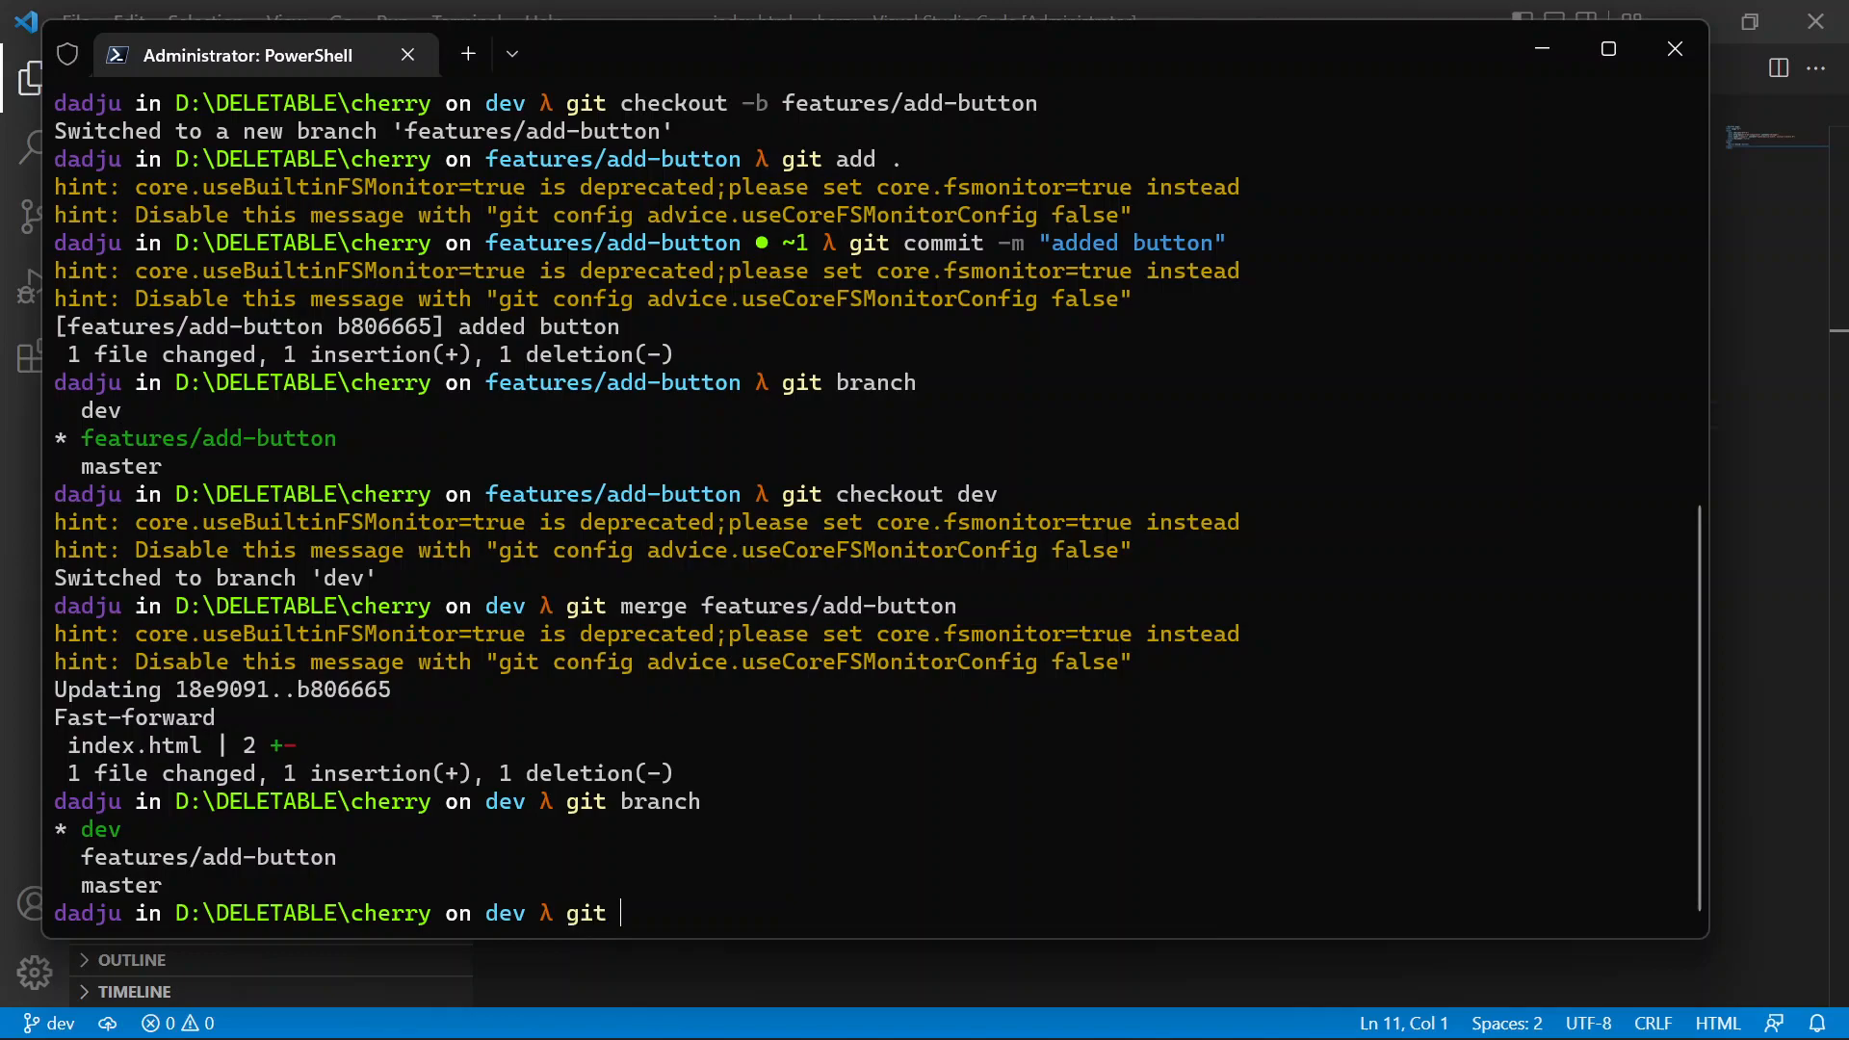
- Create and switch to a new features/add-list branch from dev with git checkout -b
type("checkout -b")
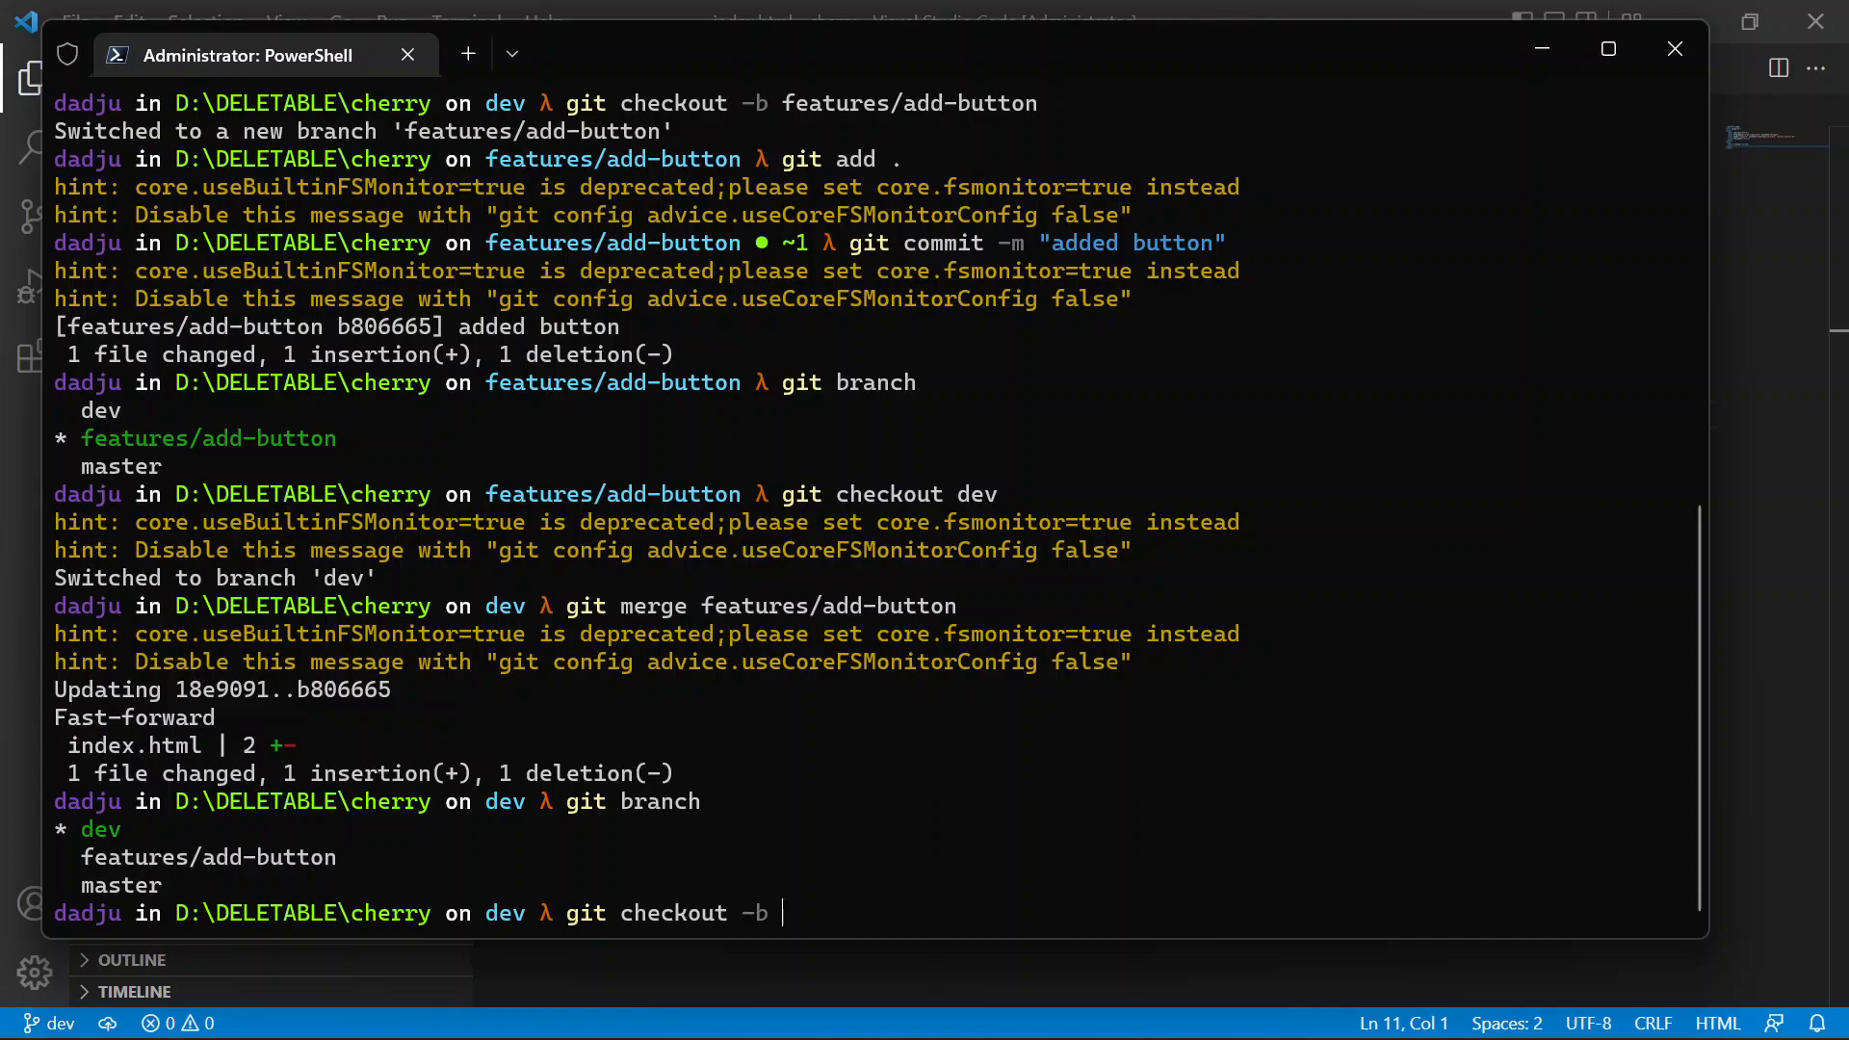
type("feature")
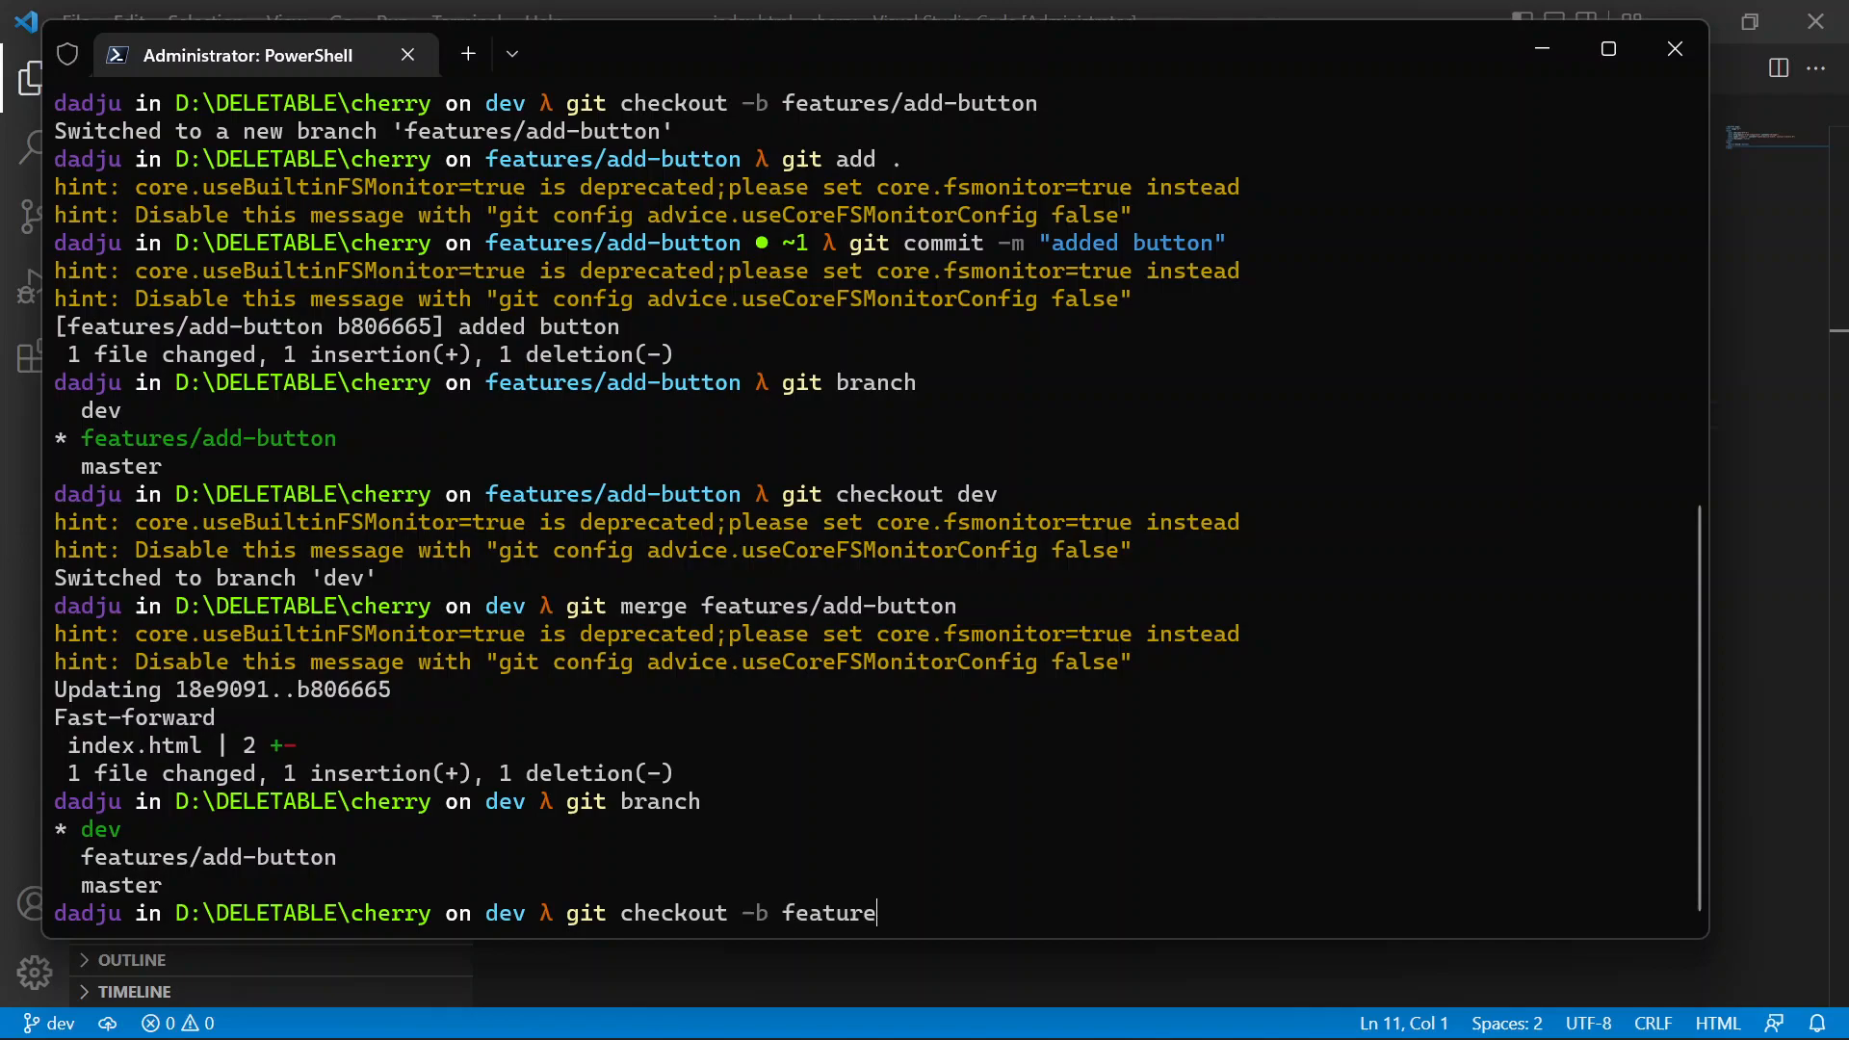
type("s/")
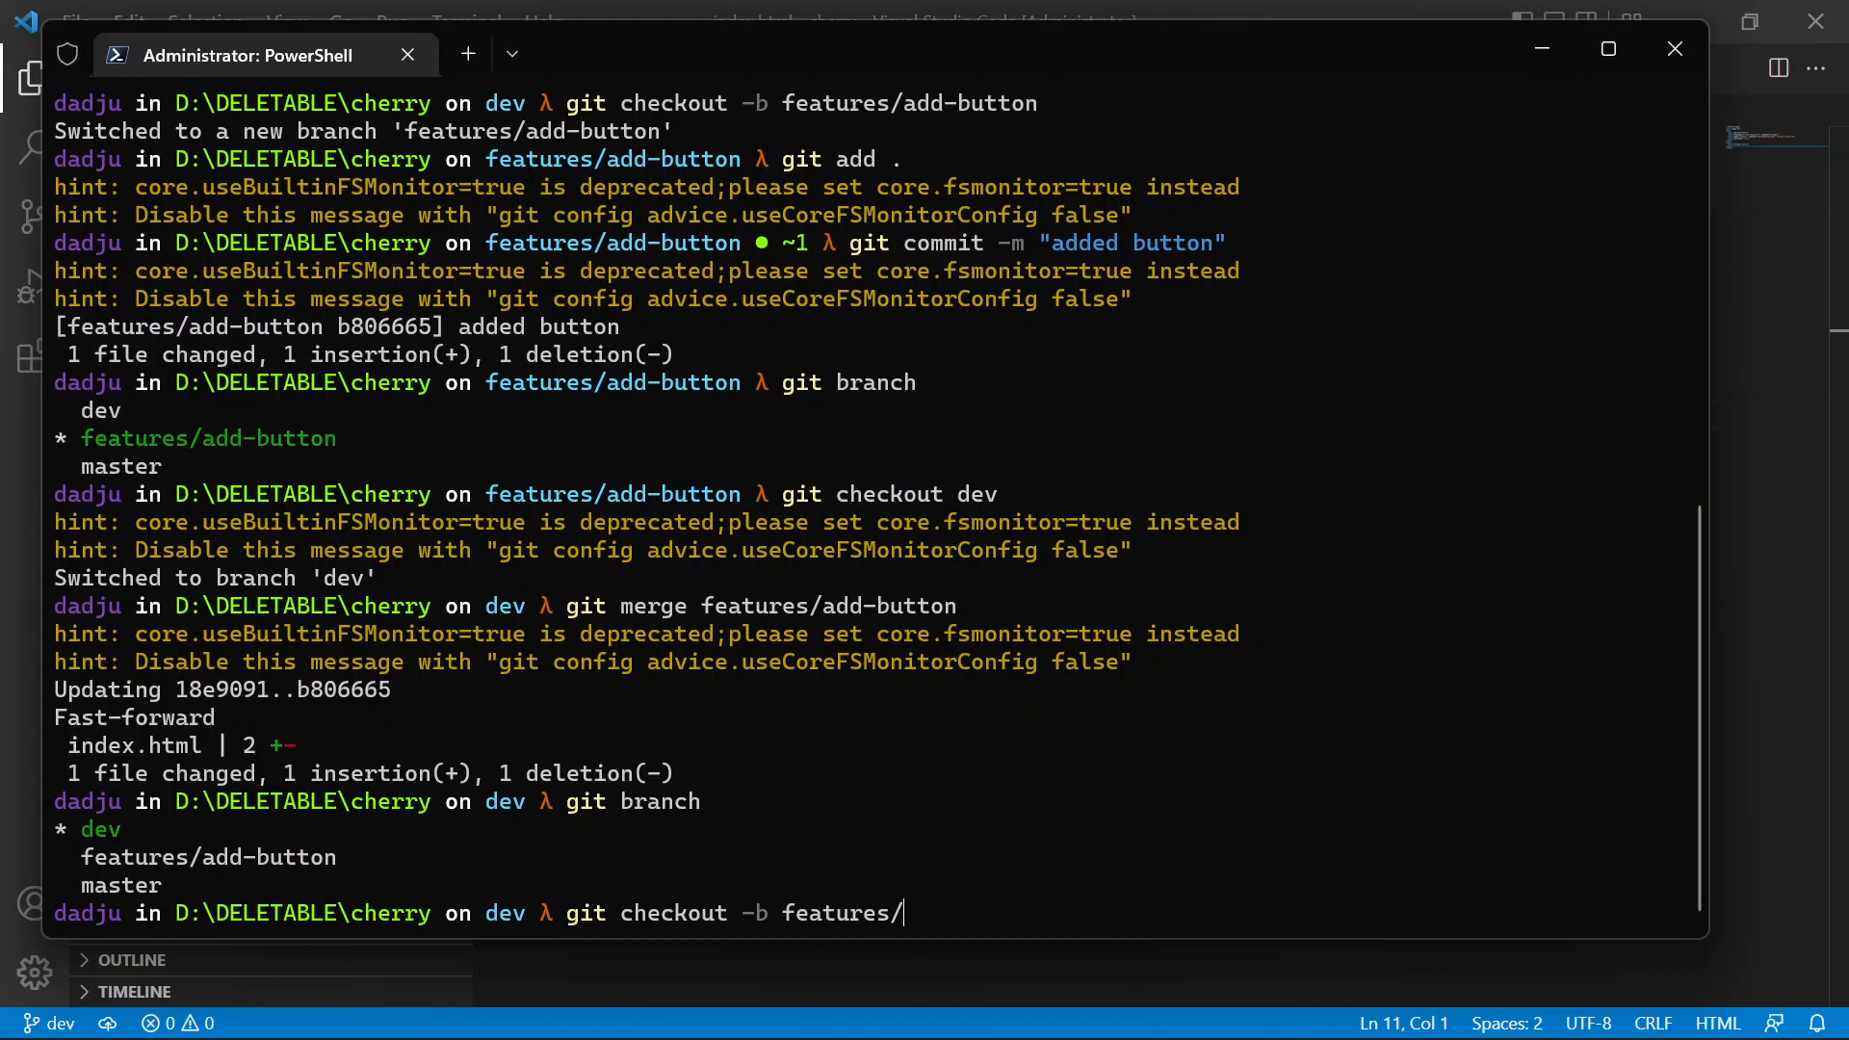
type("add-list")
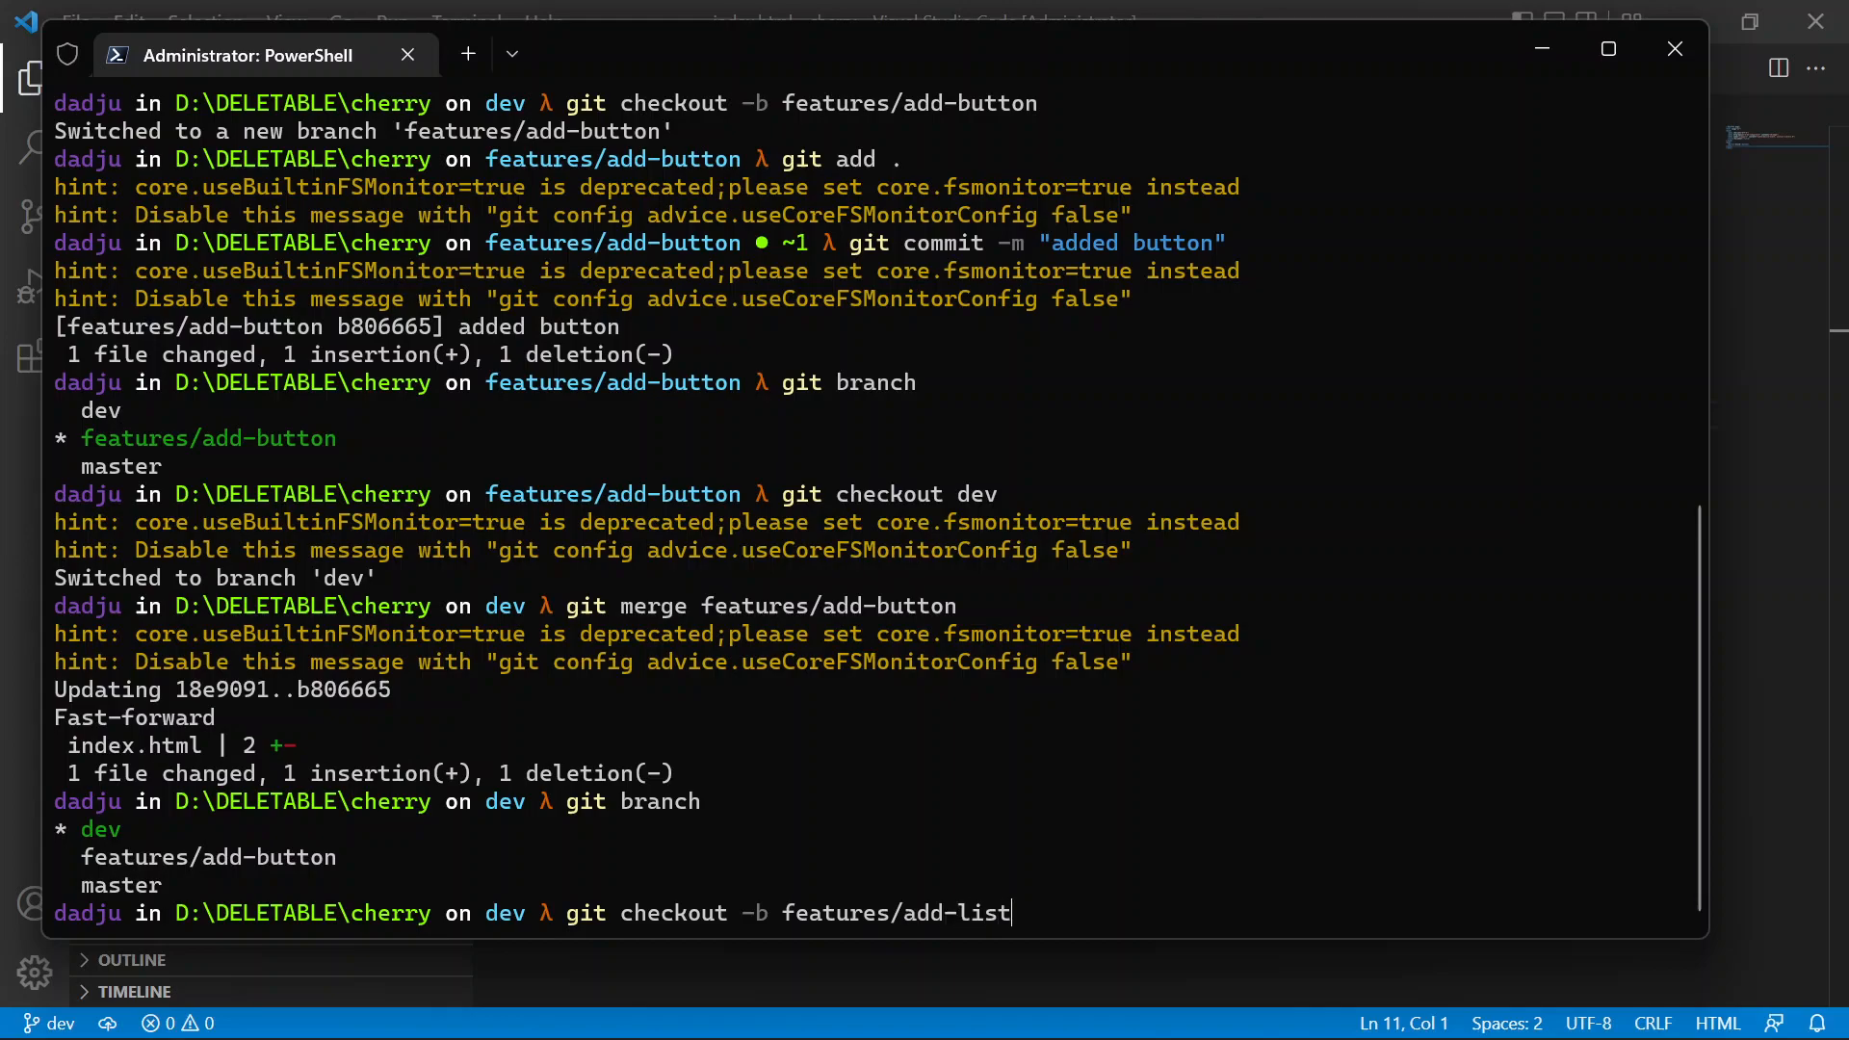
key("Enter")
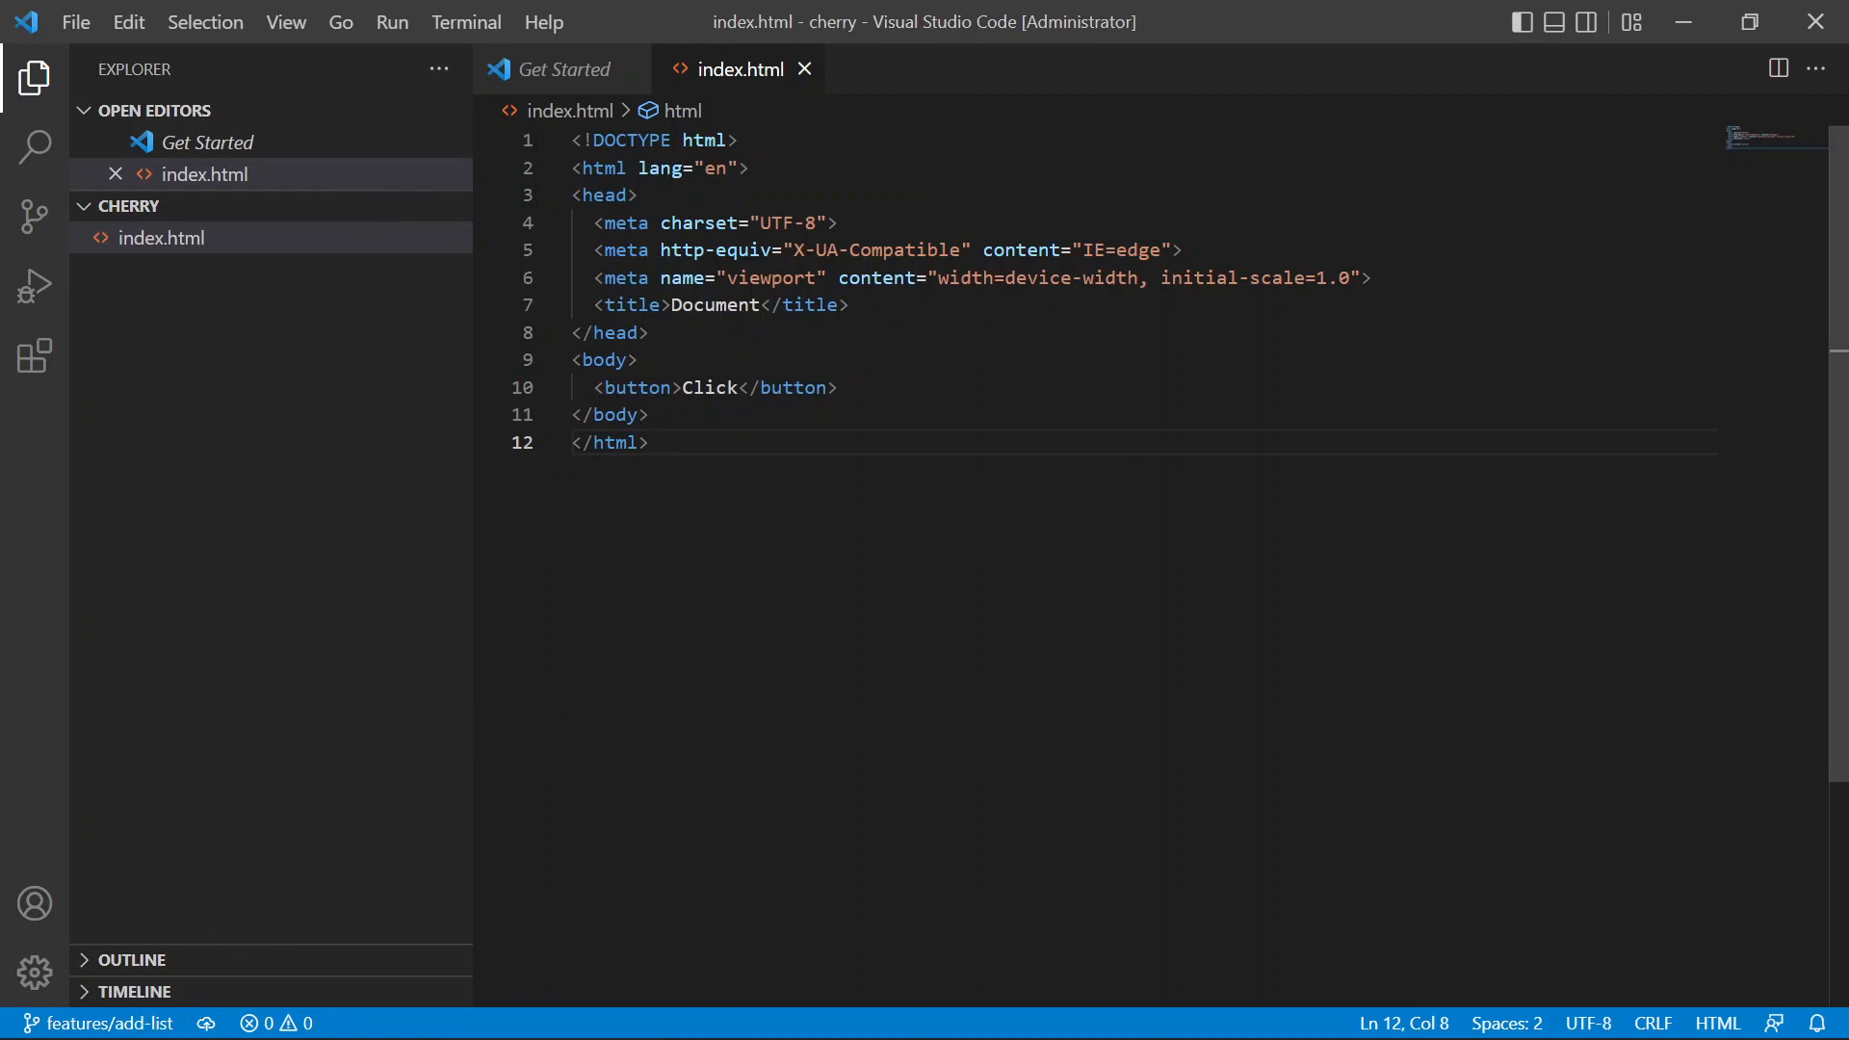
- Append ' - Add Temporary Title' to the <title> tag in index.html
left_click(620, 332)
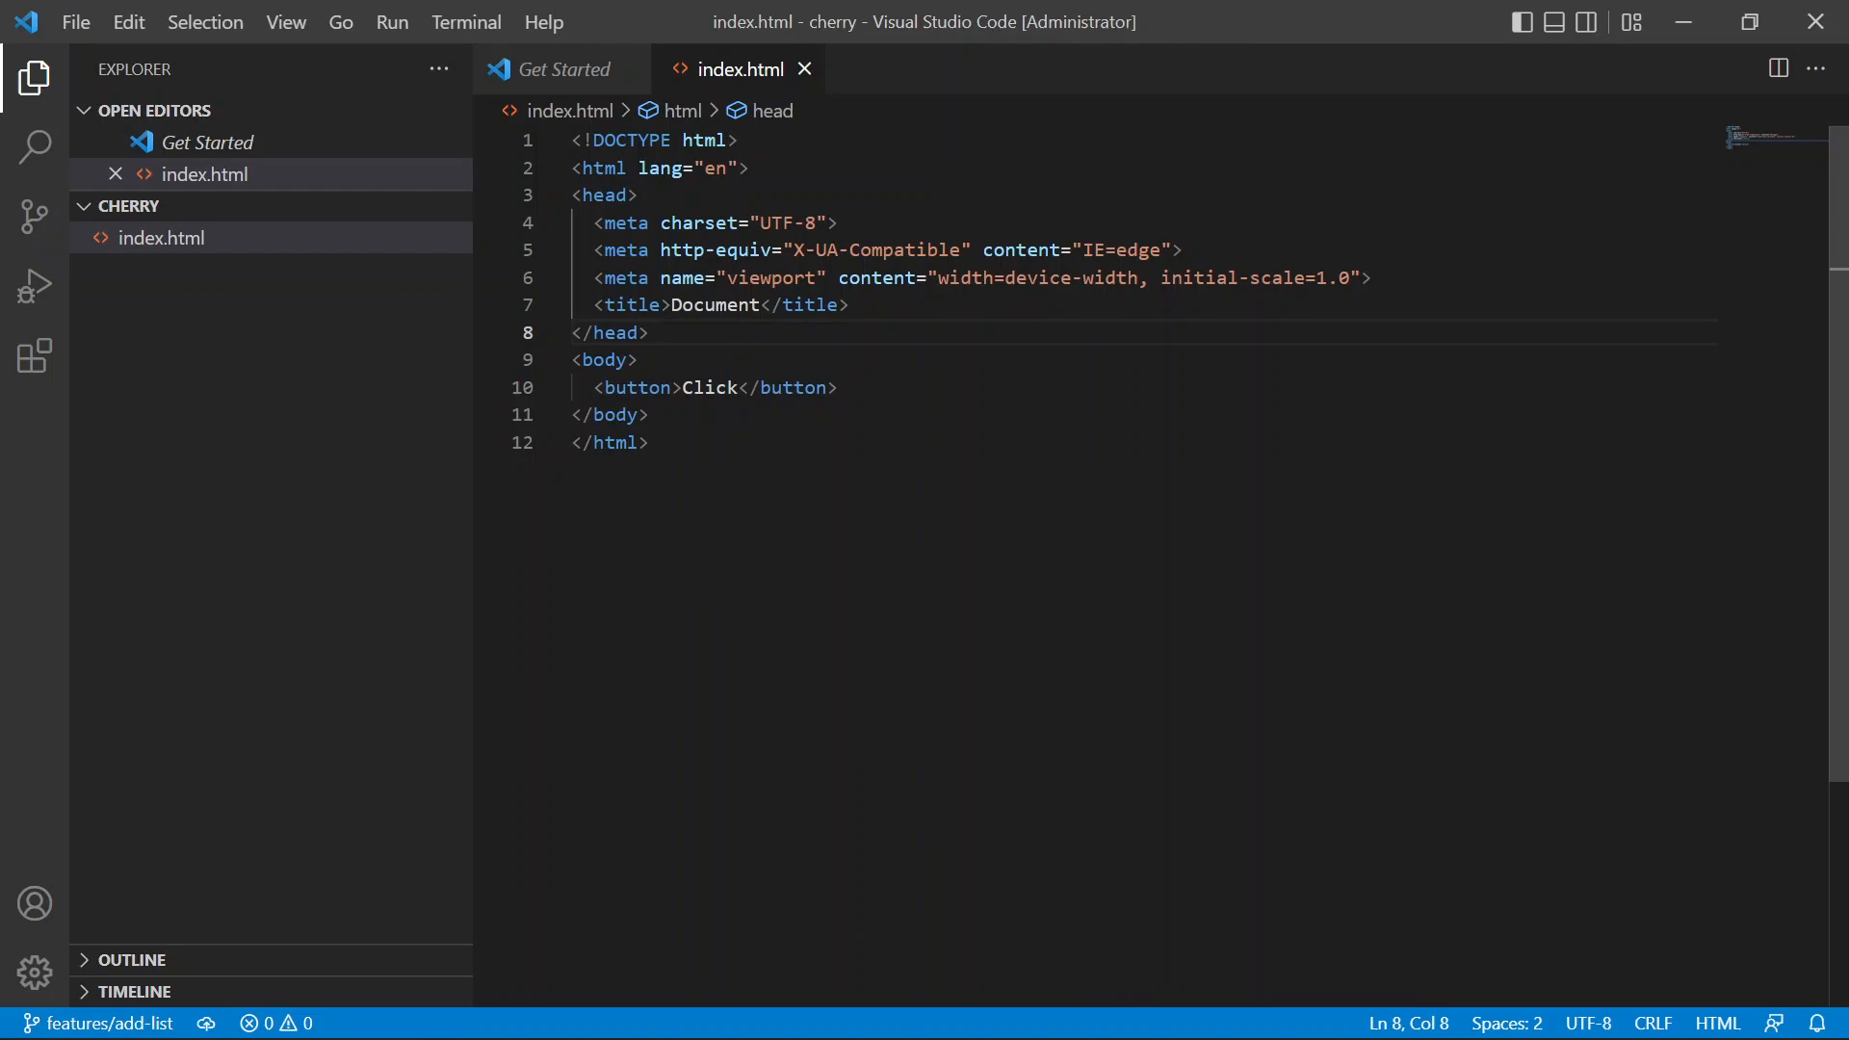
type("- Add")
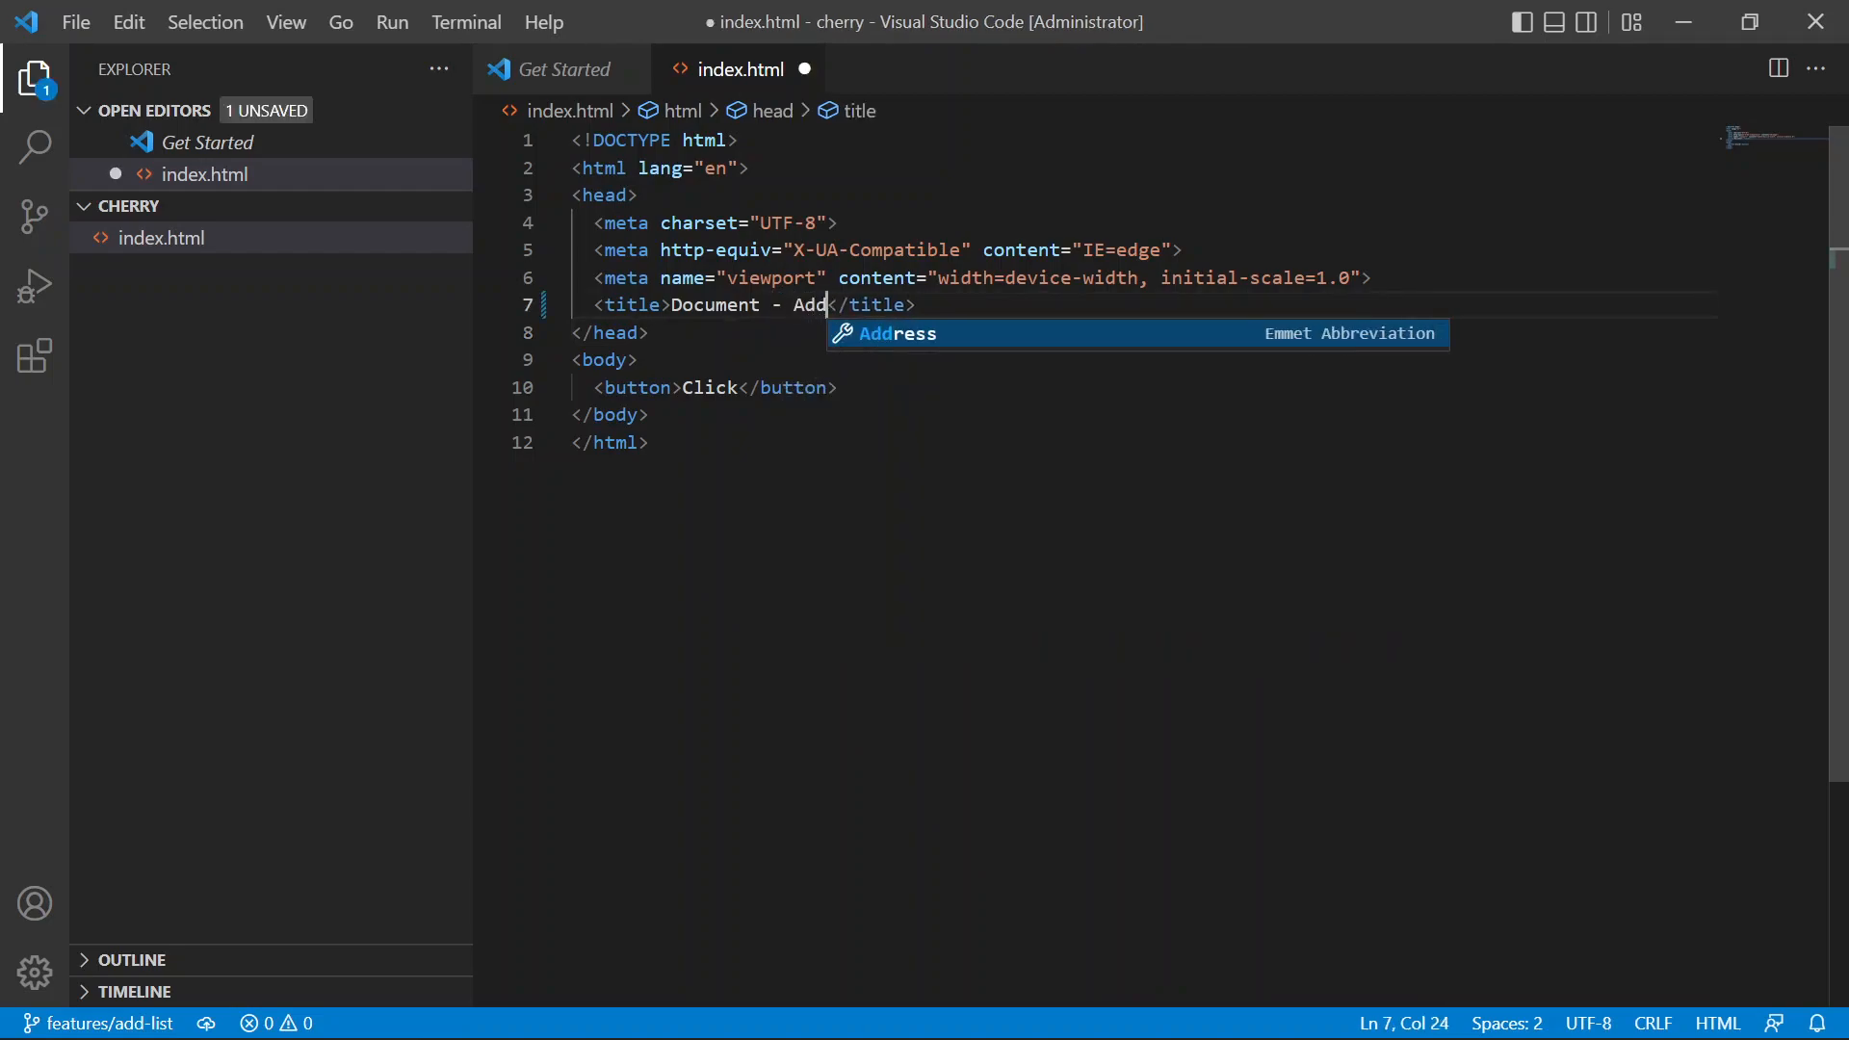
type("Tempora")
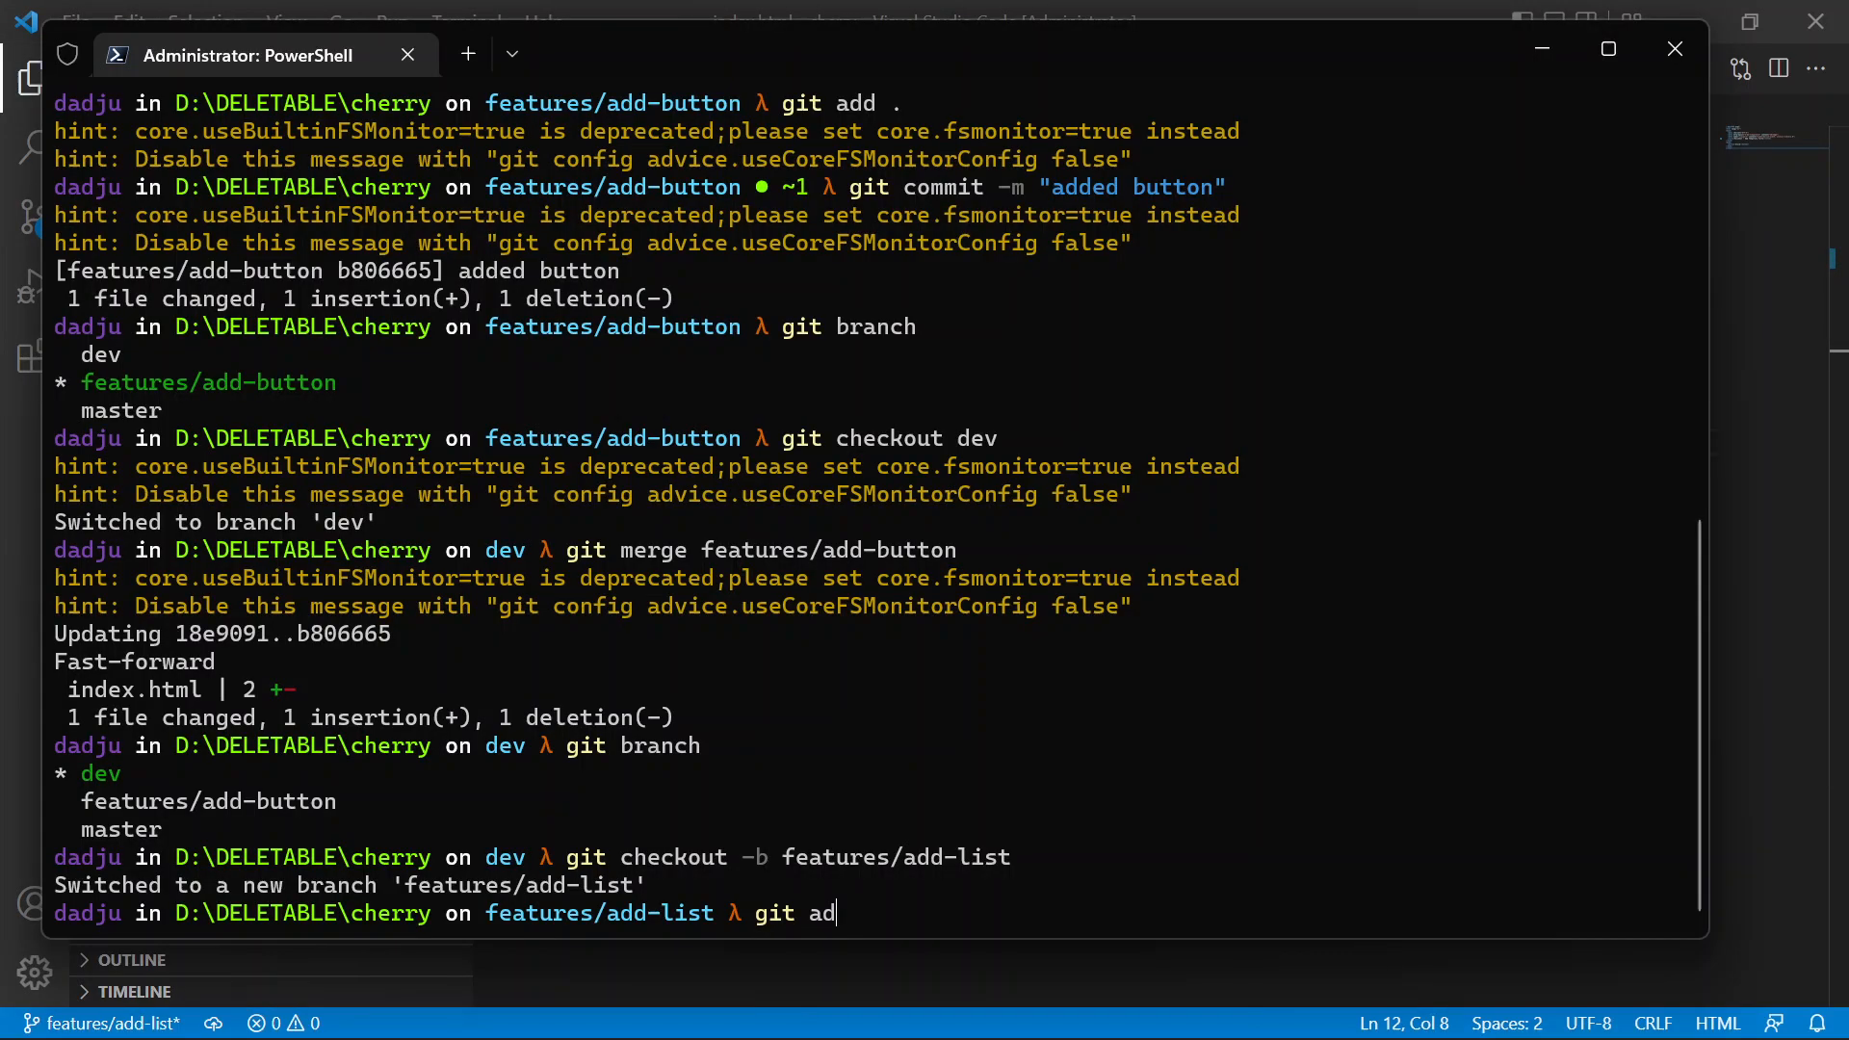
- Stage all changed files with git add
type("d")
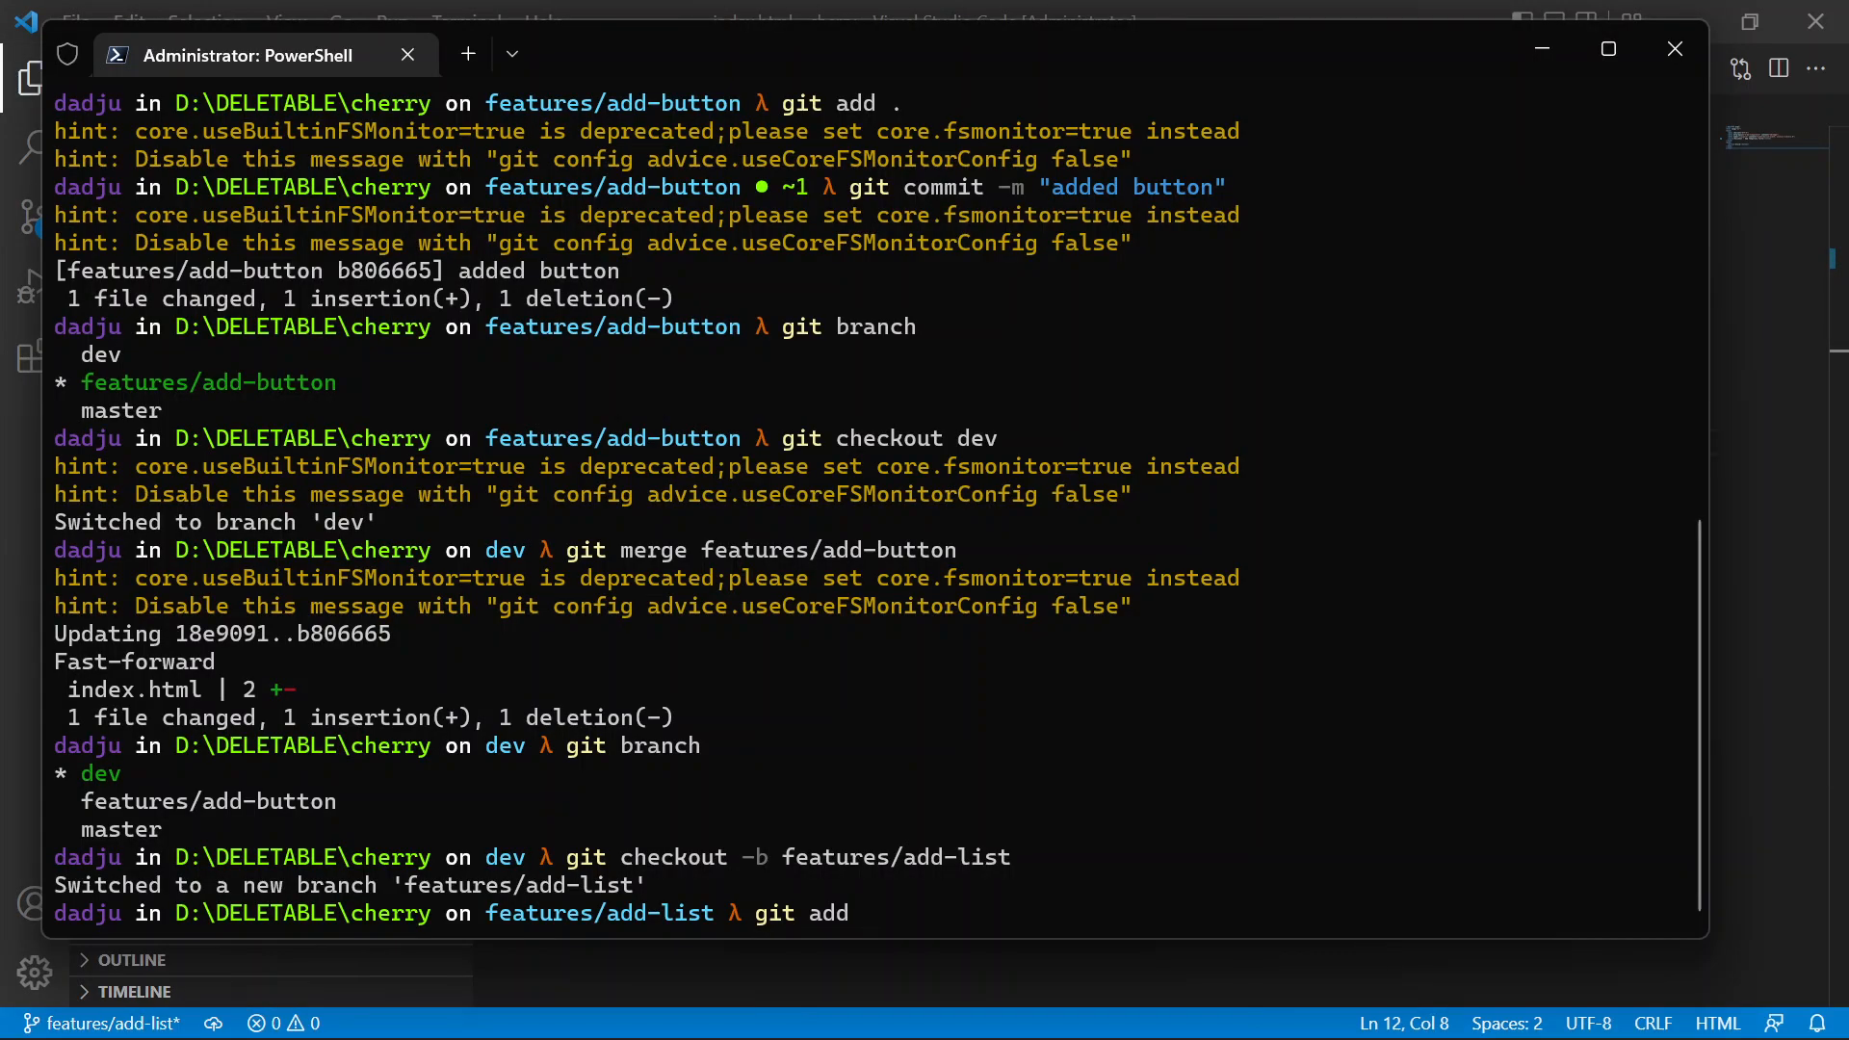
key("Enter")
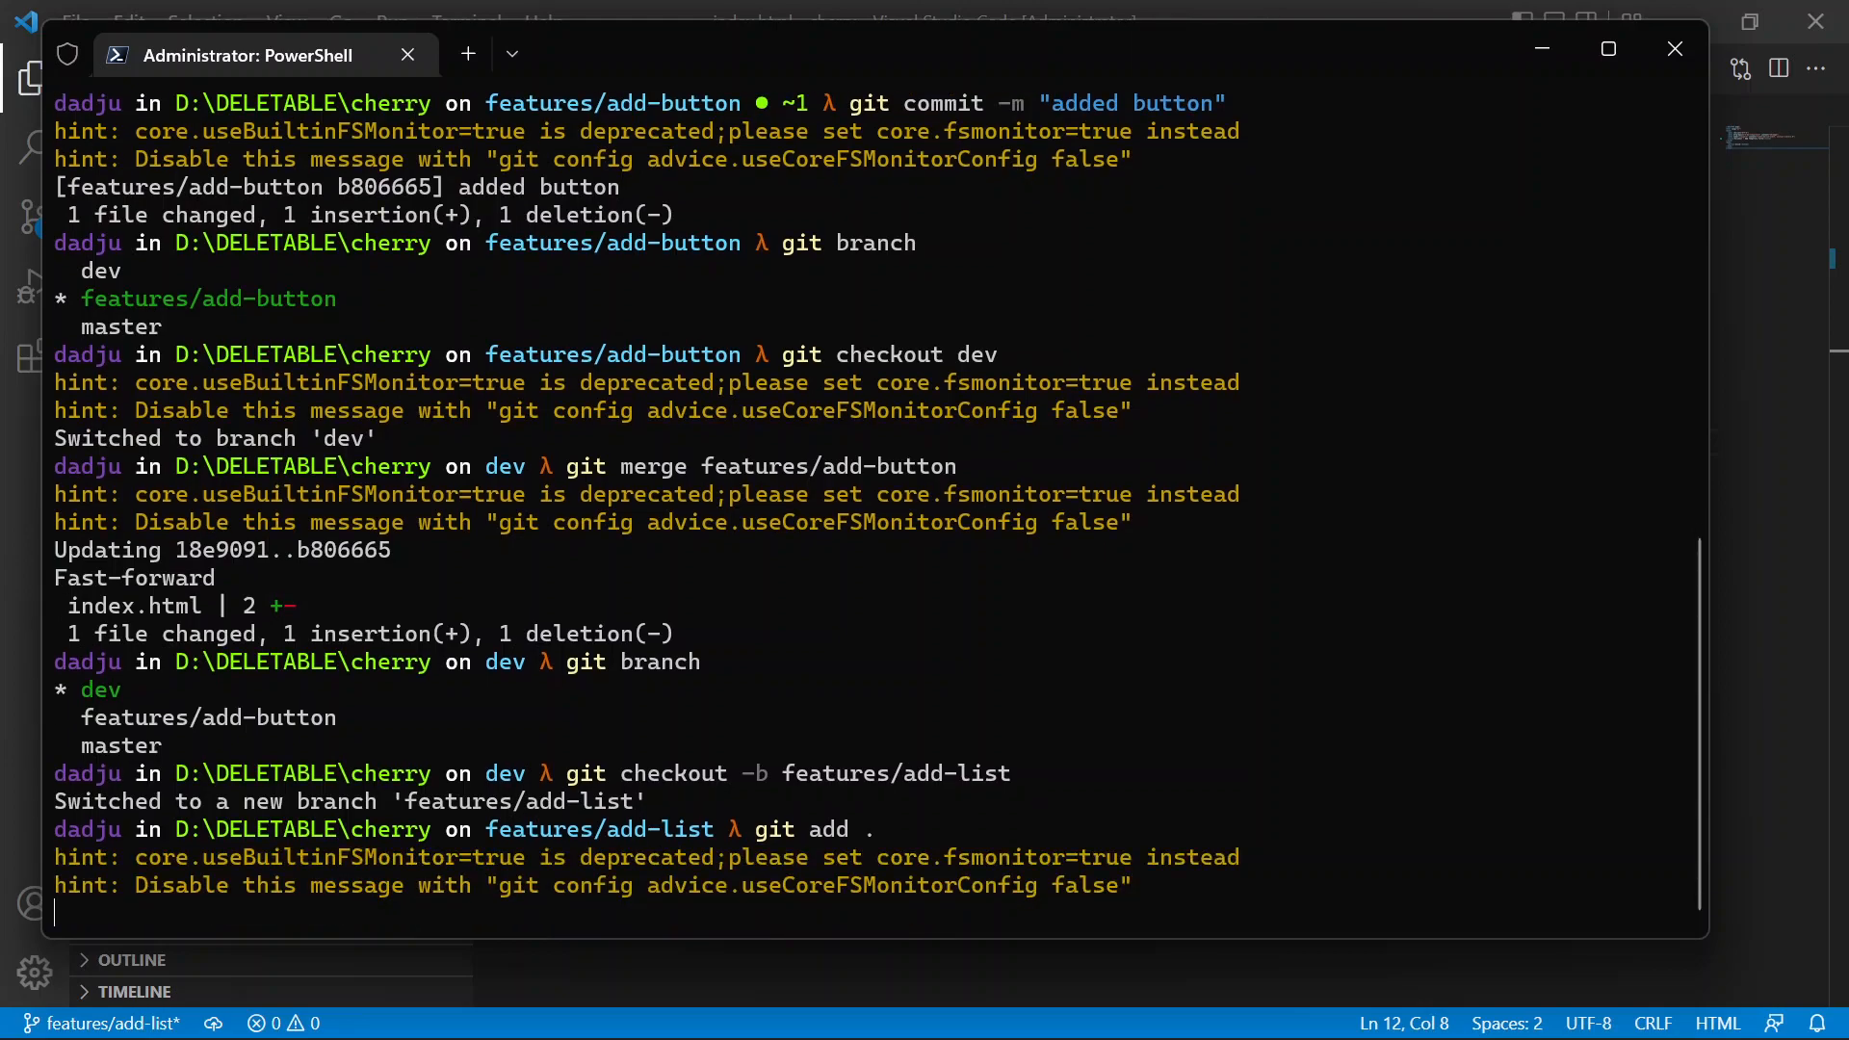
- Commit the title change with the message "updated a temporary title"
type("git commit")
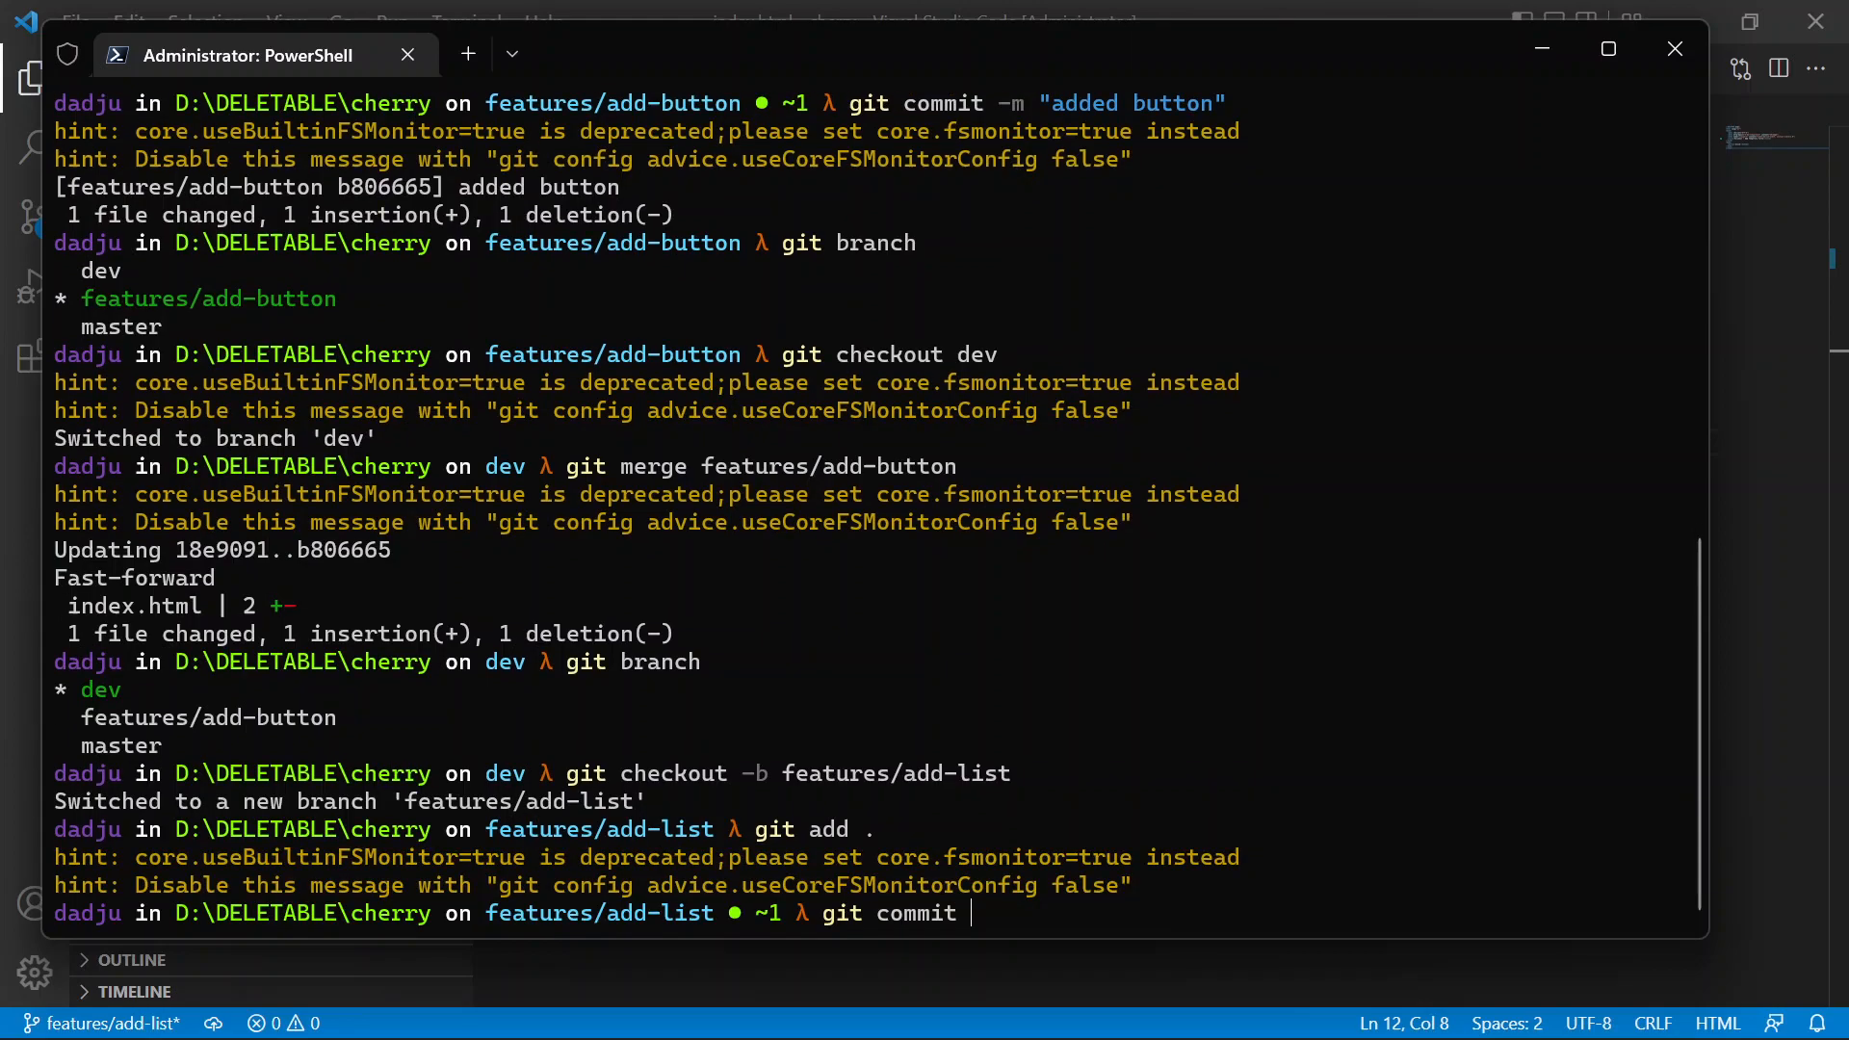
type("-m \"ad")
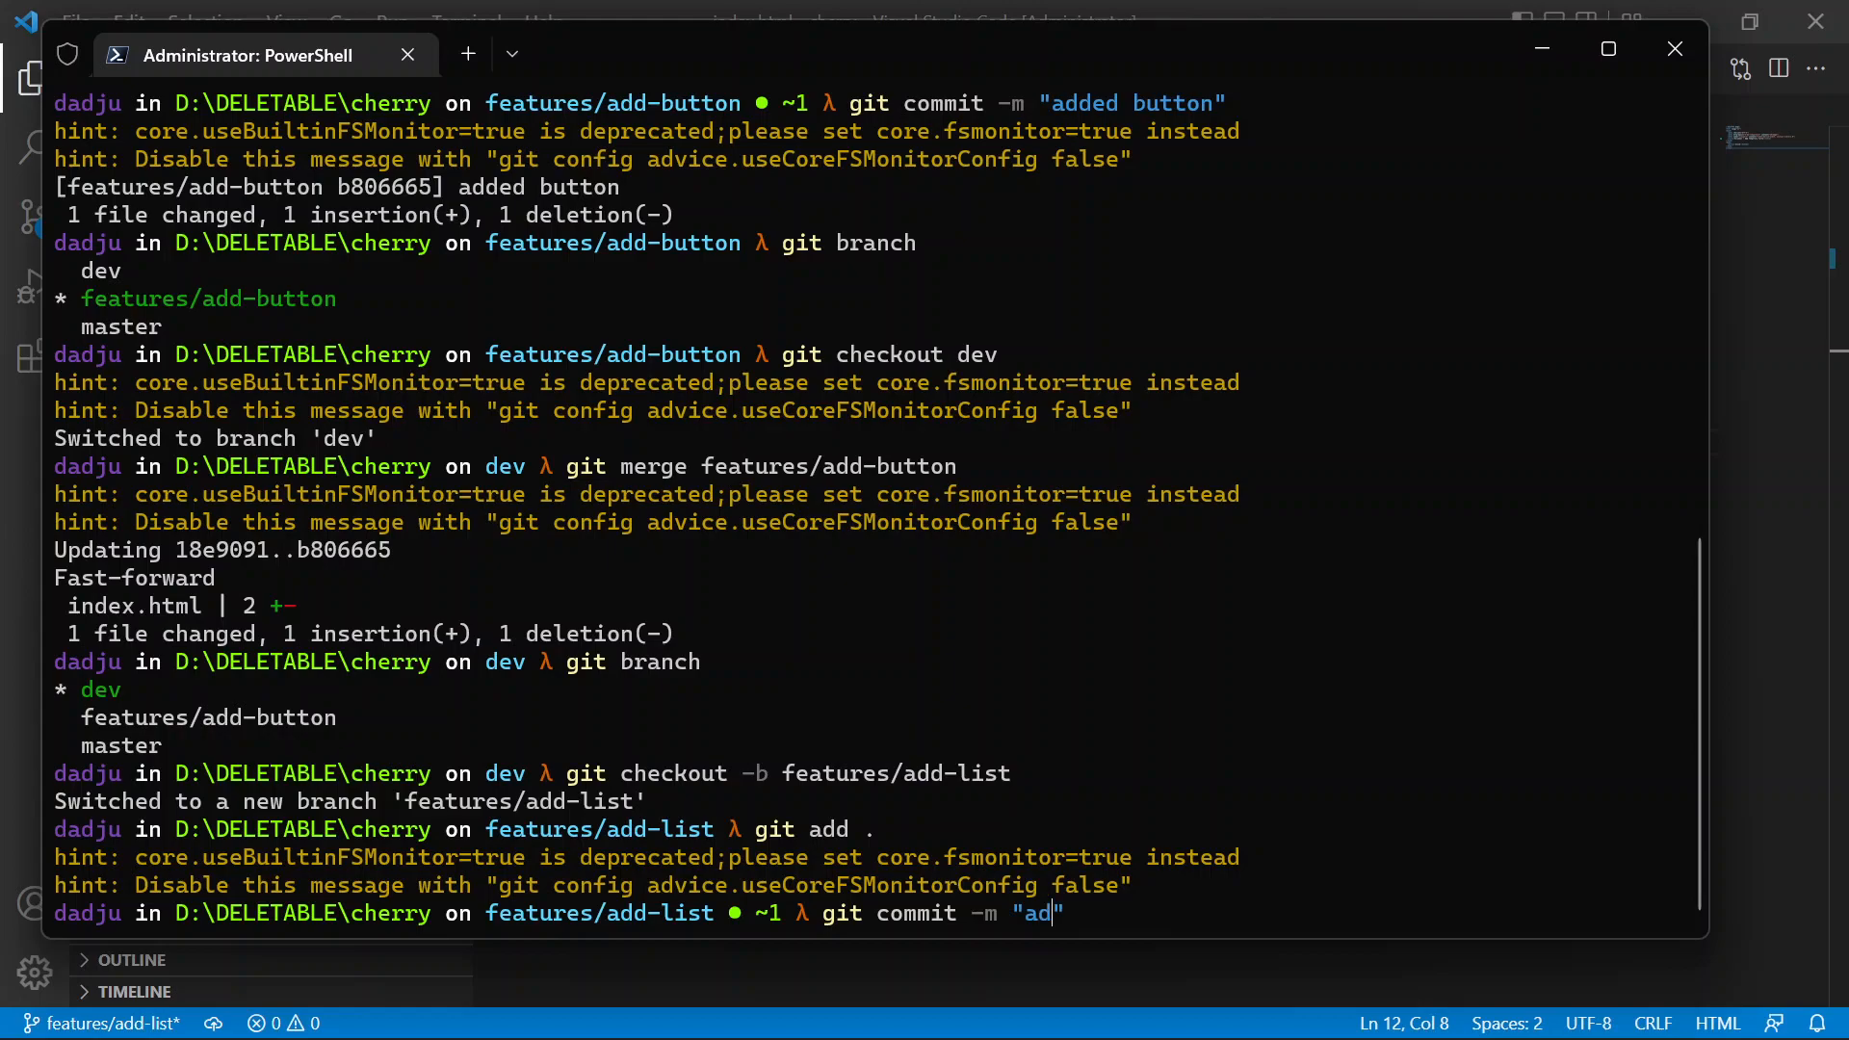
type("updated a temporary")
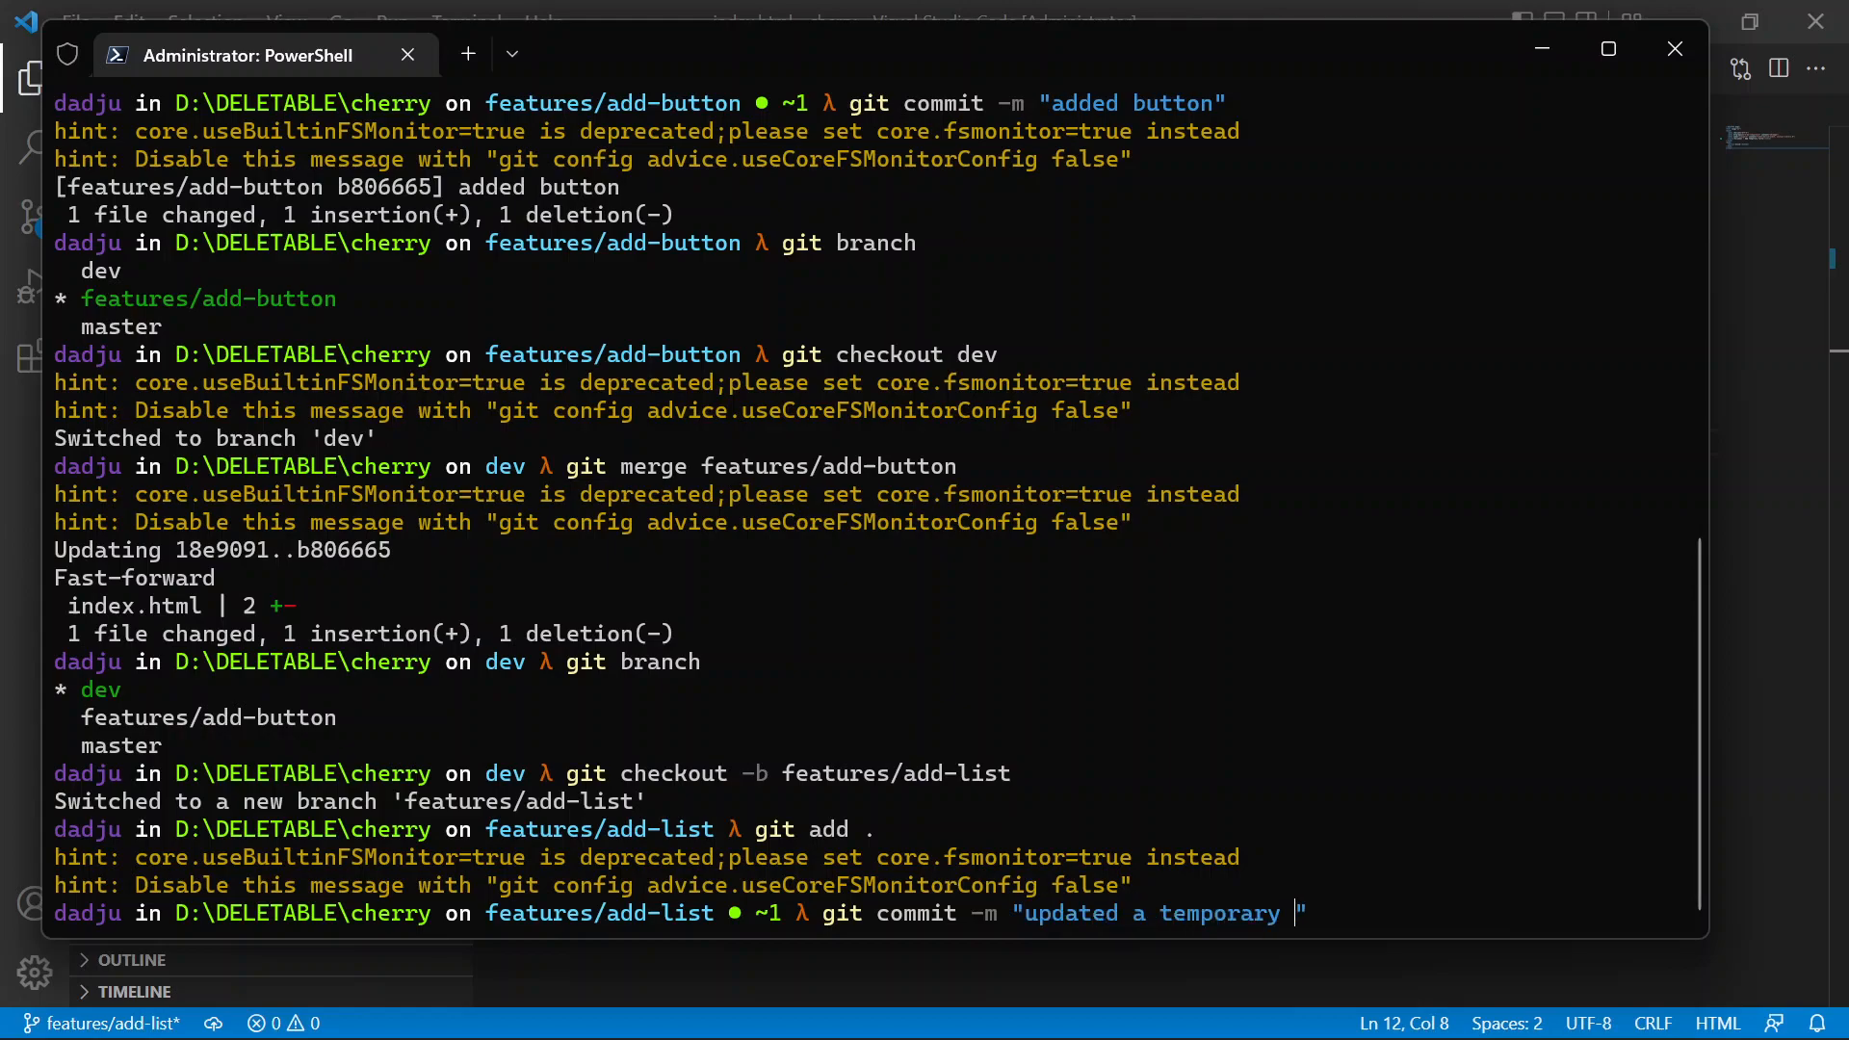
key("Enter")
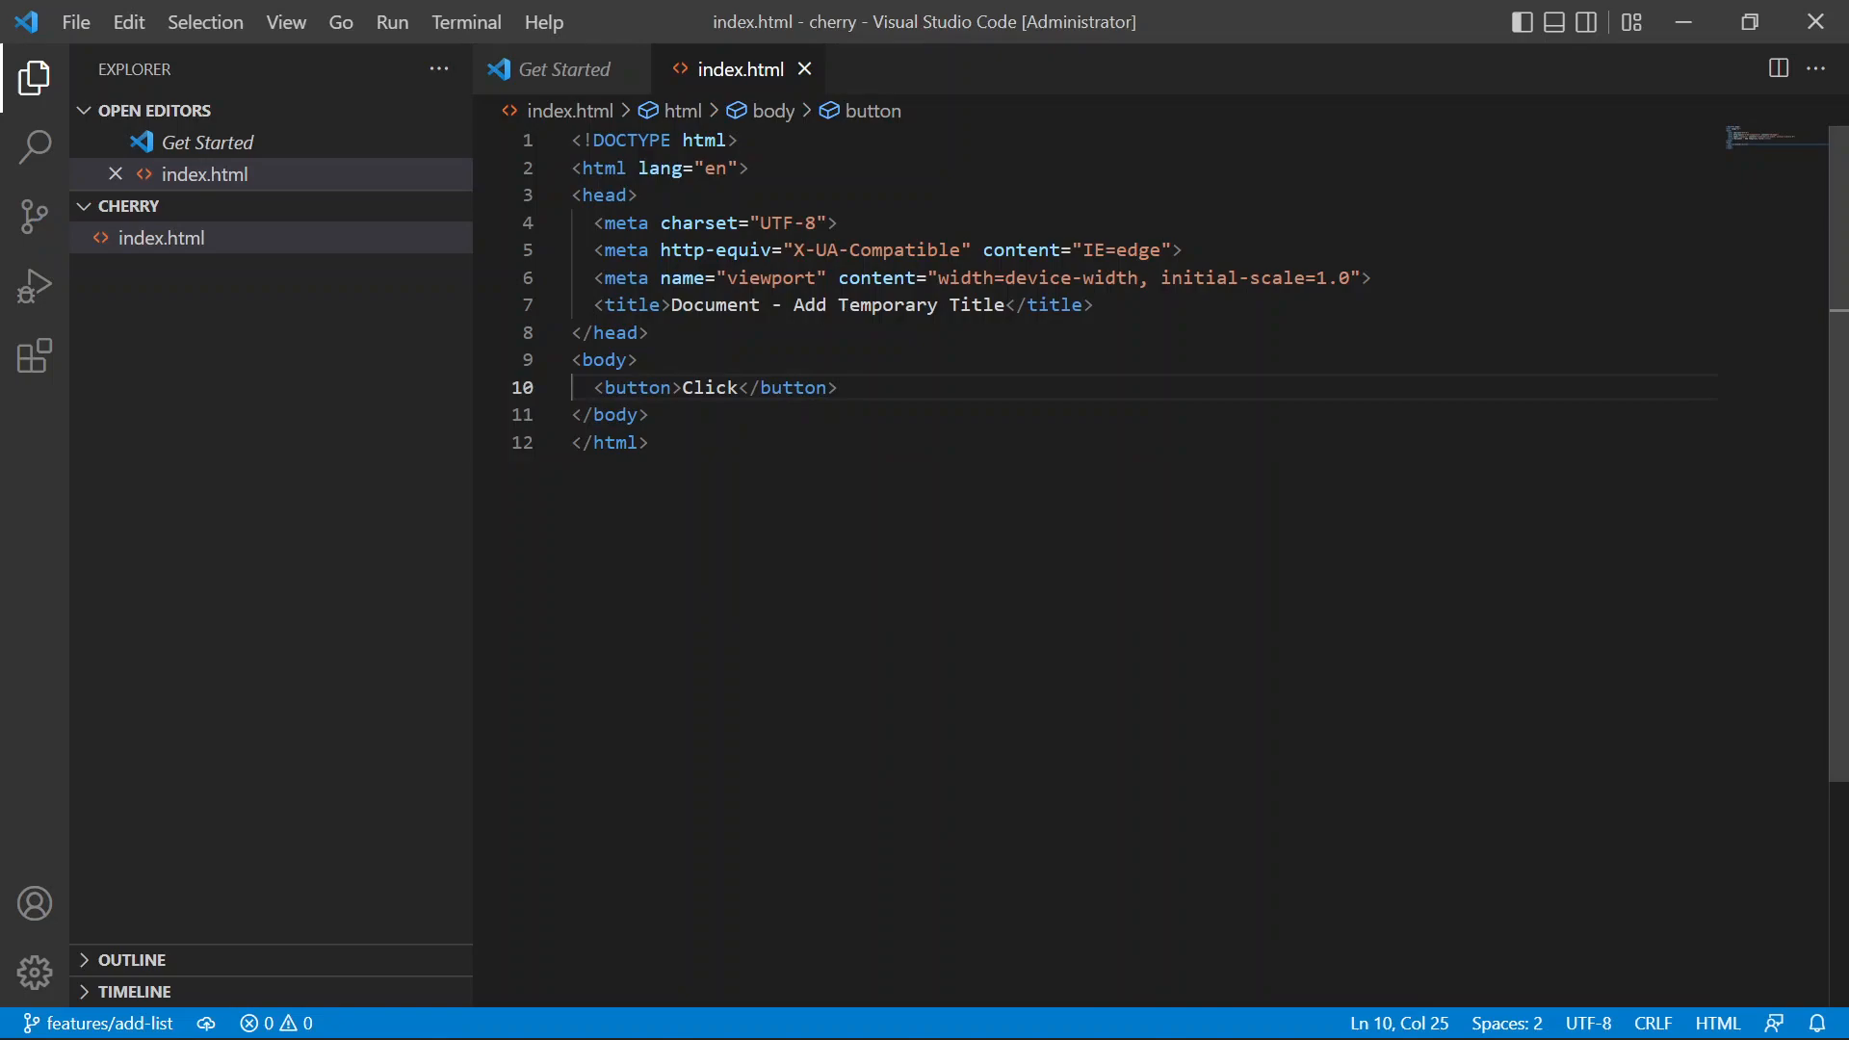
- Add a ul with an li item below the Click button in index.html
key("Enter")
type("l")
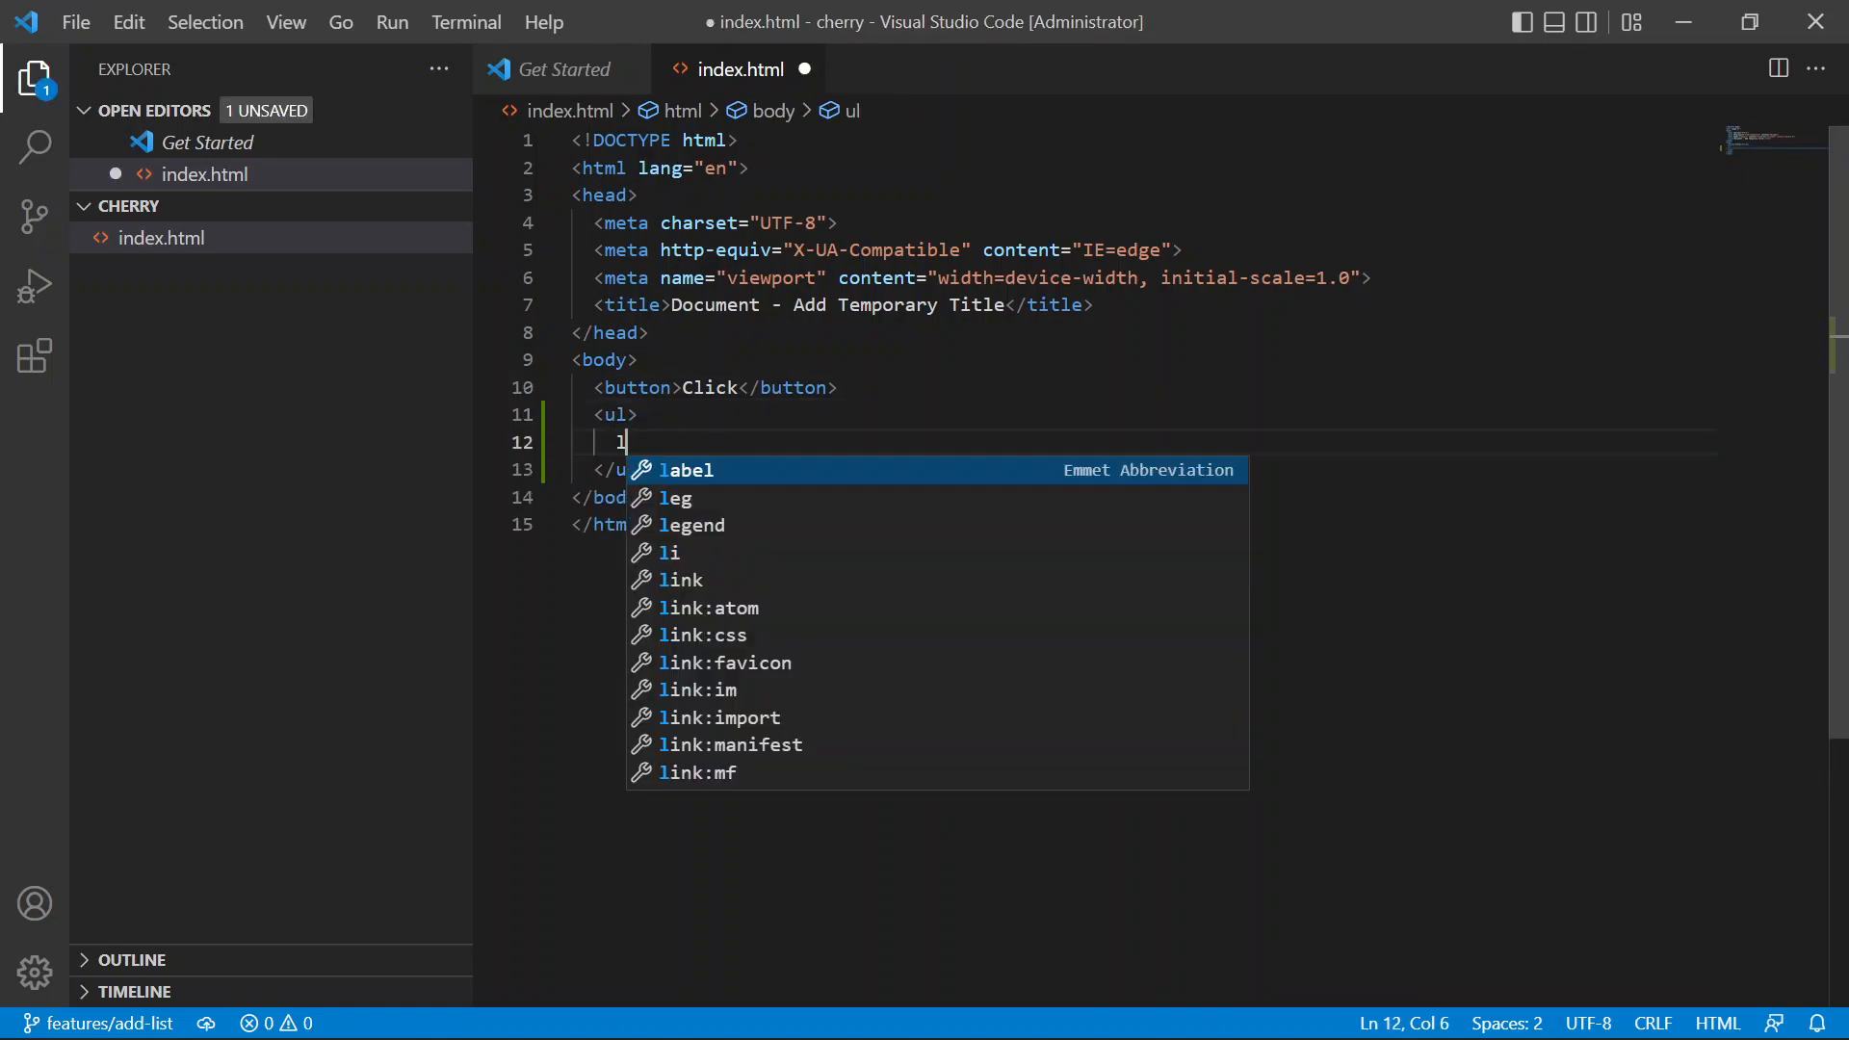
key("Tab")
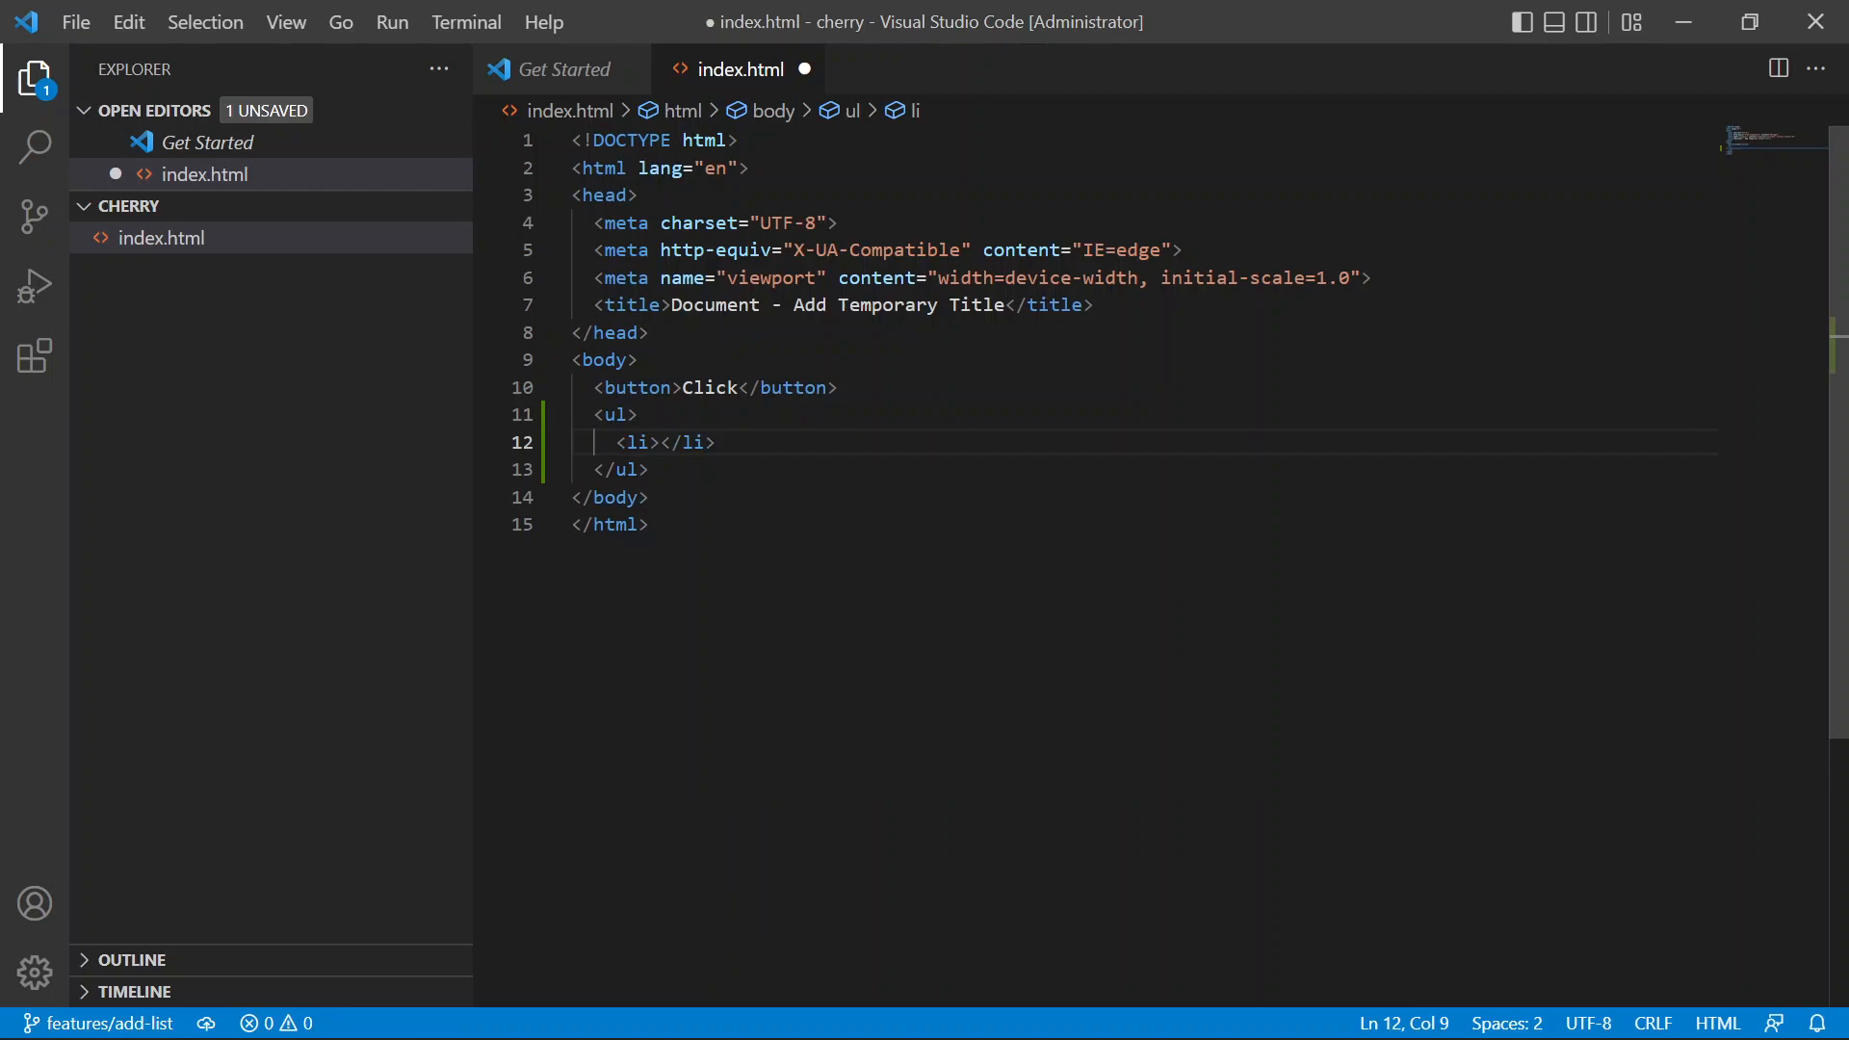
type("item")
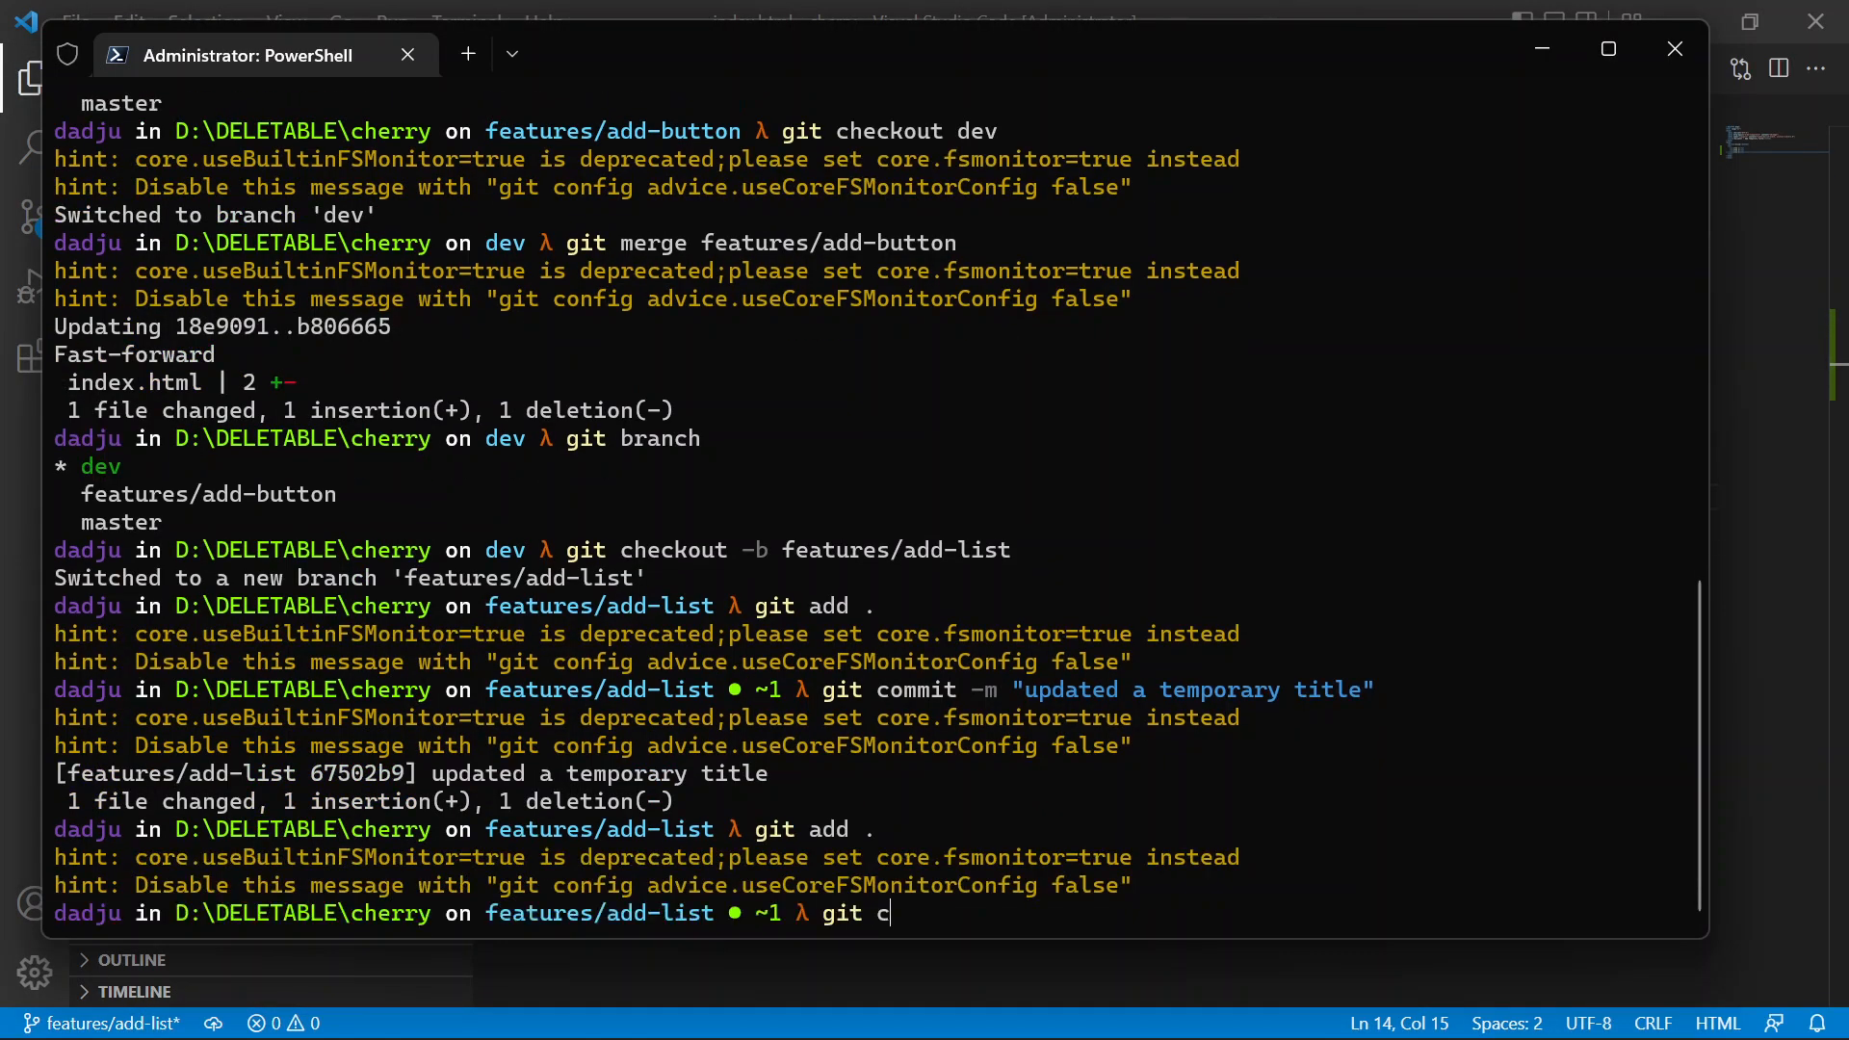
- Commit the list change on features/add-list with the message "added list"
type("ommit")
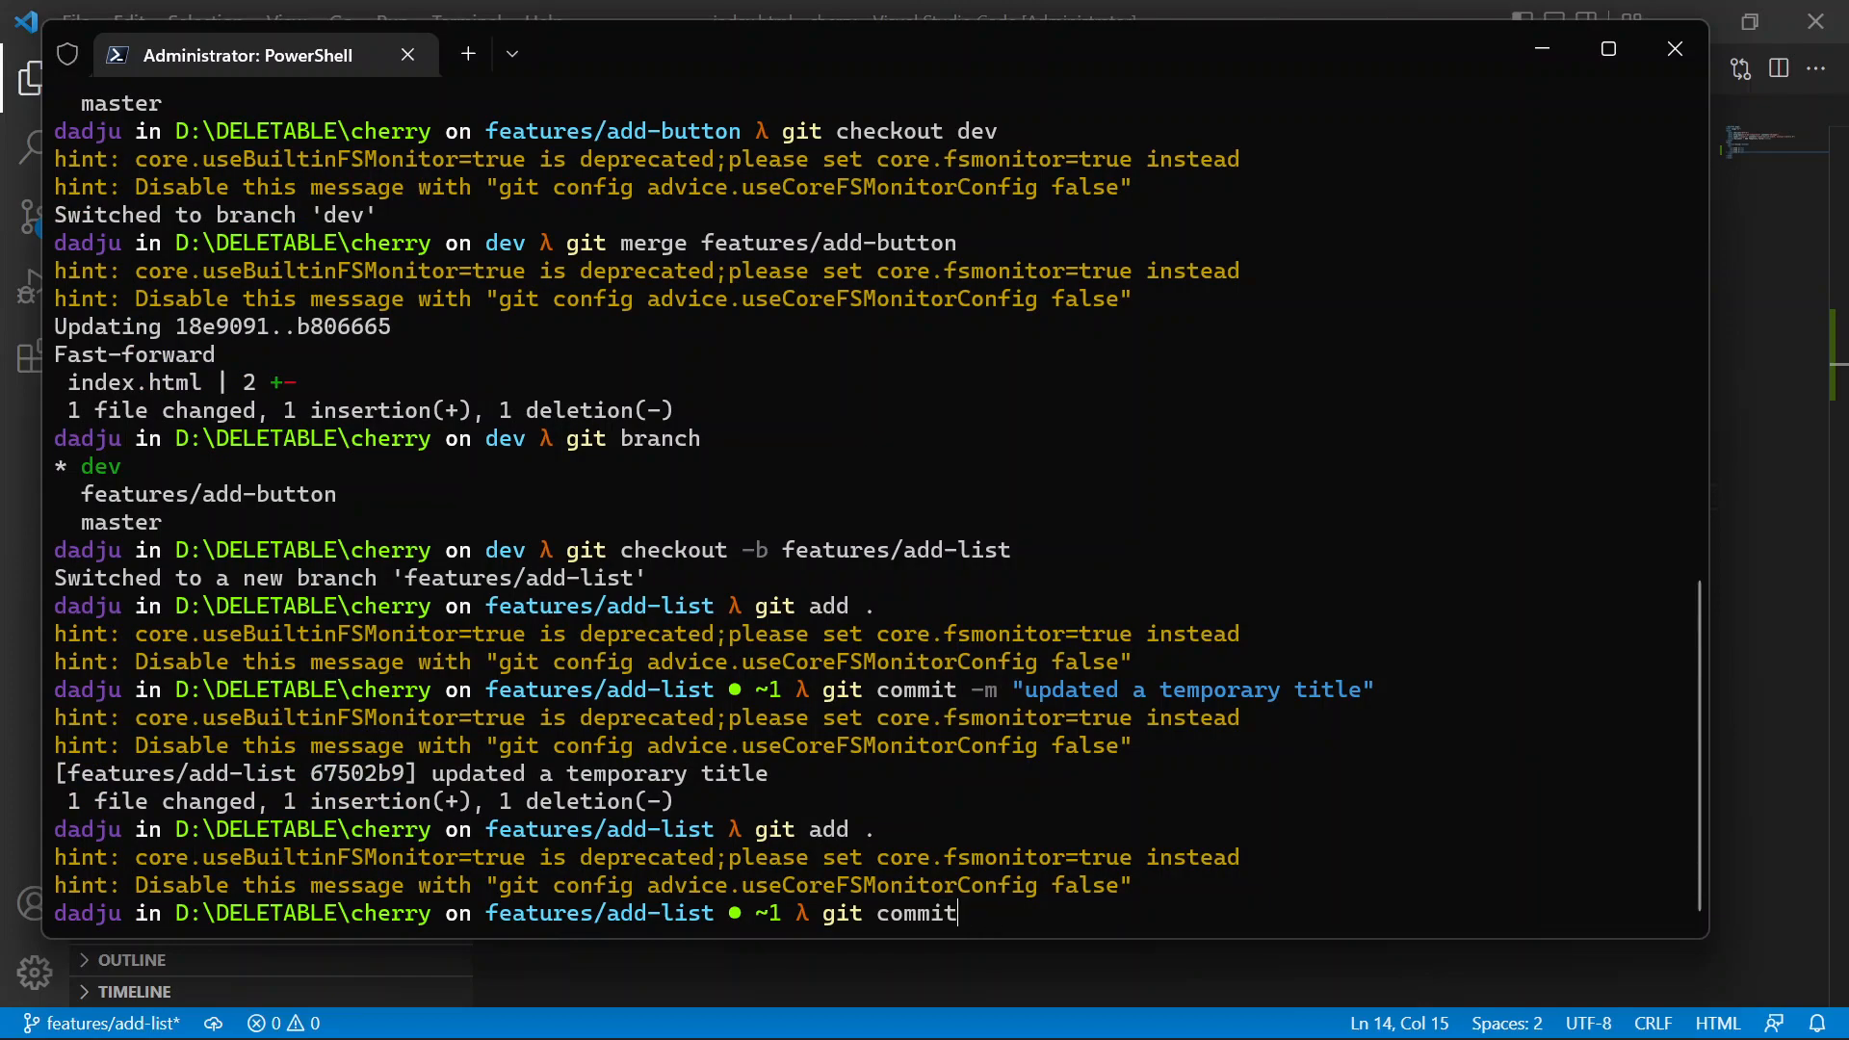
type("-m \"\"")
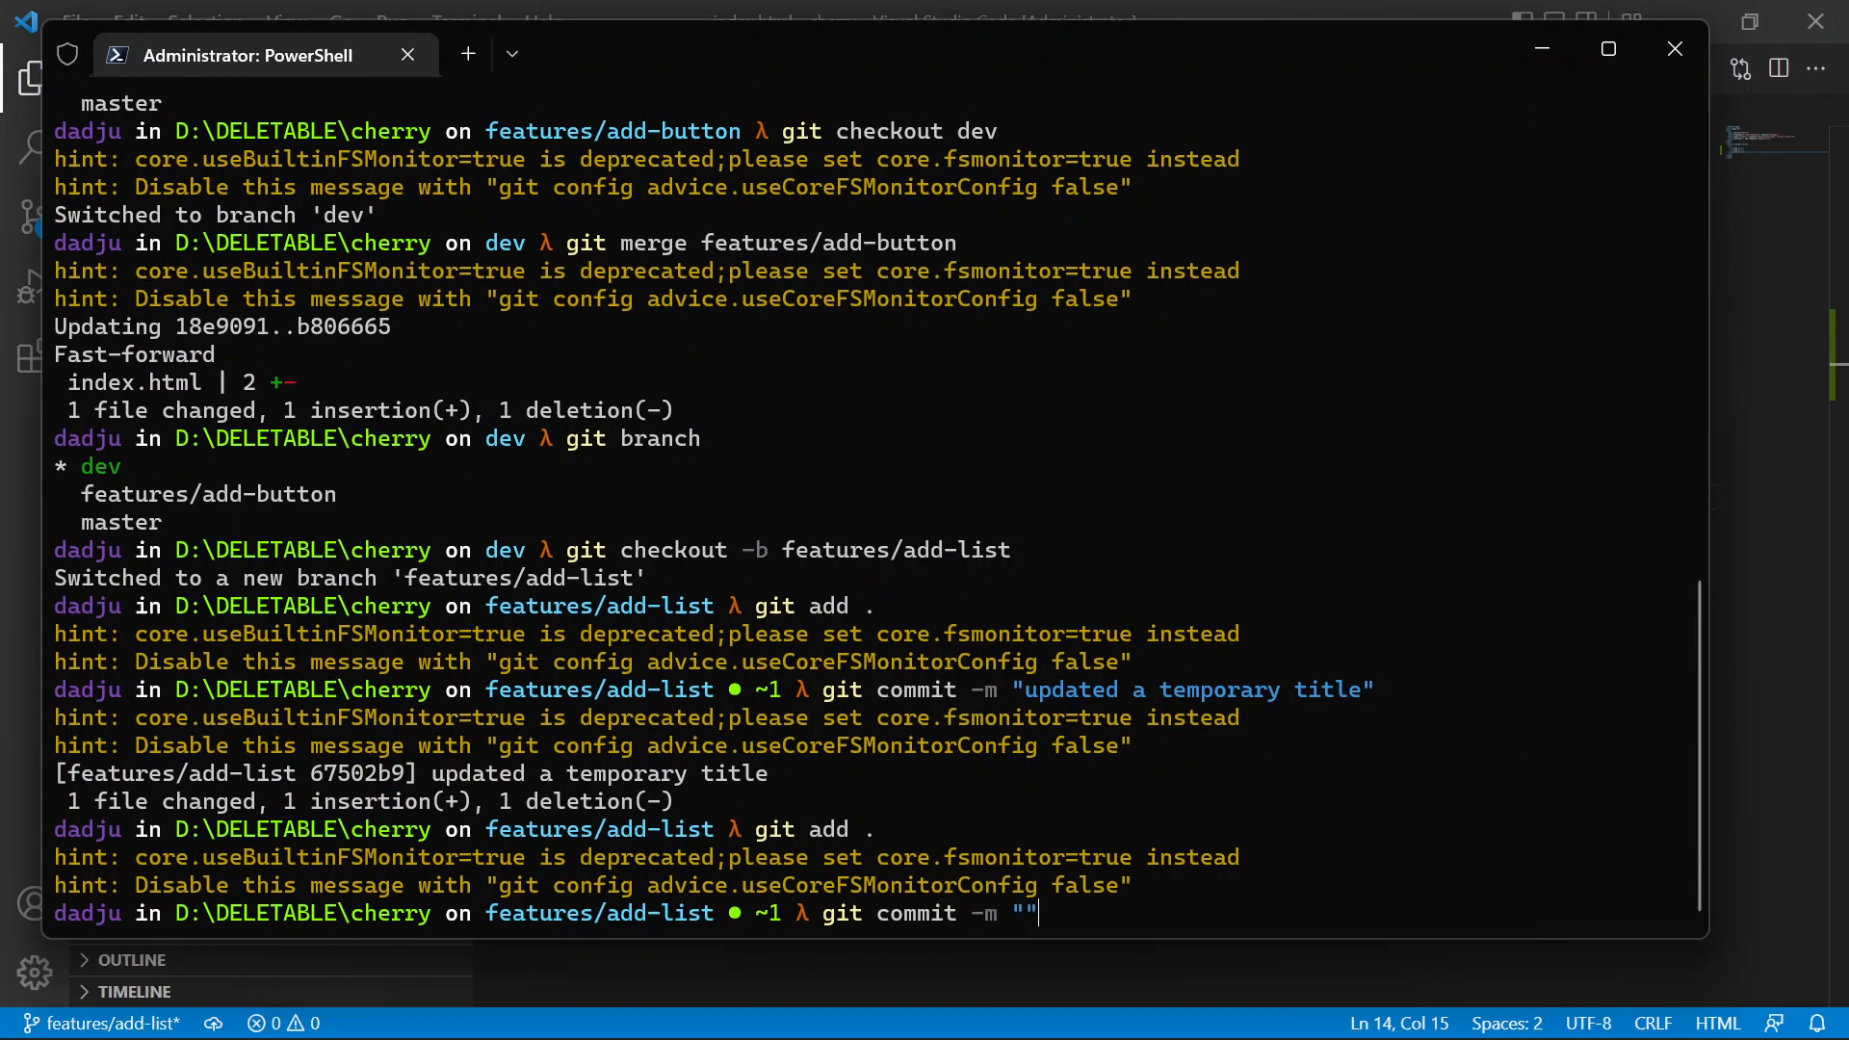
type("added list")
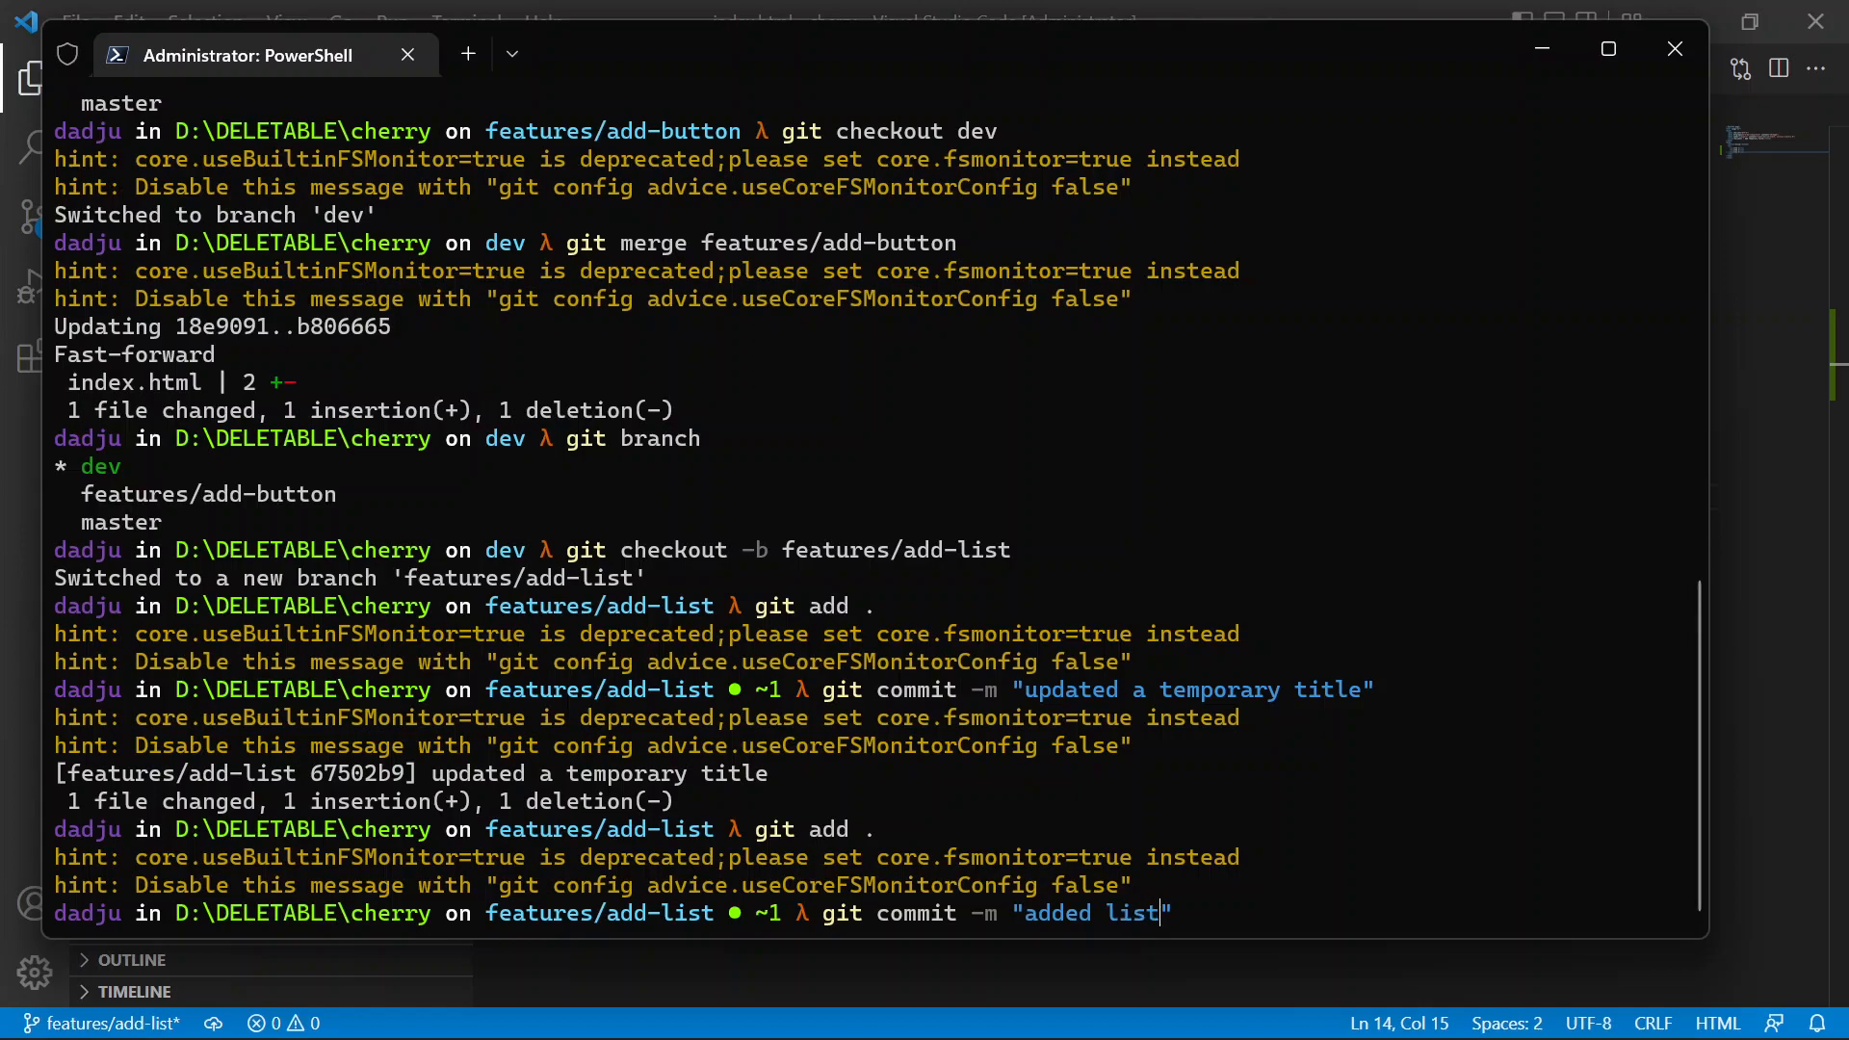
key("Enter")
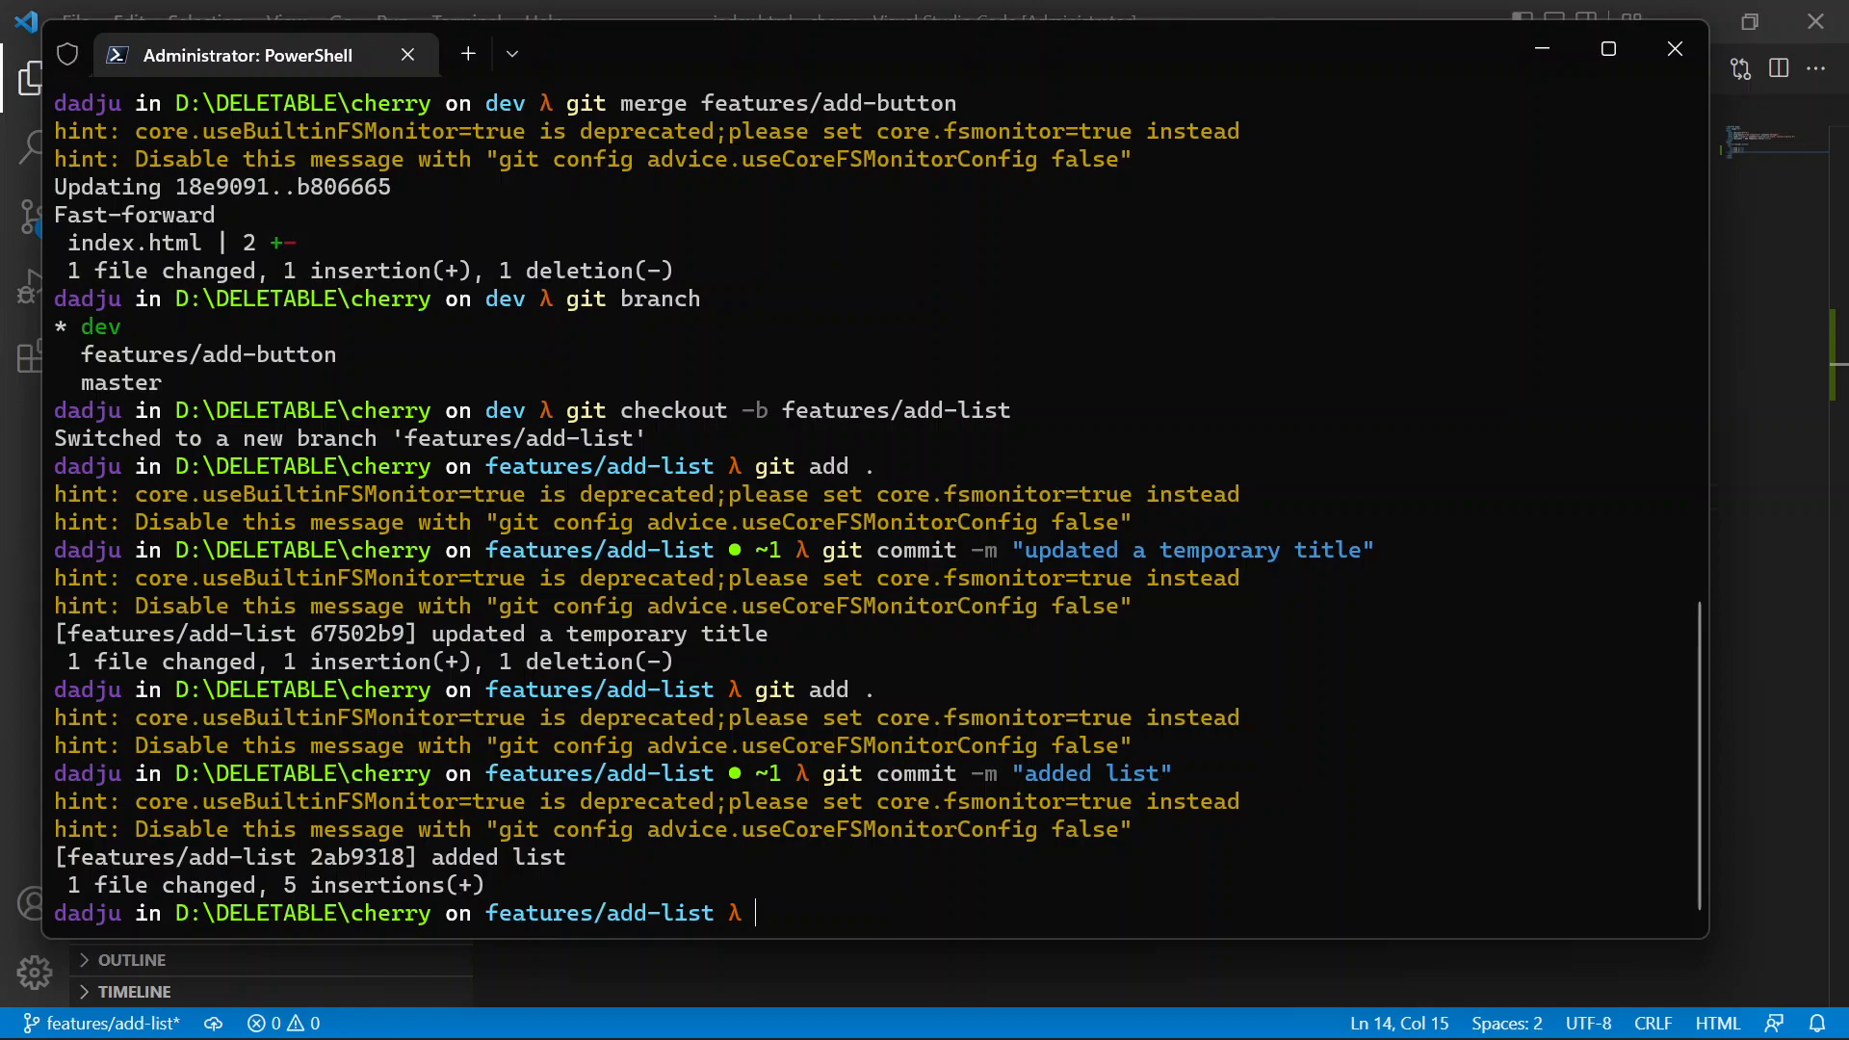
mouse_move(979, 370)
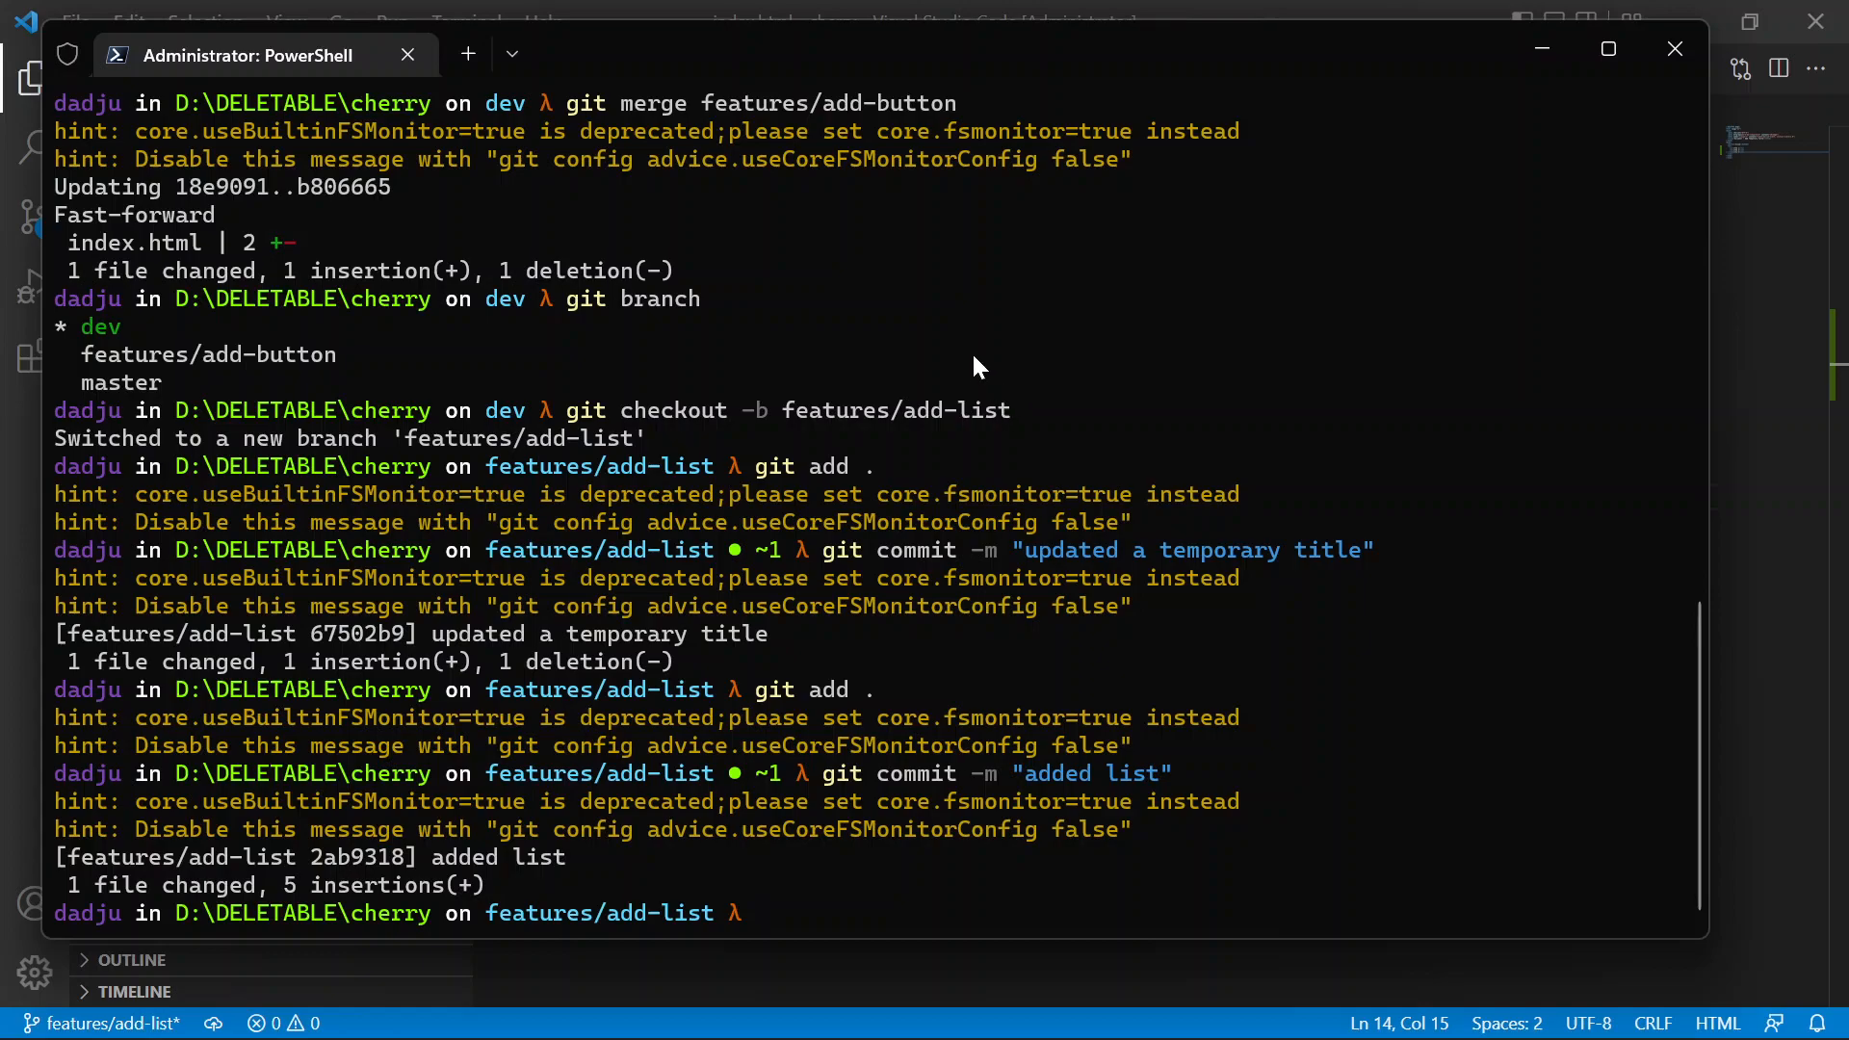
mouse_move(125, 354)
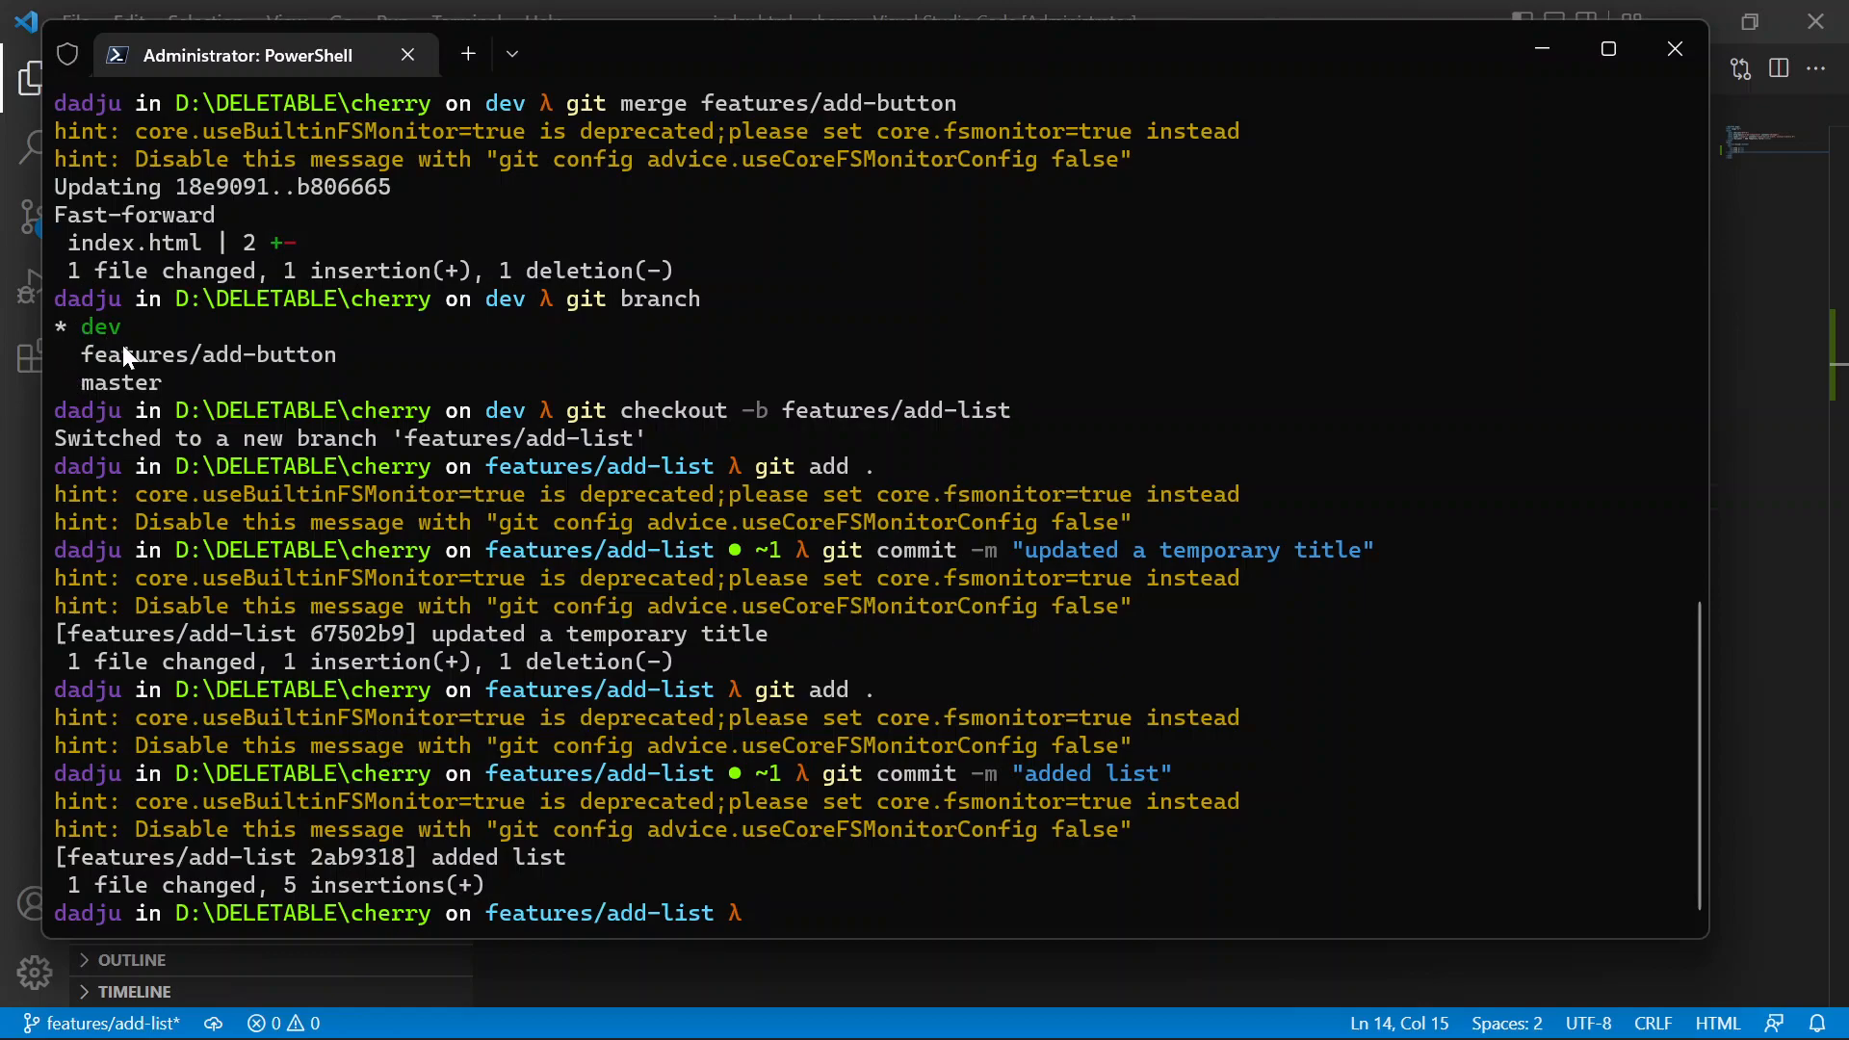
mouse_move(805, 599)
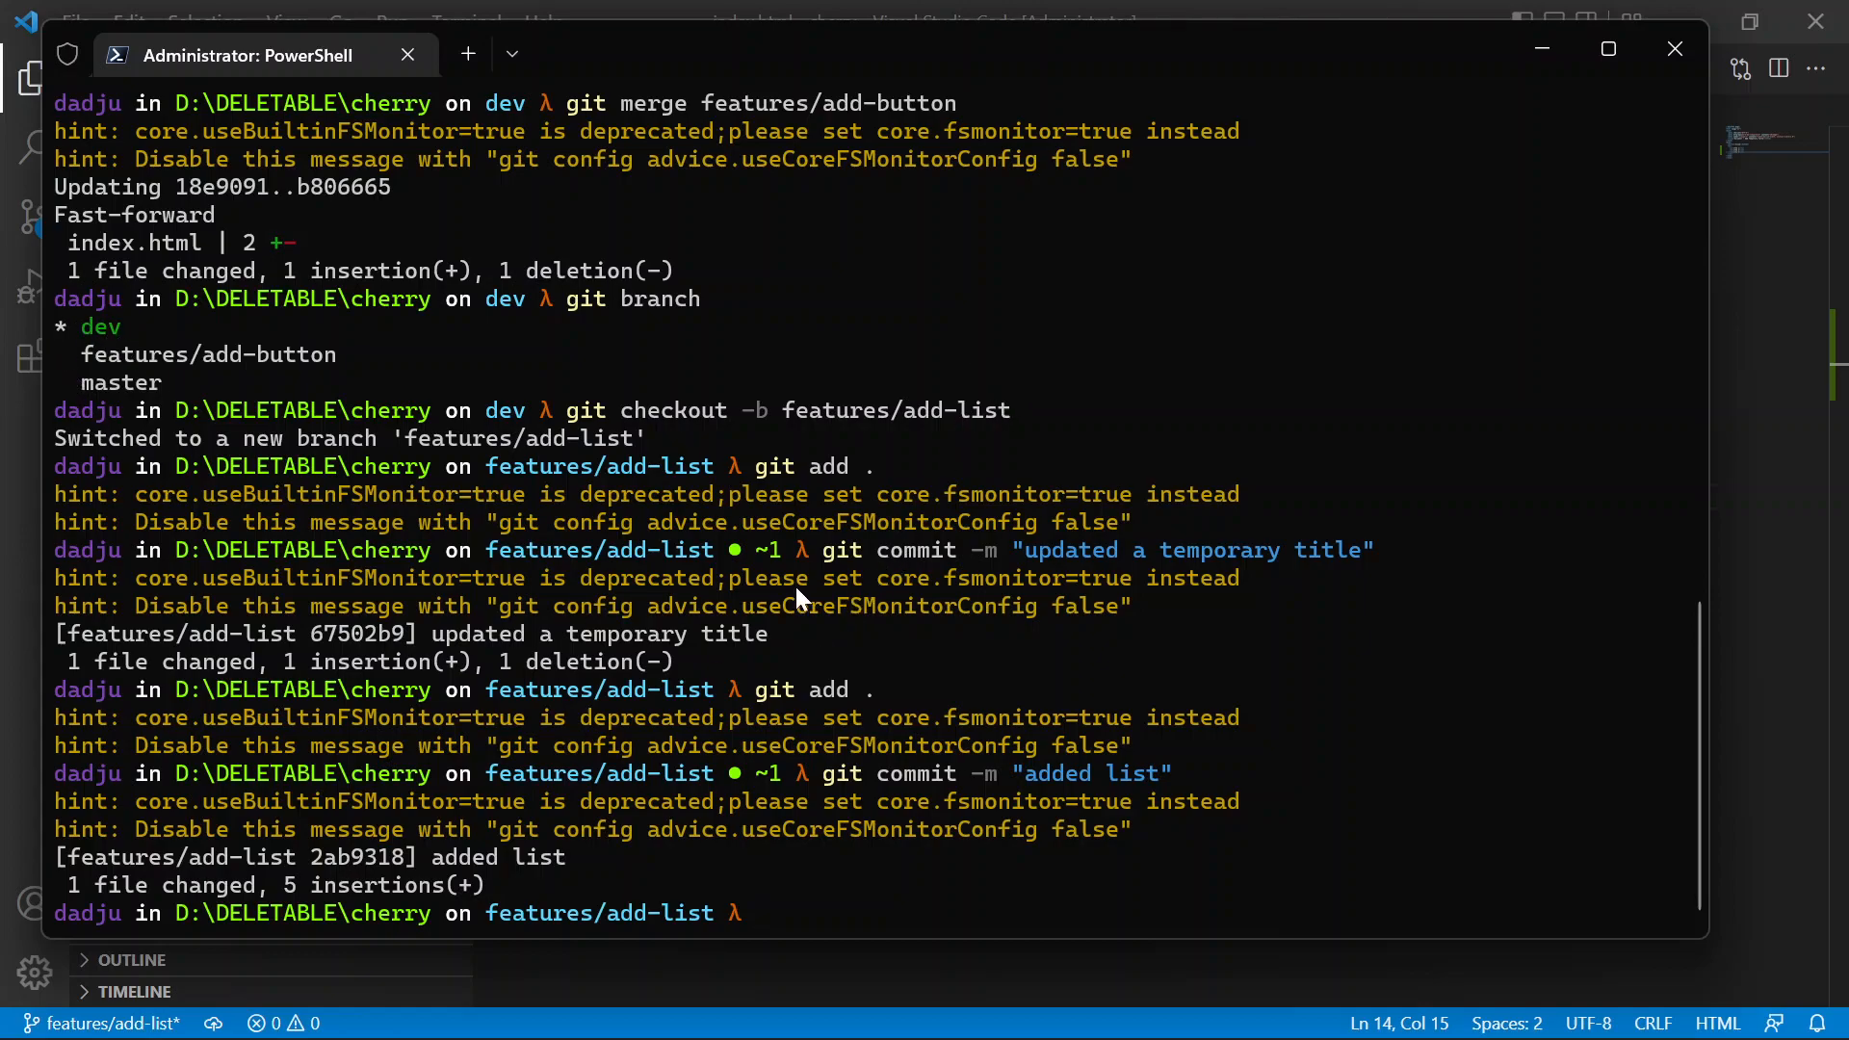
- List the branches to confirm features/add-list is current
type("git bran")
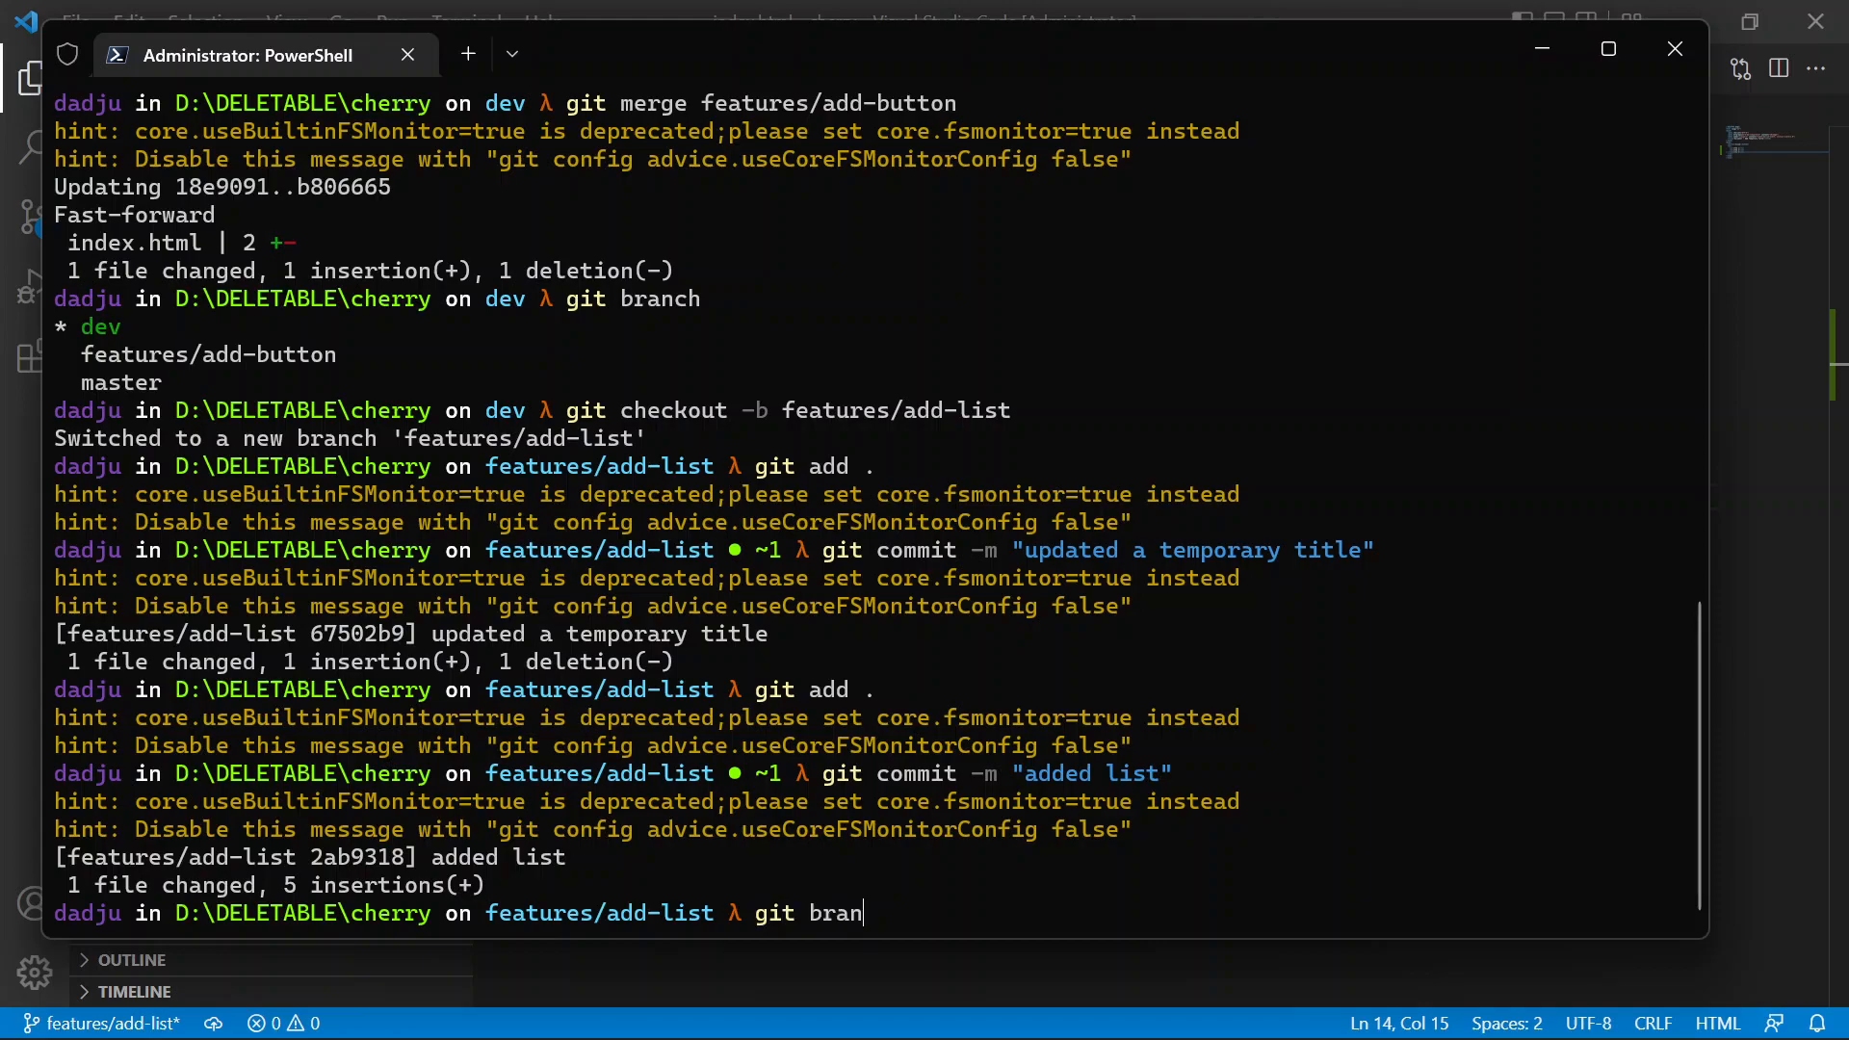
key("Enter")
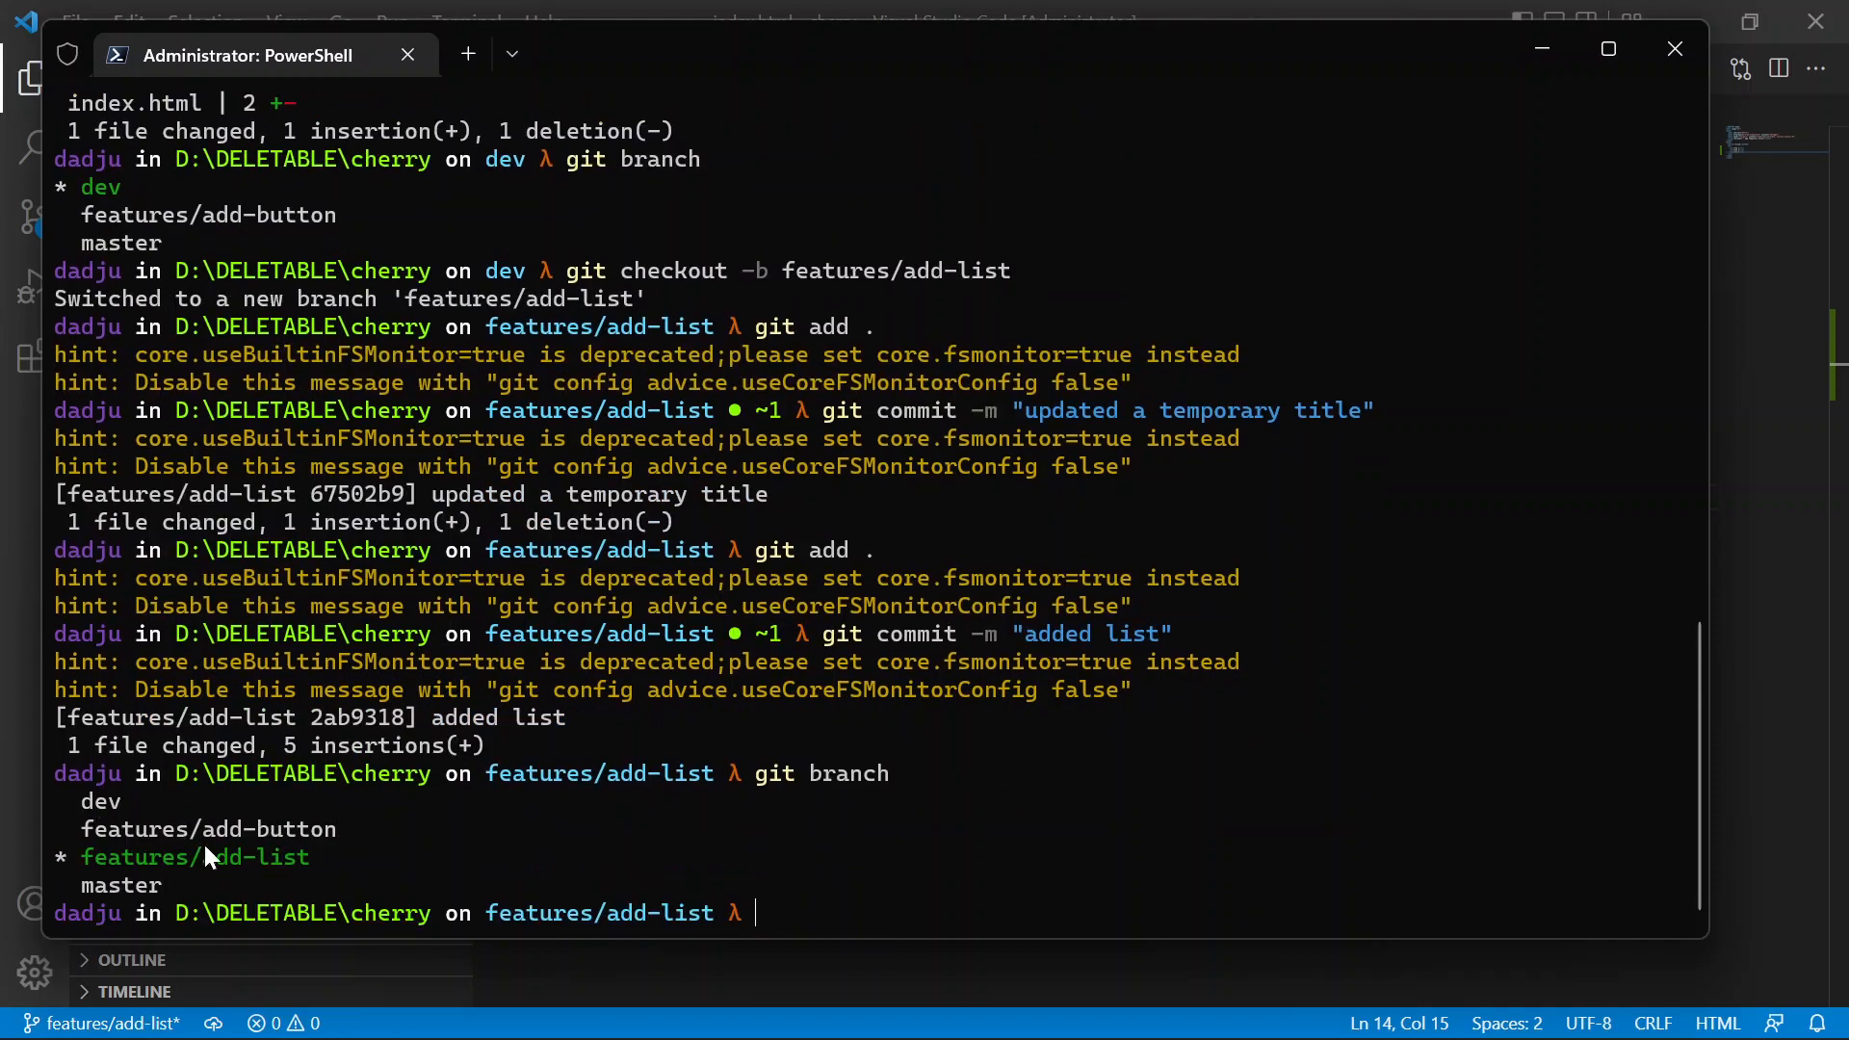
mouse_move(133, 815)
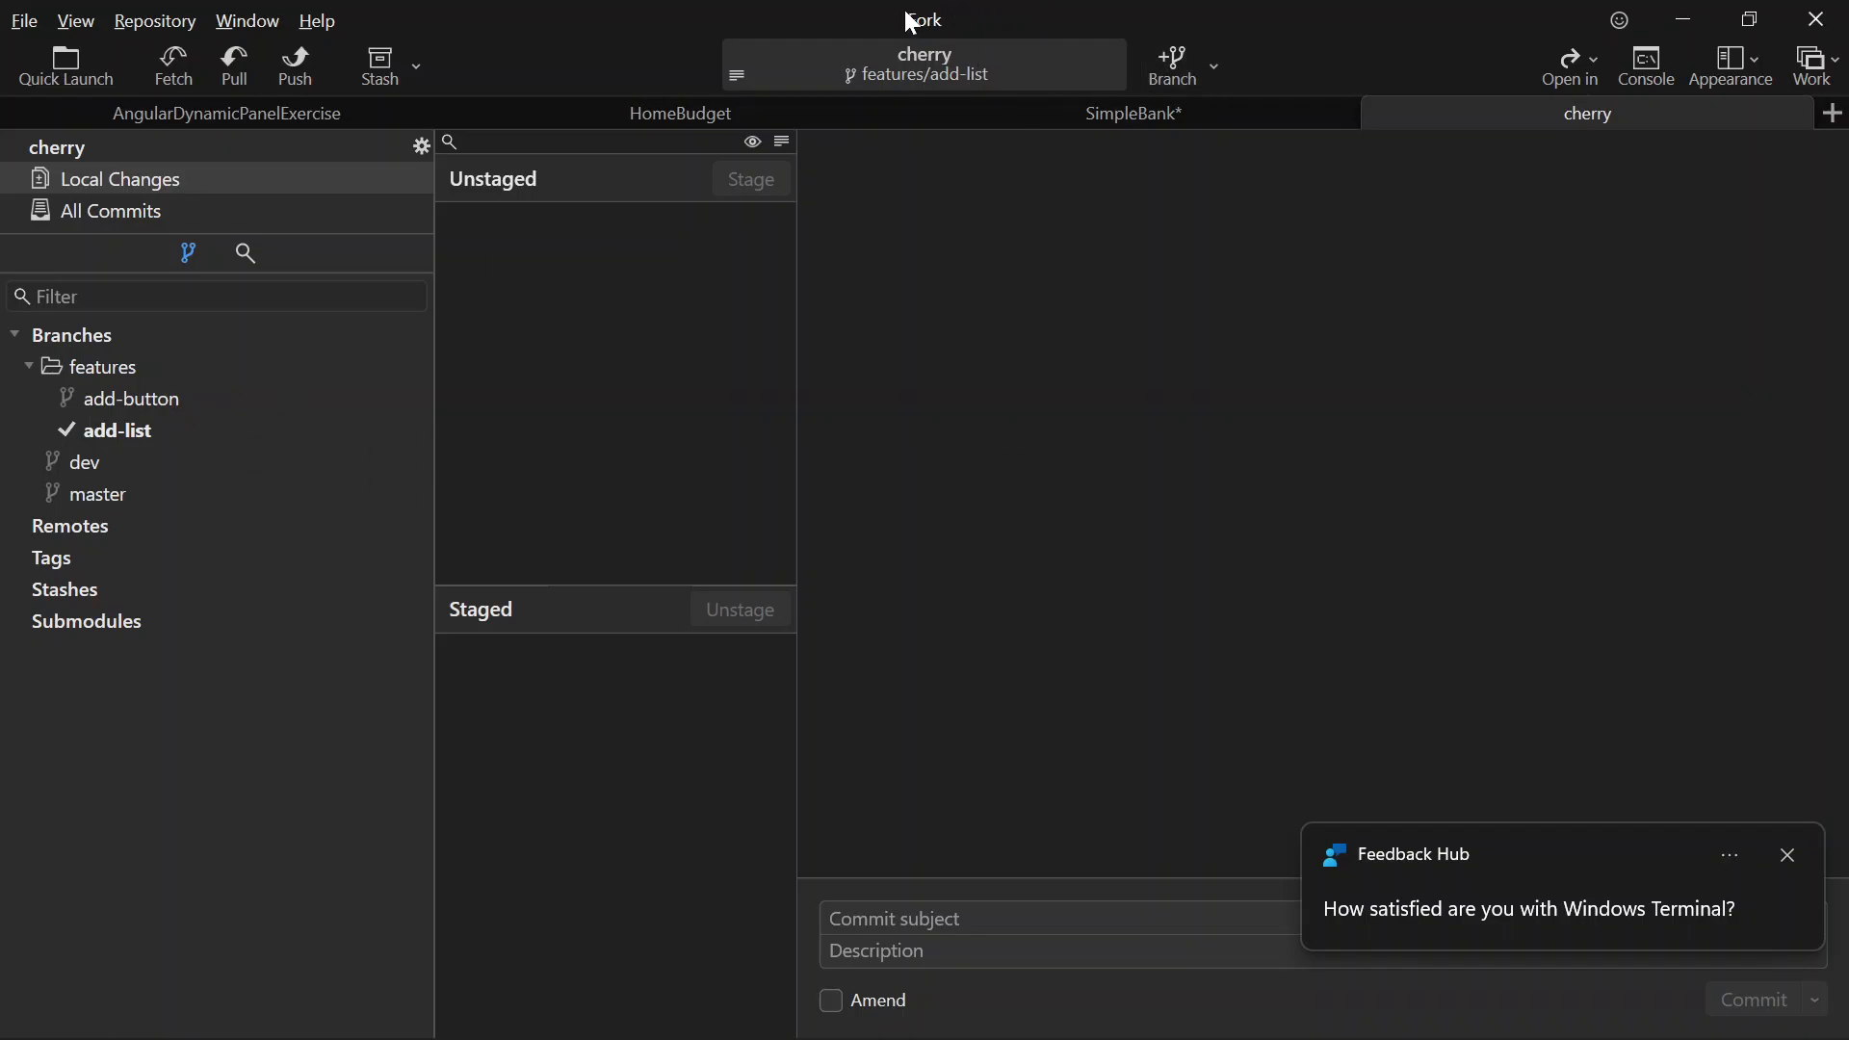
mouse_move(354, 413)
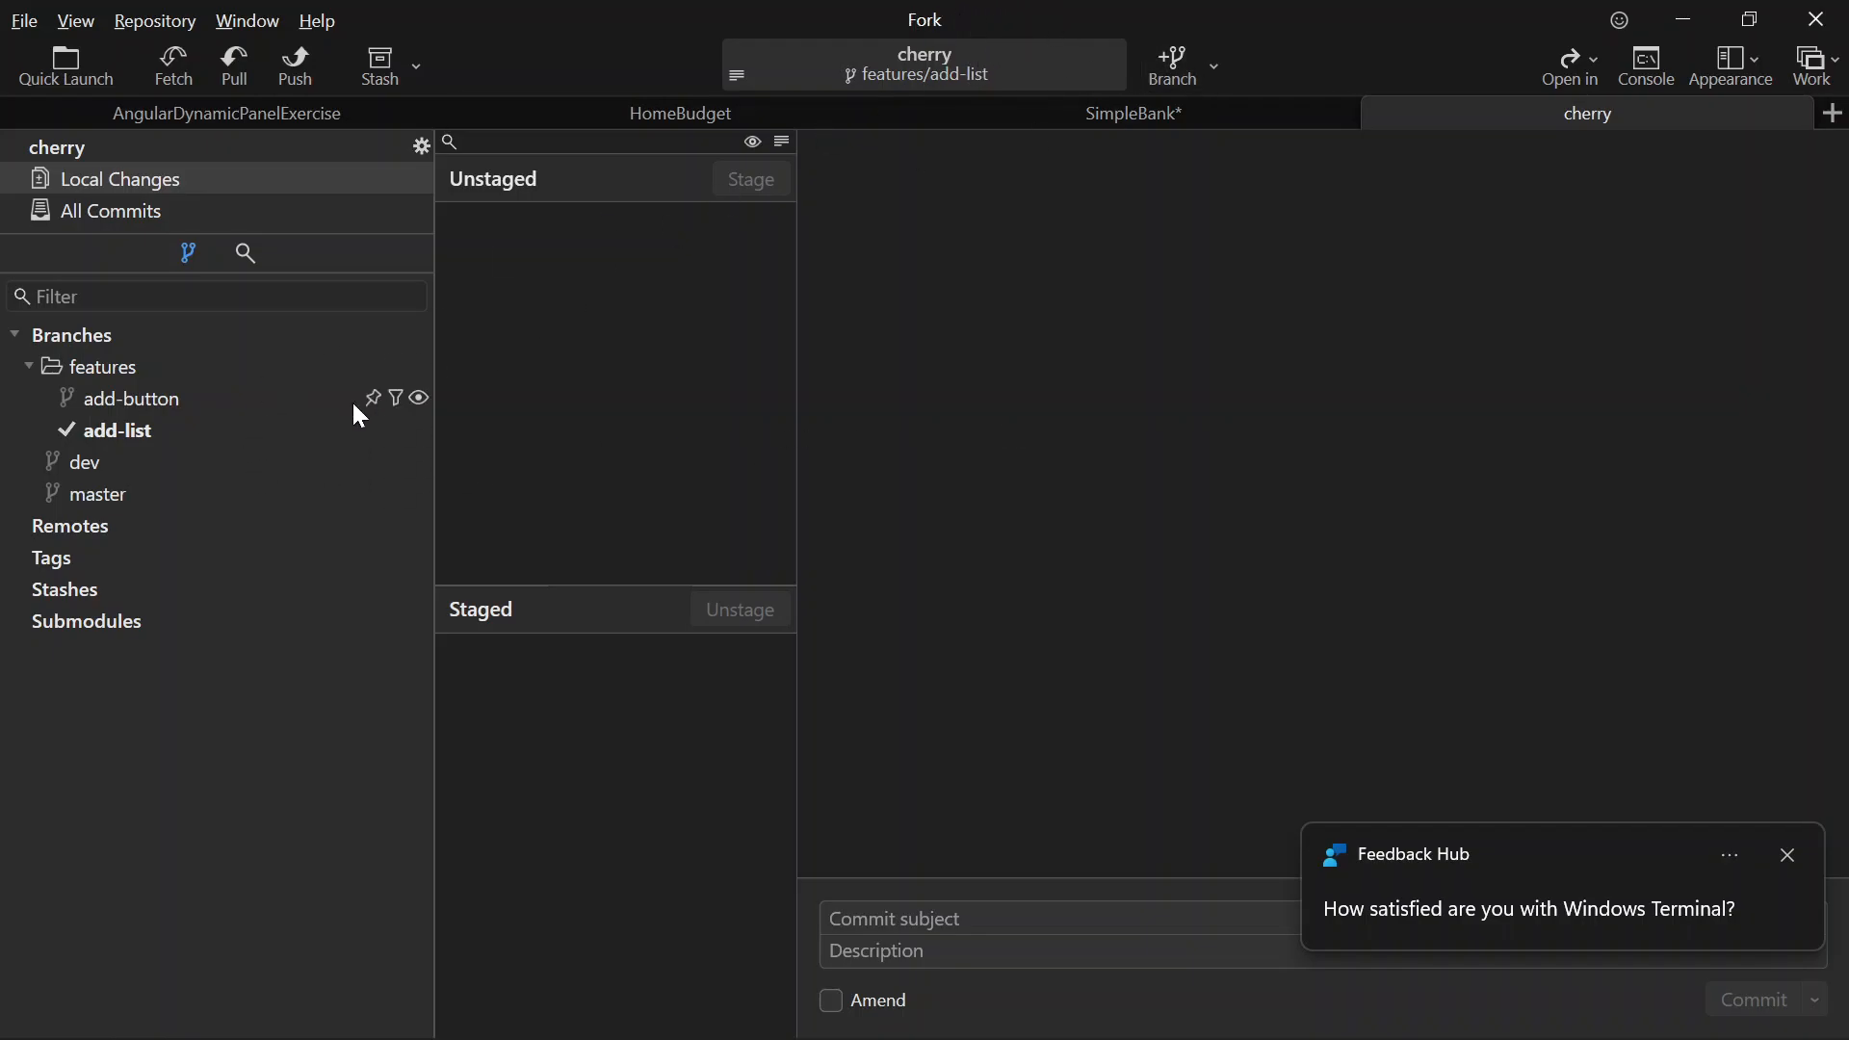
mouse_move(297, 601)
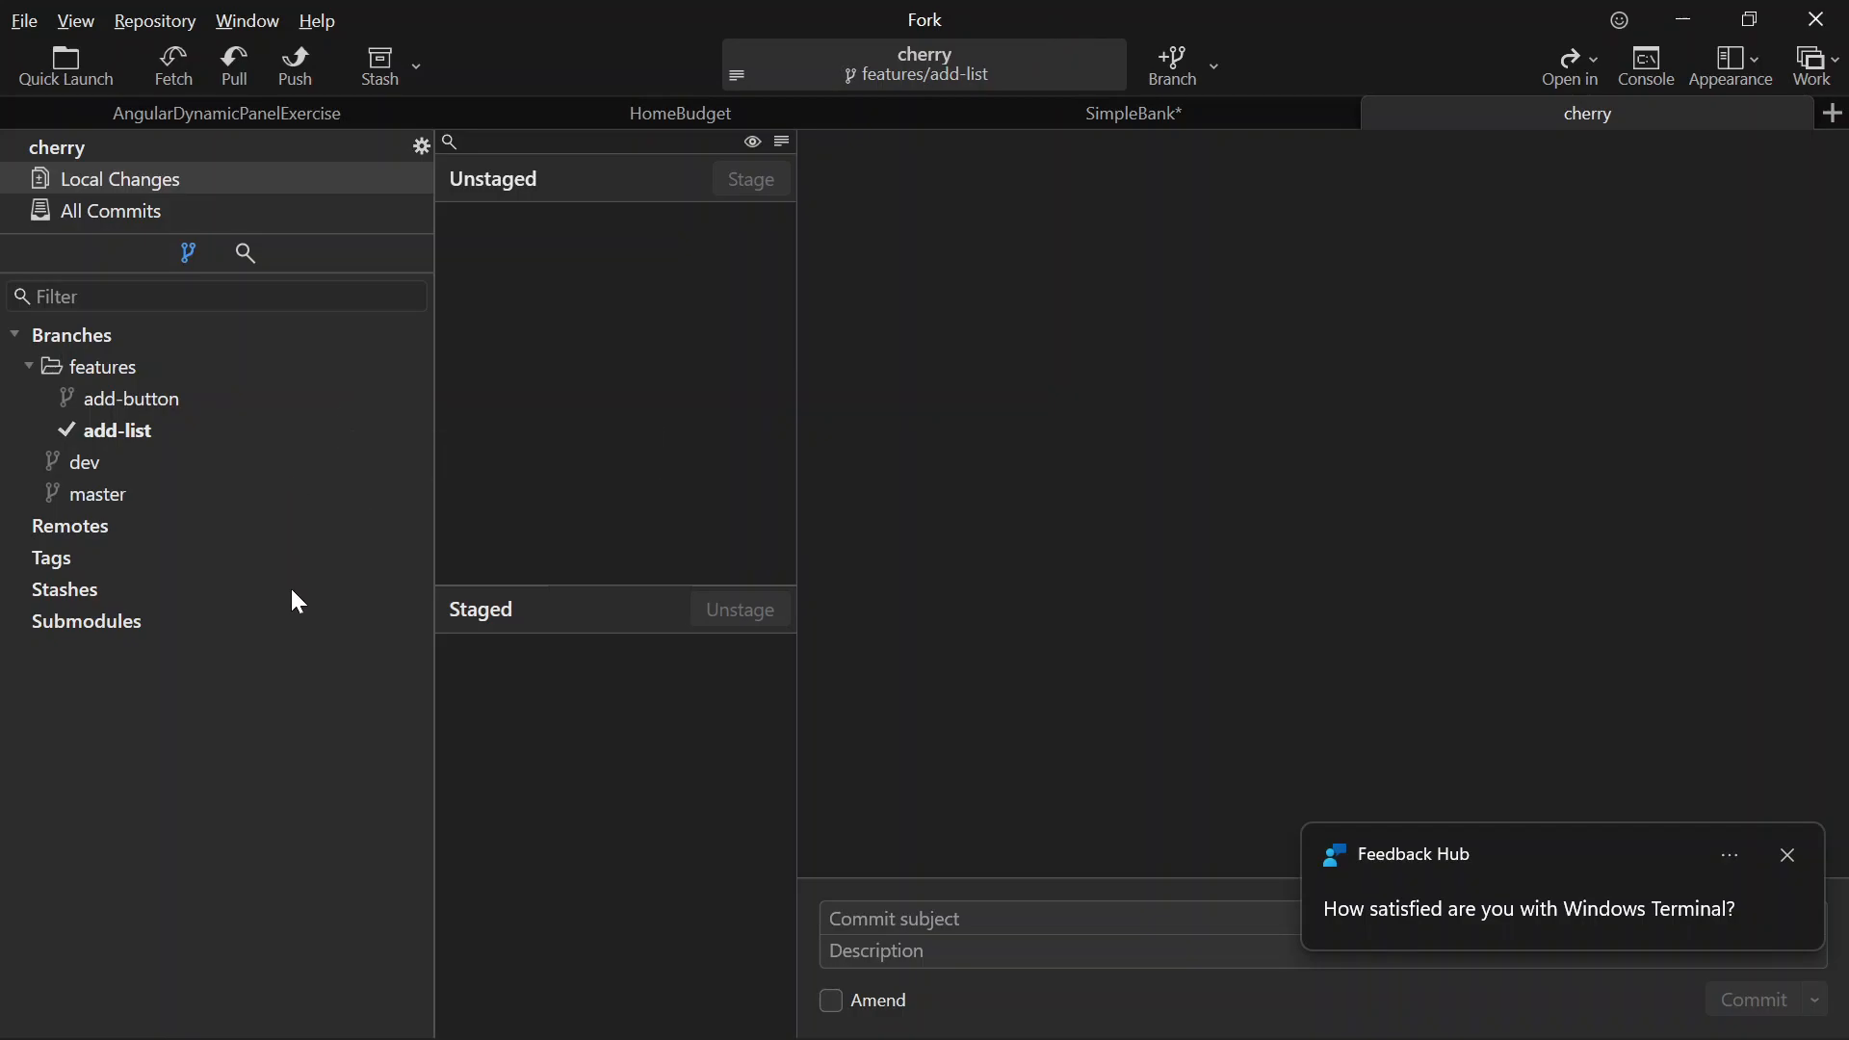
mouse_move(963, 183)
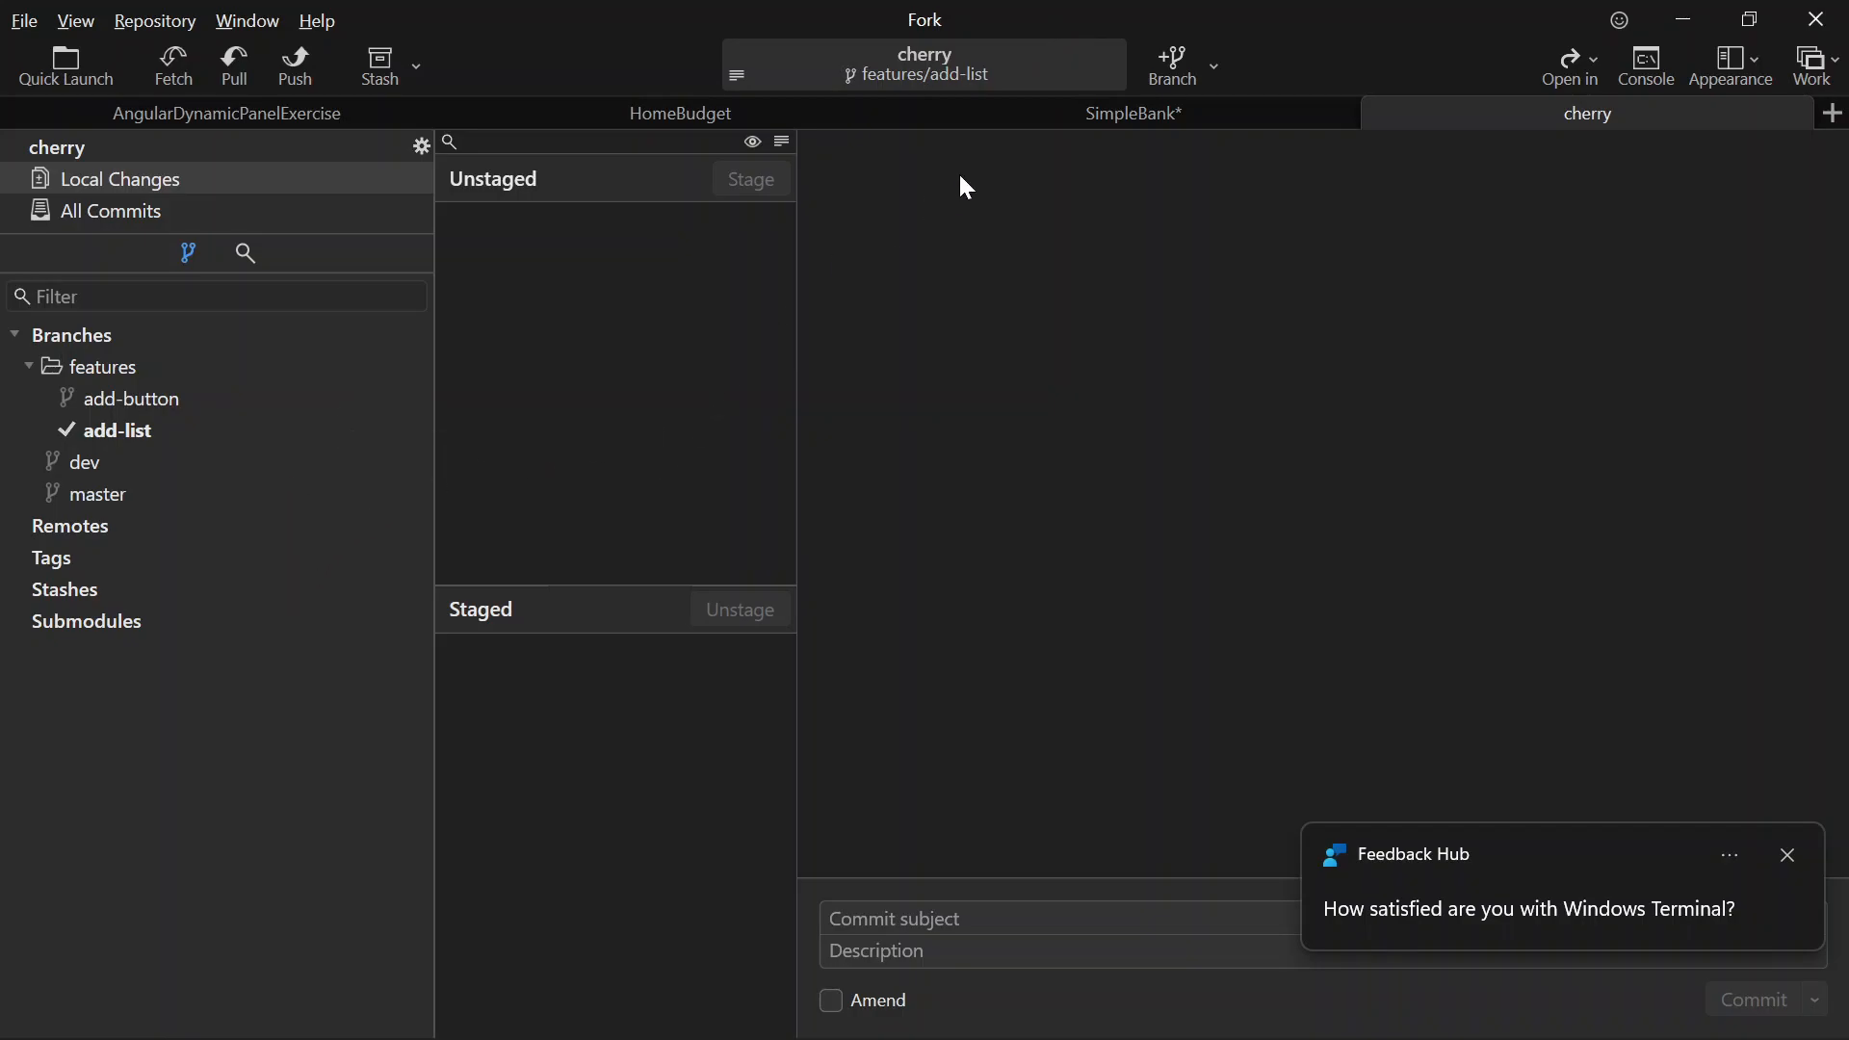
mouse_move(85, 463)
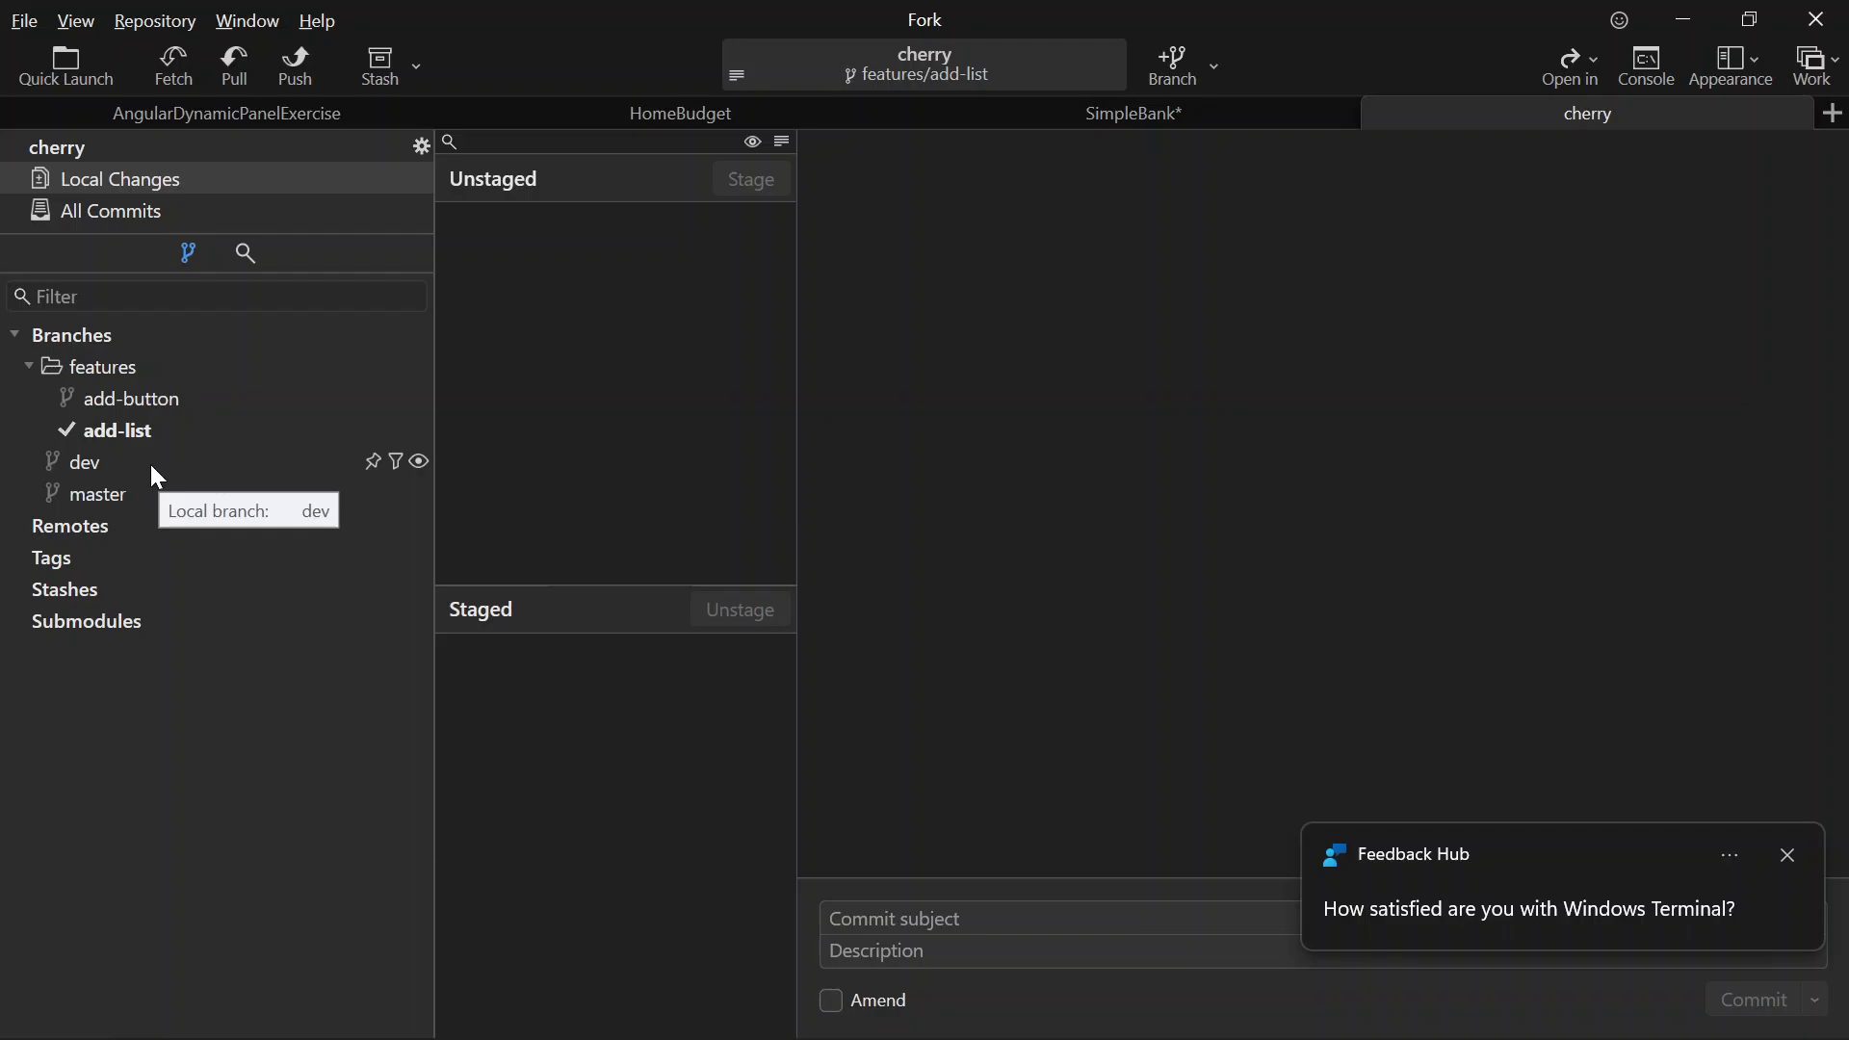
mouse_move(131, 493)
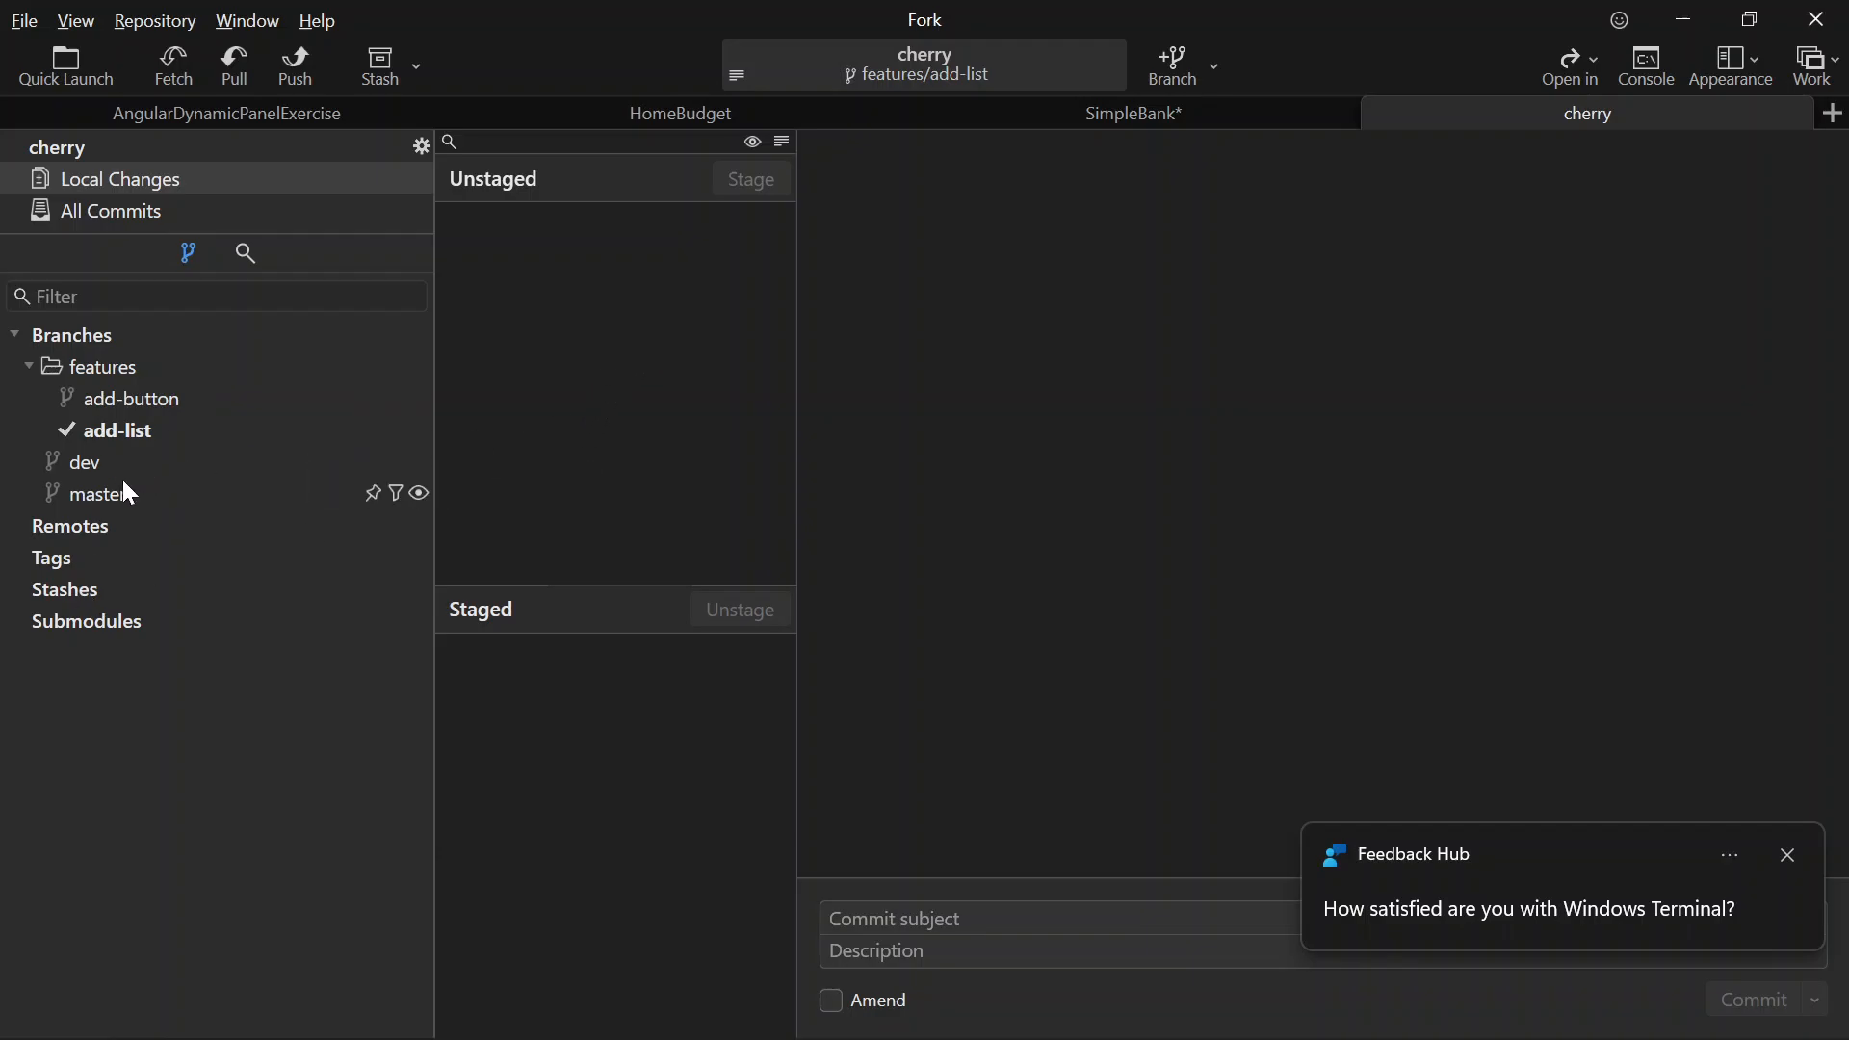
- Check out dev in Fork's sidebar and show the features/add-list commits
left_click(85, 463)
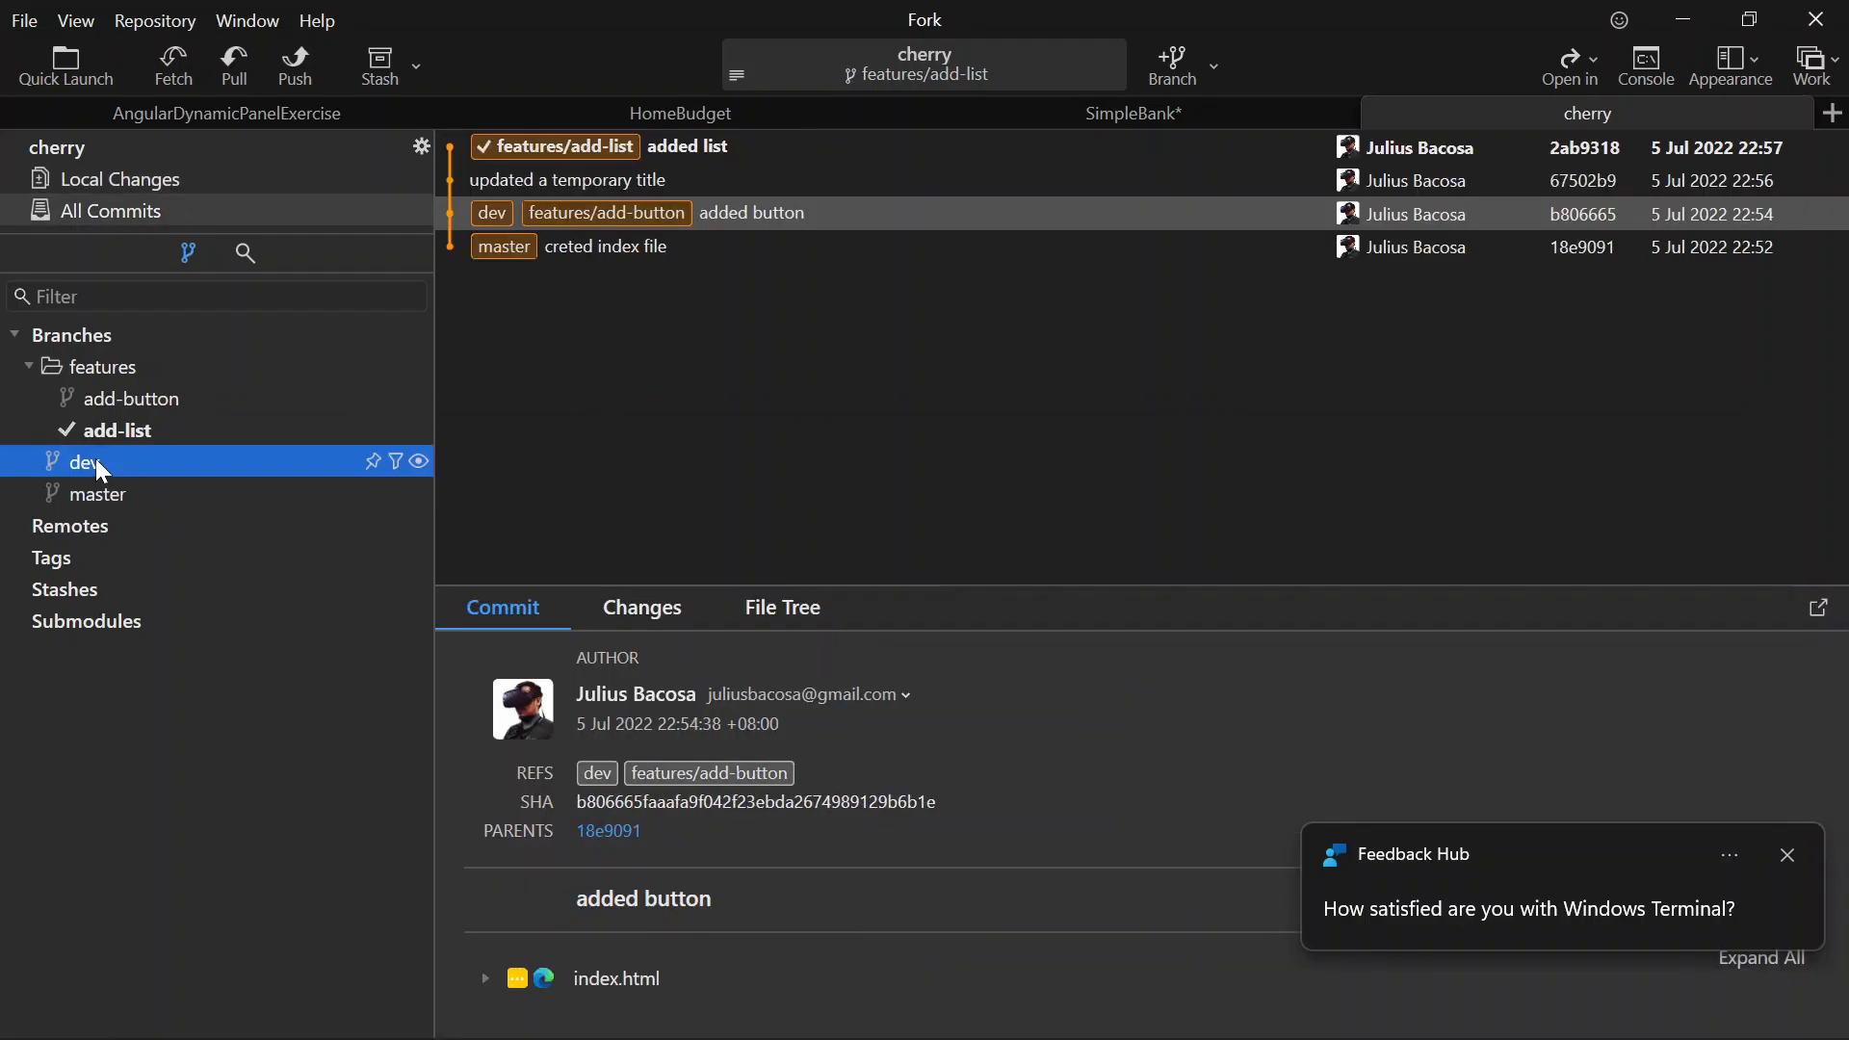
double_click(84, 463)
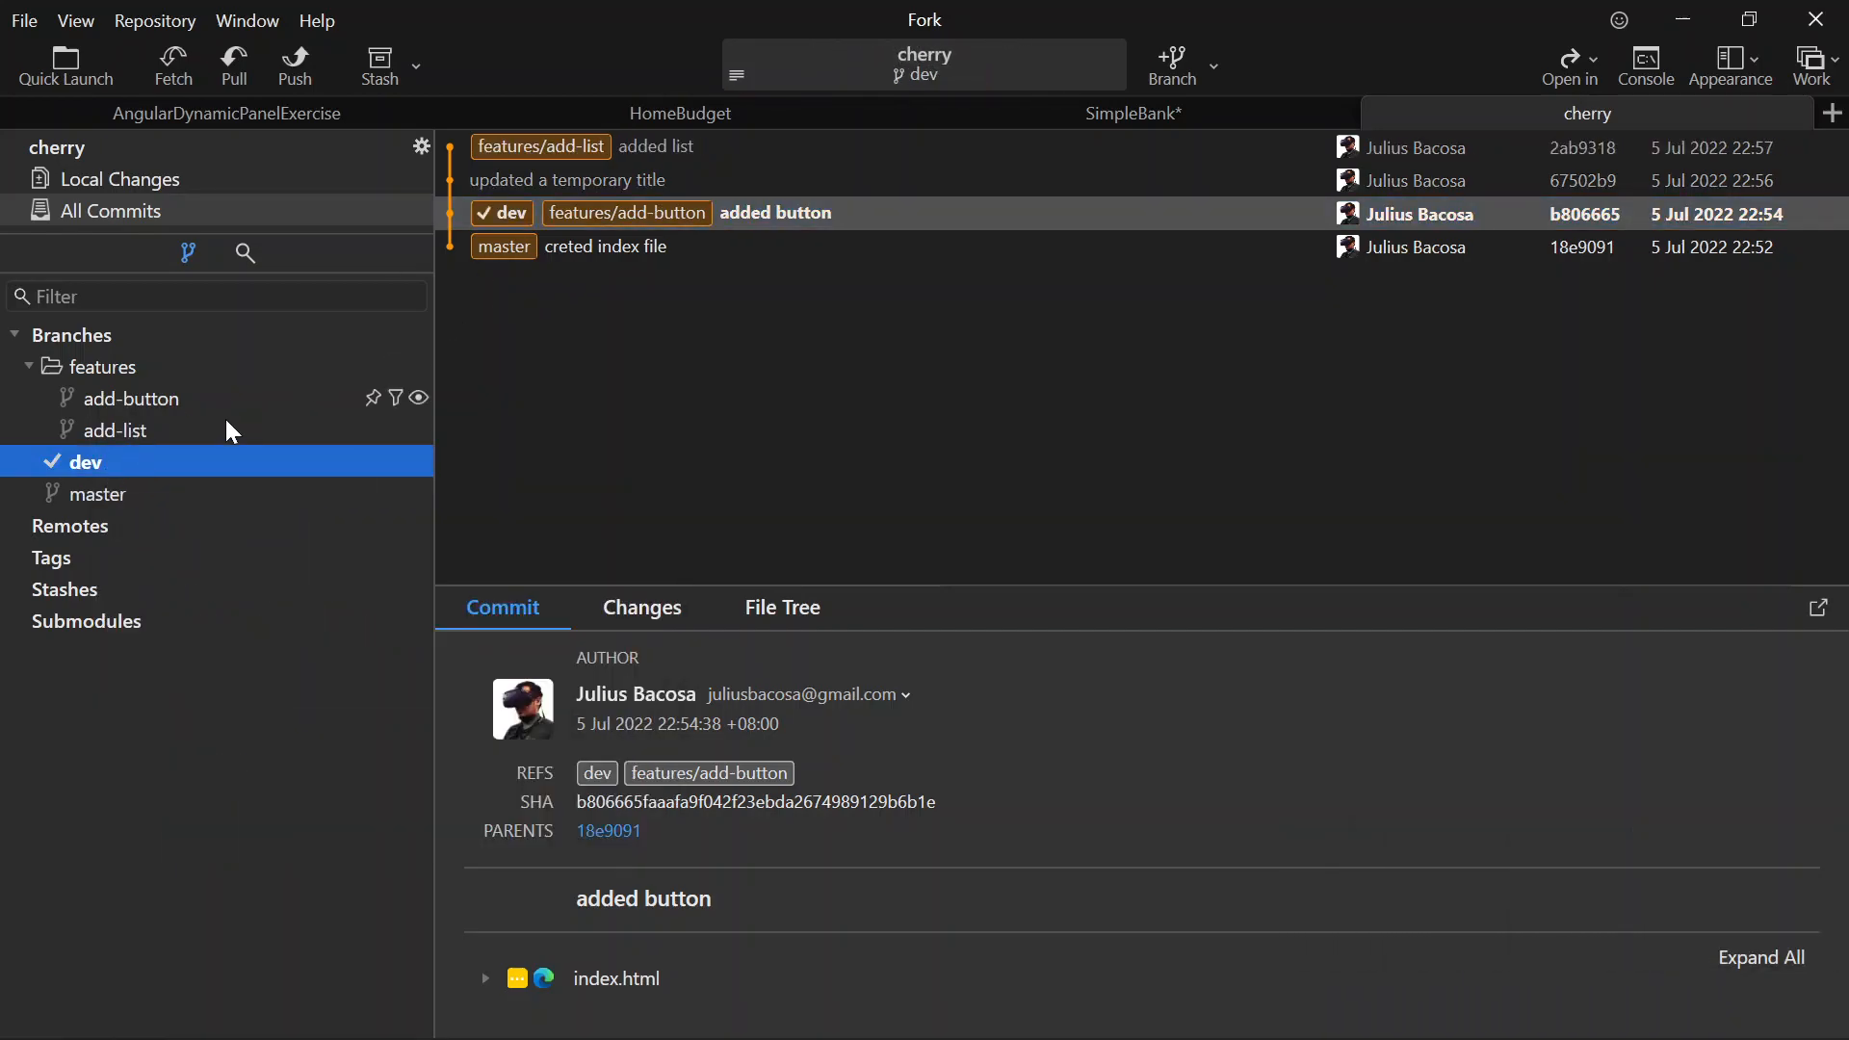
left_click(116, 431)
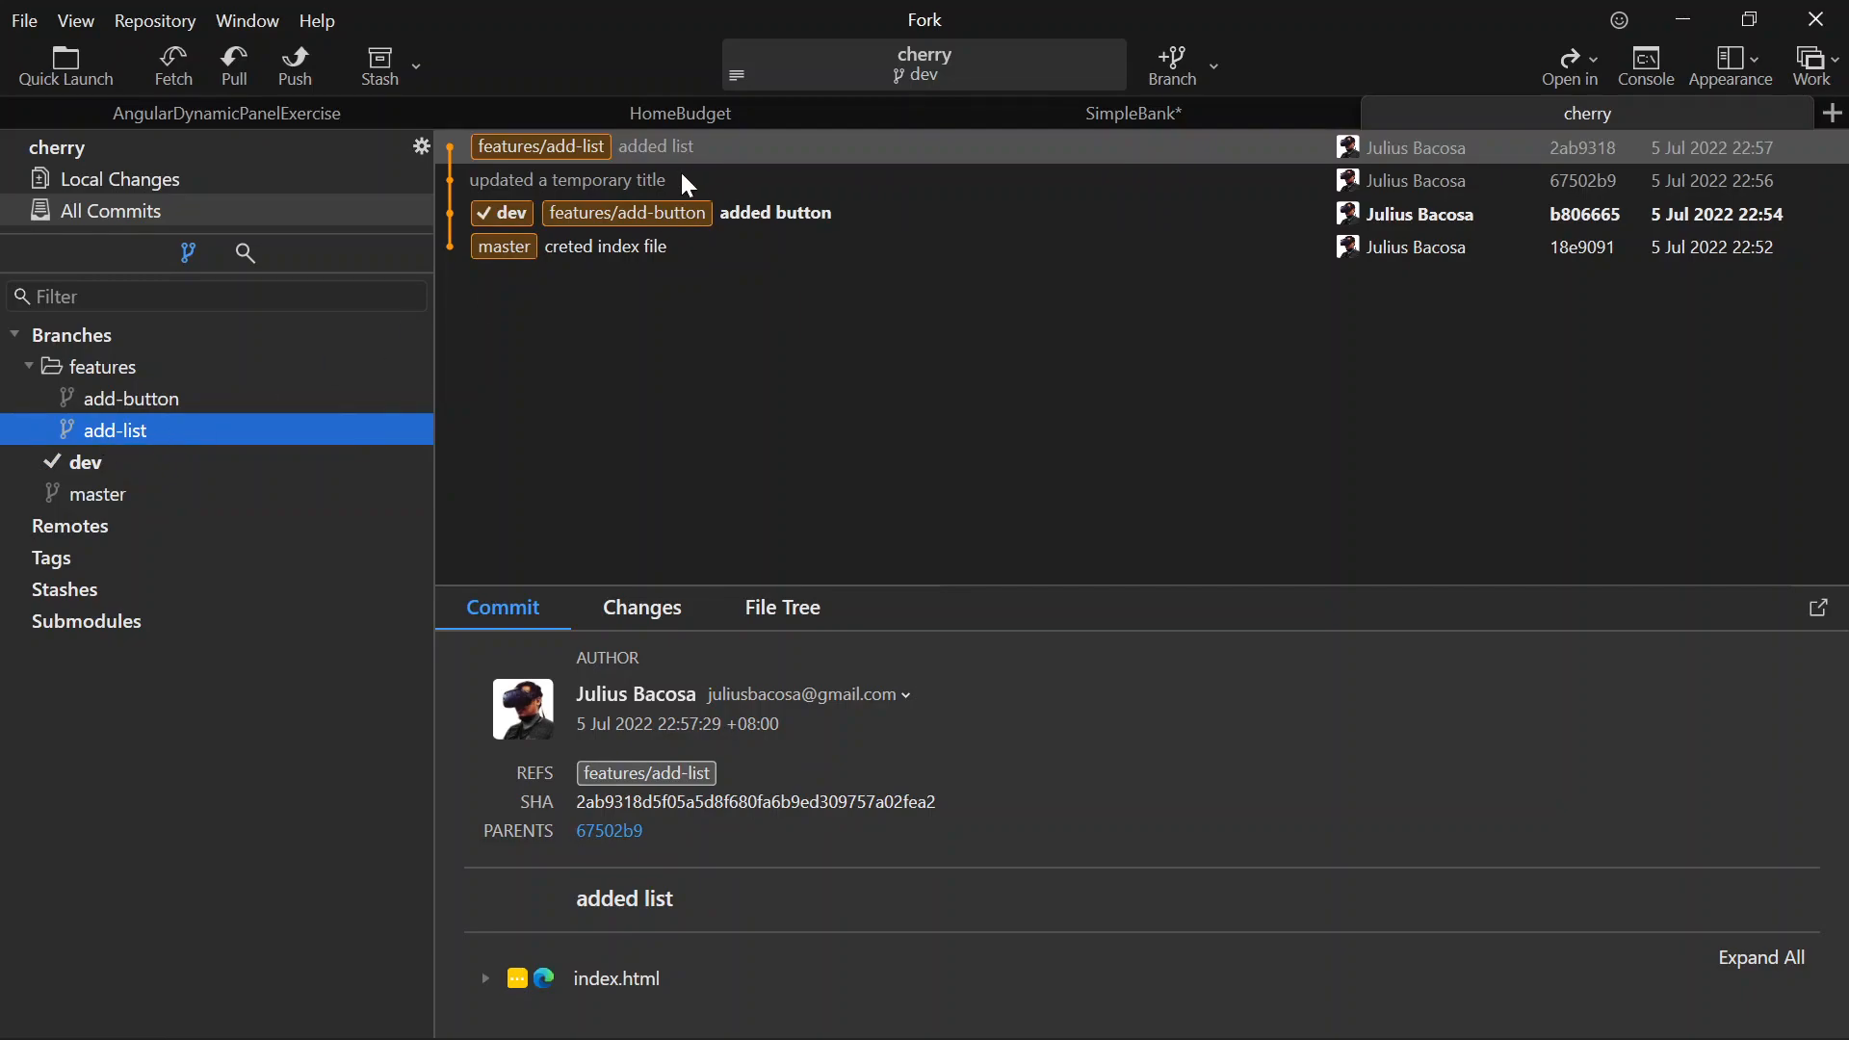
mouse_move(647, 154)
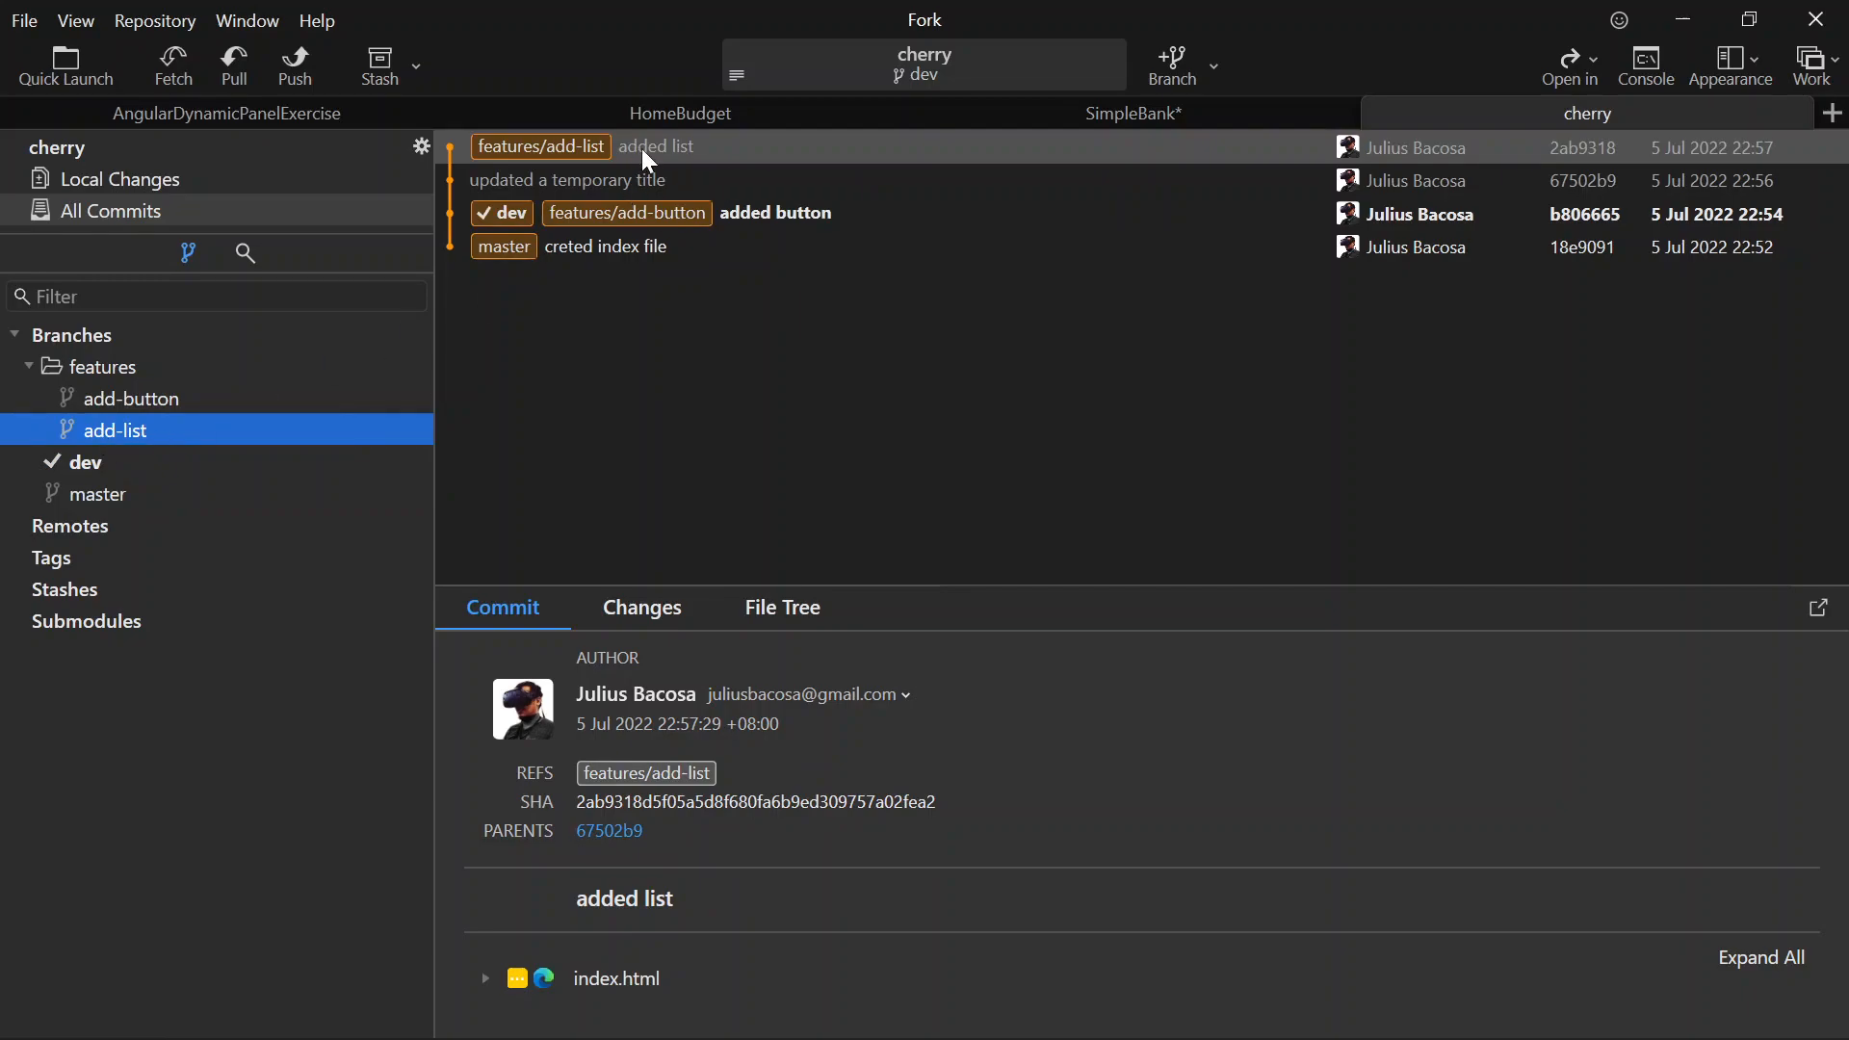
- Review the 'updated a temporary title' and 'added list' commits in the history
left_click(567, 181)
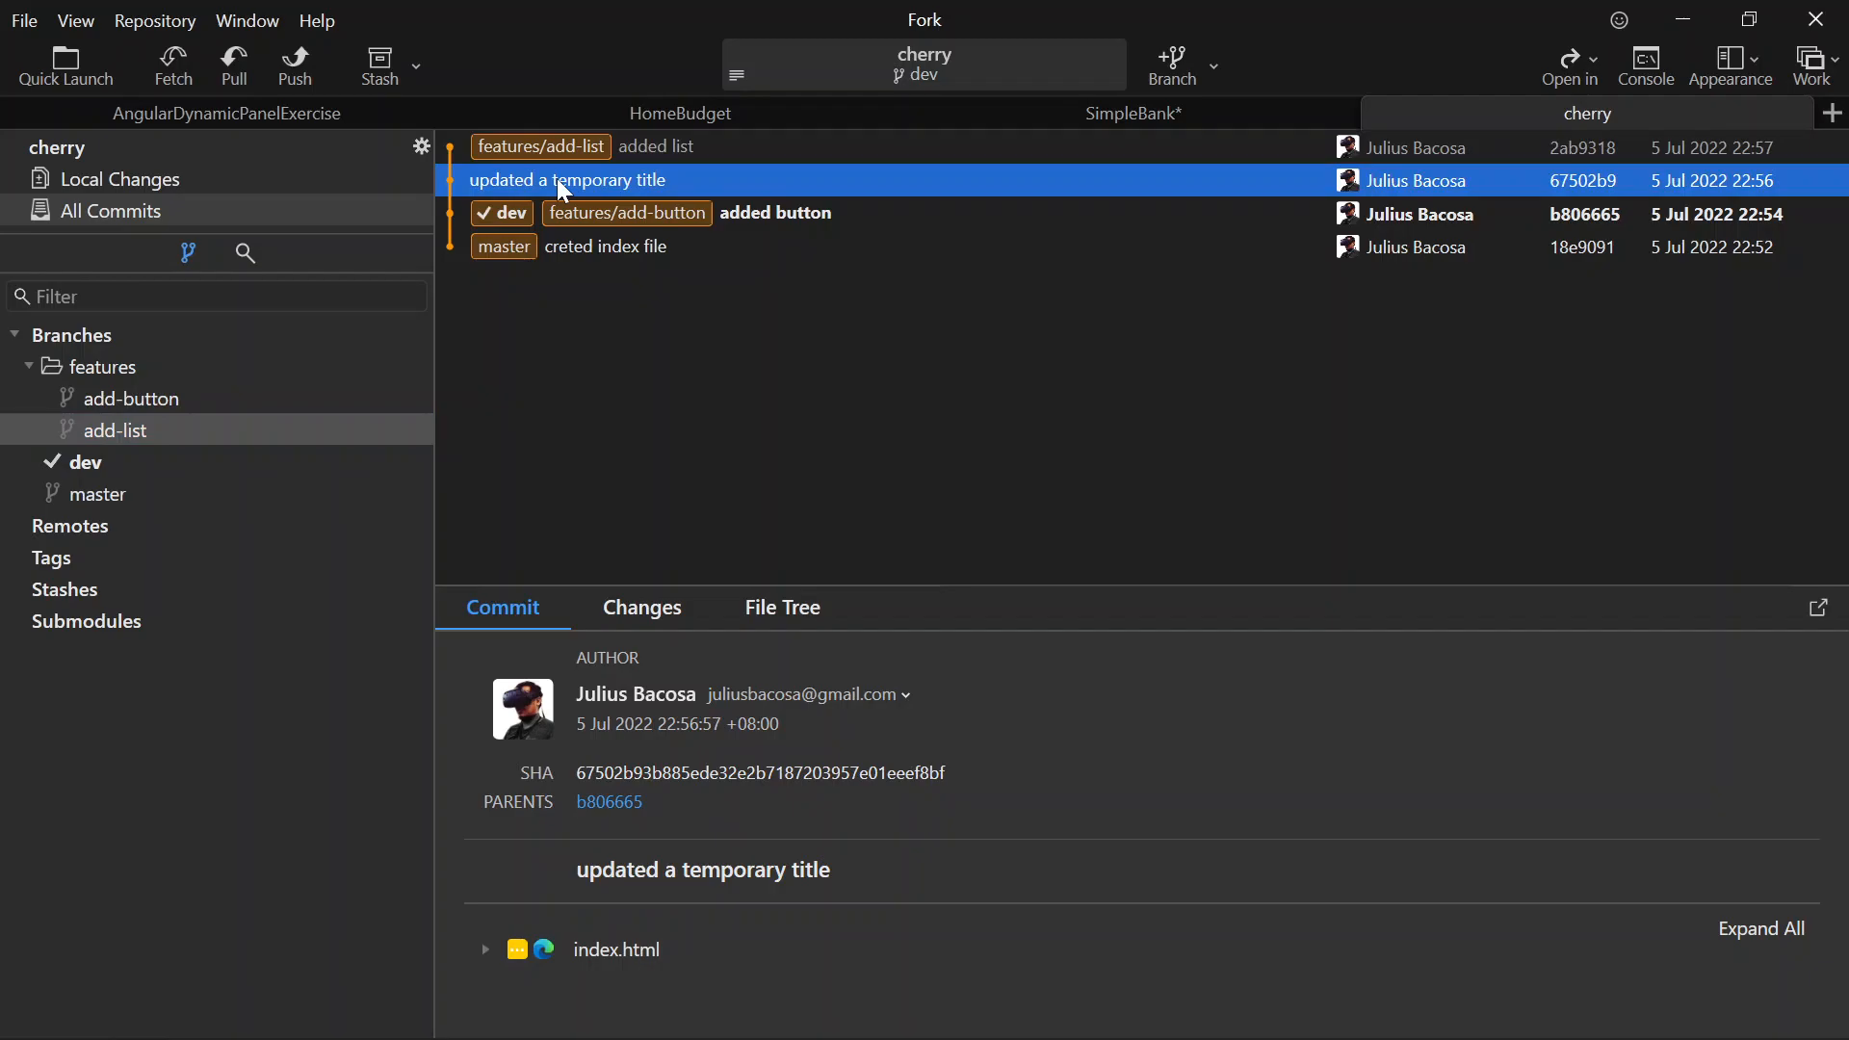
left_click(655, 146)
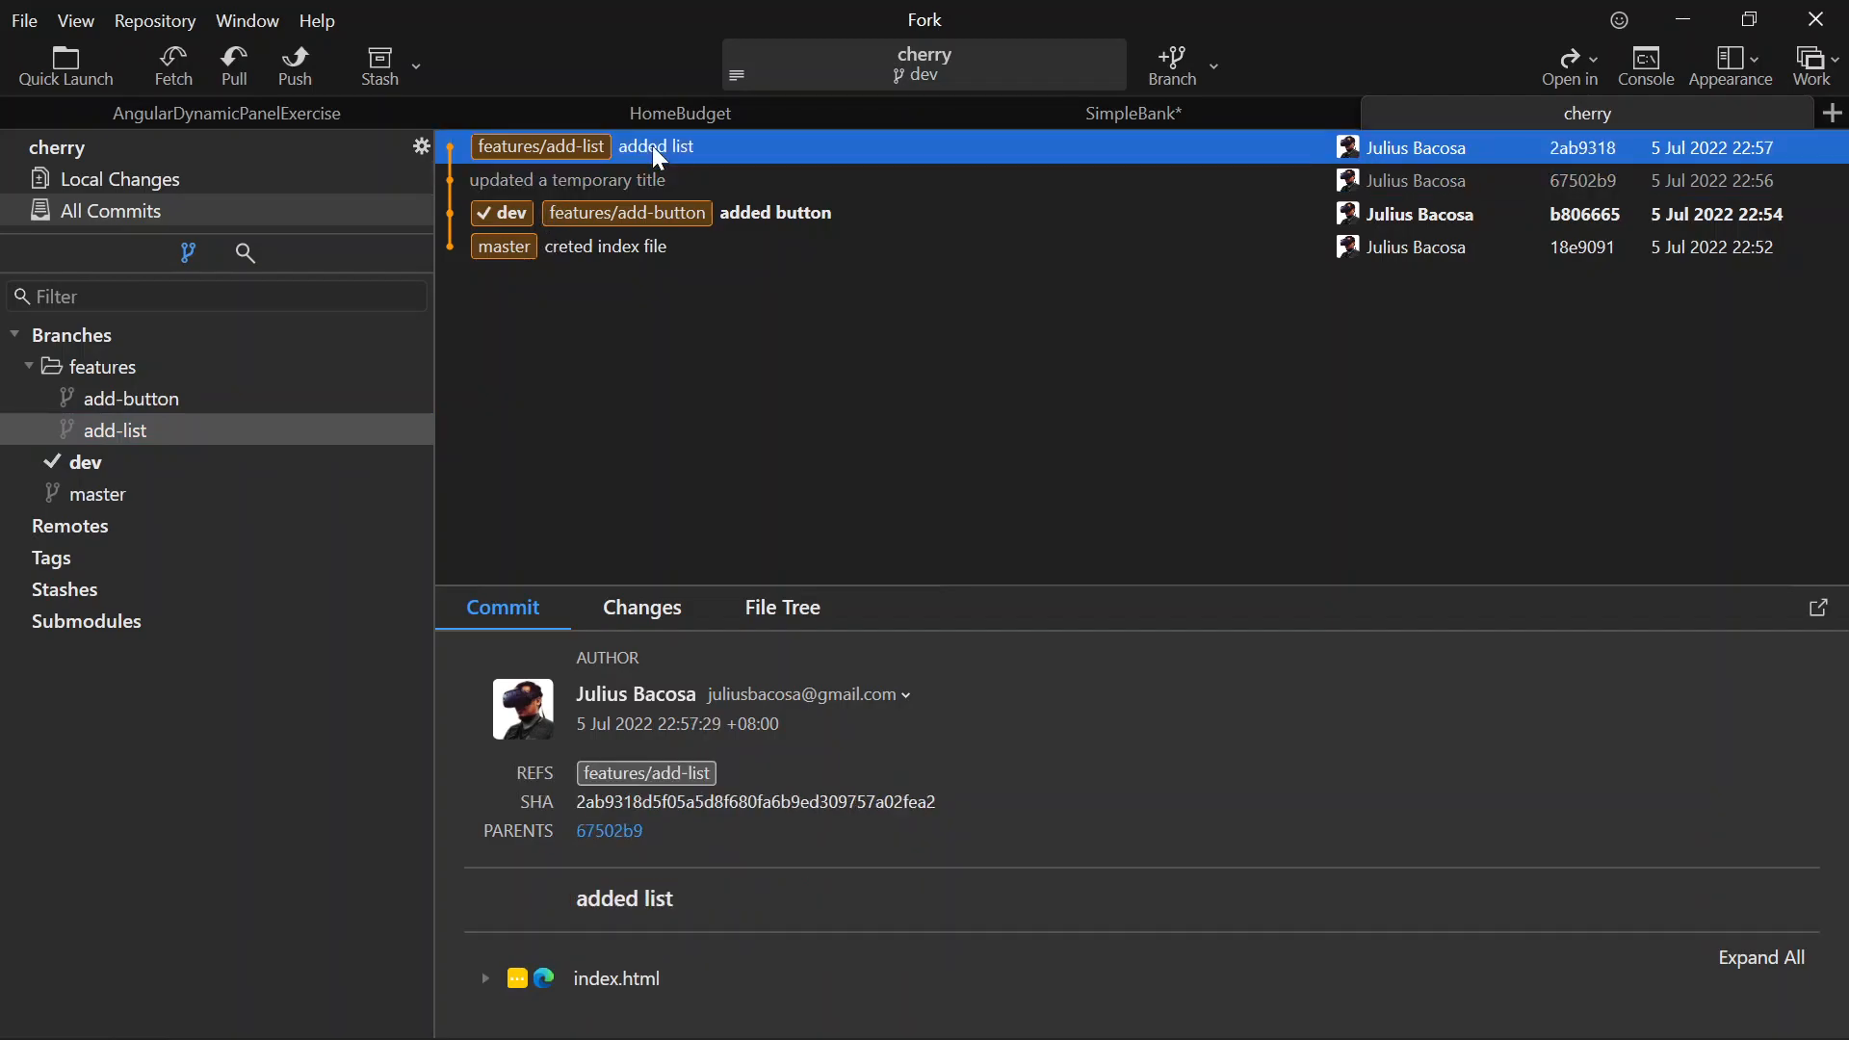
- Cherry-pick the 'added list' commit onto dev with 'Commit the changes' kept, then view the new commit
right_click(657, 147)
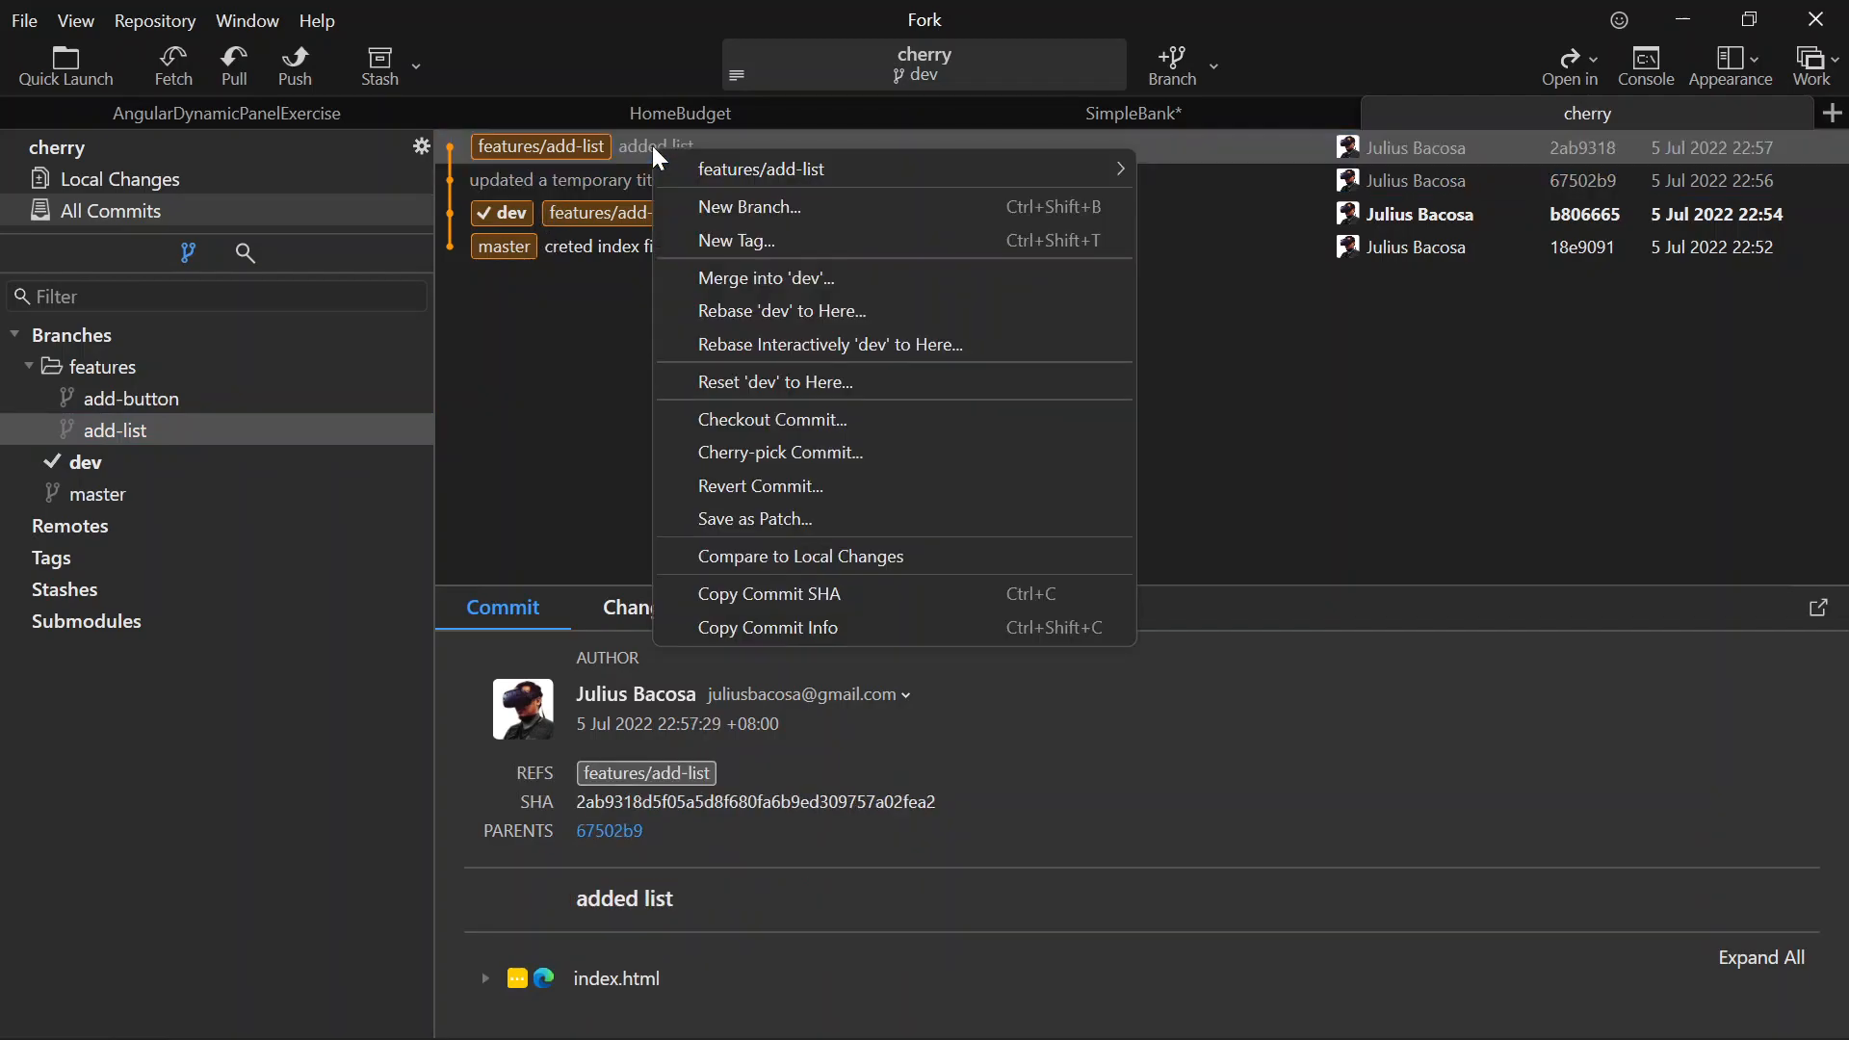
mouse_move(789, 462)
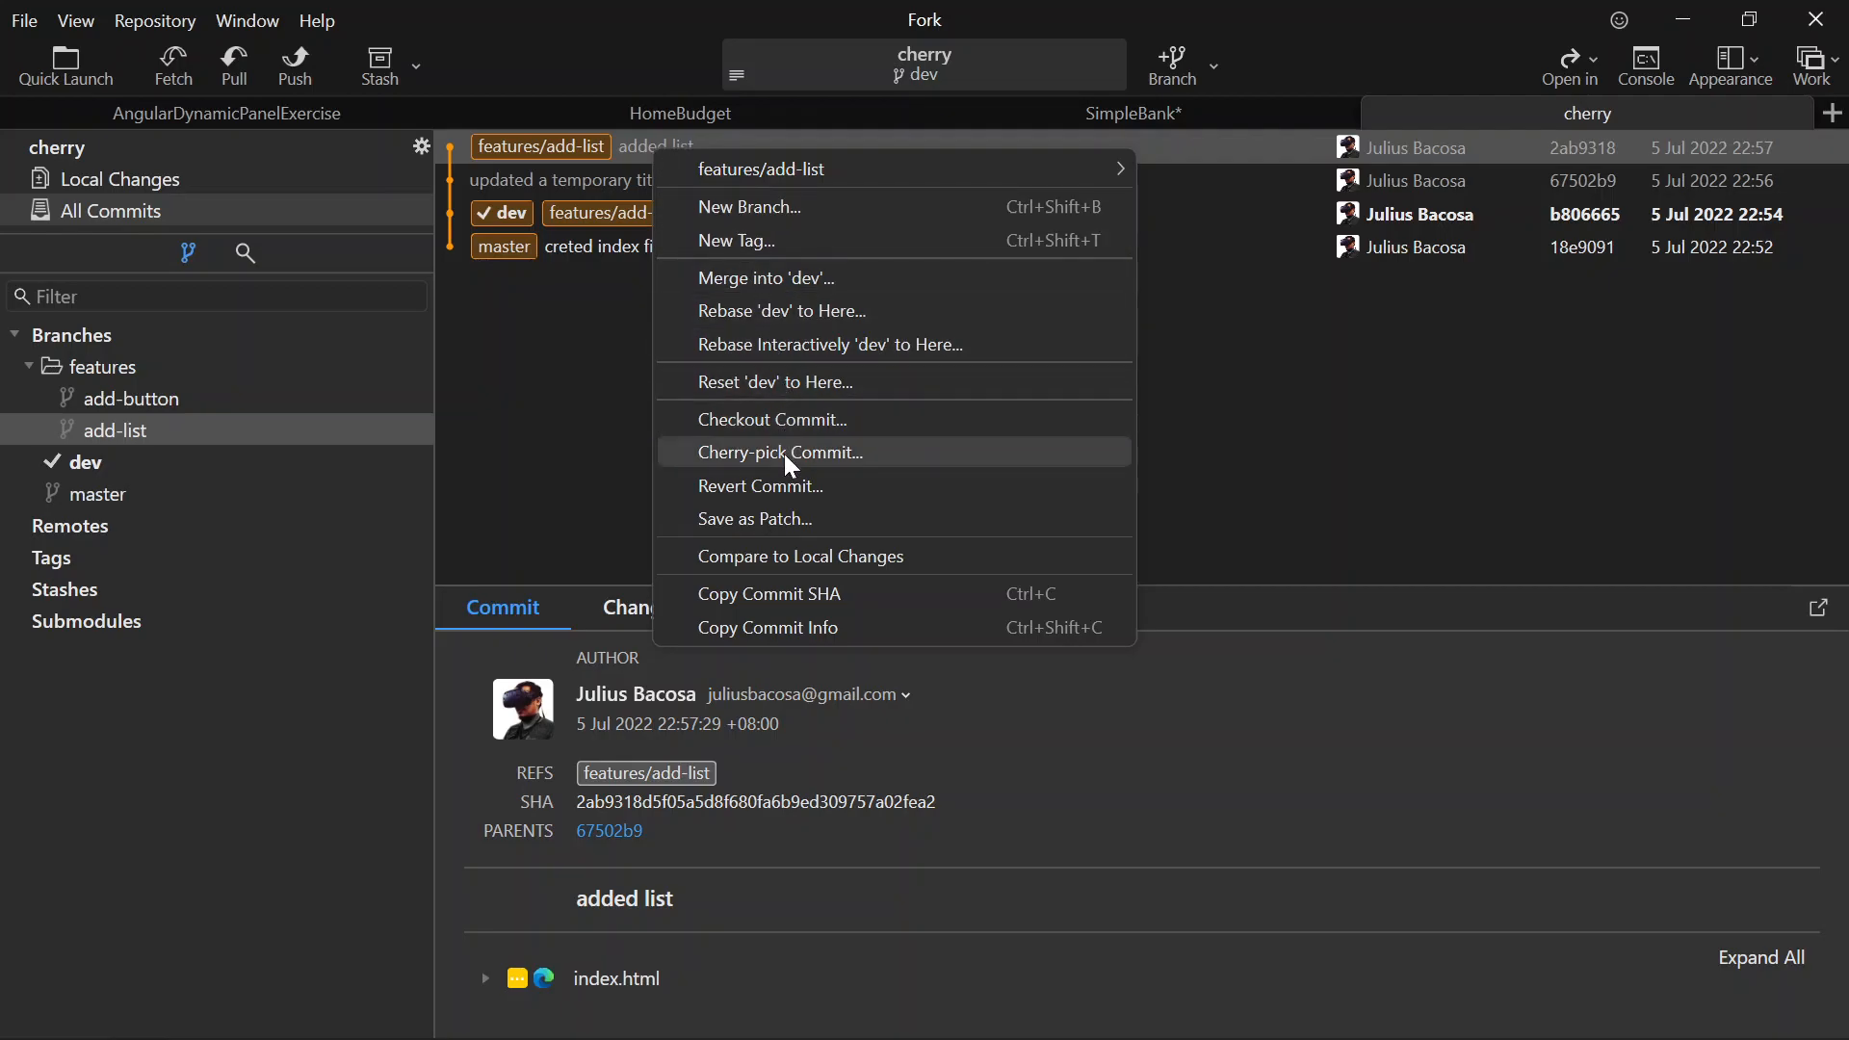
left_click(780, 453)
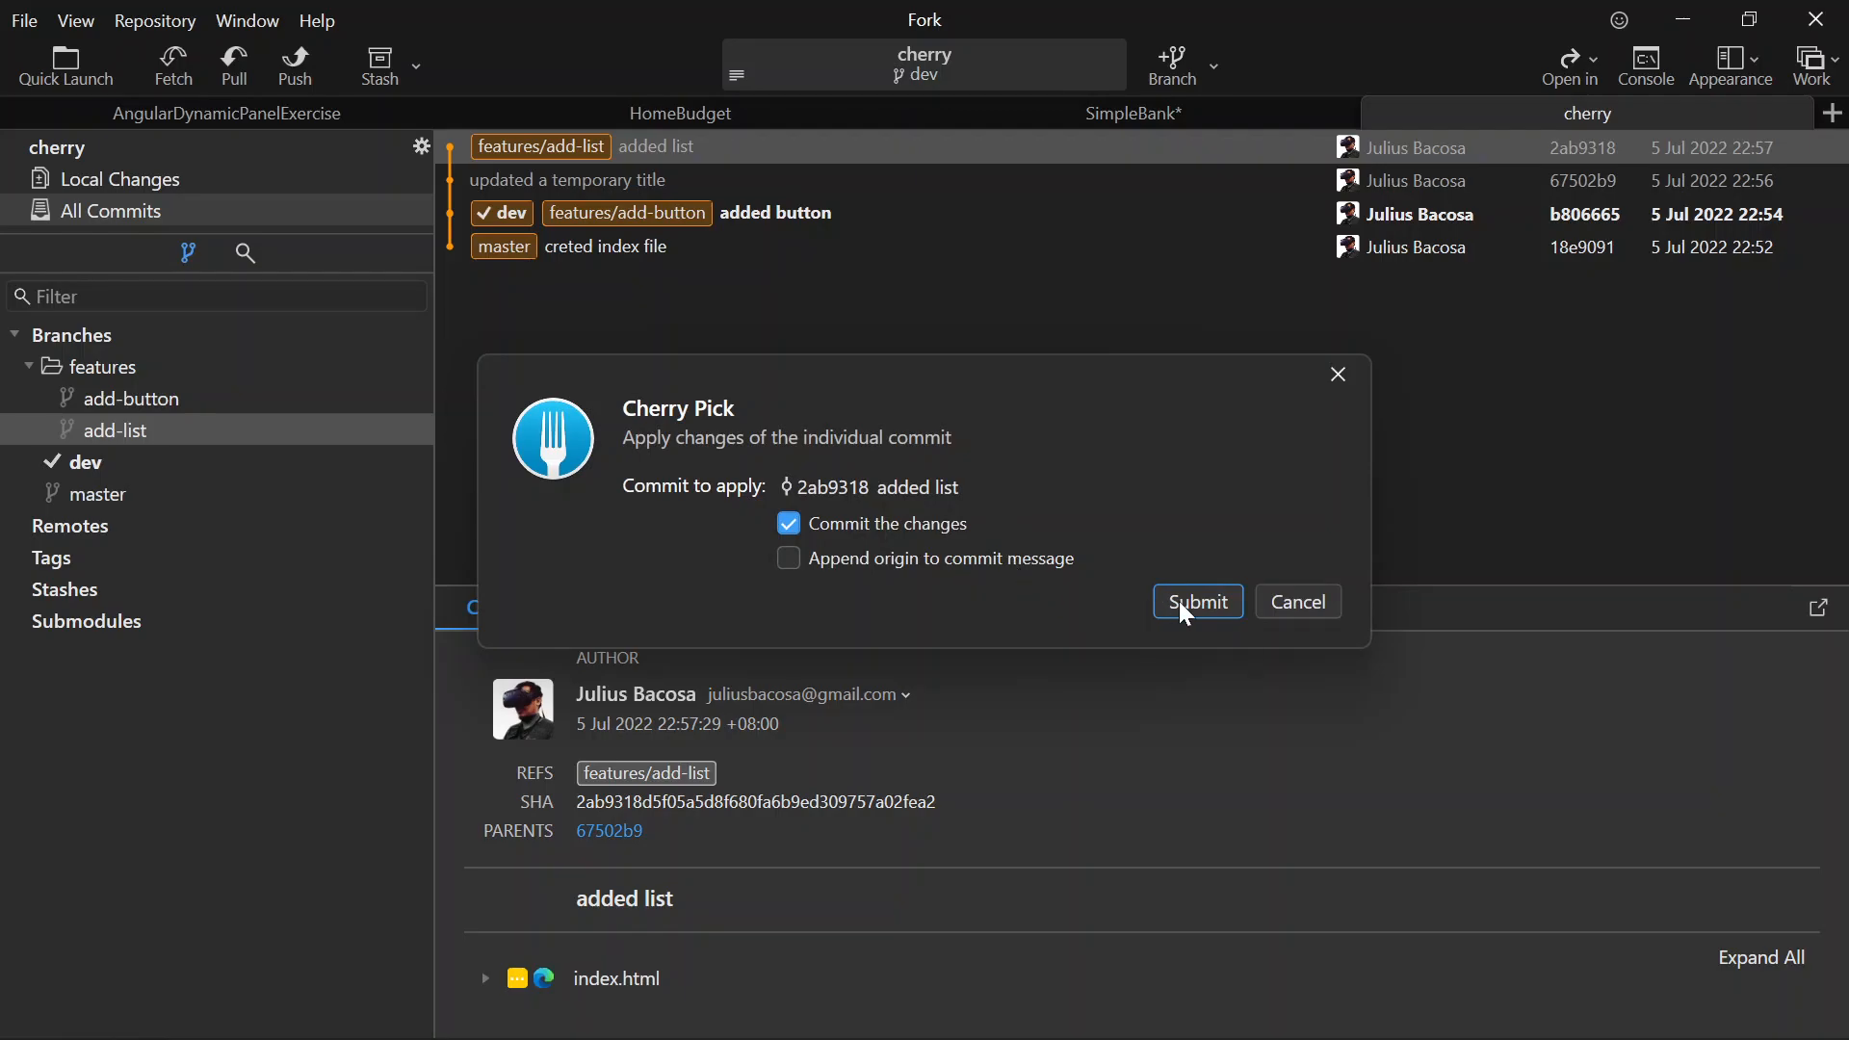
left_click(1198, 601)
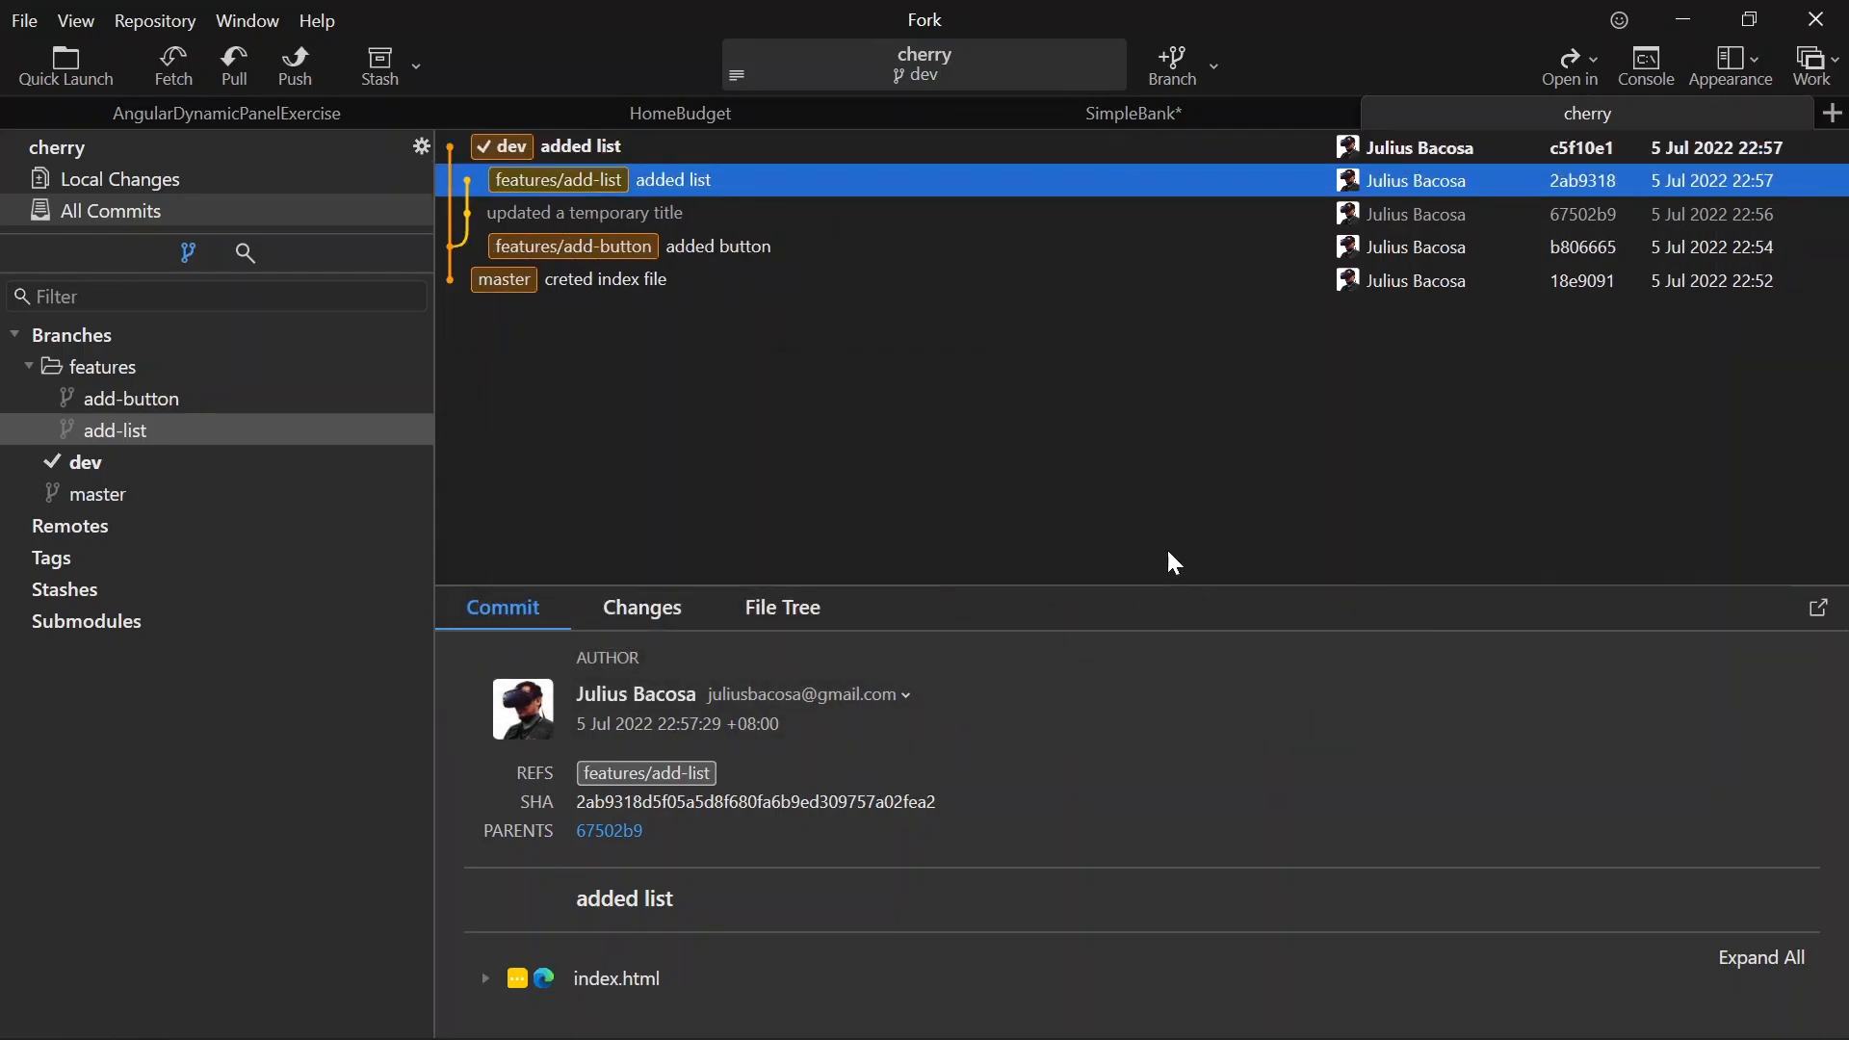
mouse_move(632, 191)
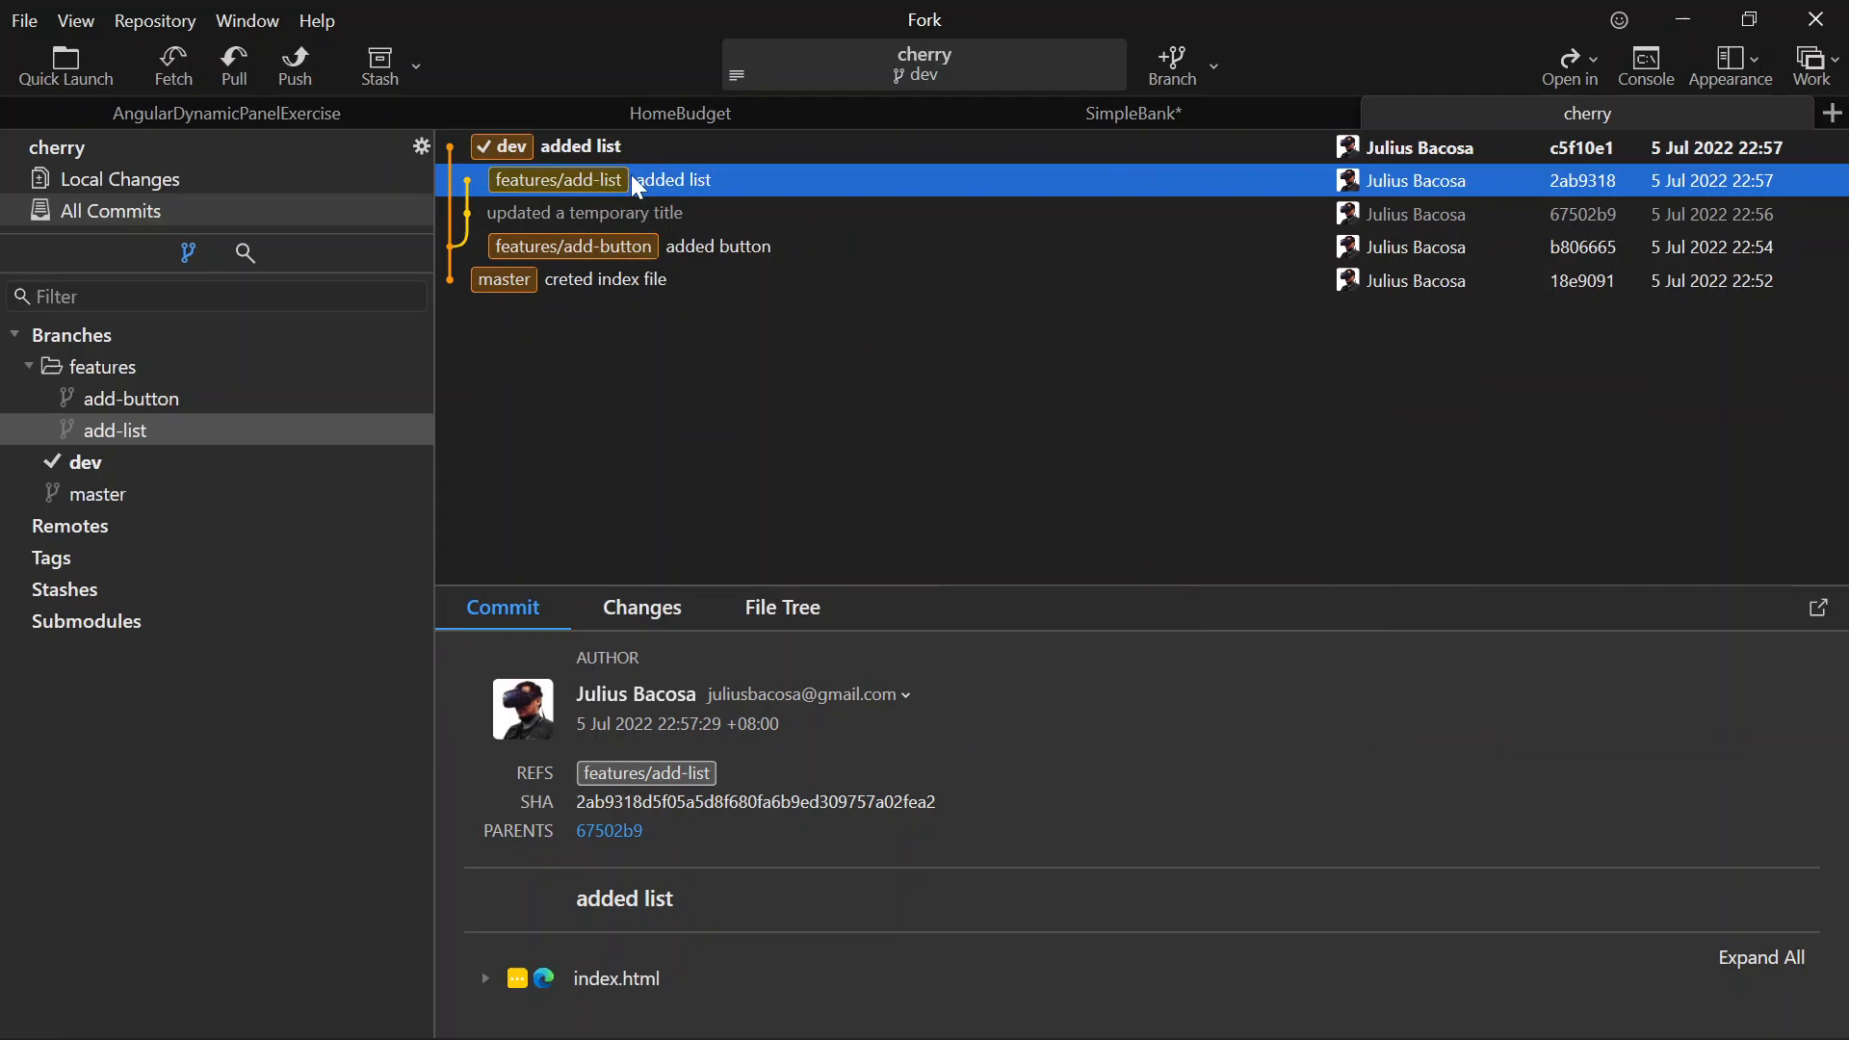
mouse_move(535, 156)
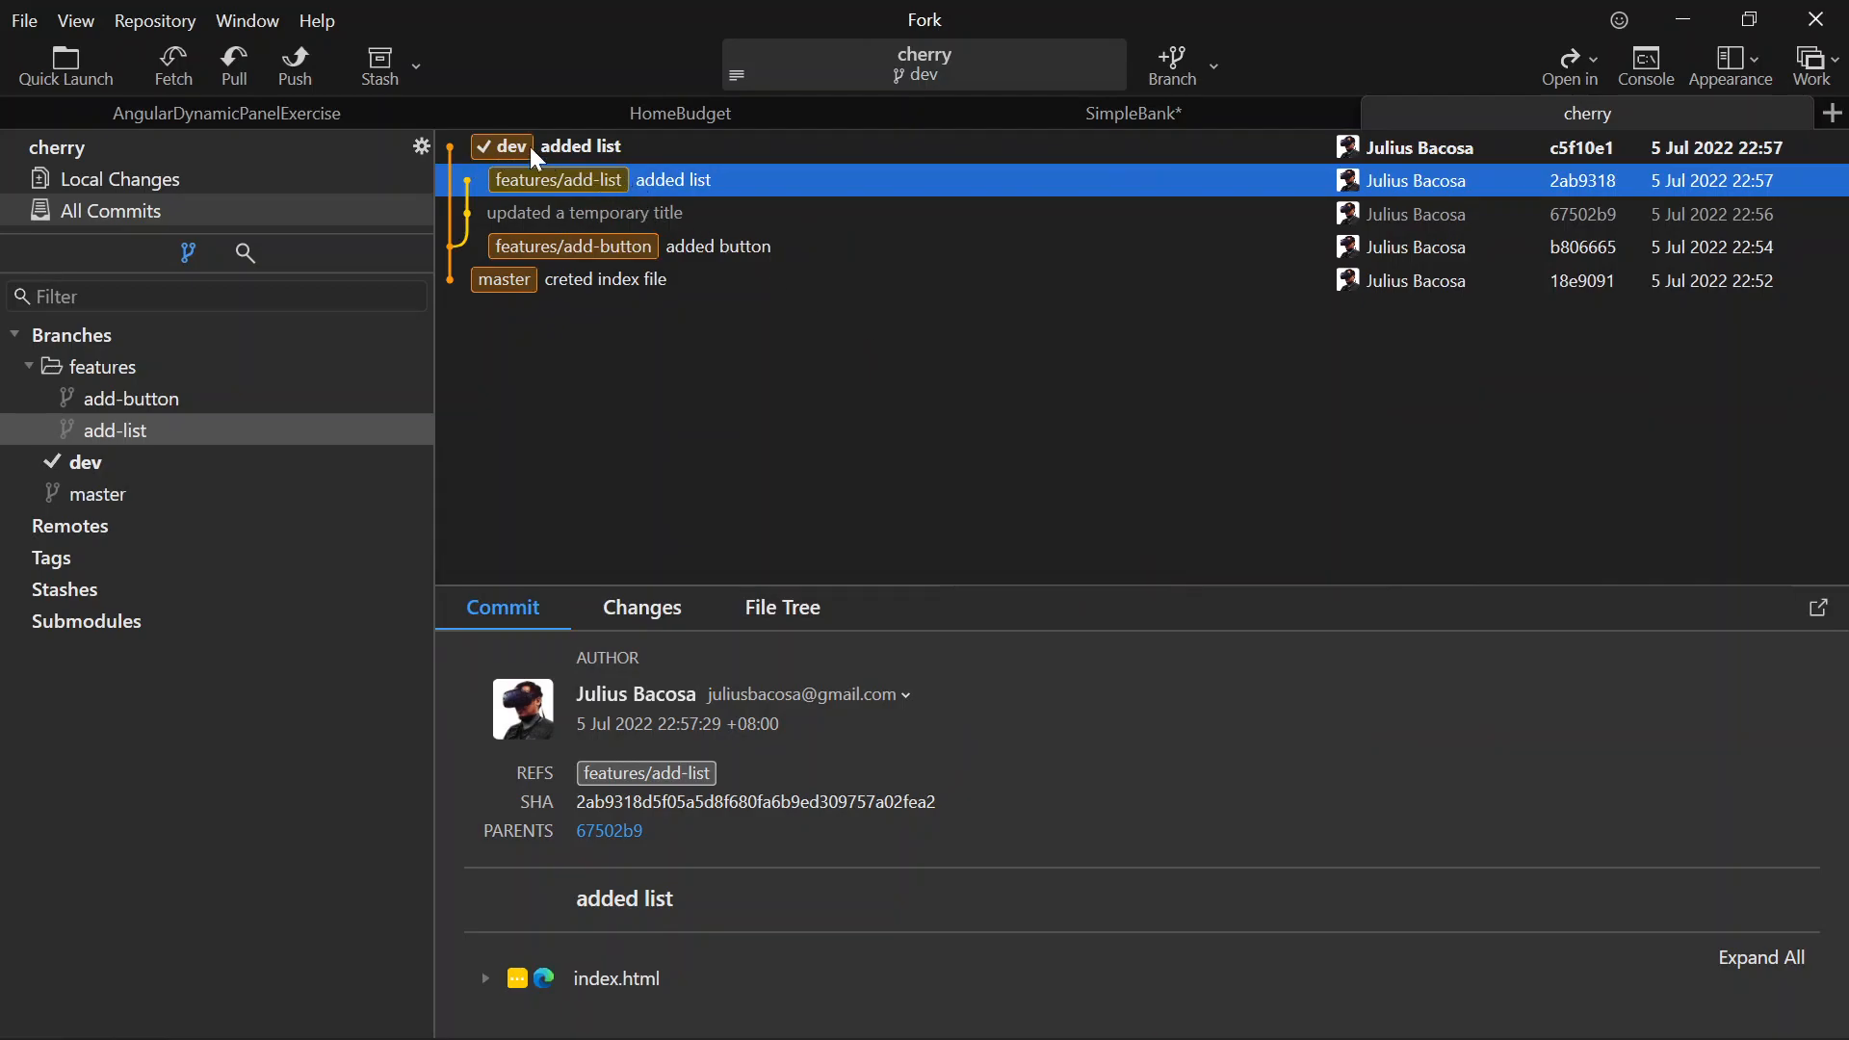
left_click(580, 146)
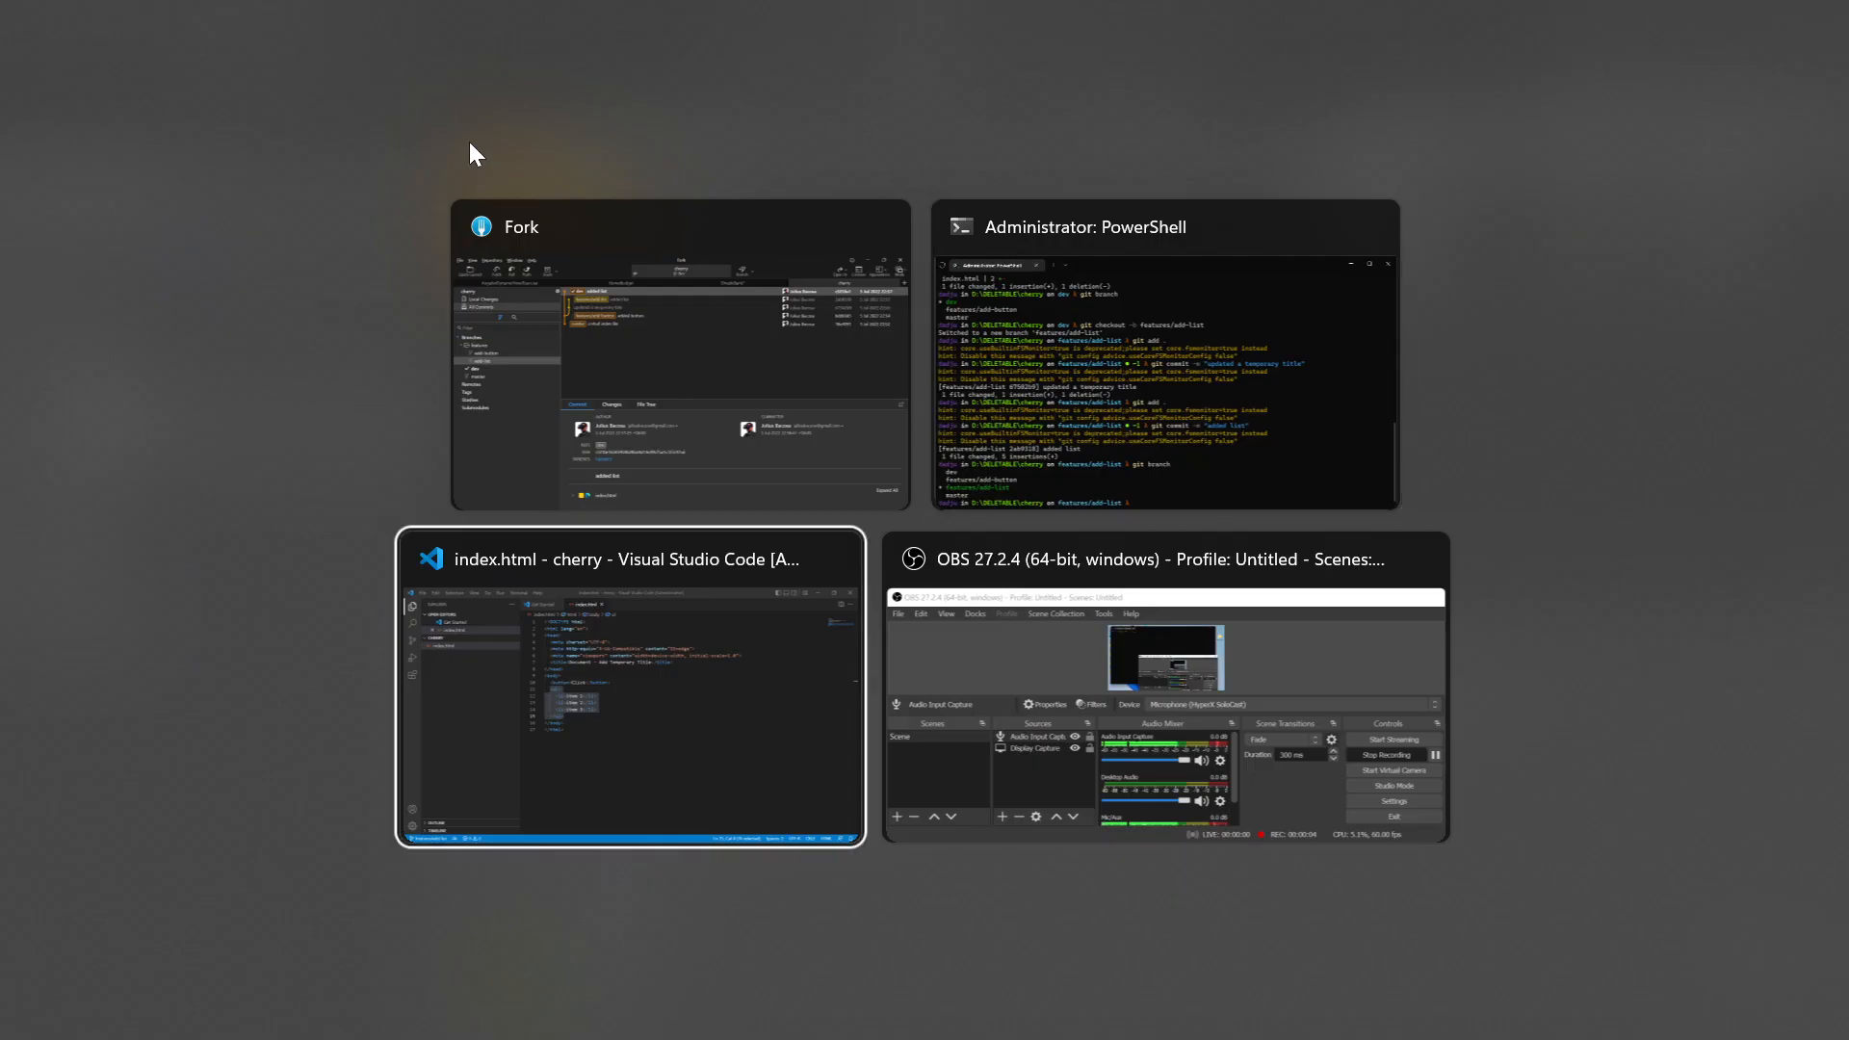
- Inspect index.html on dev in VS Code: three-item list present, title still Document, then switch back
left_click(628, 558)
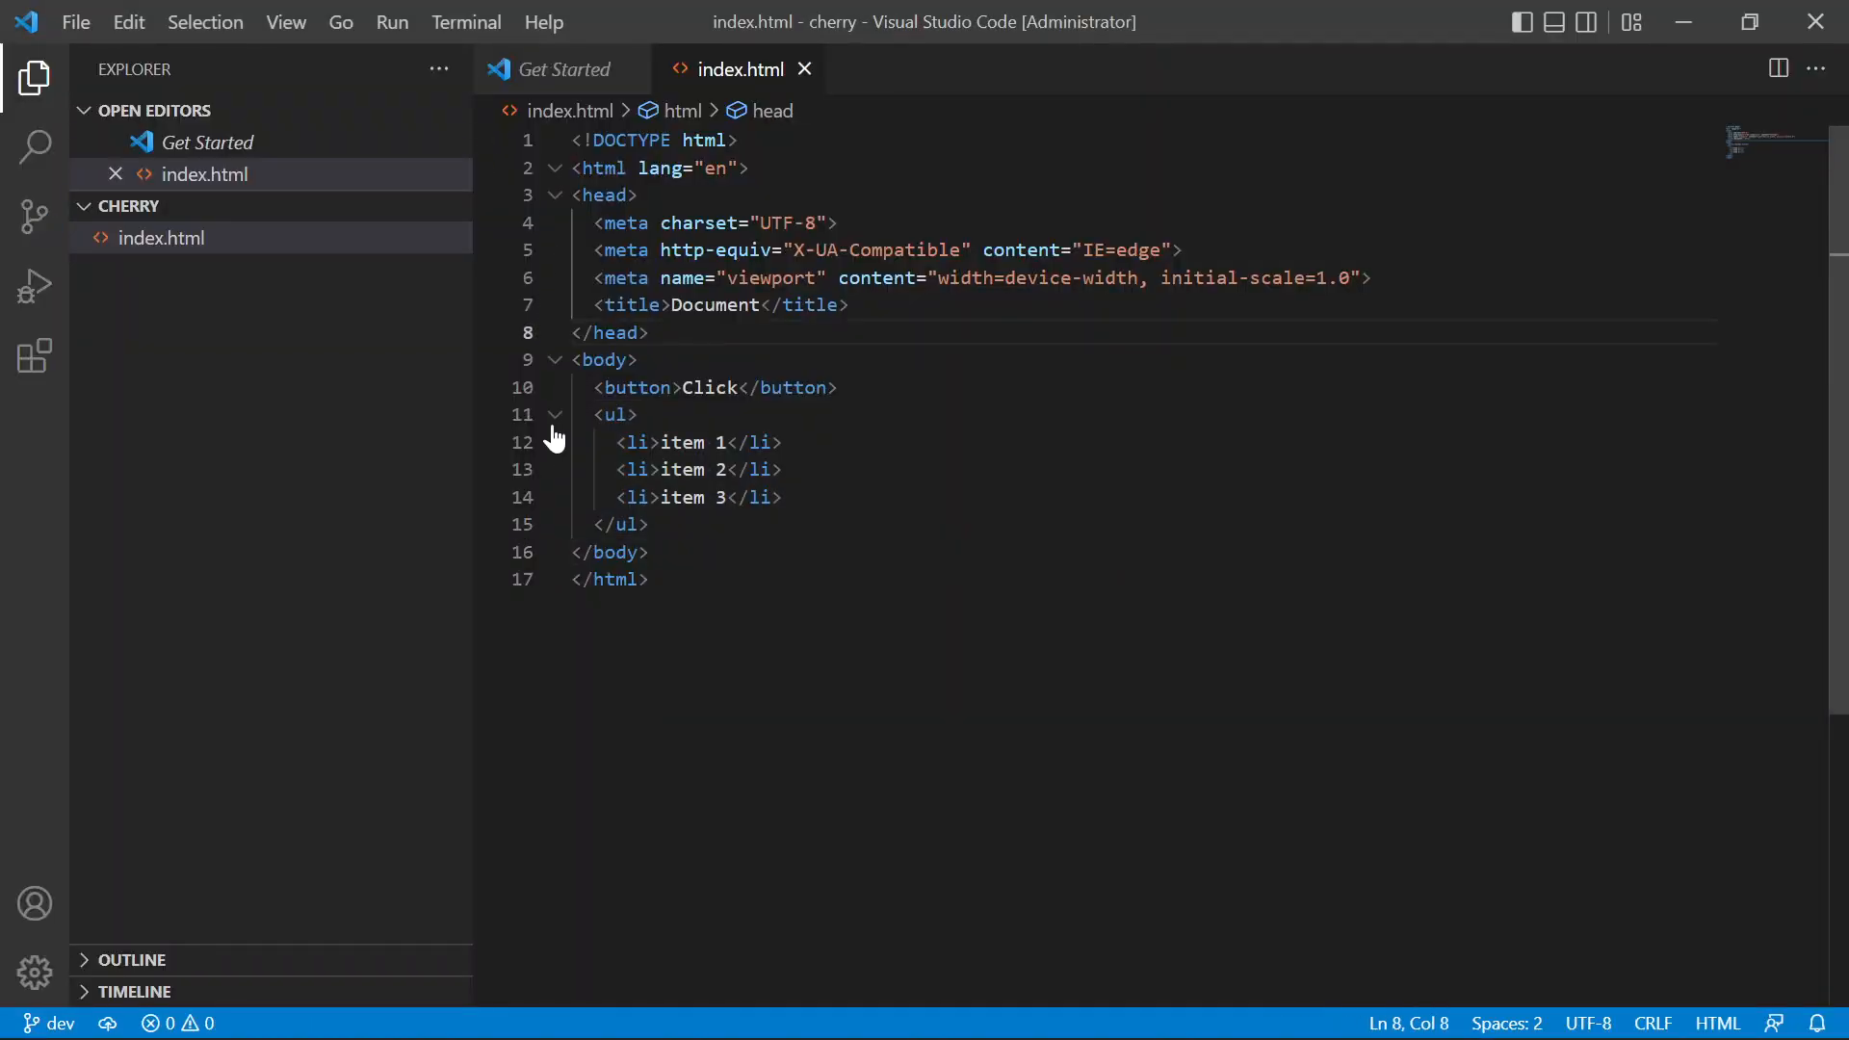
left_click(678, 497)
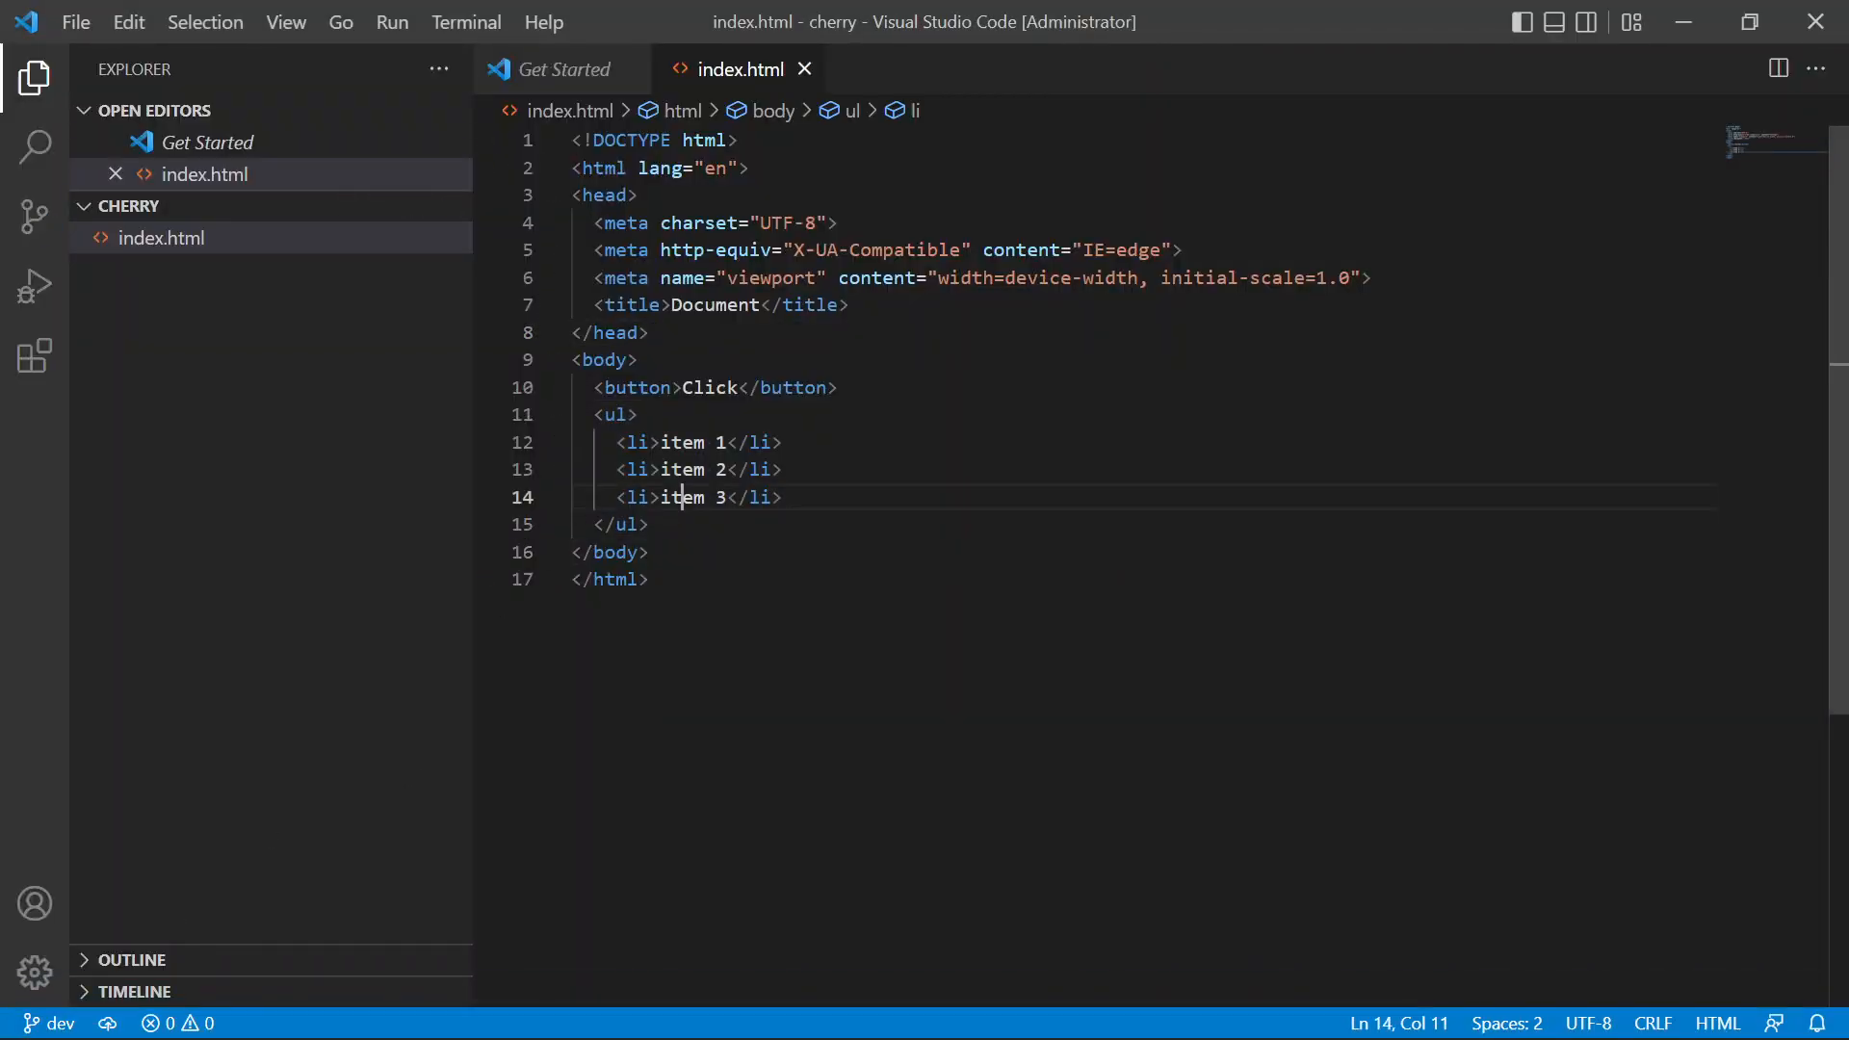
left_click_drag(573, 414, 647, 524)
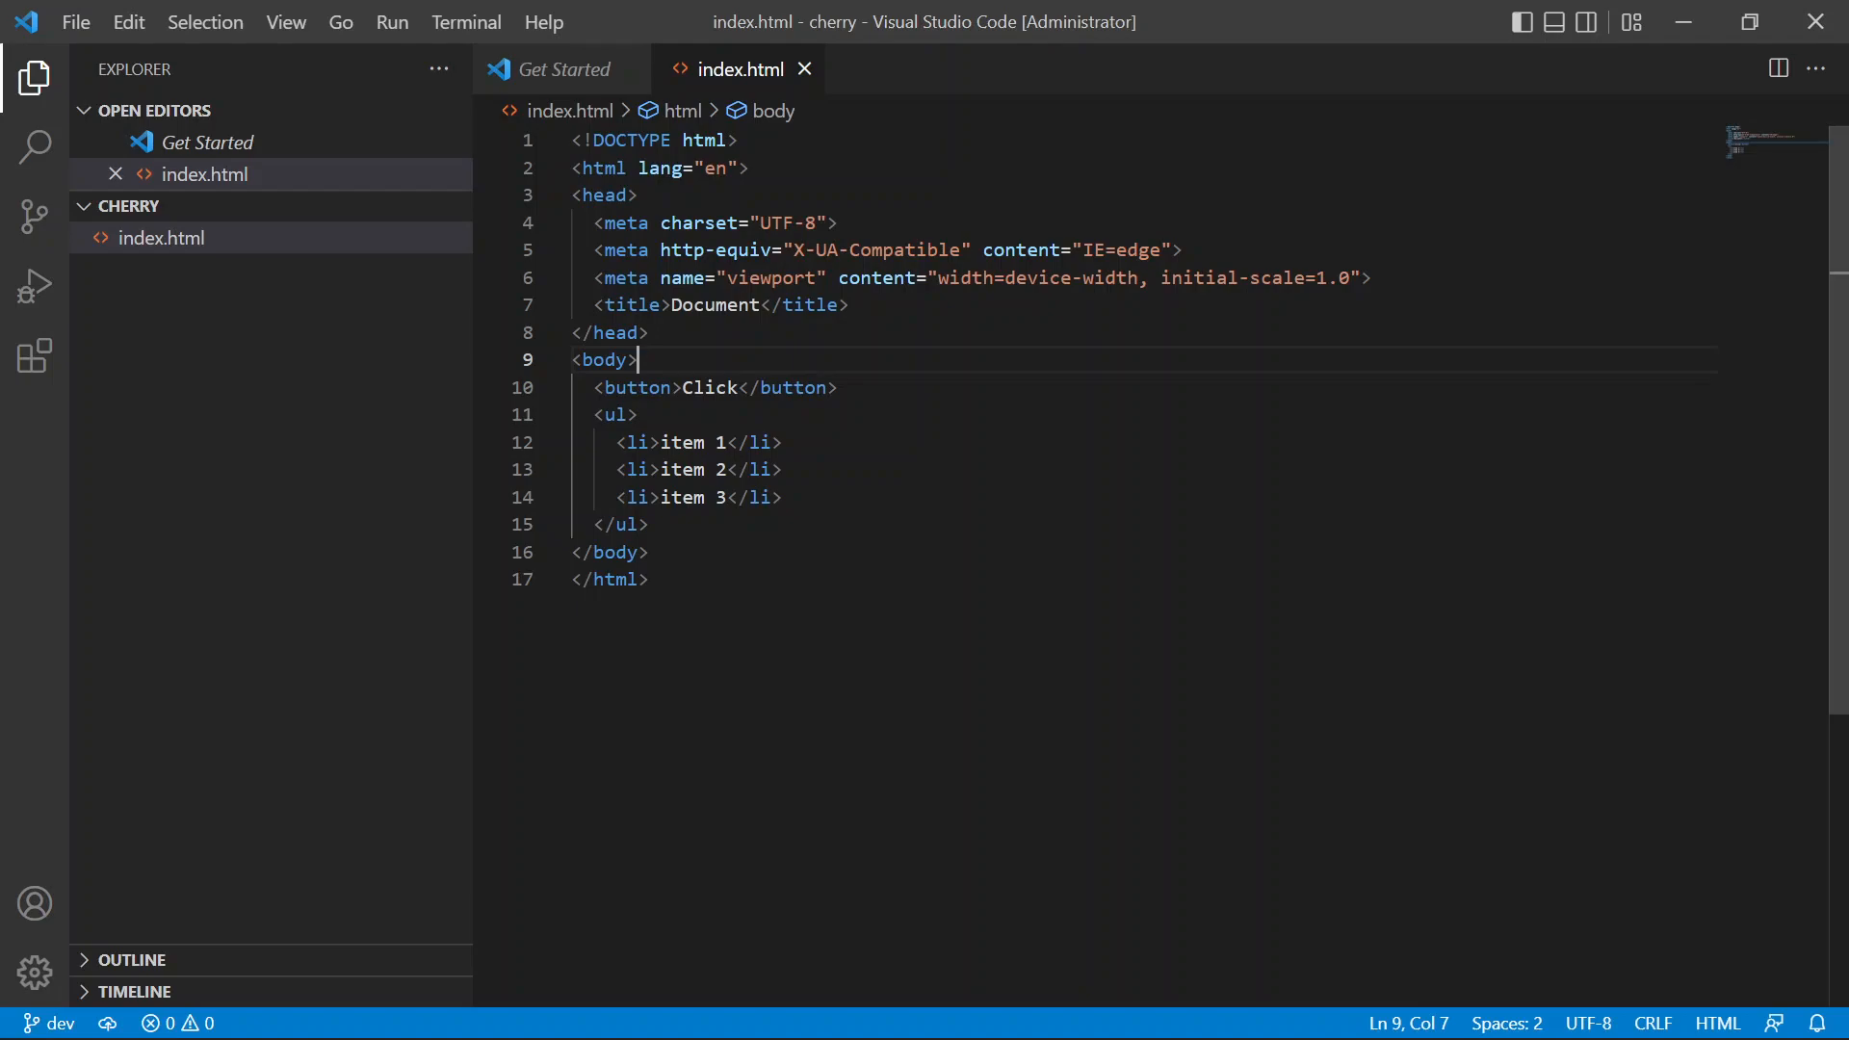
key("Super+Tab")
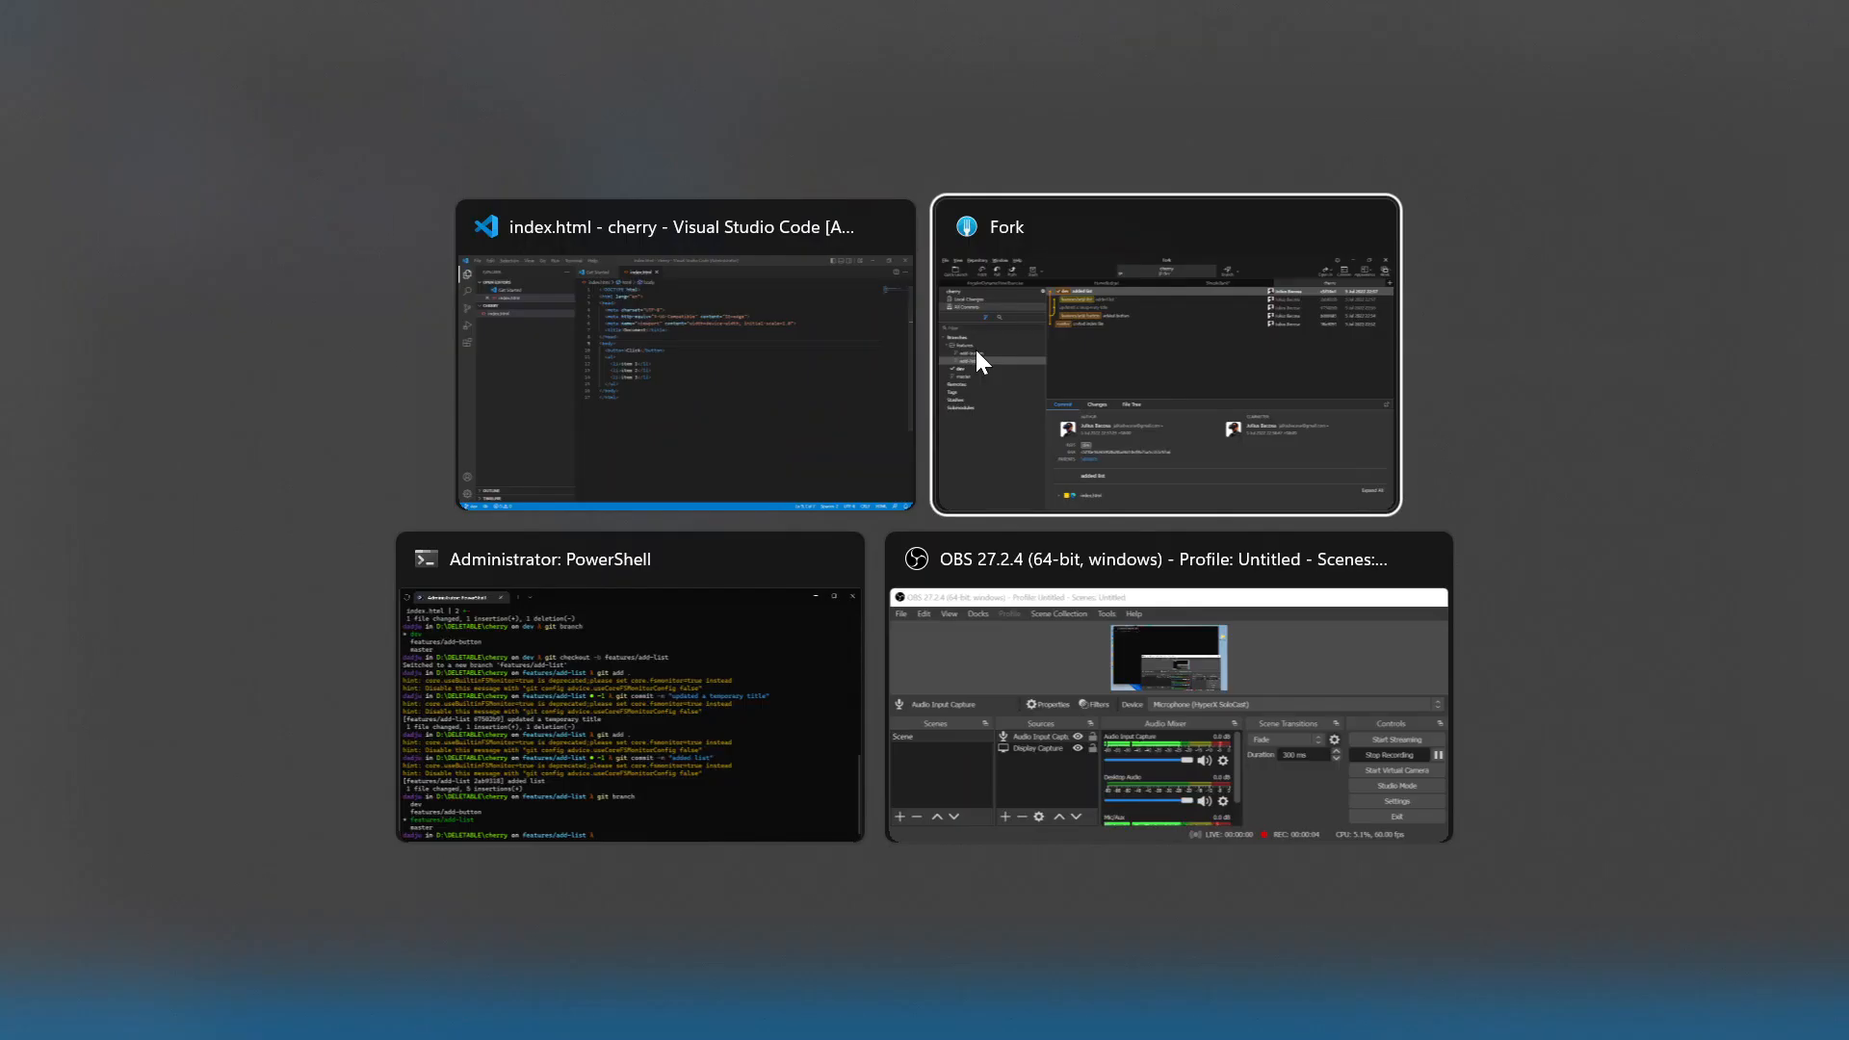